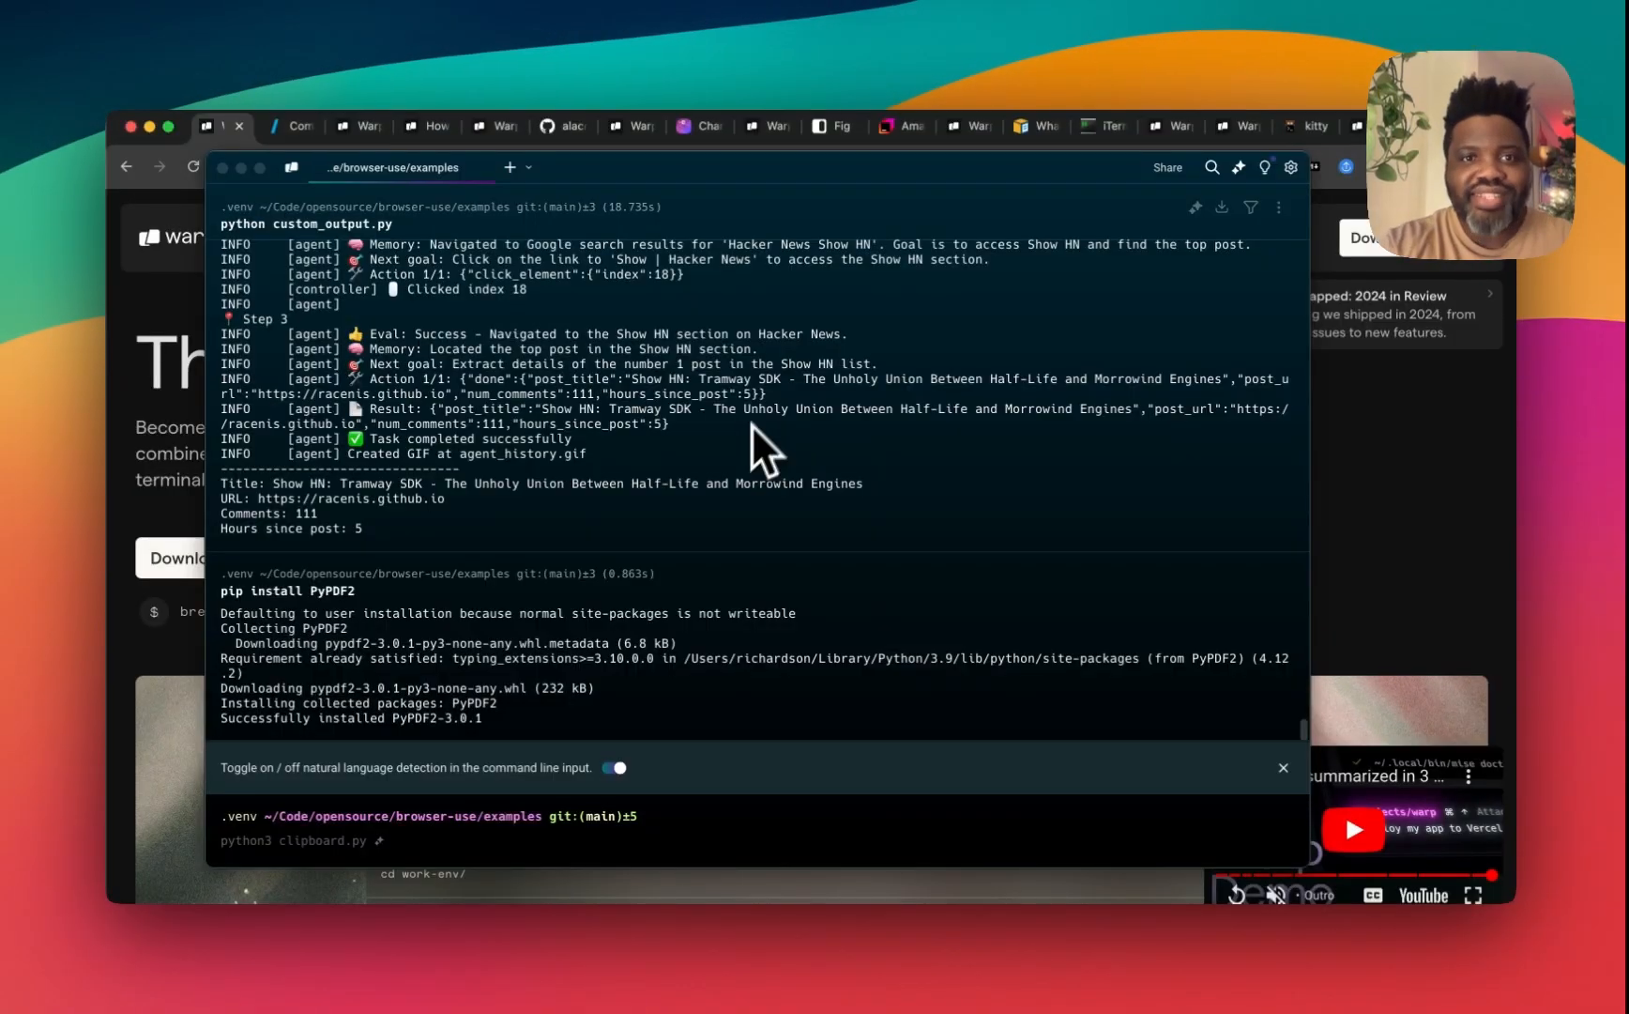
mouse_move(955, 420)
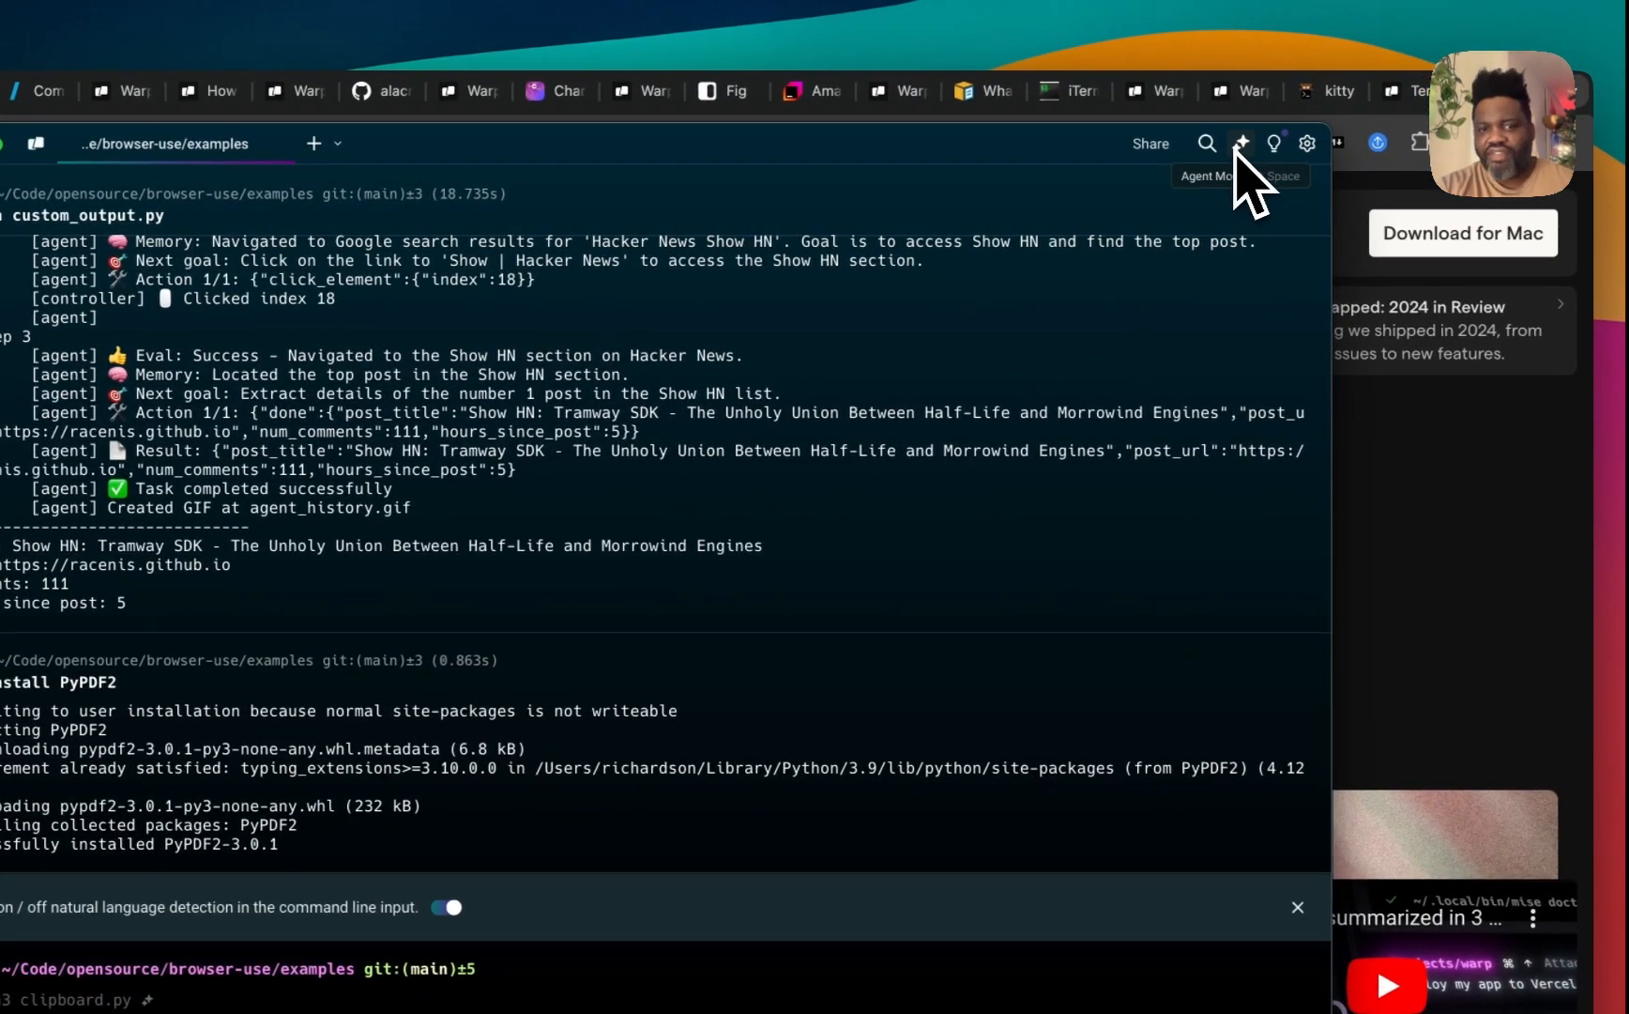
mouse_move(1058, 552)
text(ls)
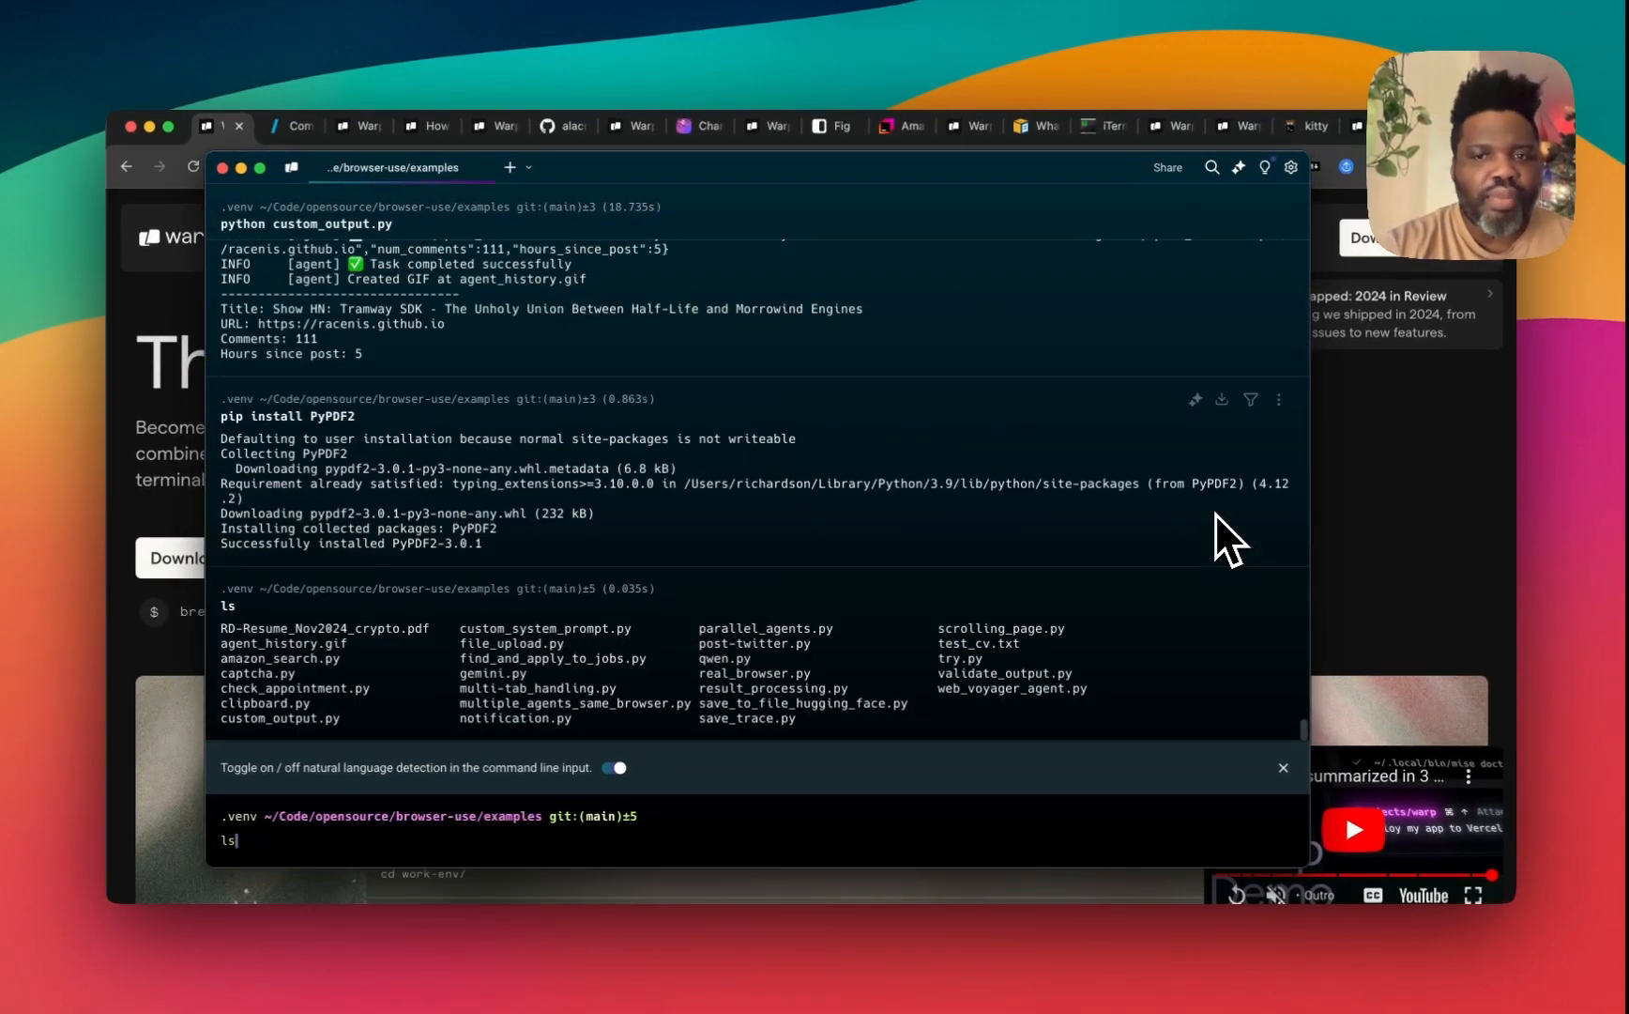
mouse_move(1372, 572)
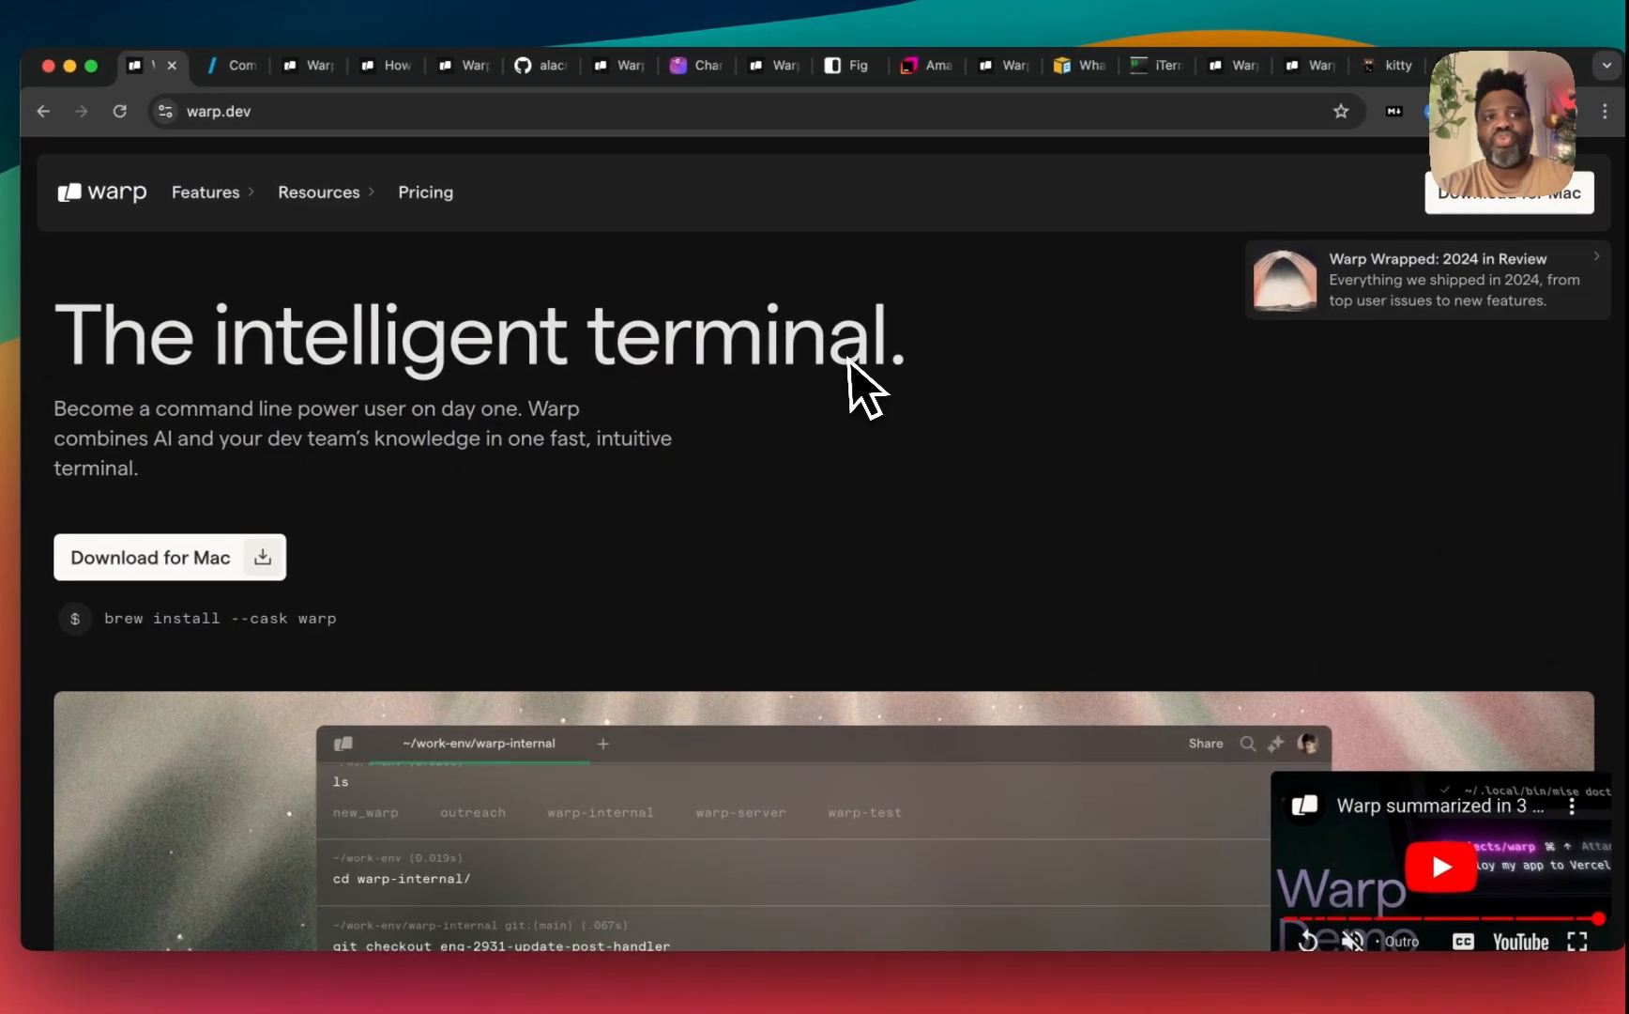
Step: Scroll through the warp.dev terminal demo of AI-suggested SSH setup, then return to Warp
scroll(down, 3)
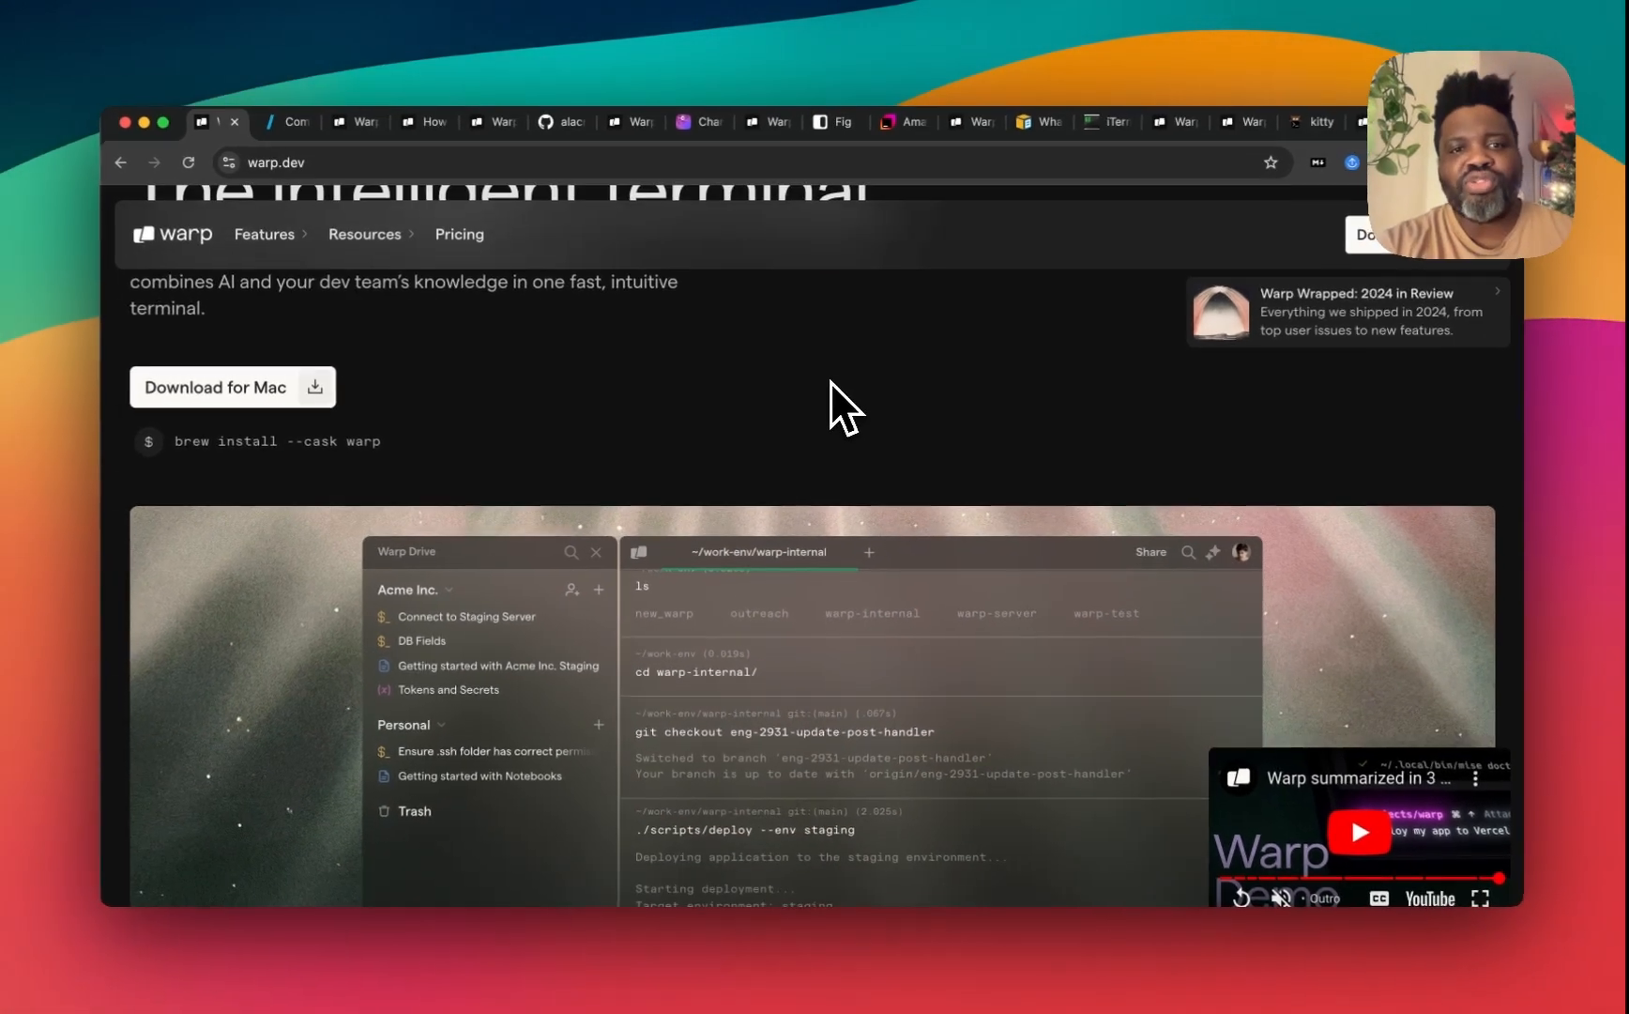
scroll(down, 3)
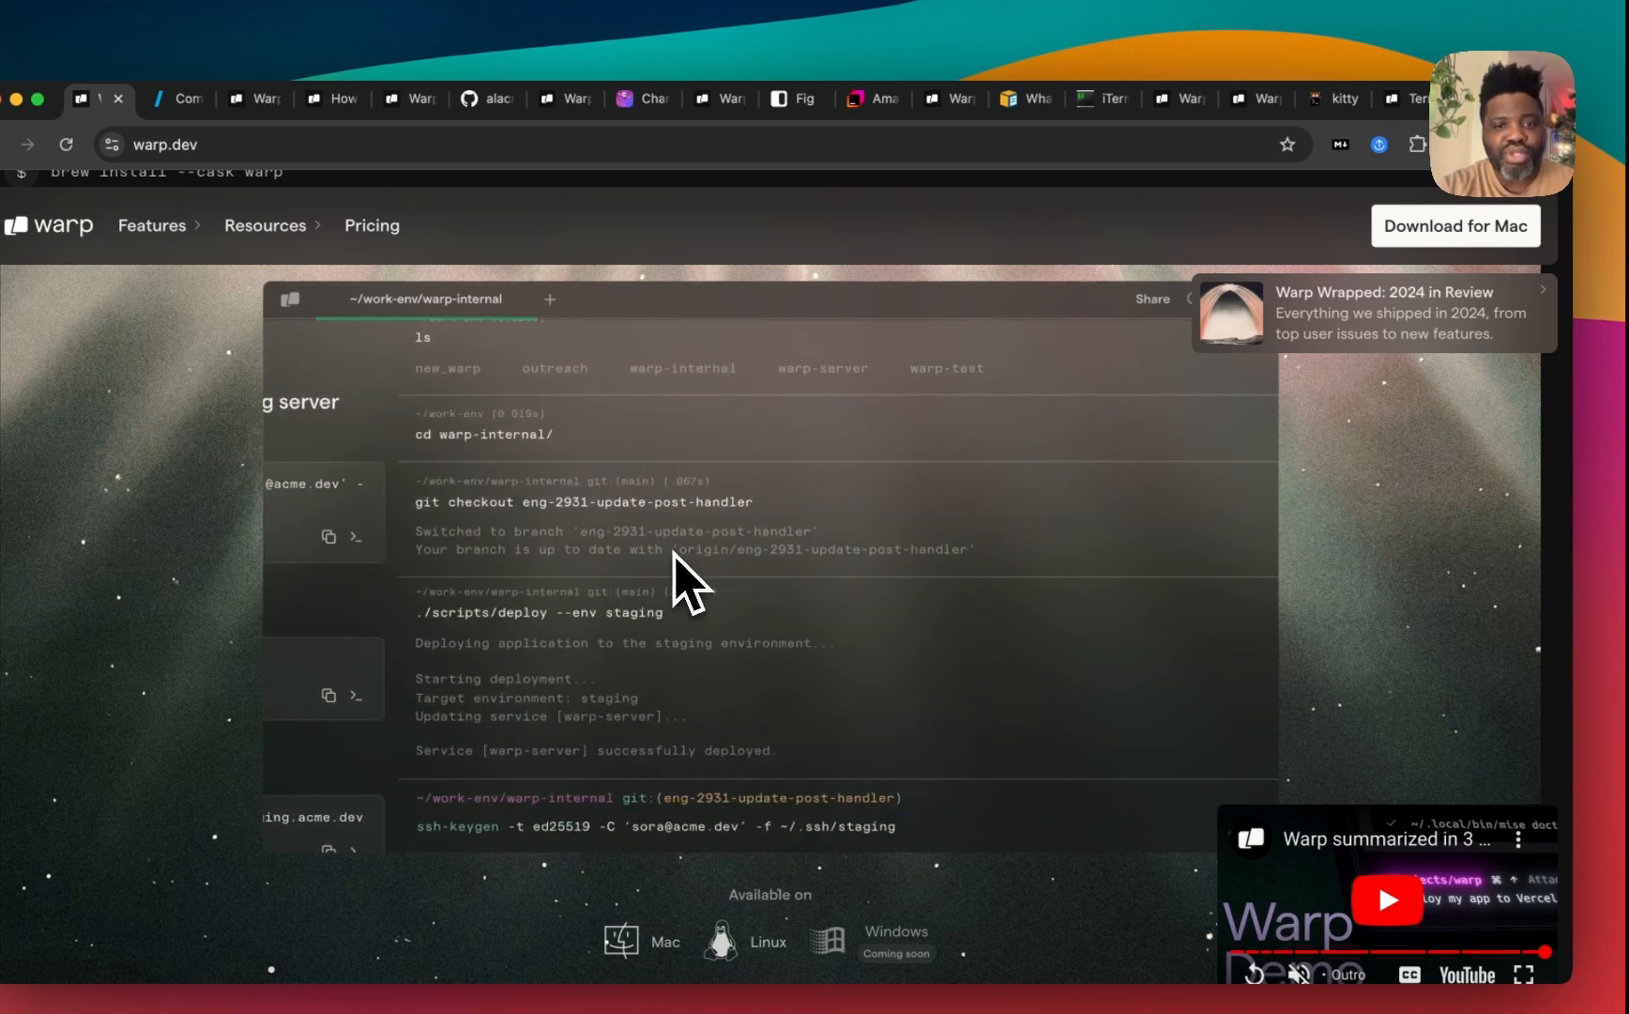
scroll(down, 3)
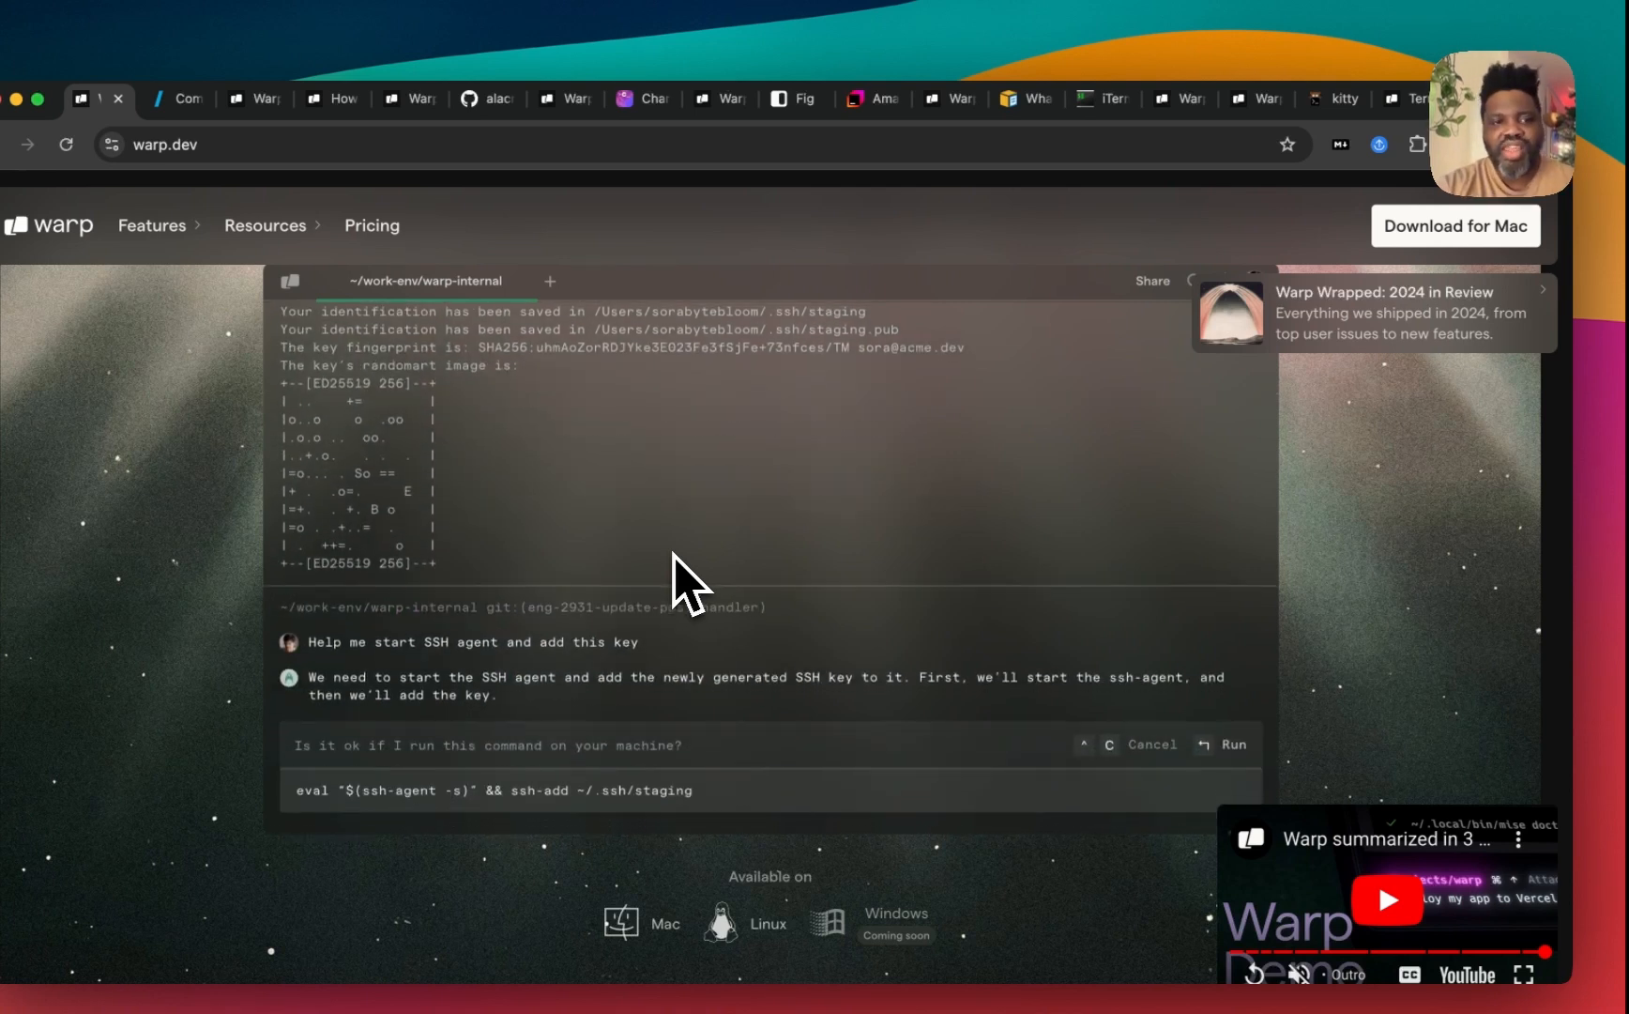
click(1233, 745)
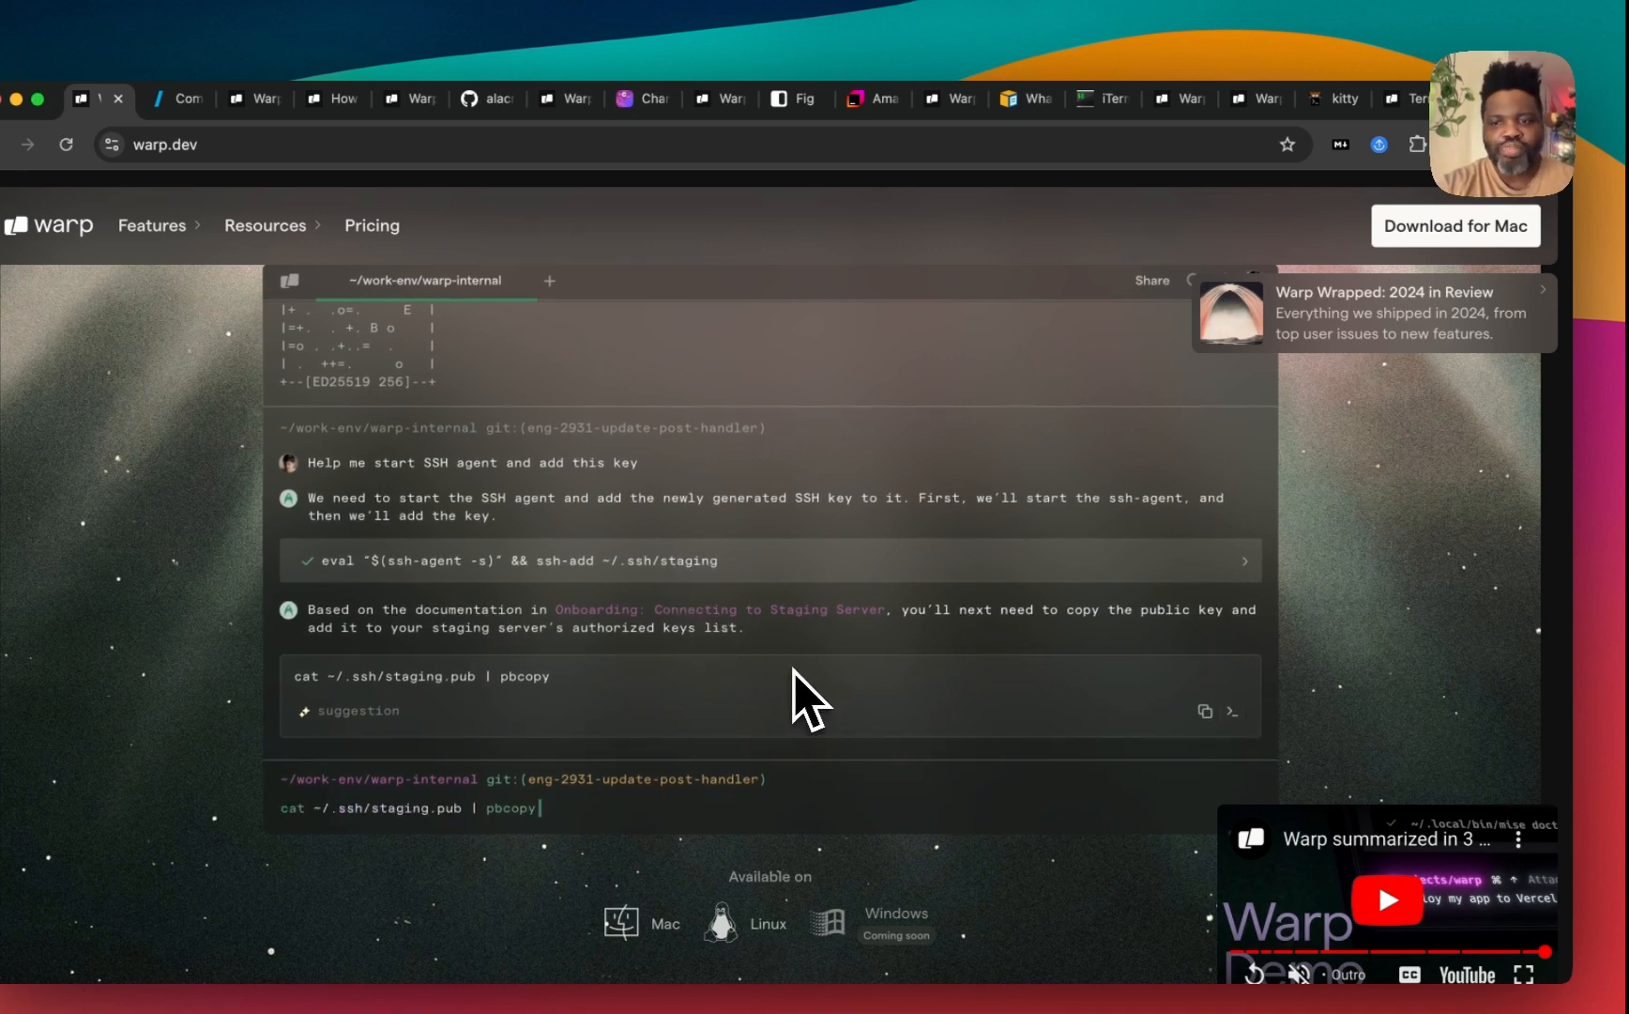
scroll(down, 3)
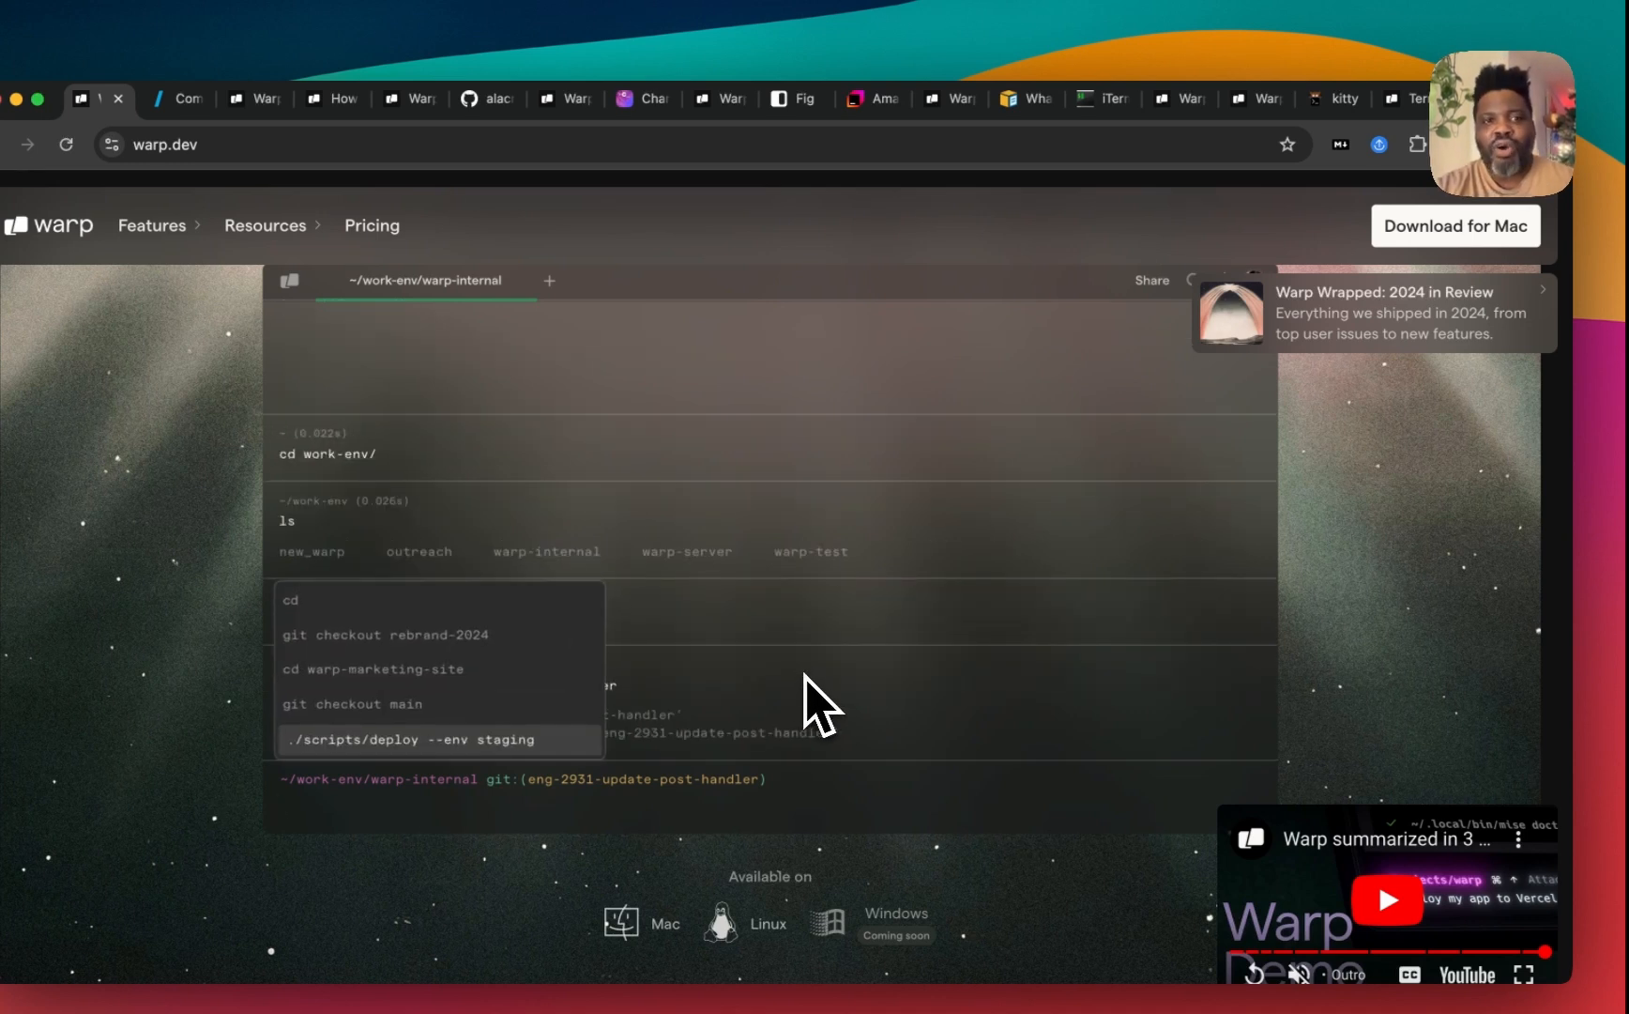
click(413, 738)
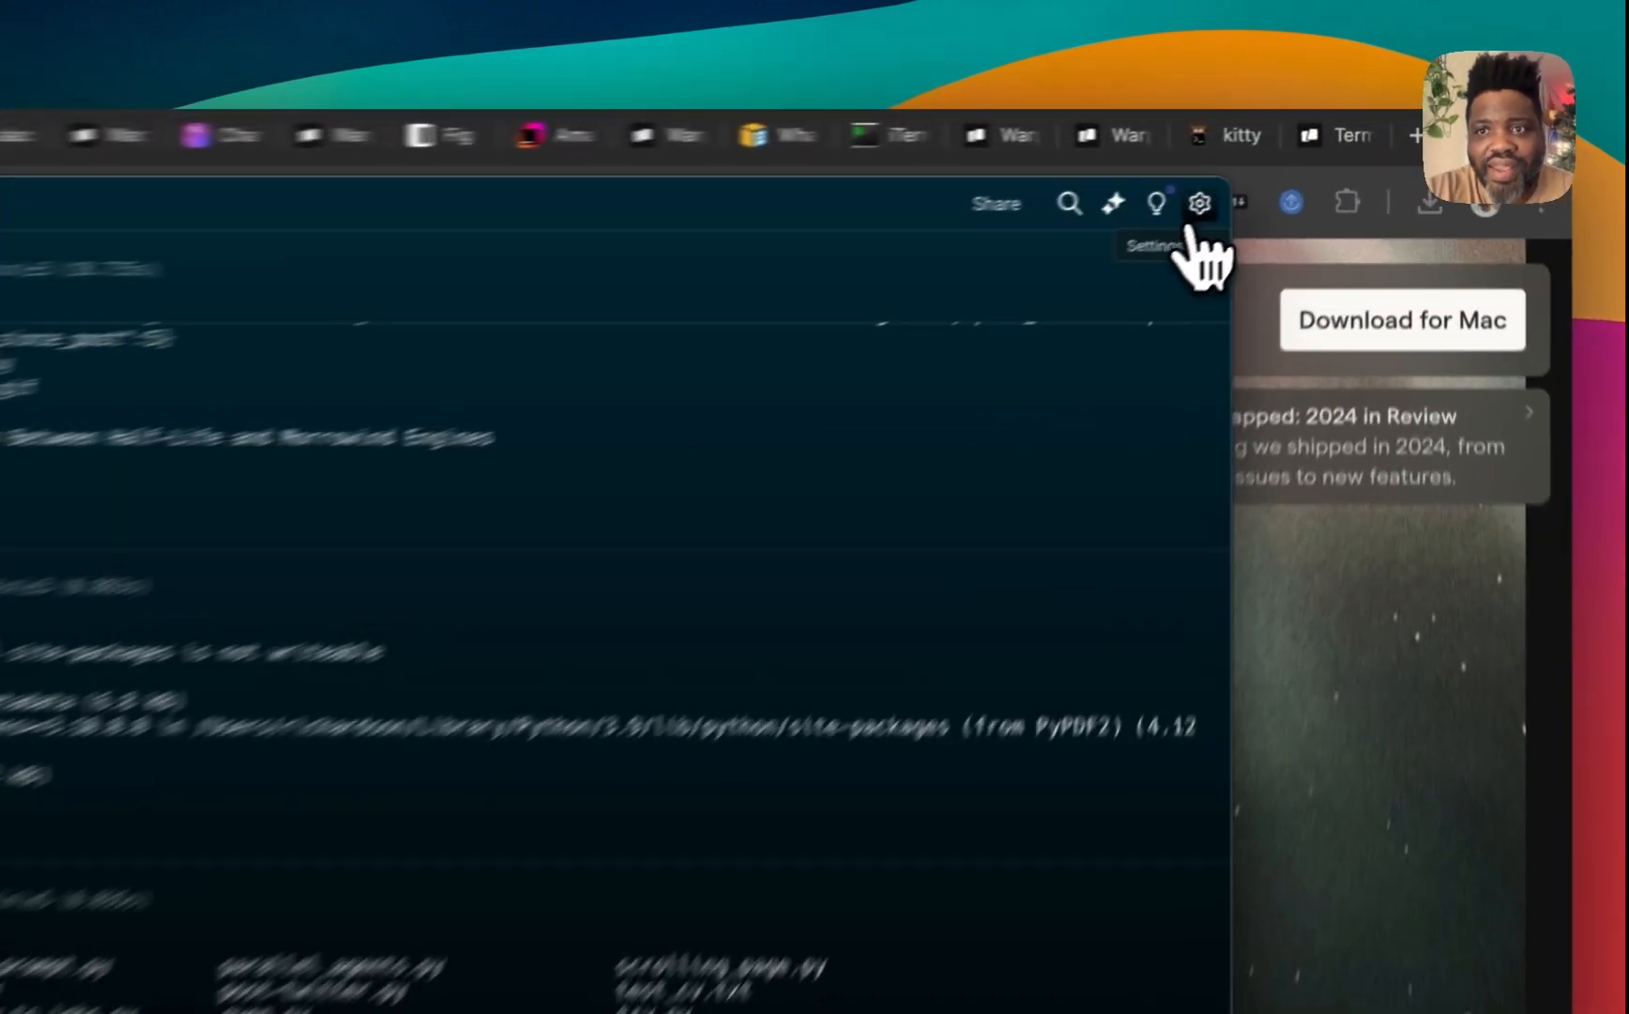
Step: Browse Warp's Appearance > Themes gallery in settings and close it without changes
click(1200, 203)
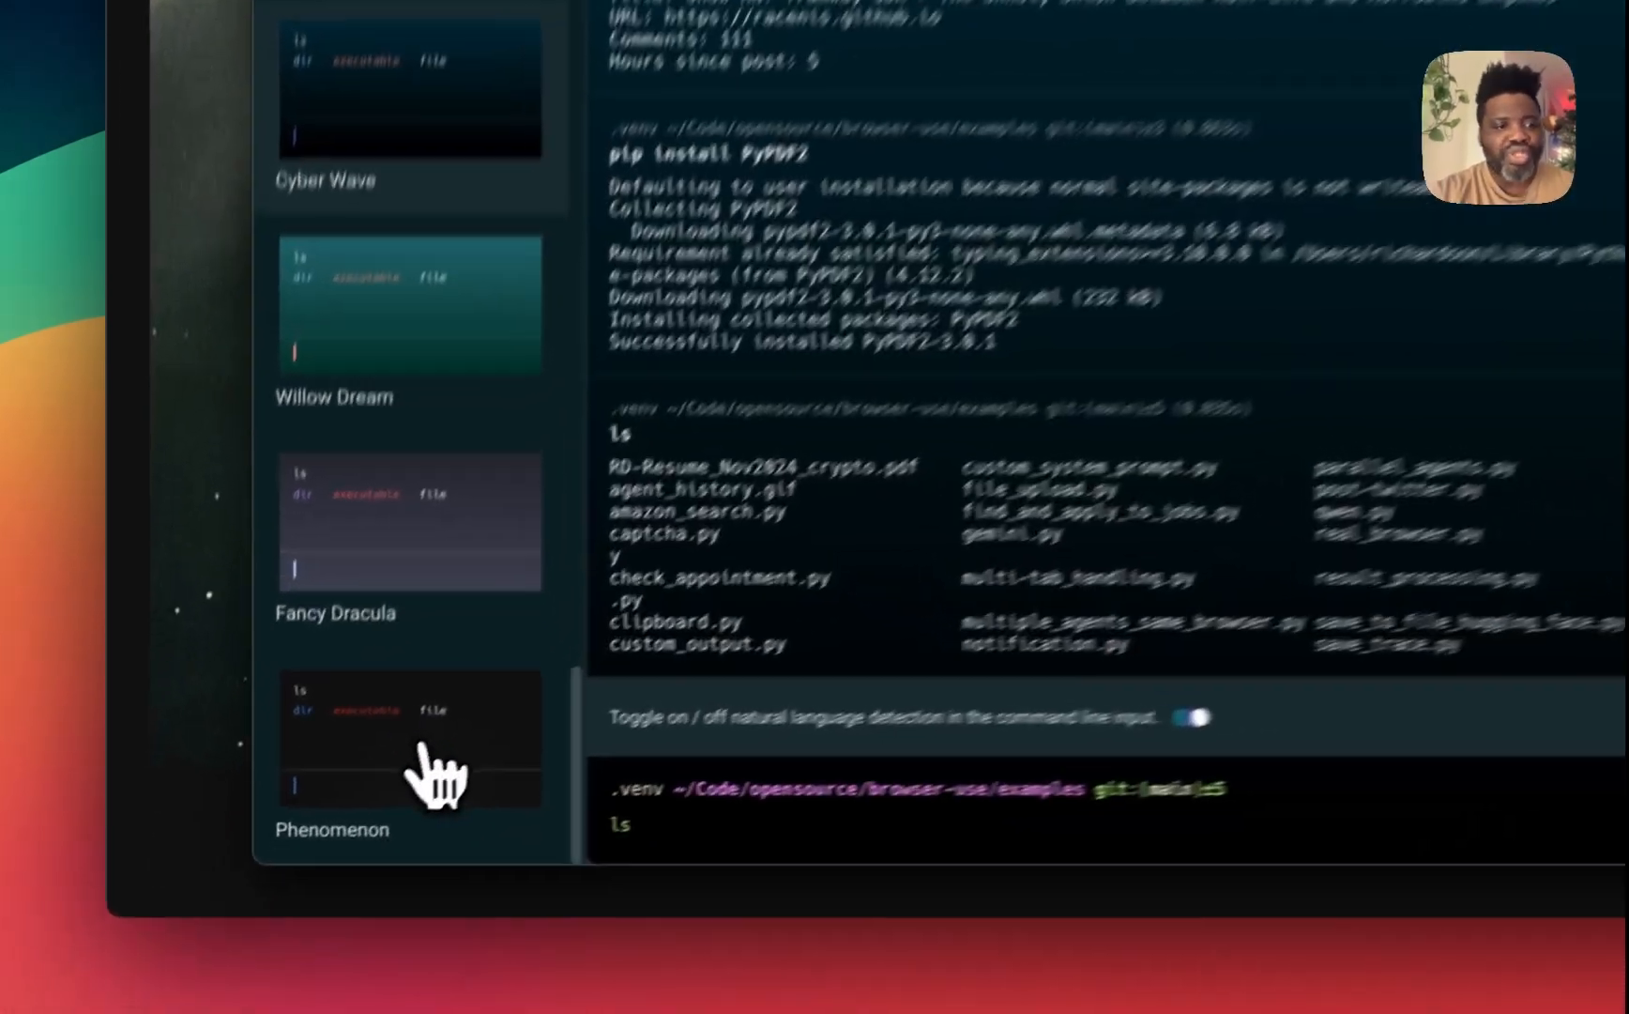
scroll(up, 3)
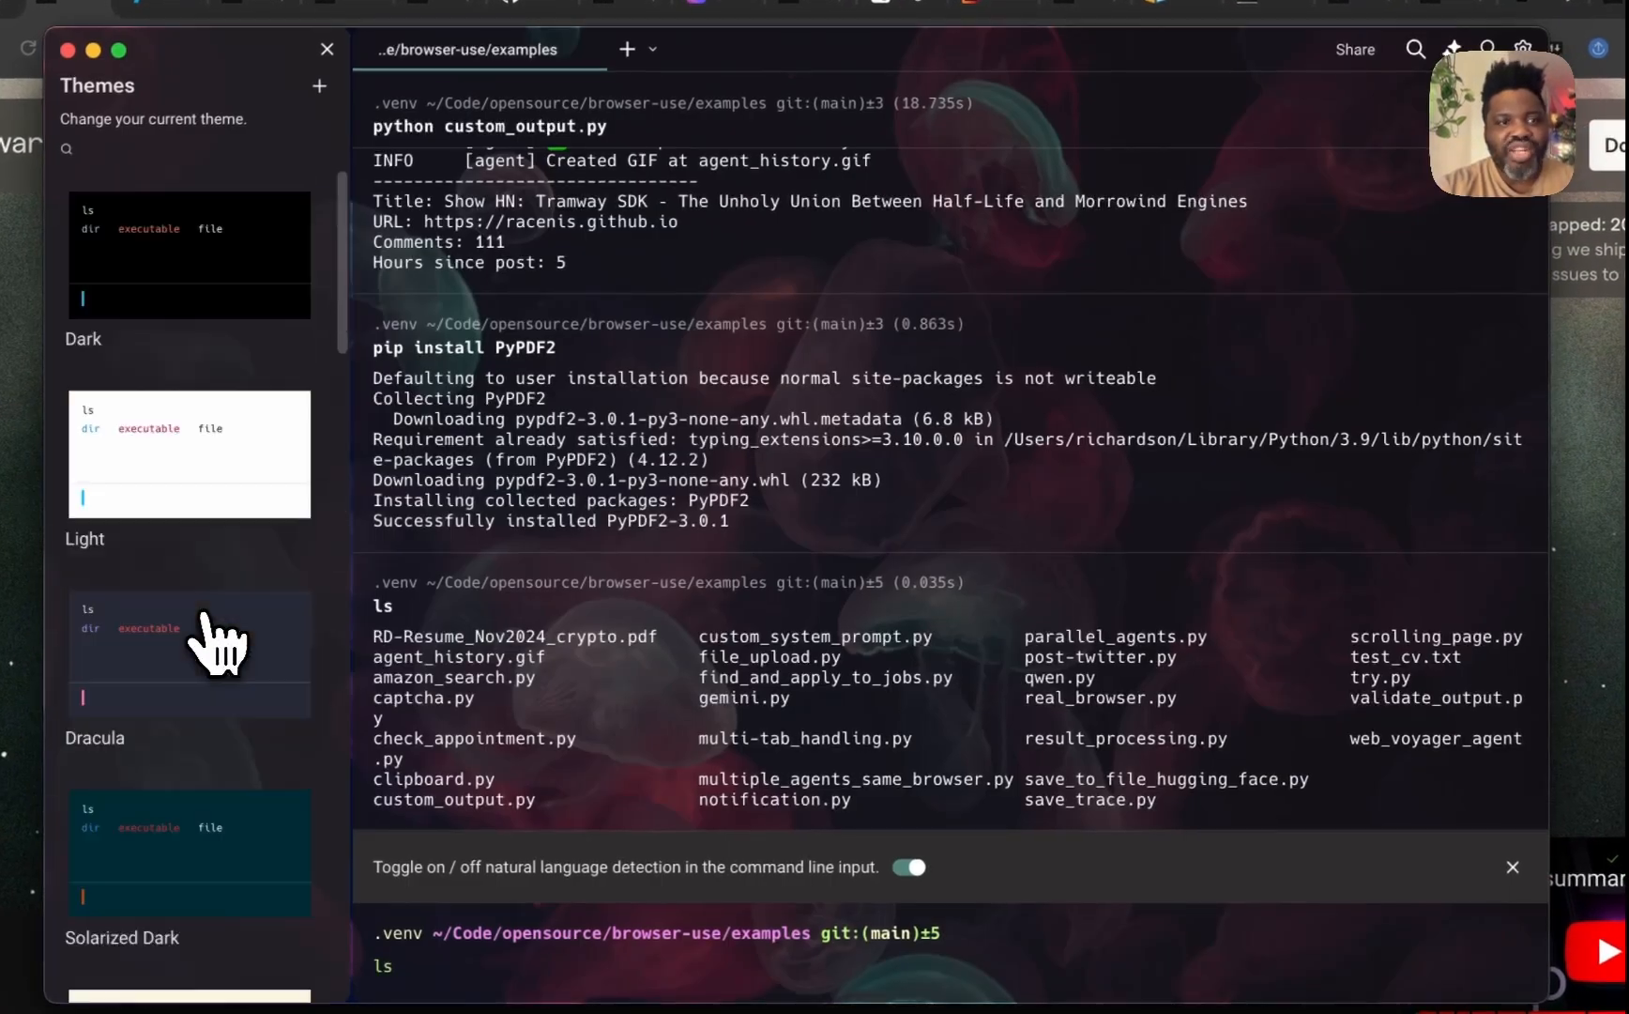
scroll(down, 3)
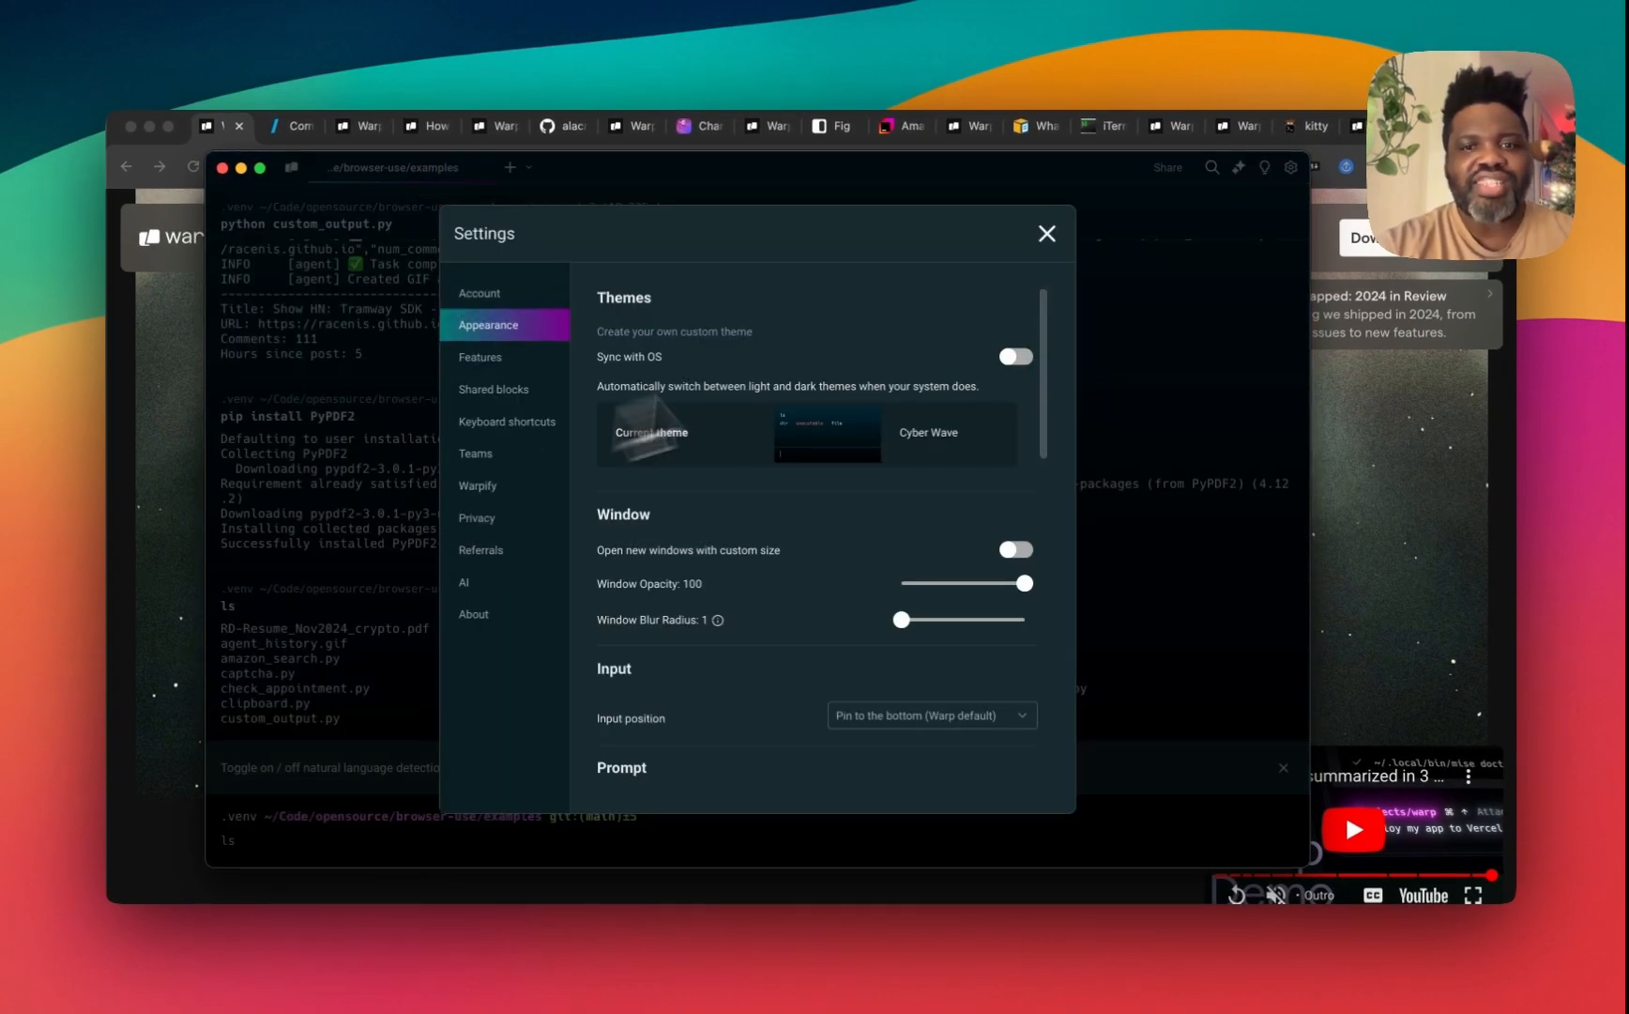
click(1046, 233)
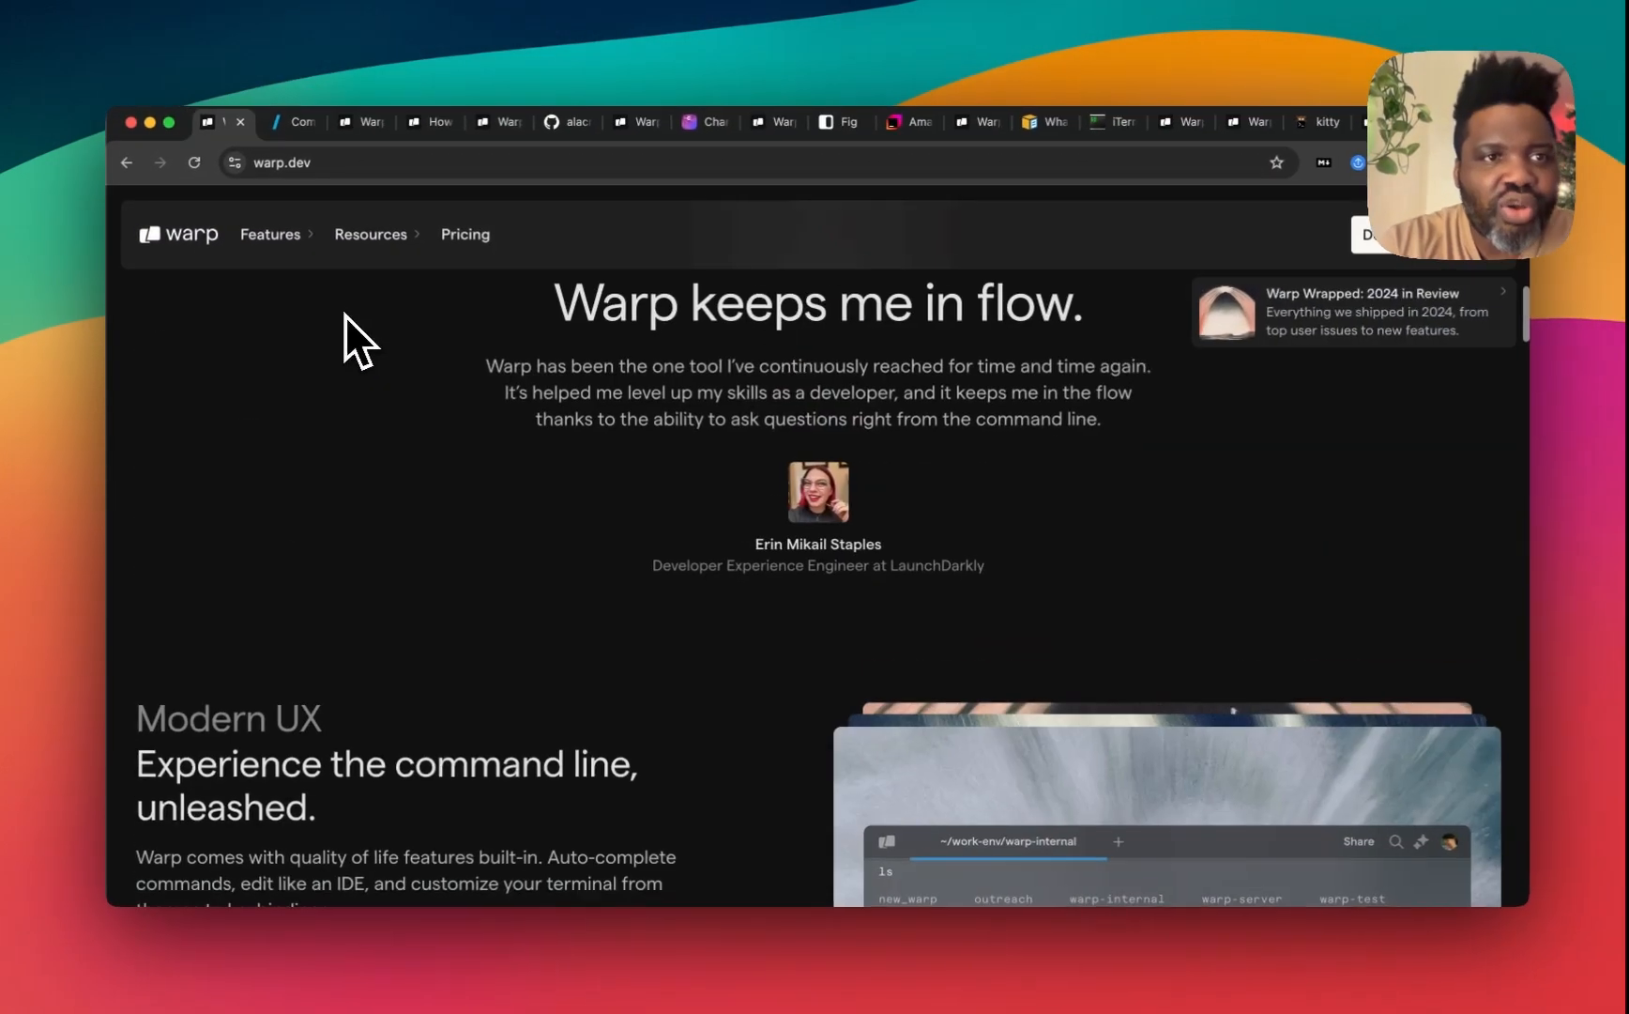
Step: View the Warp FAQ and Mac Terminal vs. Warp table, ending on Alacritty vs. Warp
click(353, 126)
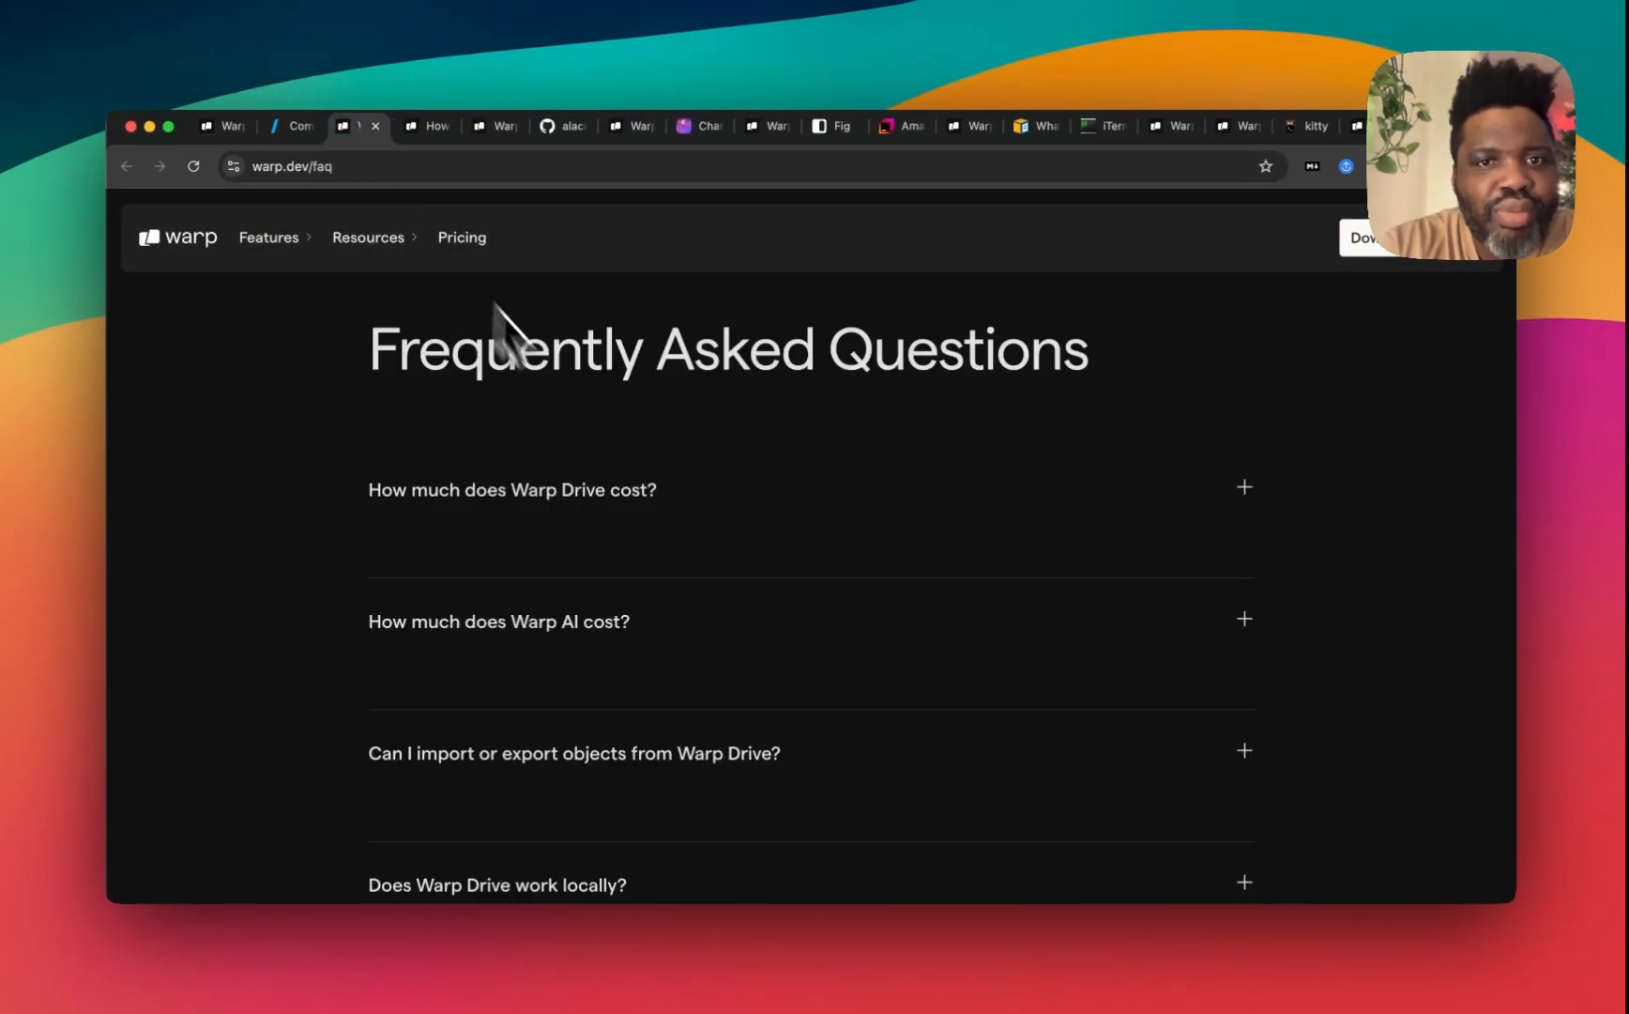
click(426, 126)
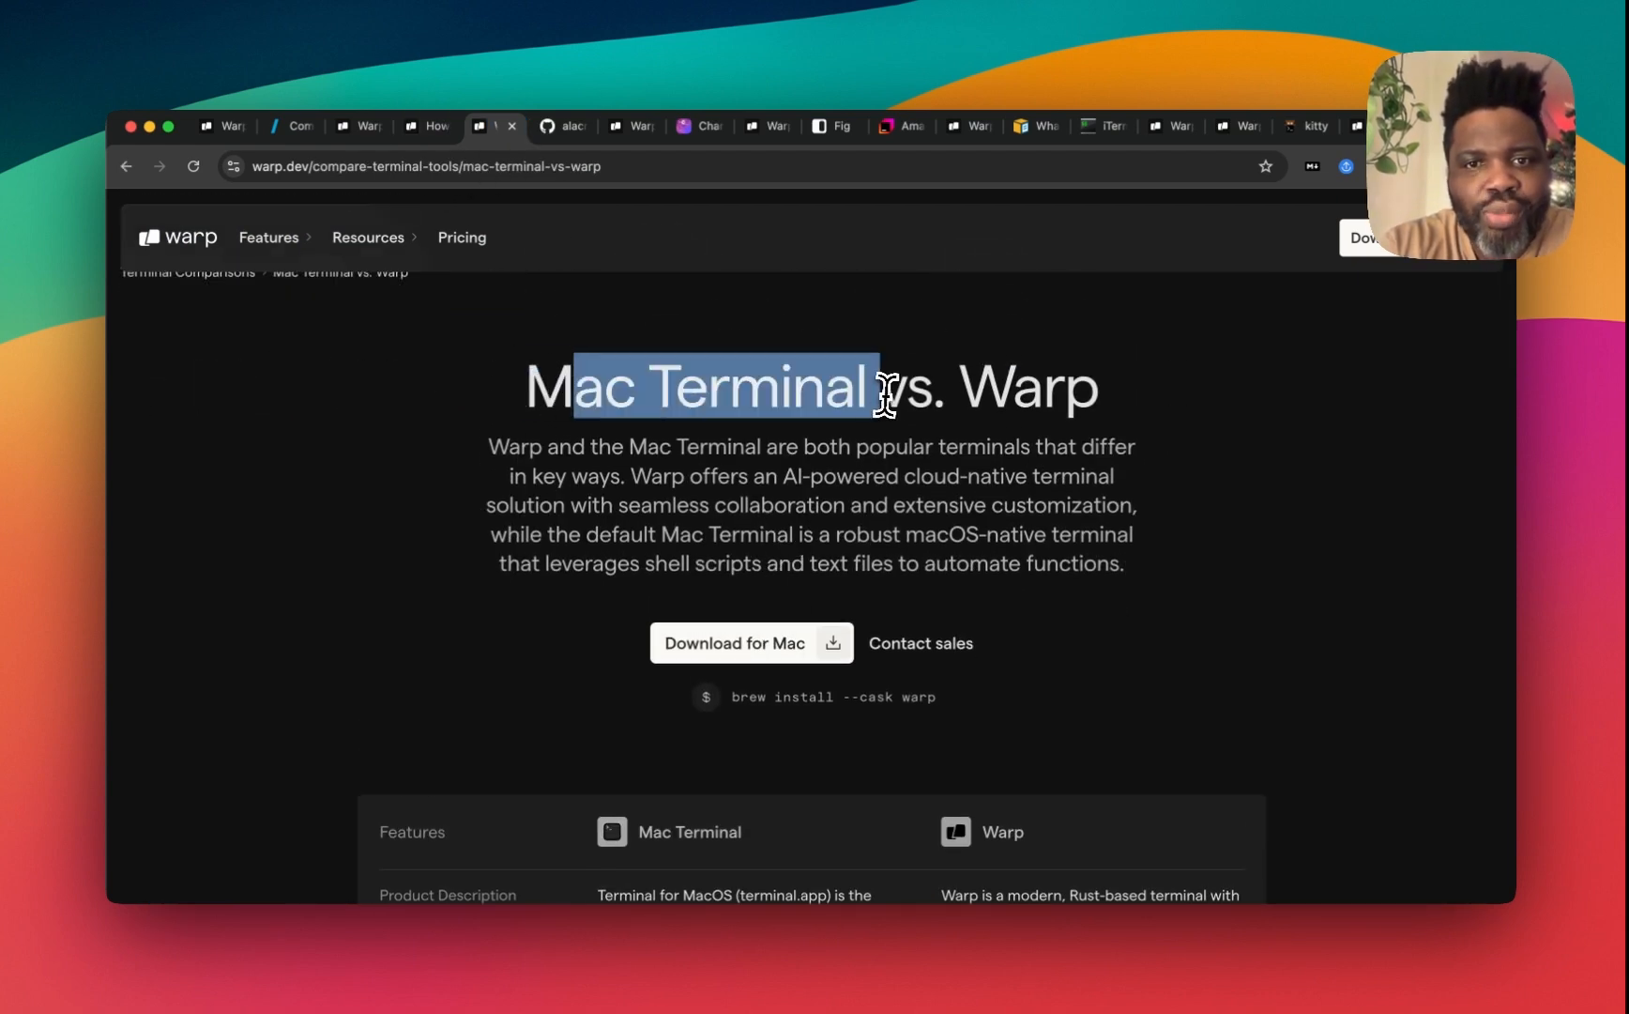
scroll(down, 3)
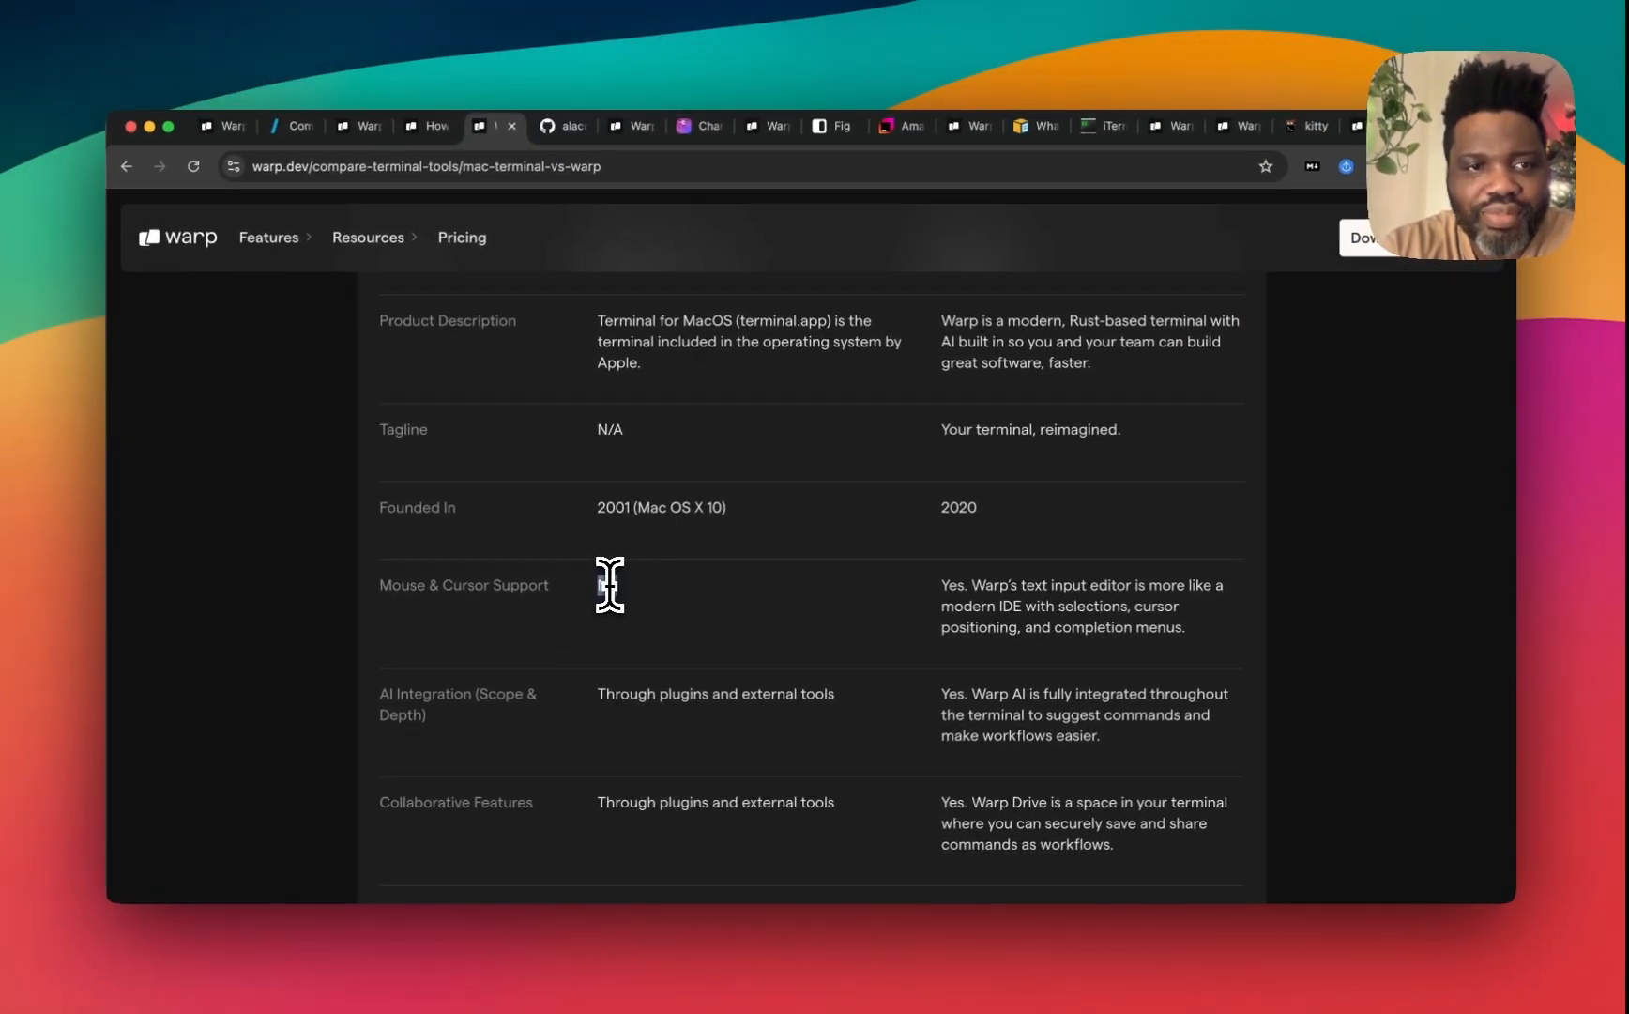
scroll(up, 3)
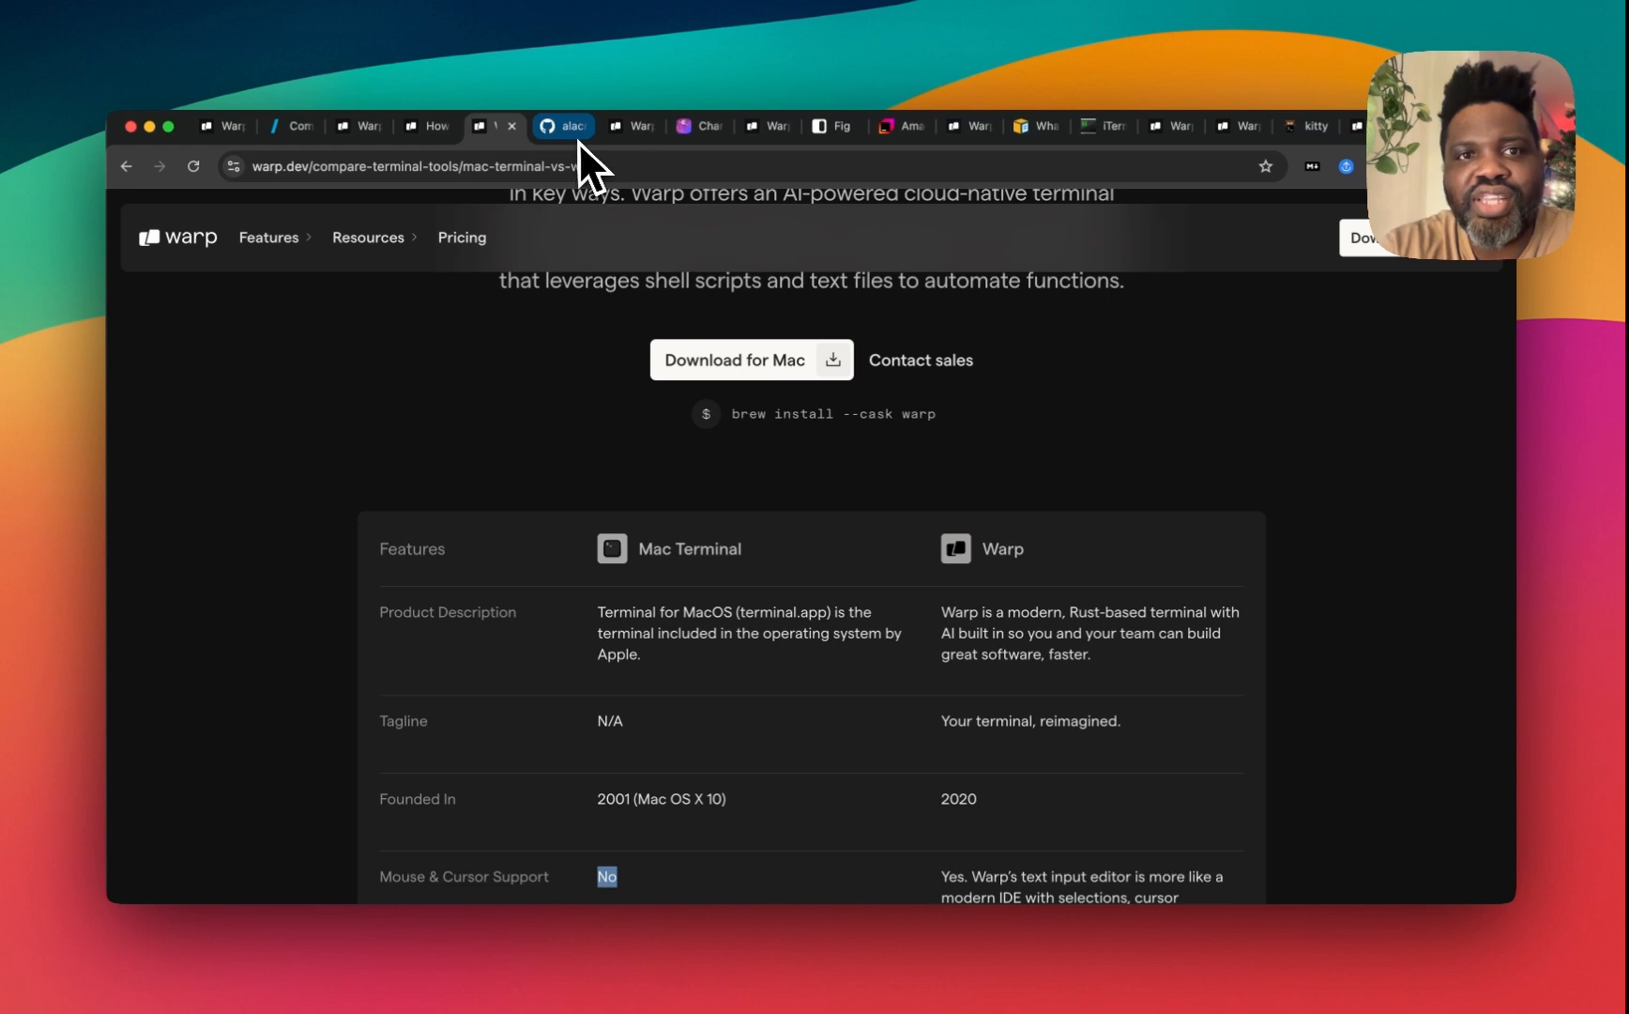
click(561, 125)
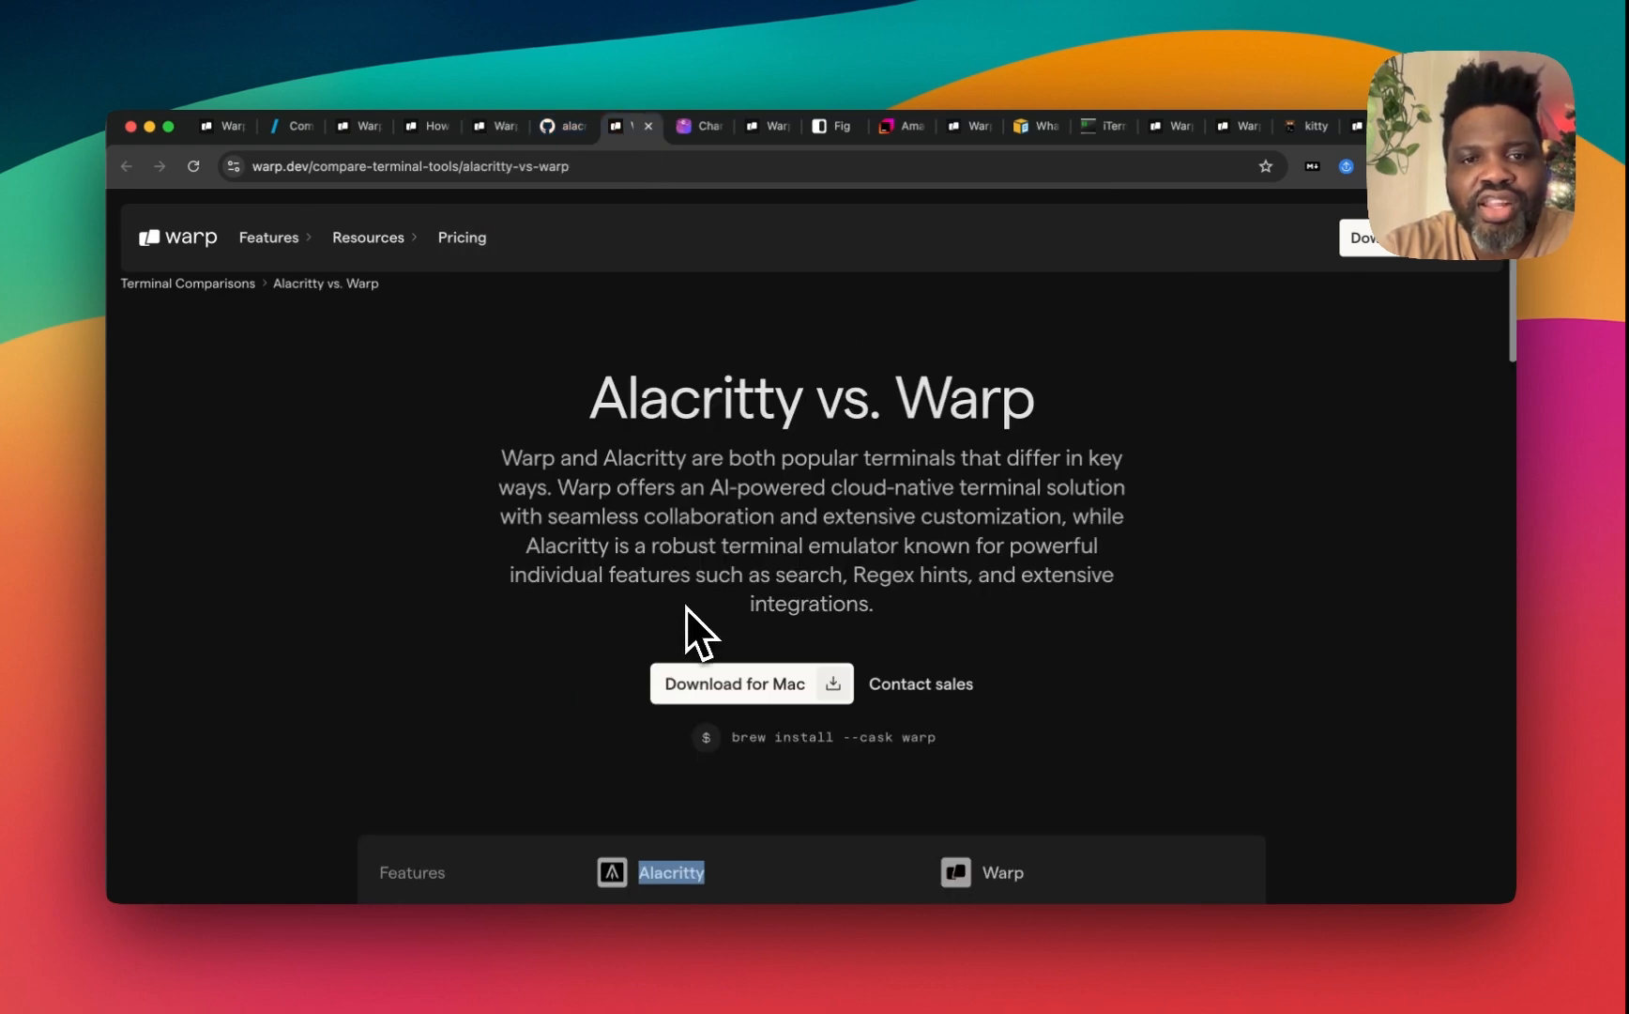
Step: Move from Alacritty vs. Warp to the Charm vs. Warp comparison and Charm's website
scroll(down, 3)
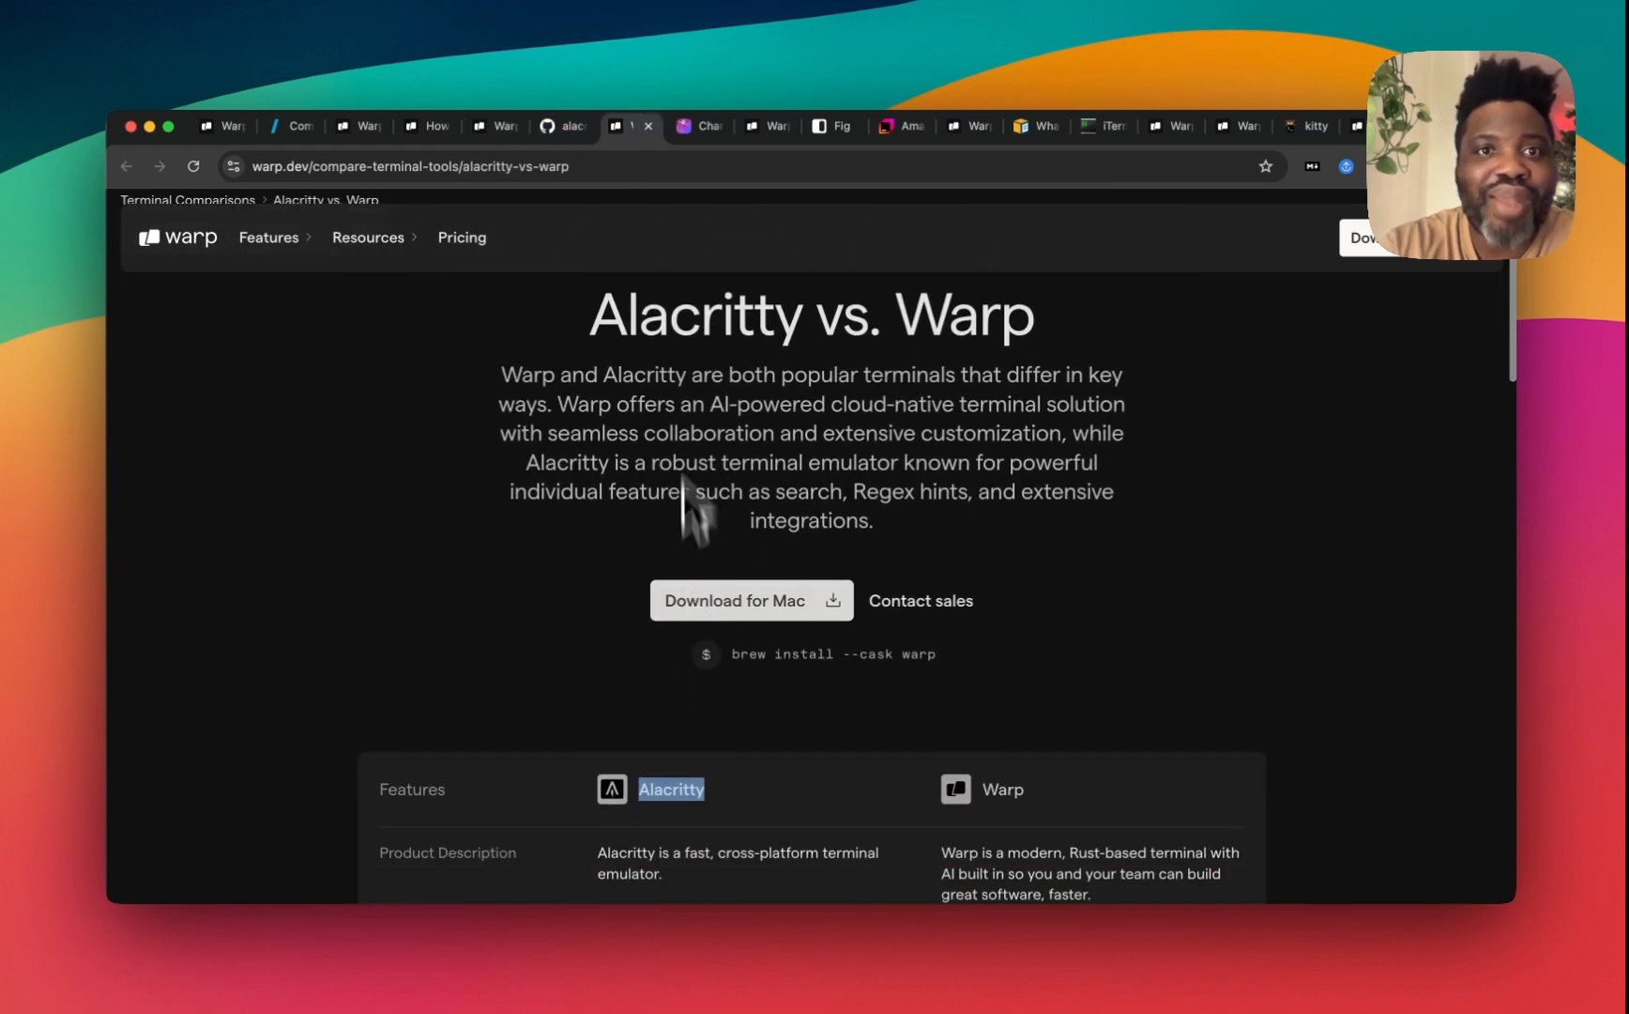
click(558, 125)
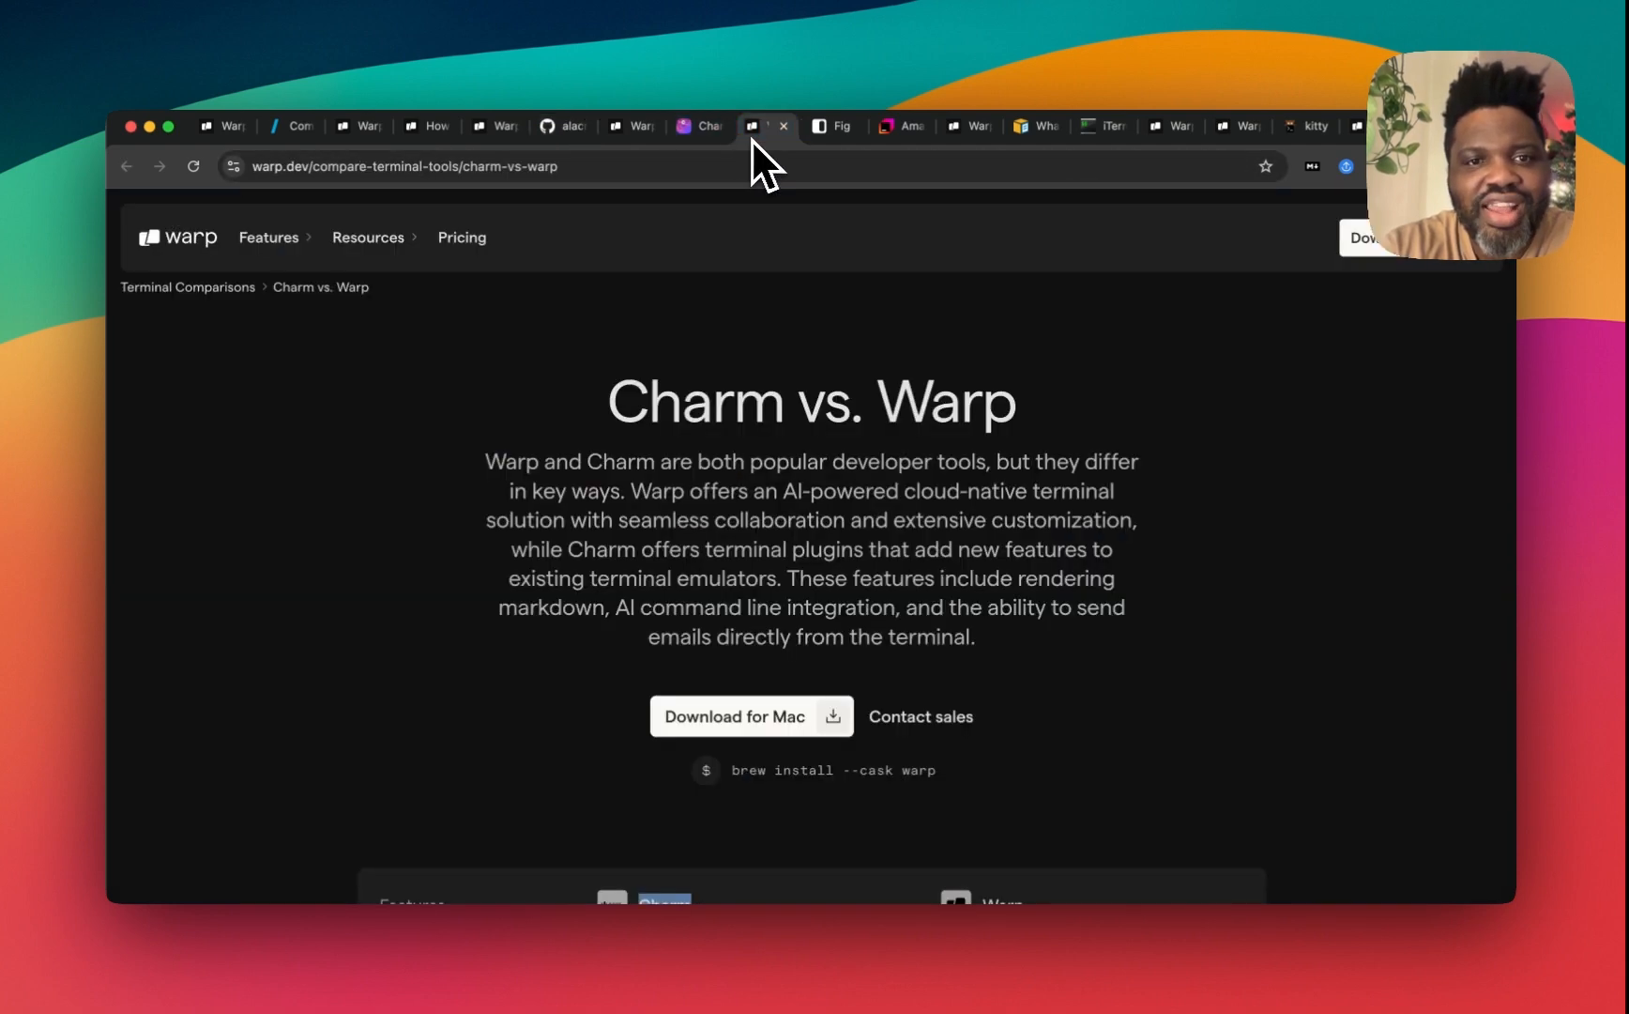
click(702, 126)
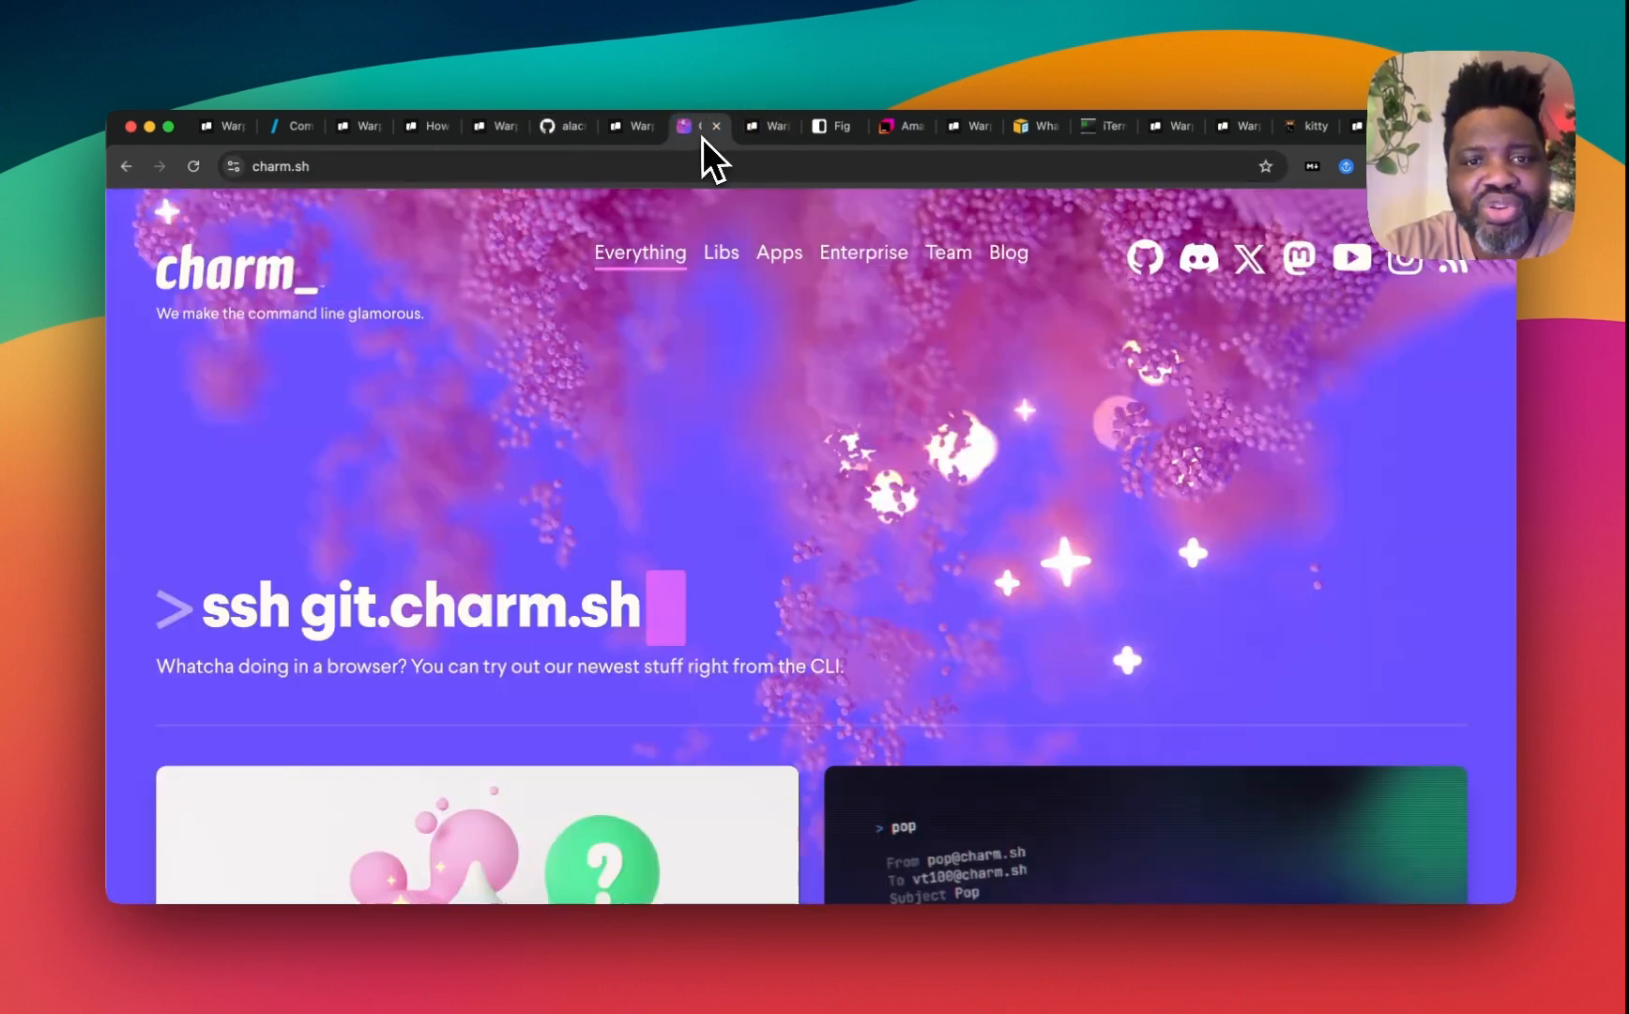
scroll(down, 3)
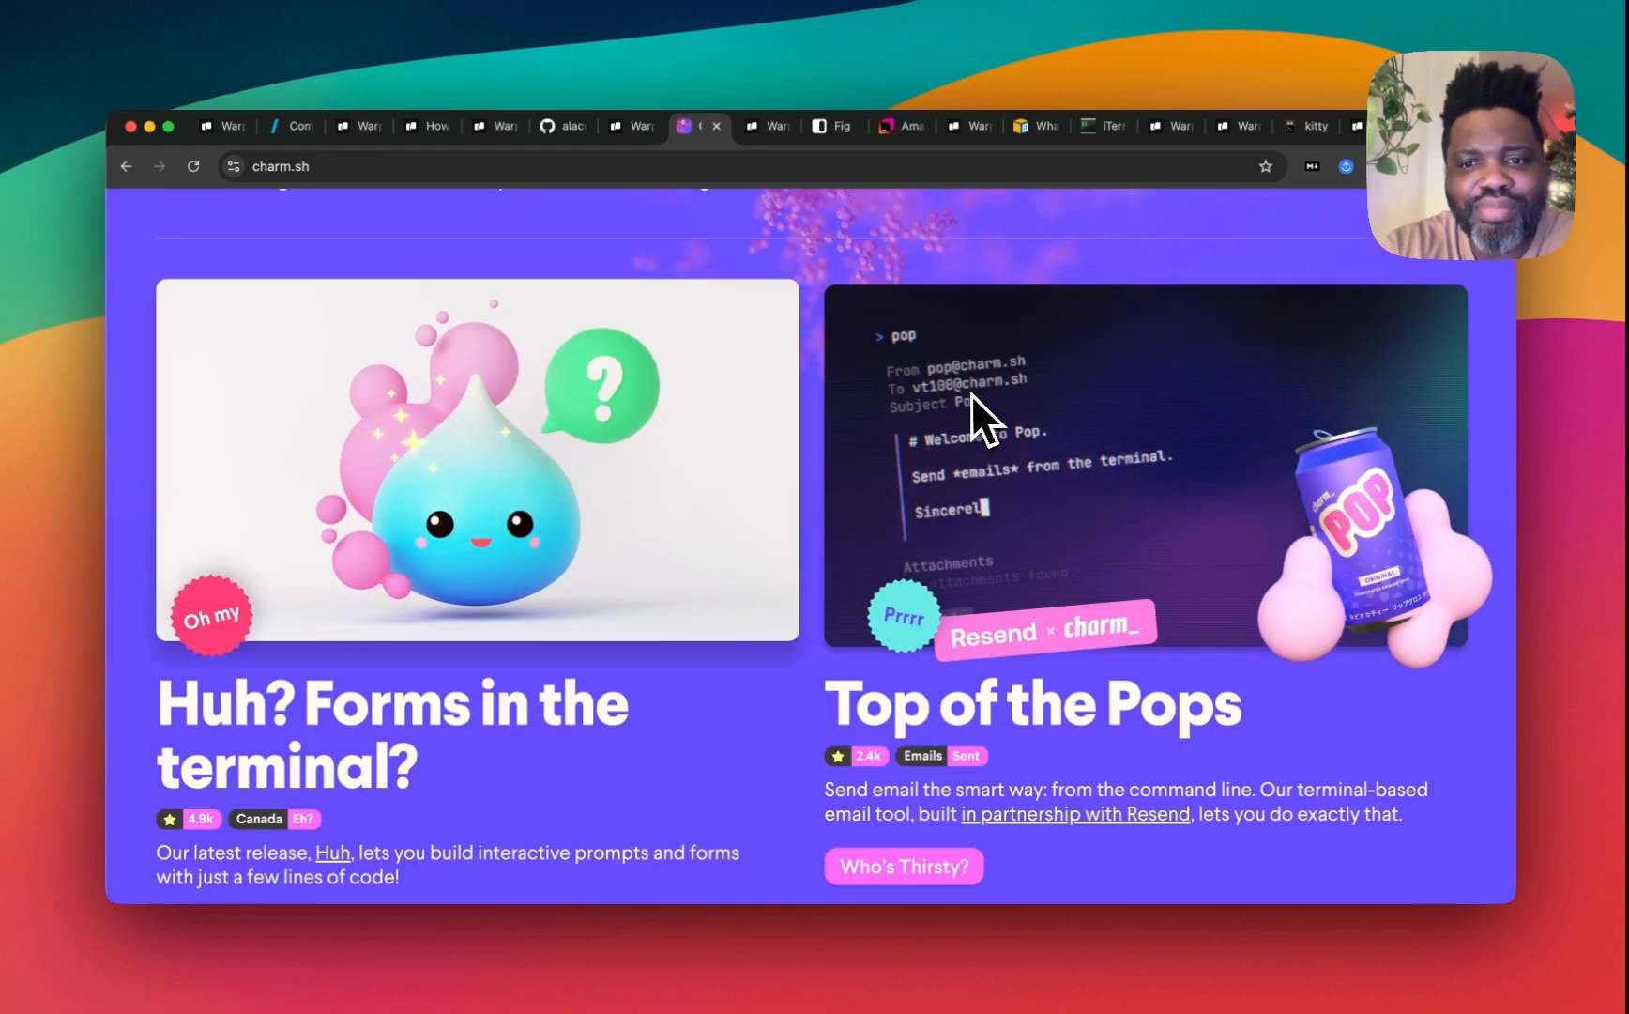
Step: View Fig's sunset notice and Amazon Q plugin reviews, ending on Fig vs. Warp
click(831, 126)
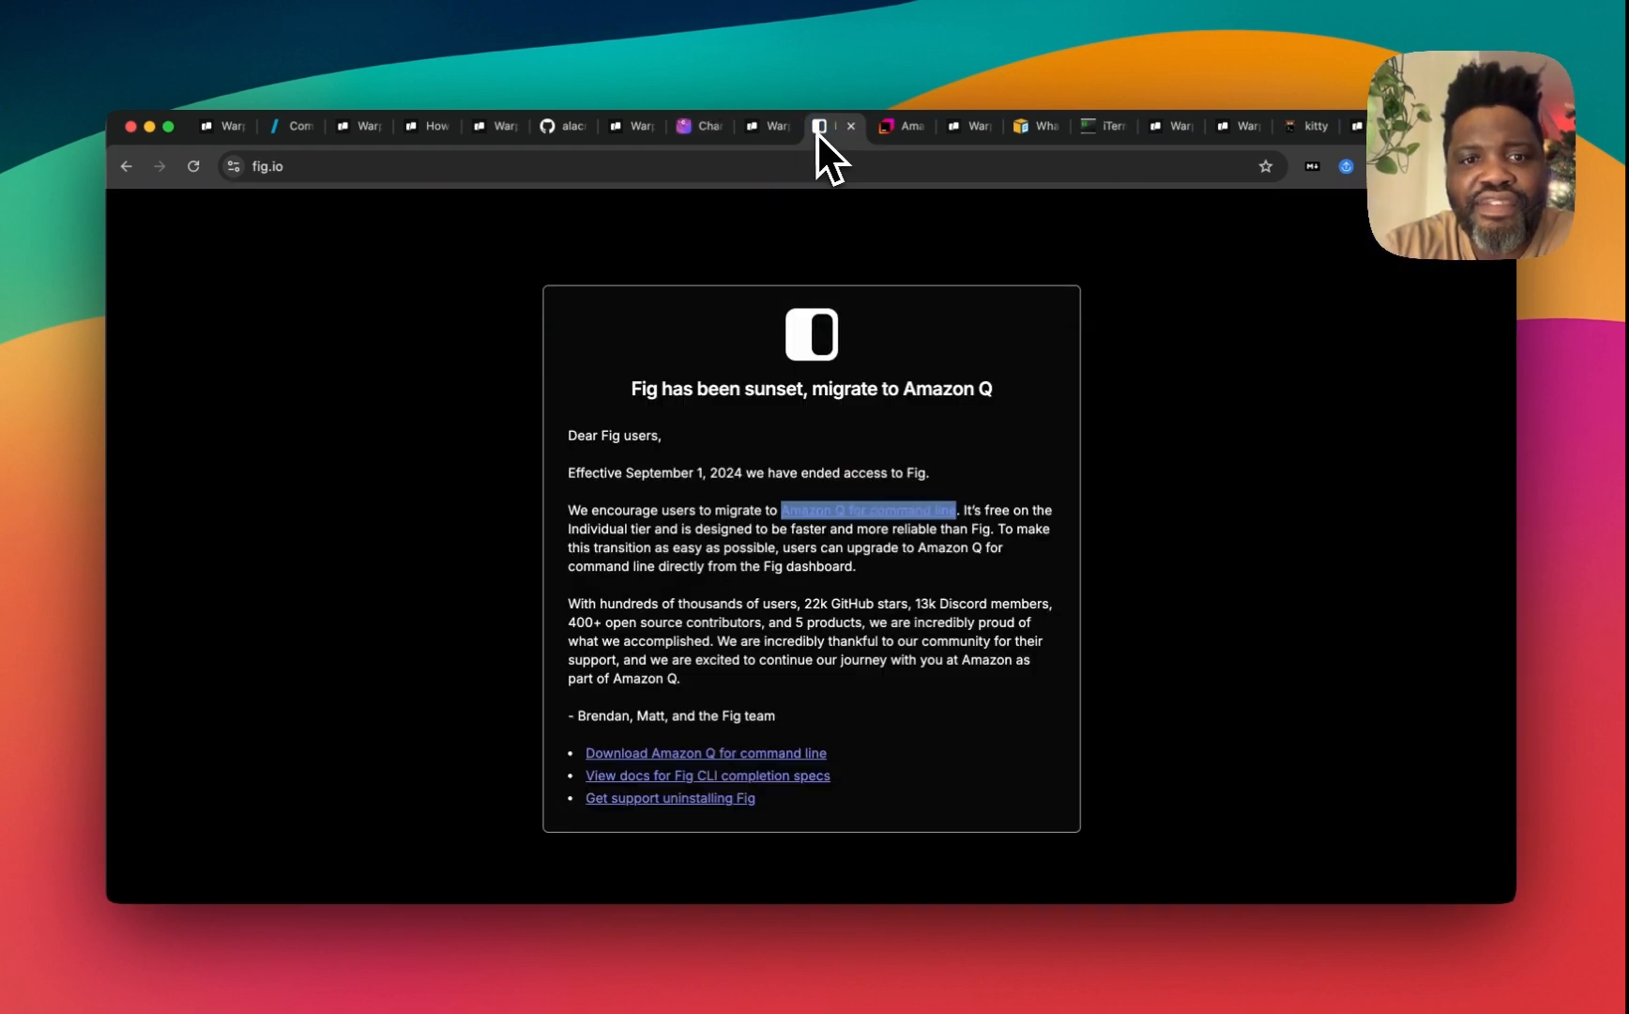
mouse_move(948, 436)
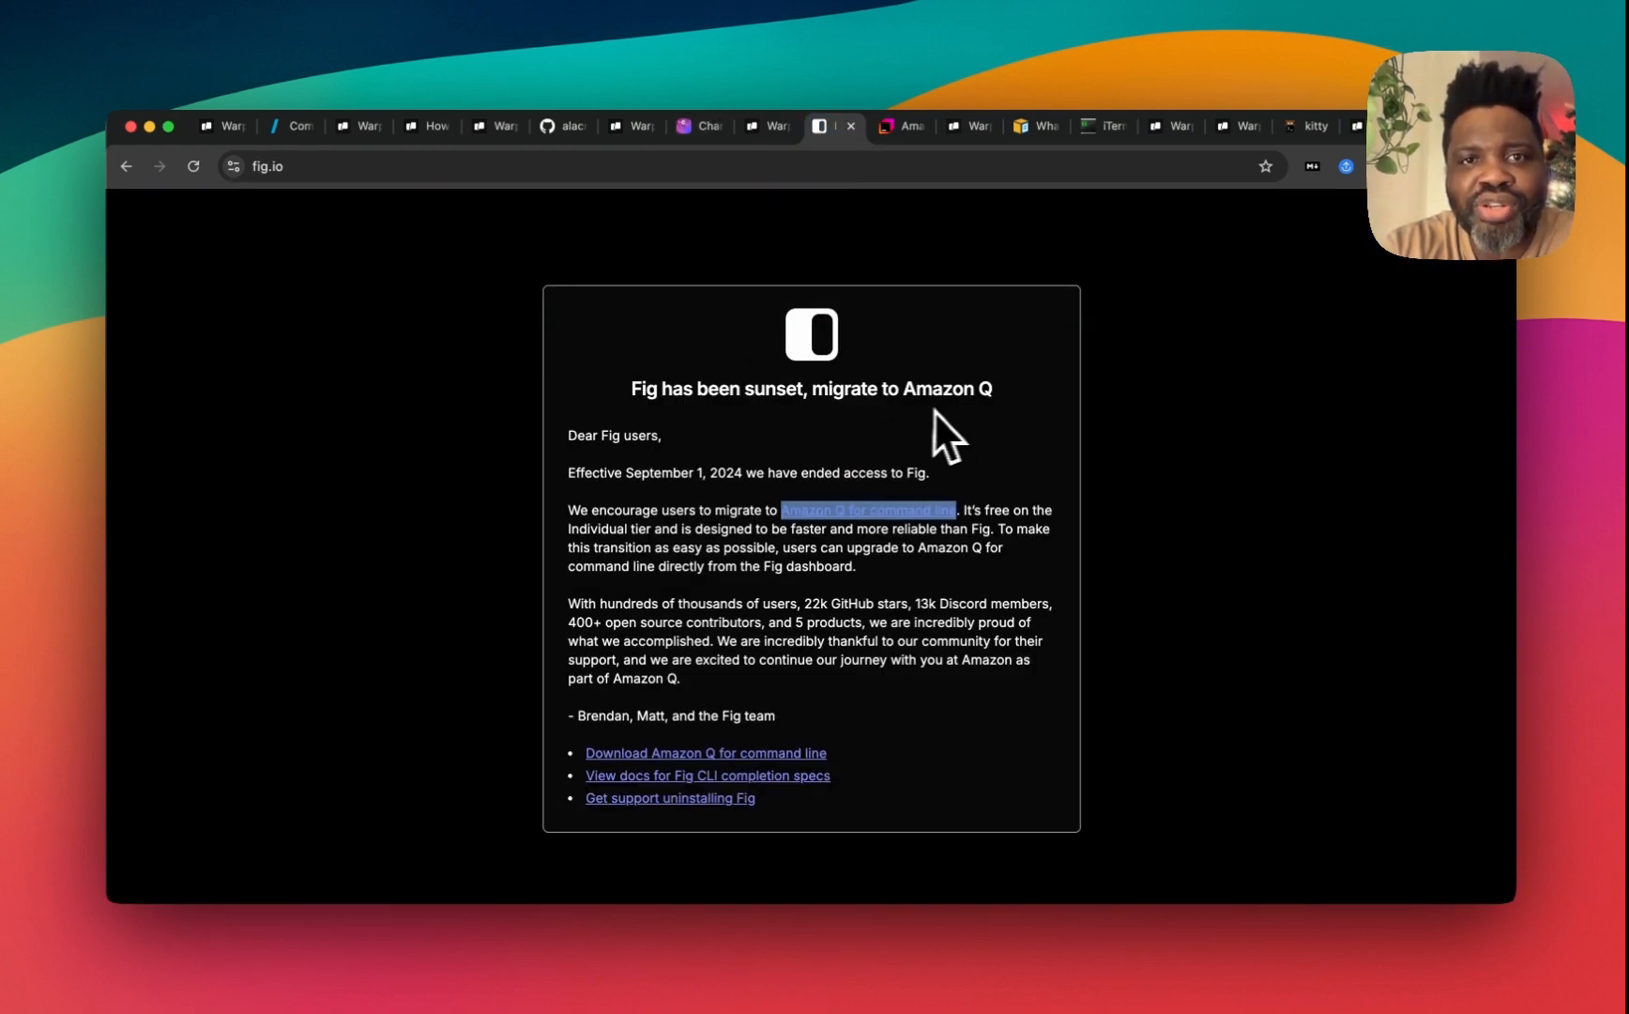
mouse_move(774, 126)
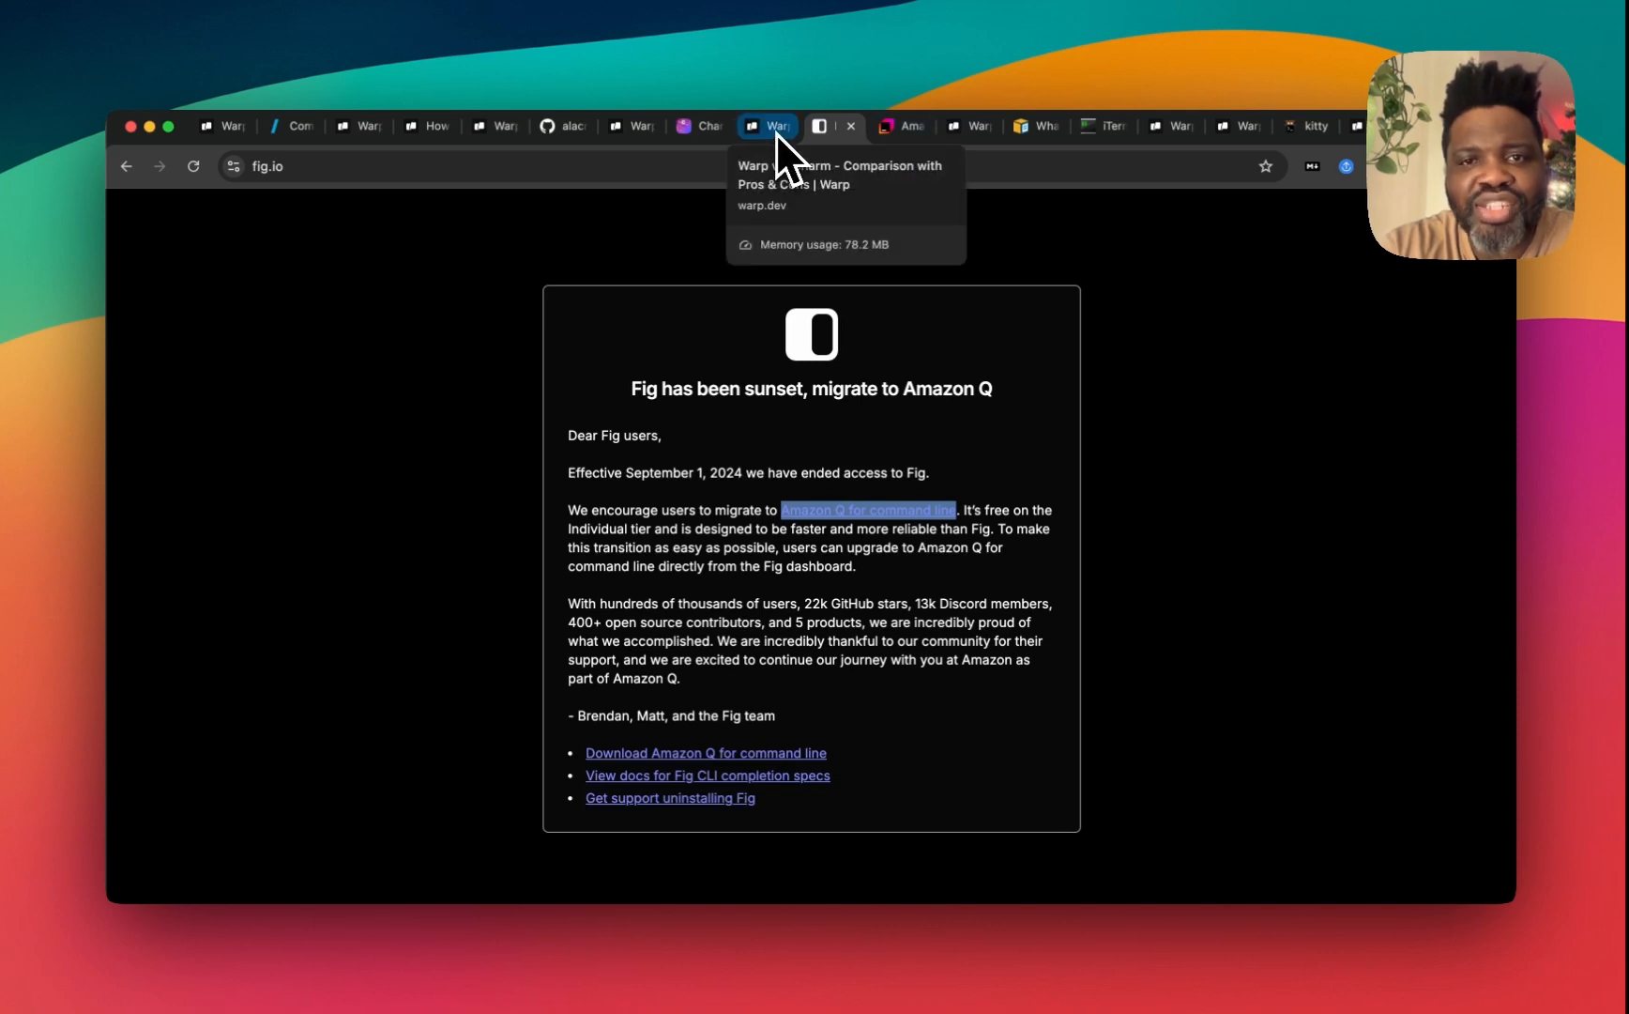
click(899, 126)
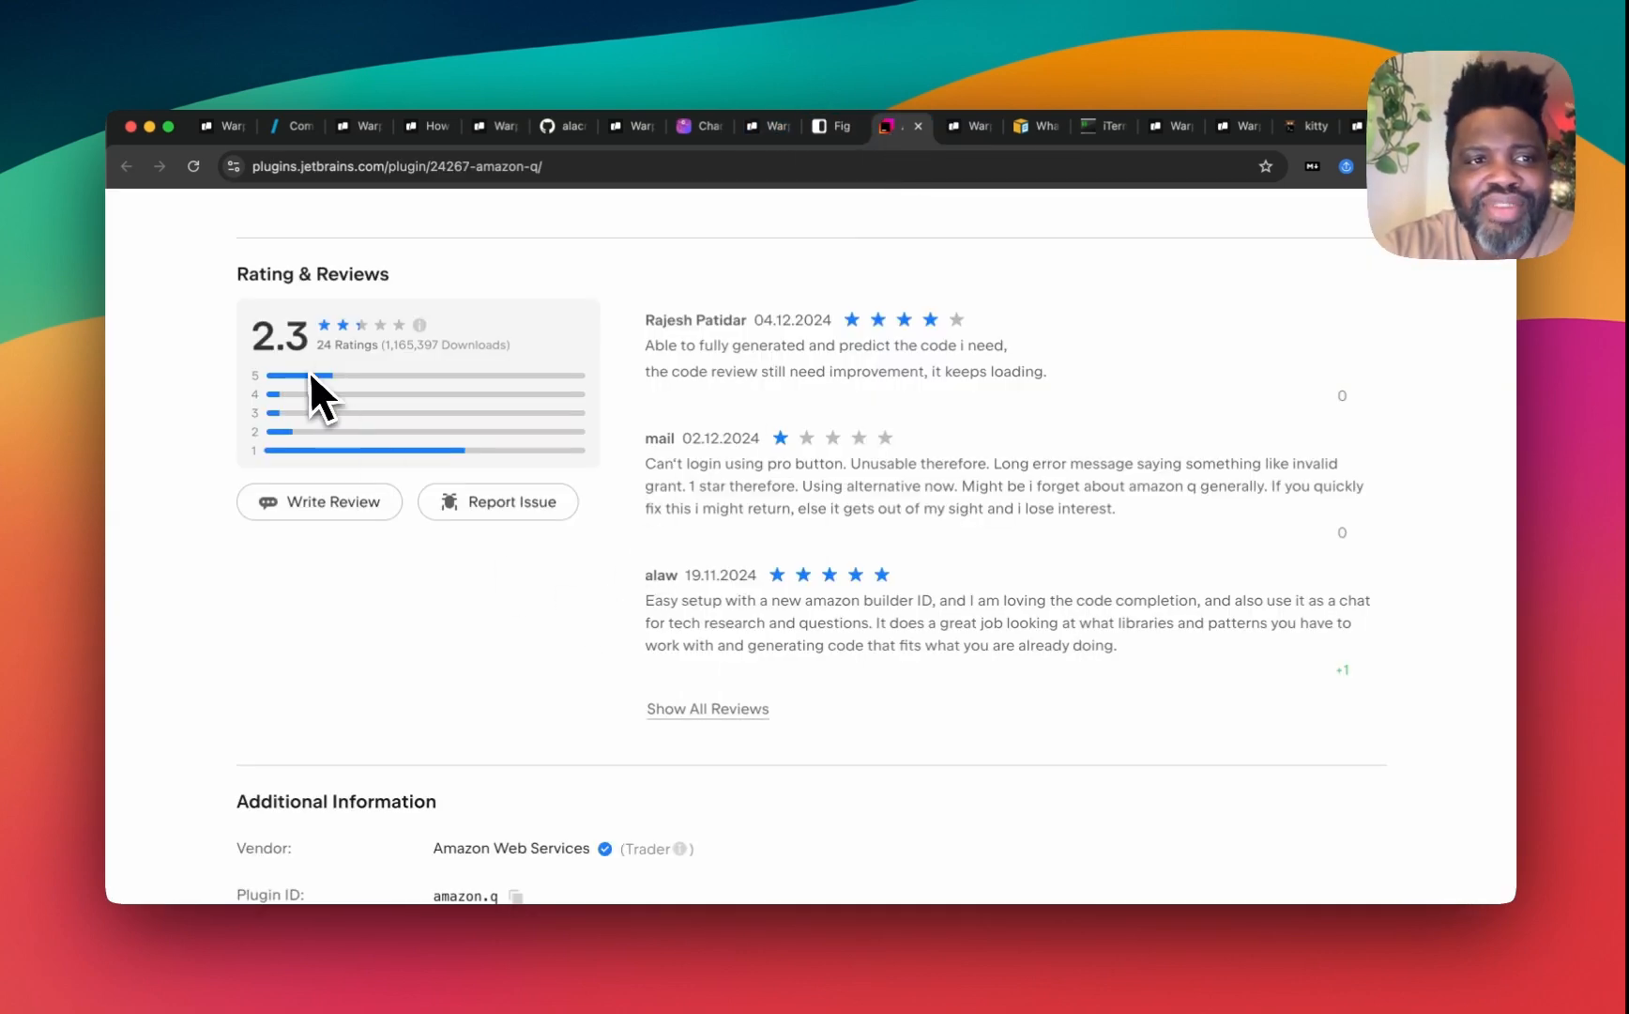
mouse_move(435, 302)
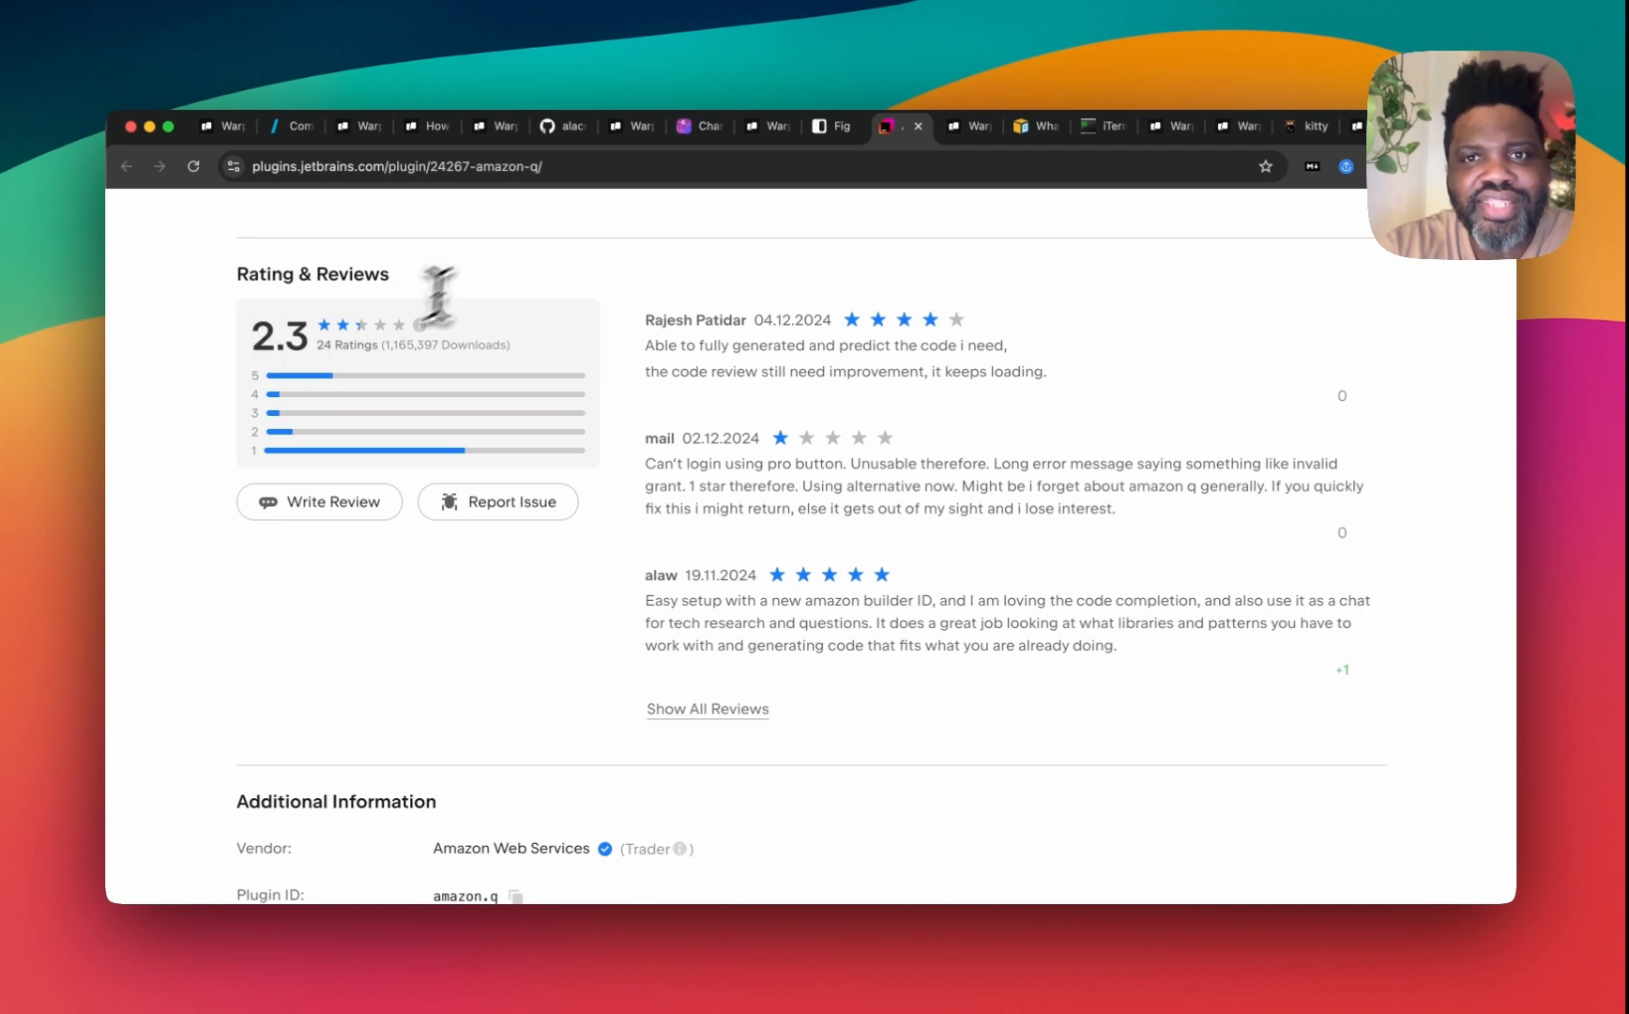
click(973, 126)
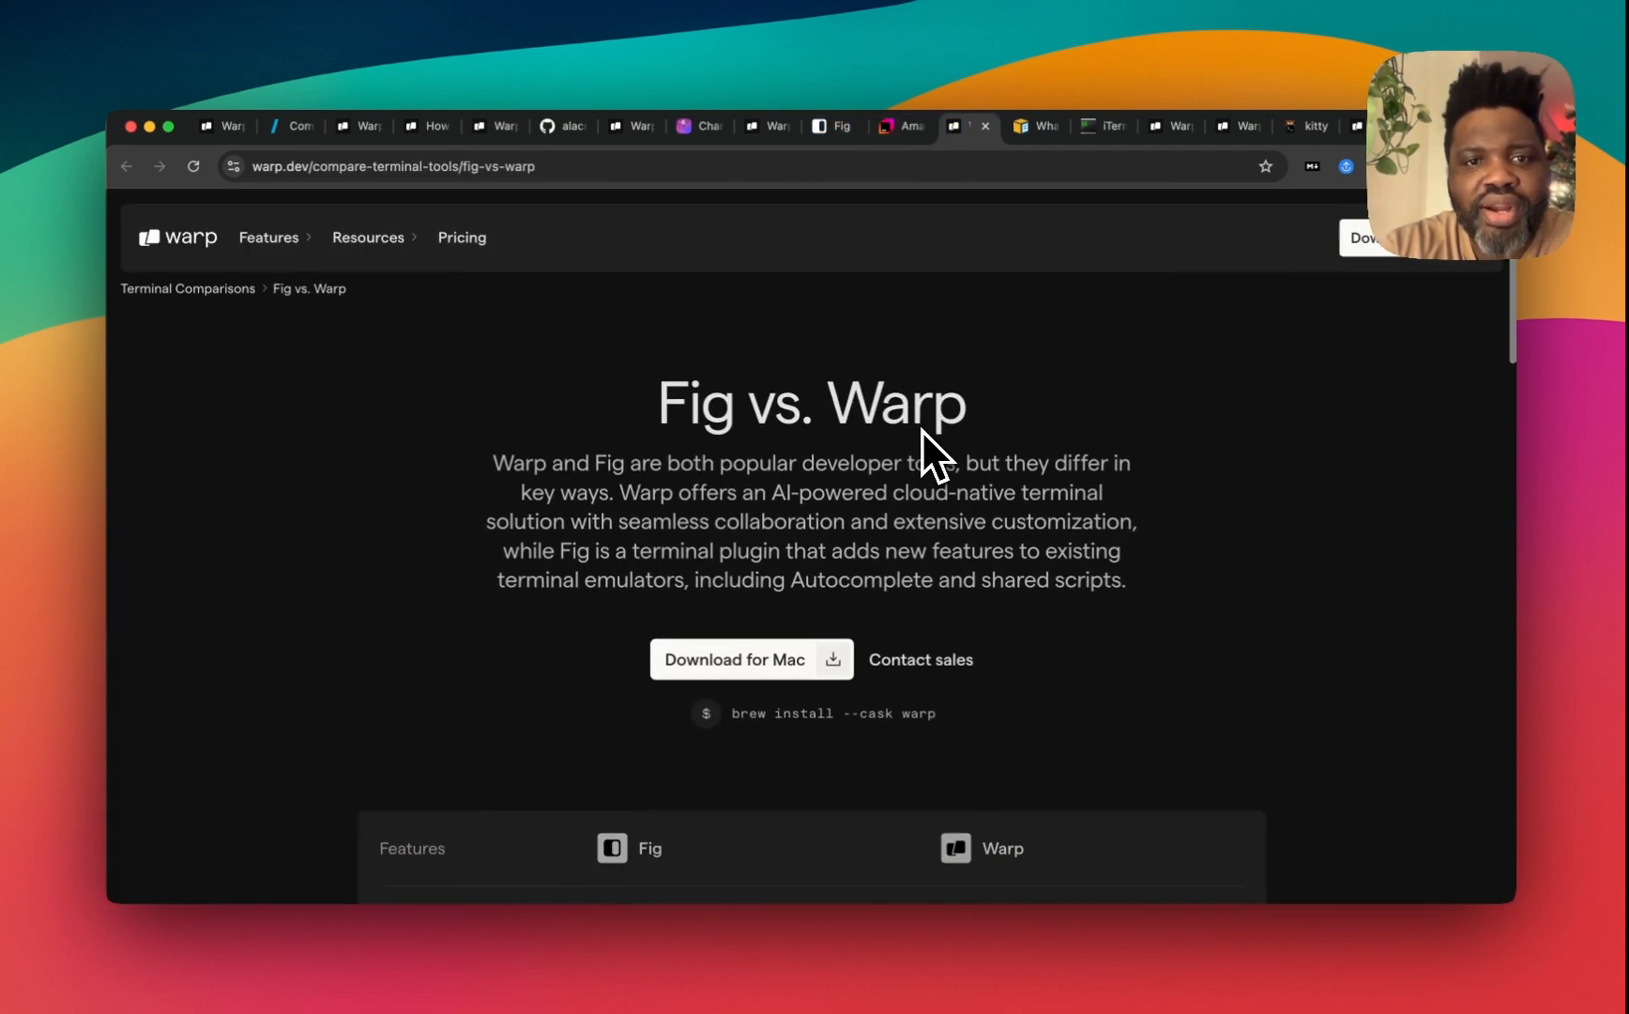
Step: Read the iTerm2 vs. Warp table through its modern editing and AI rows to collaboration
click(1104, 126)
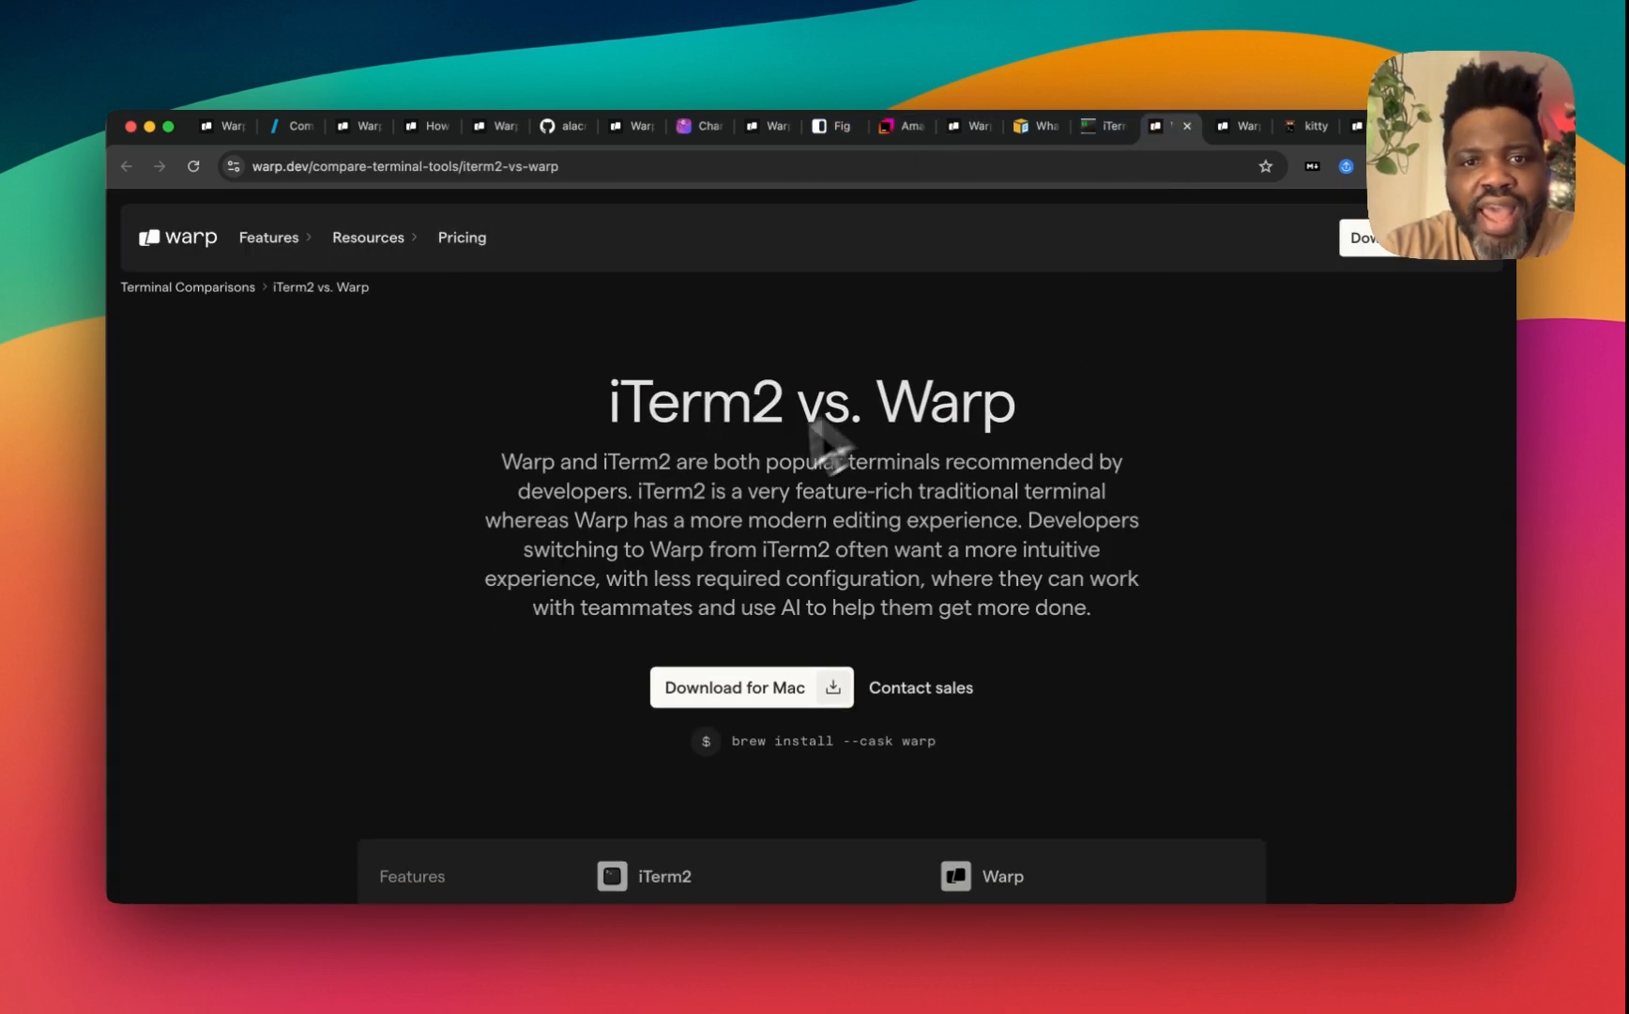
scroll(down, 3)
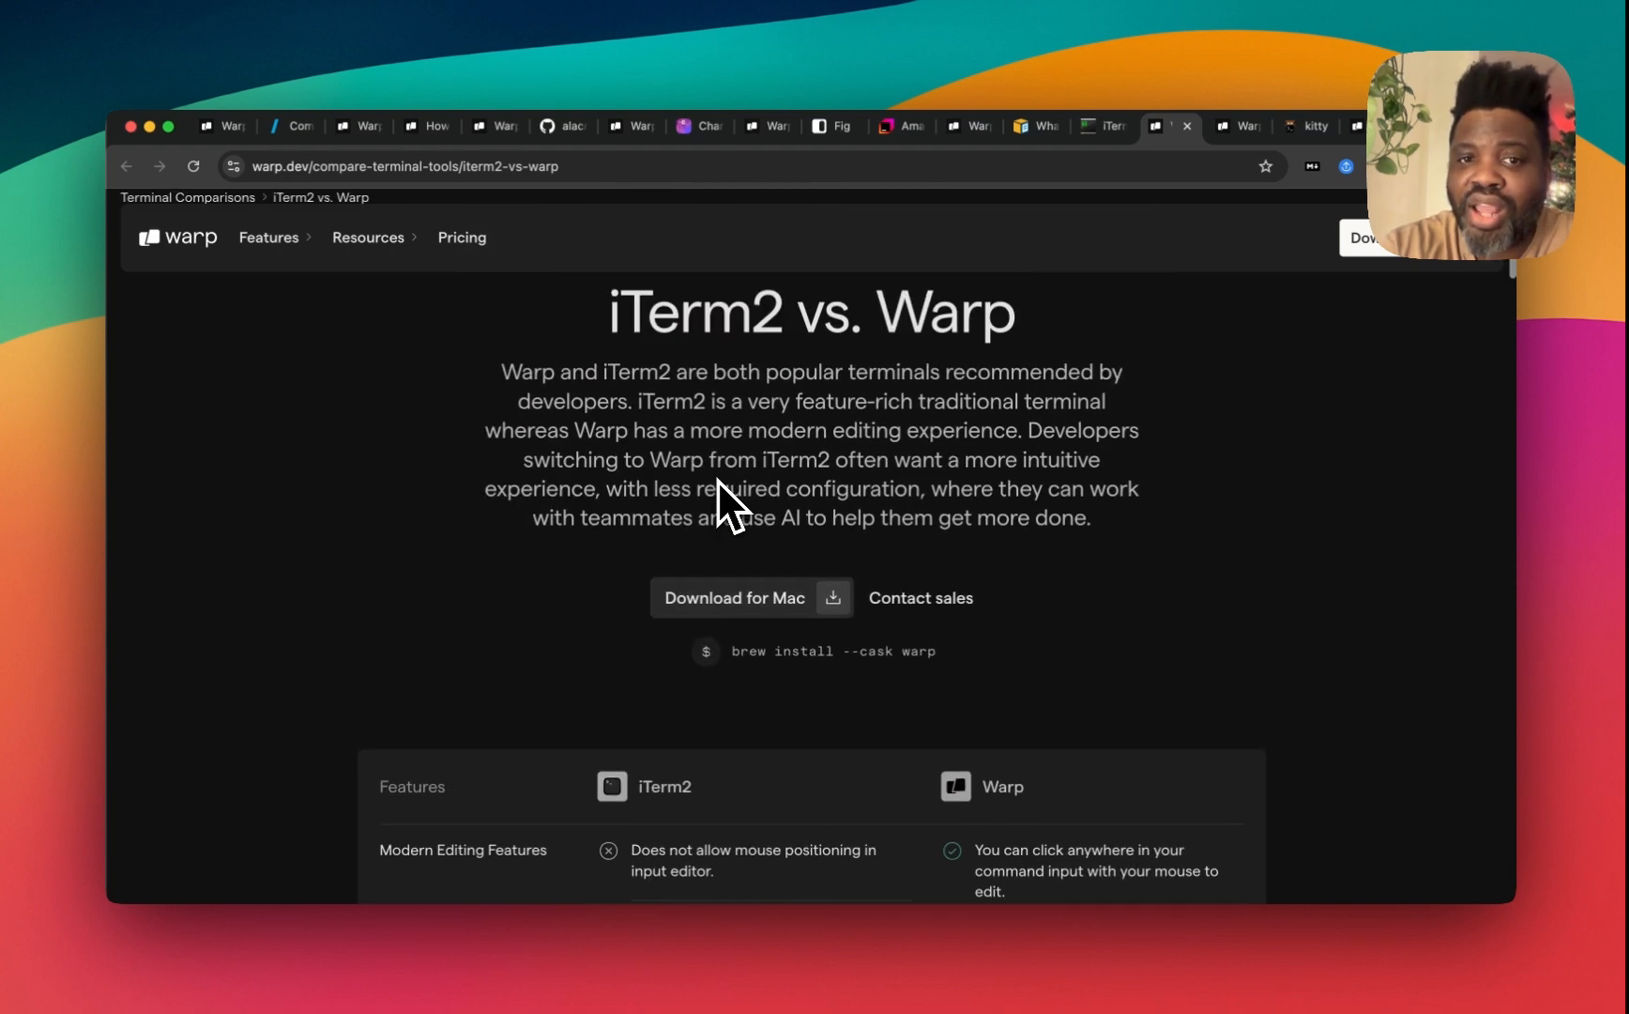
scroll(down, 3)
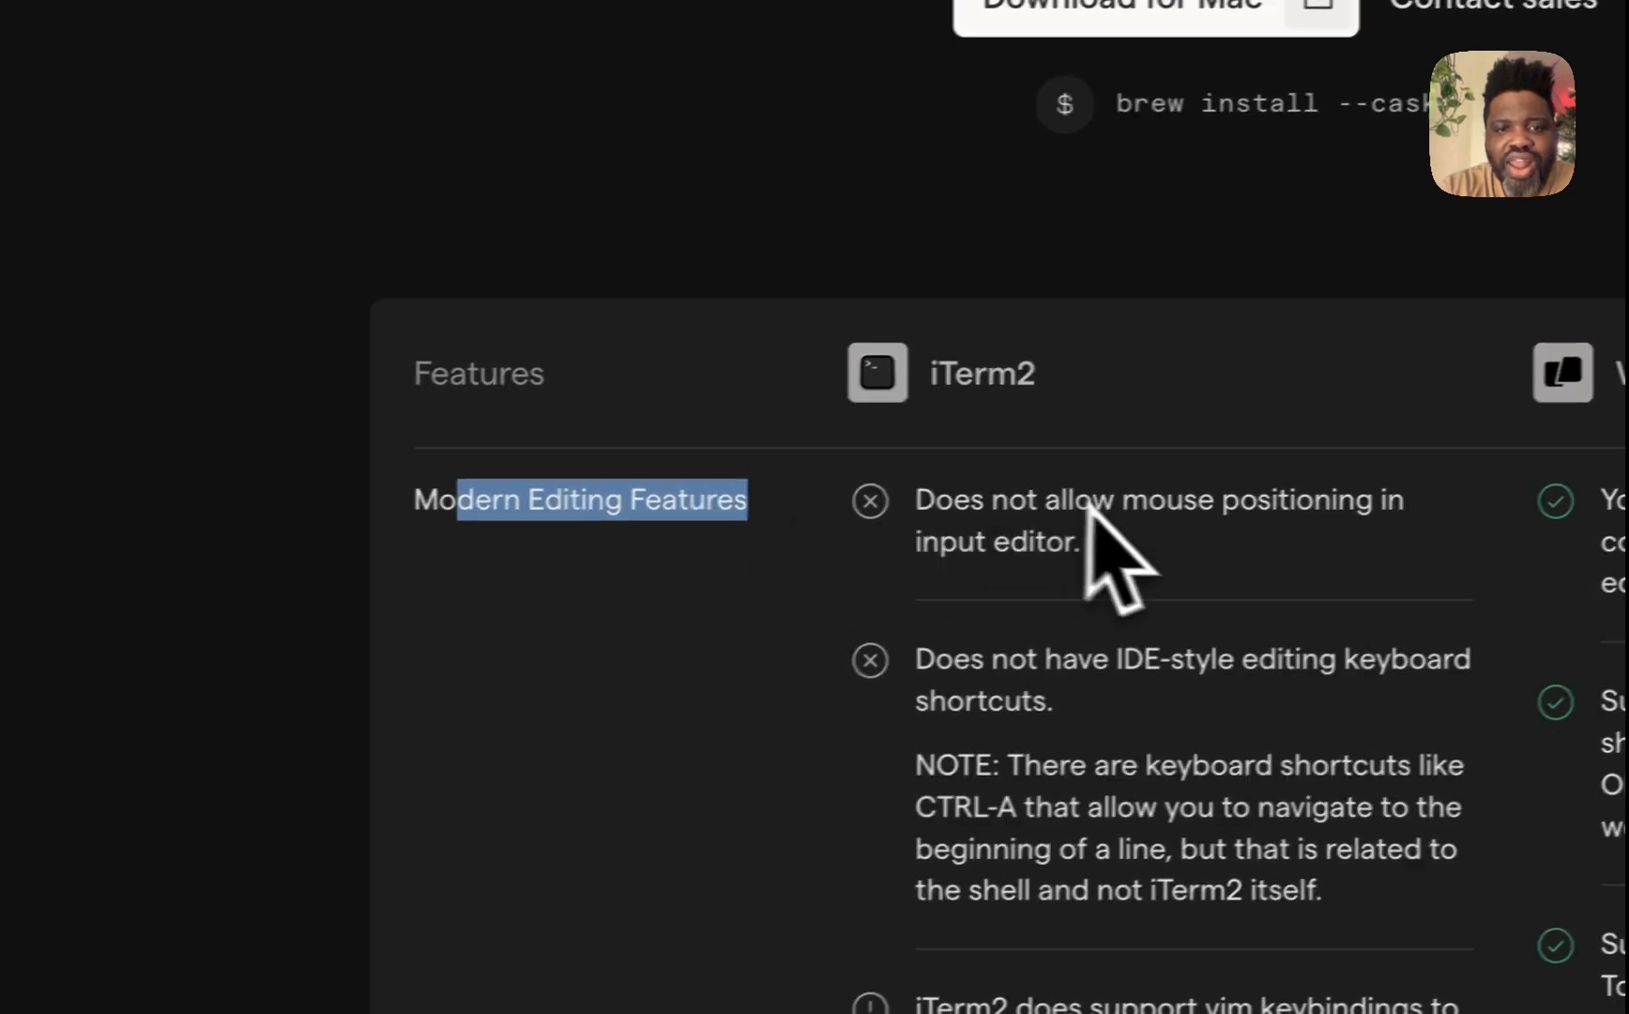
scroll(up, 3)
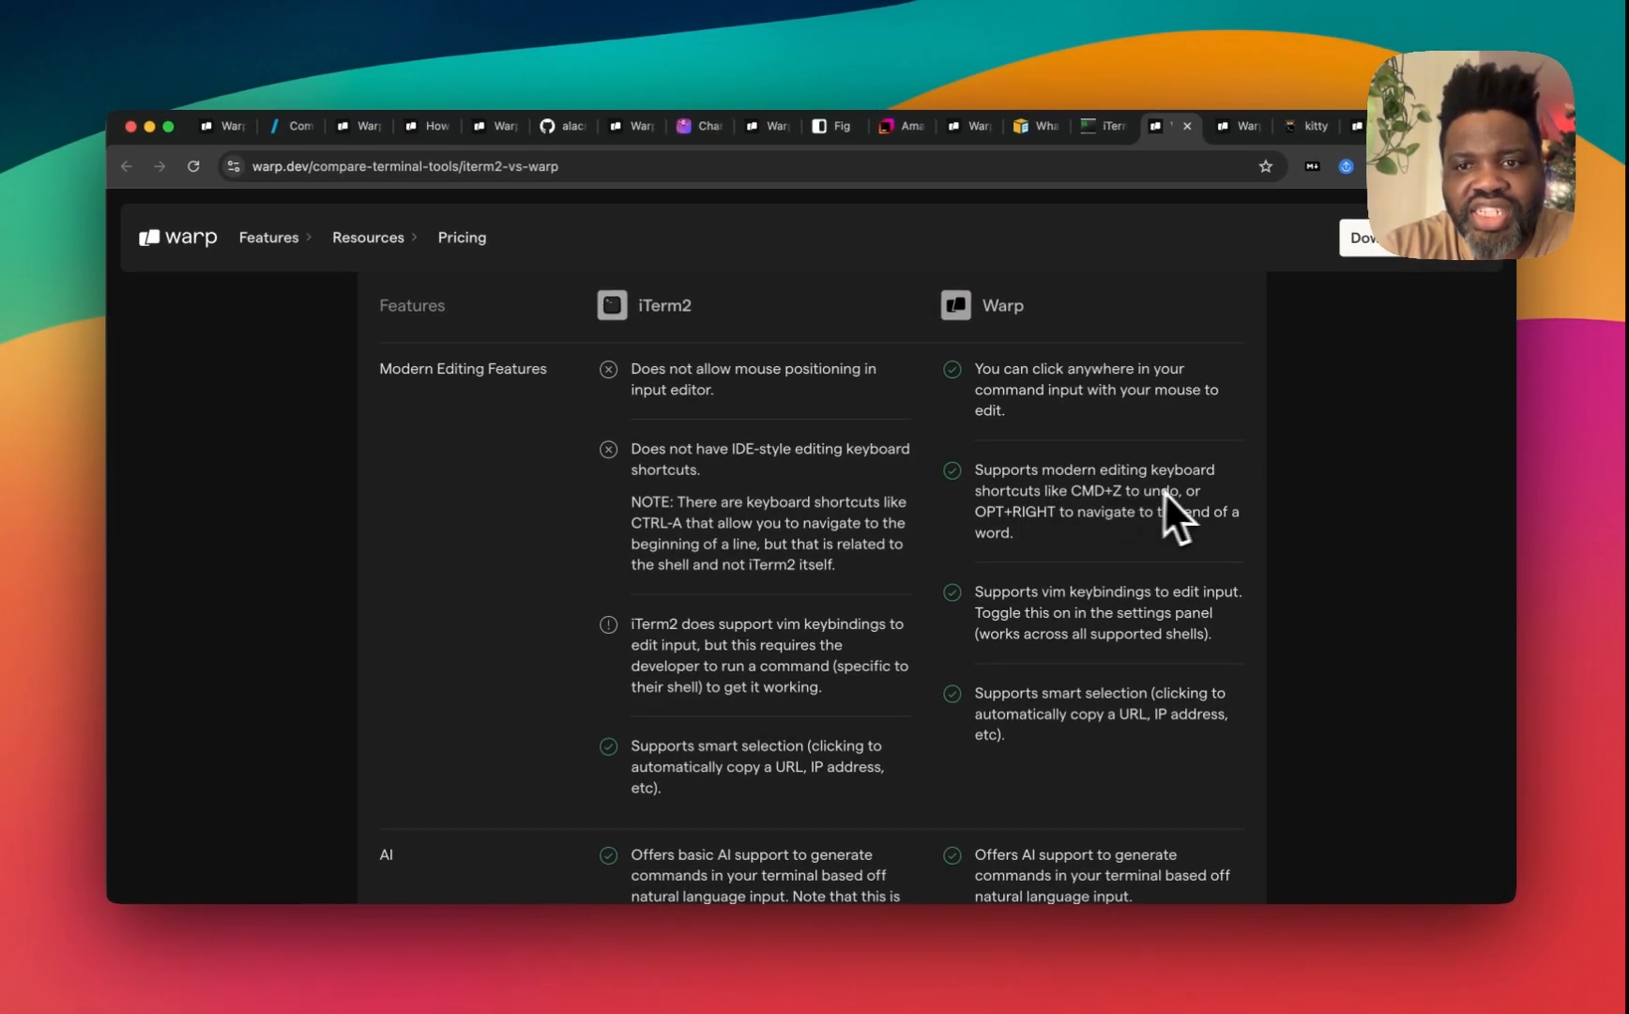
scroll(down, 3)
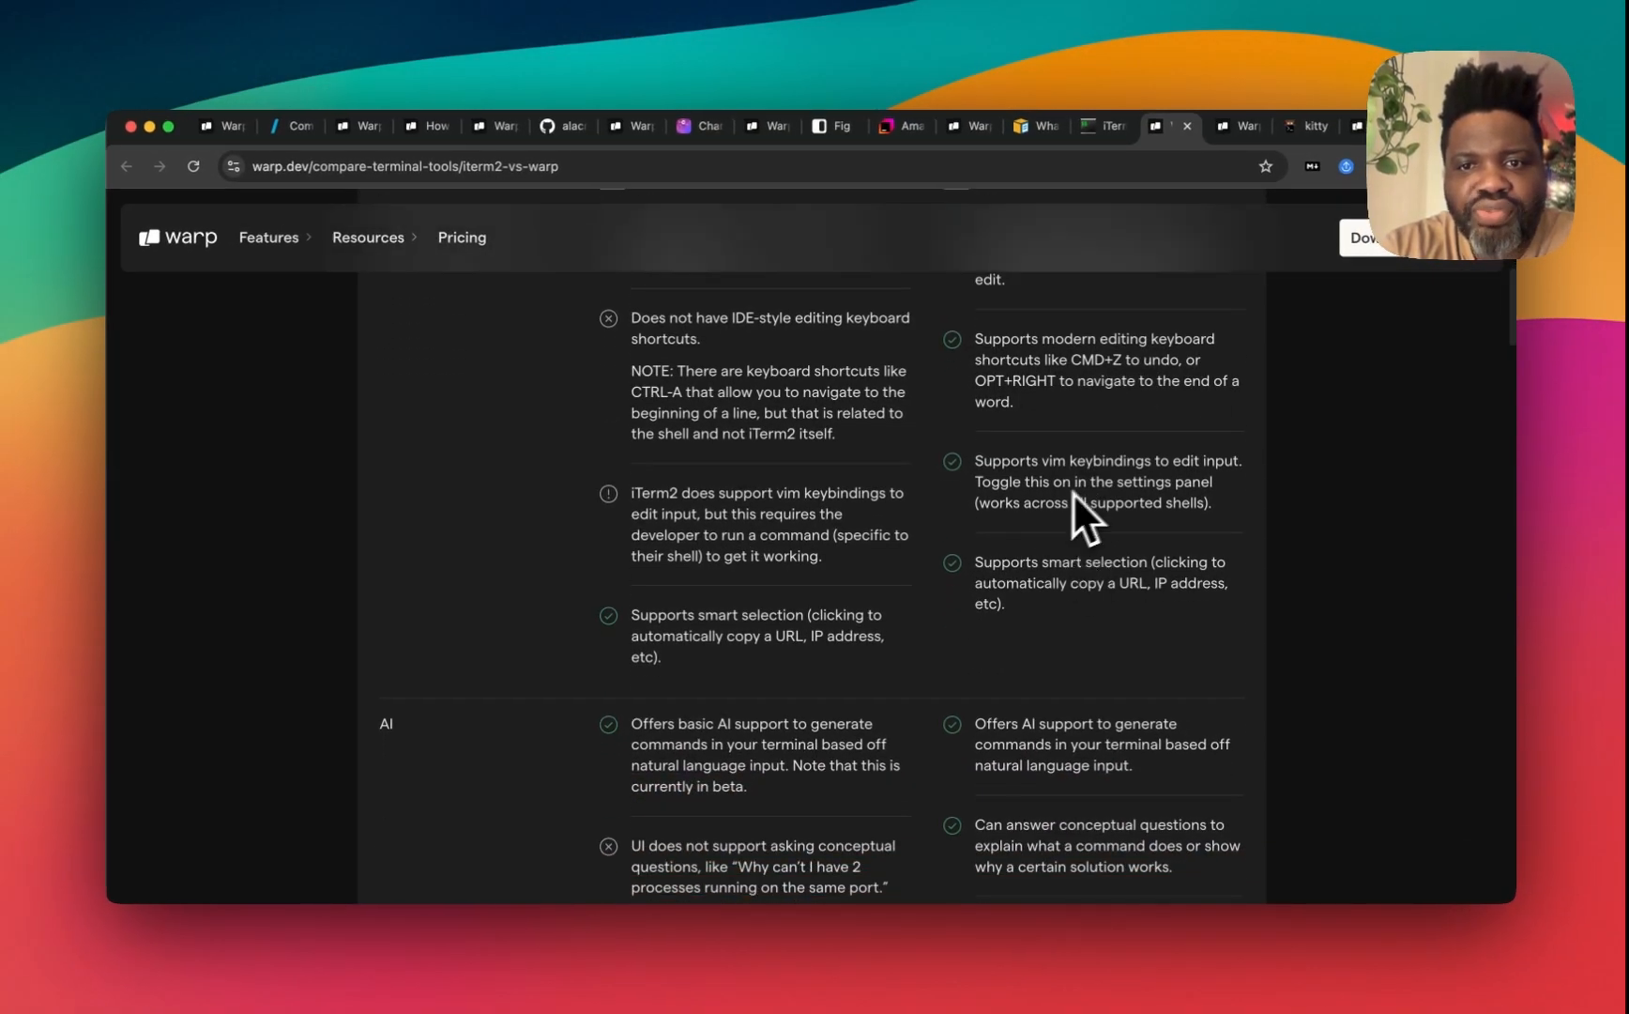
mouse_move(1084, 608)
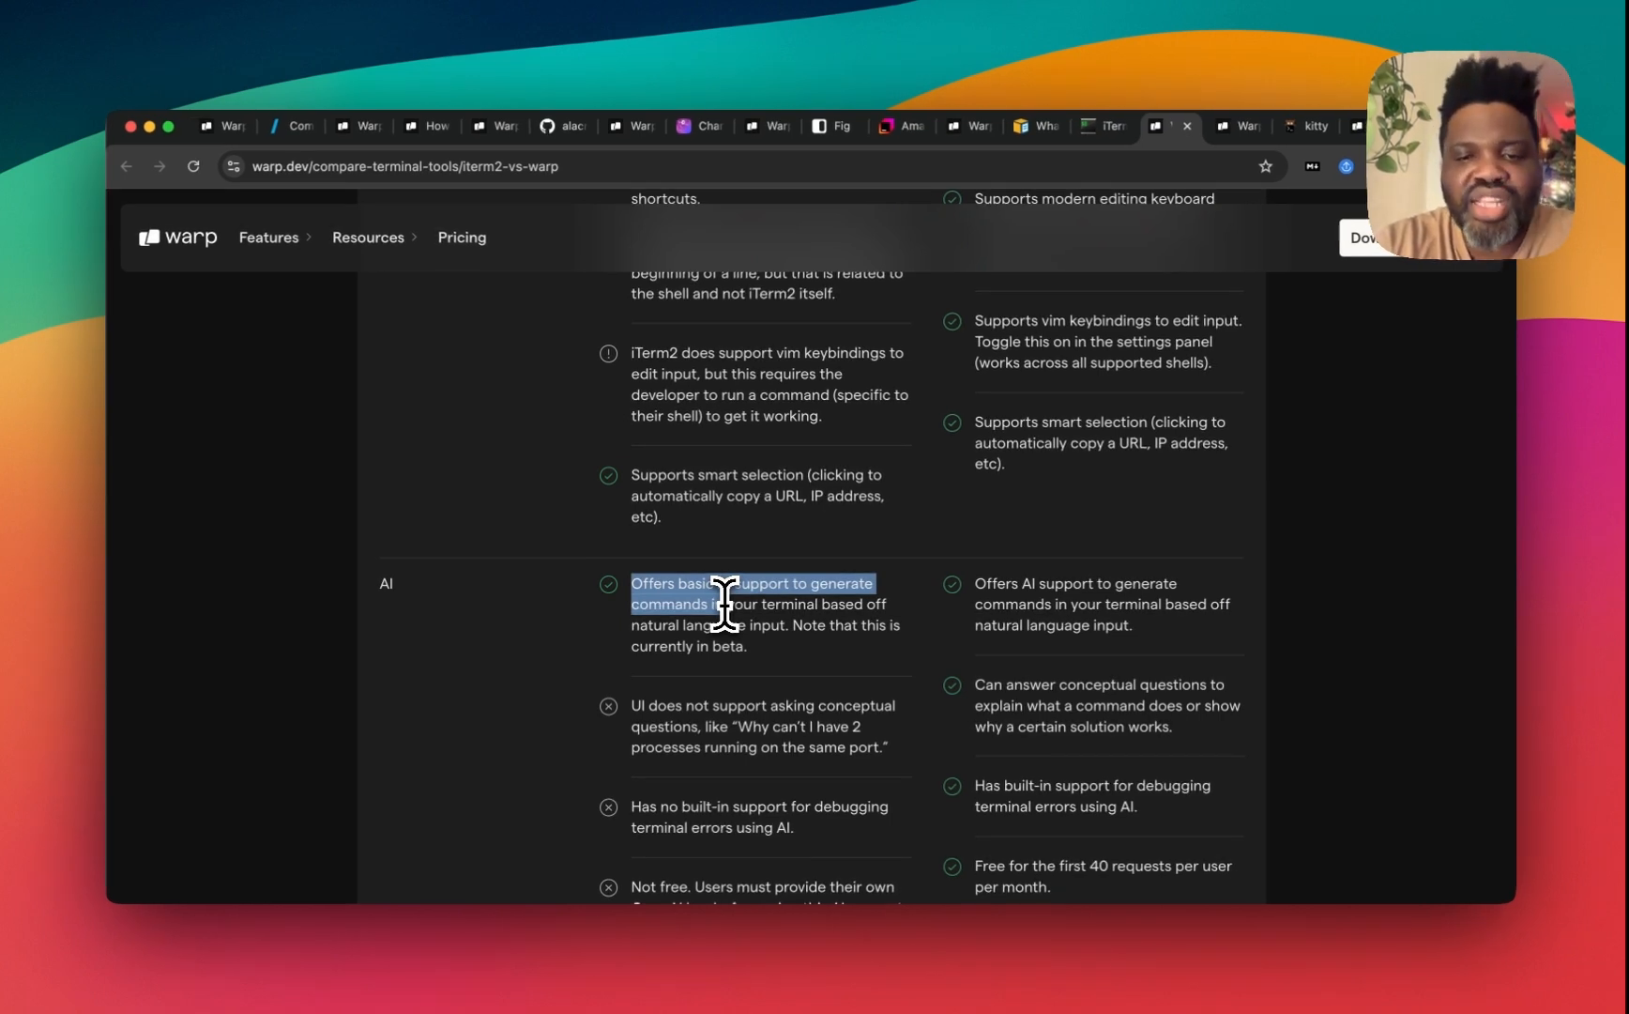
scroll(down, 3)
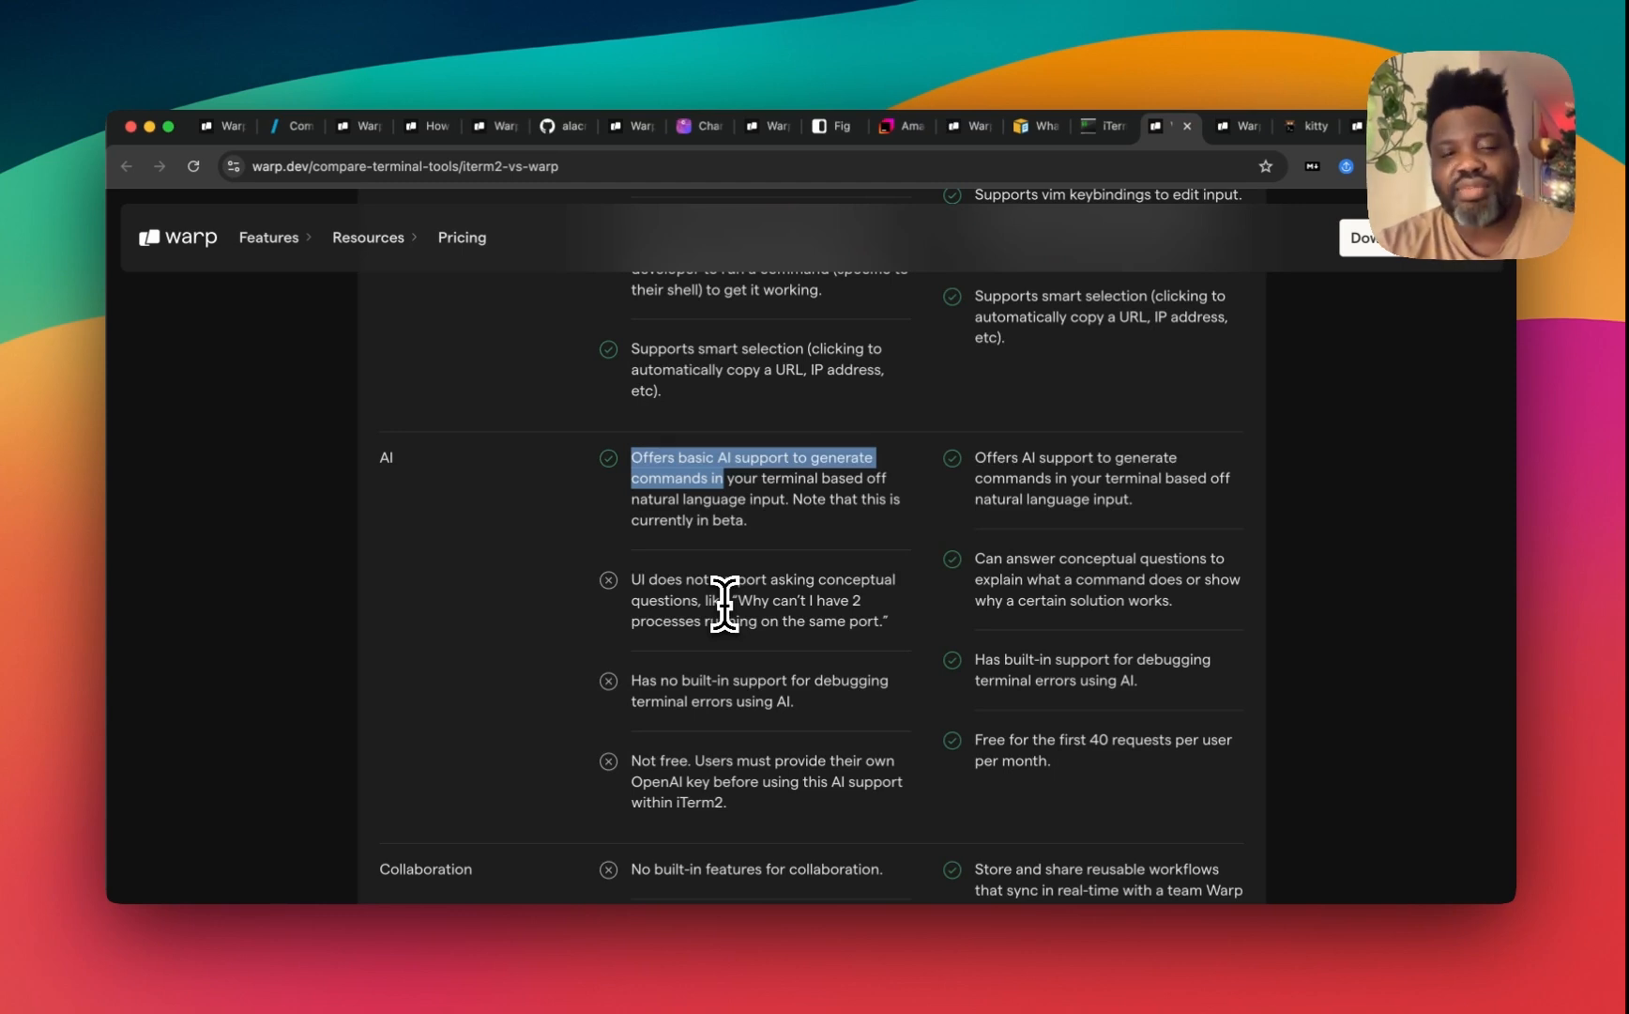
mouse_move(743, 634)
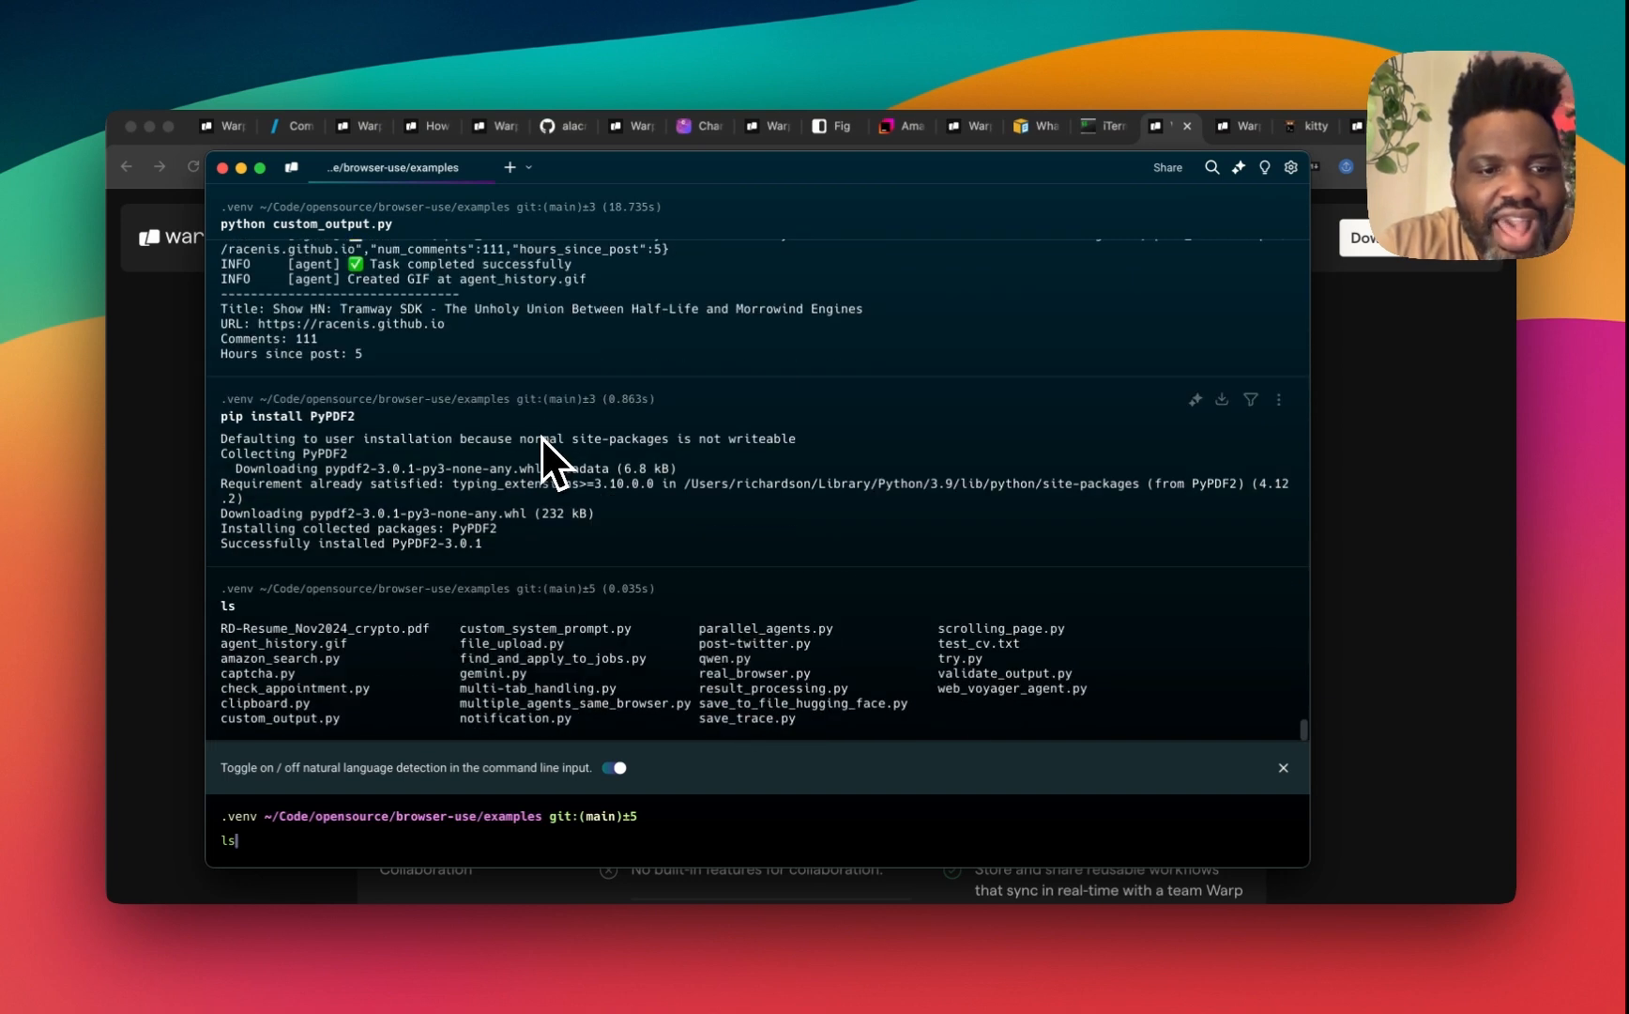
Step: Search the terminal output for 'agent' and step to match 2 of 20
scroll(up, 3)
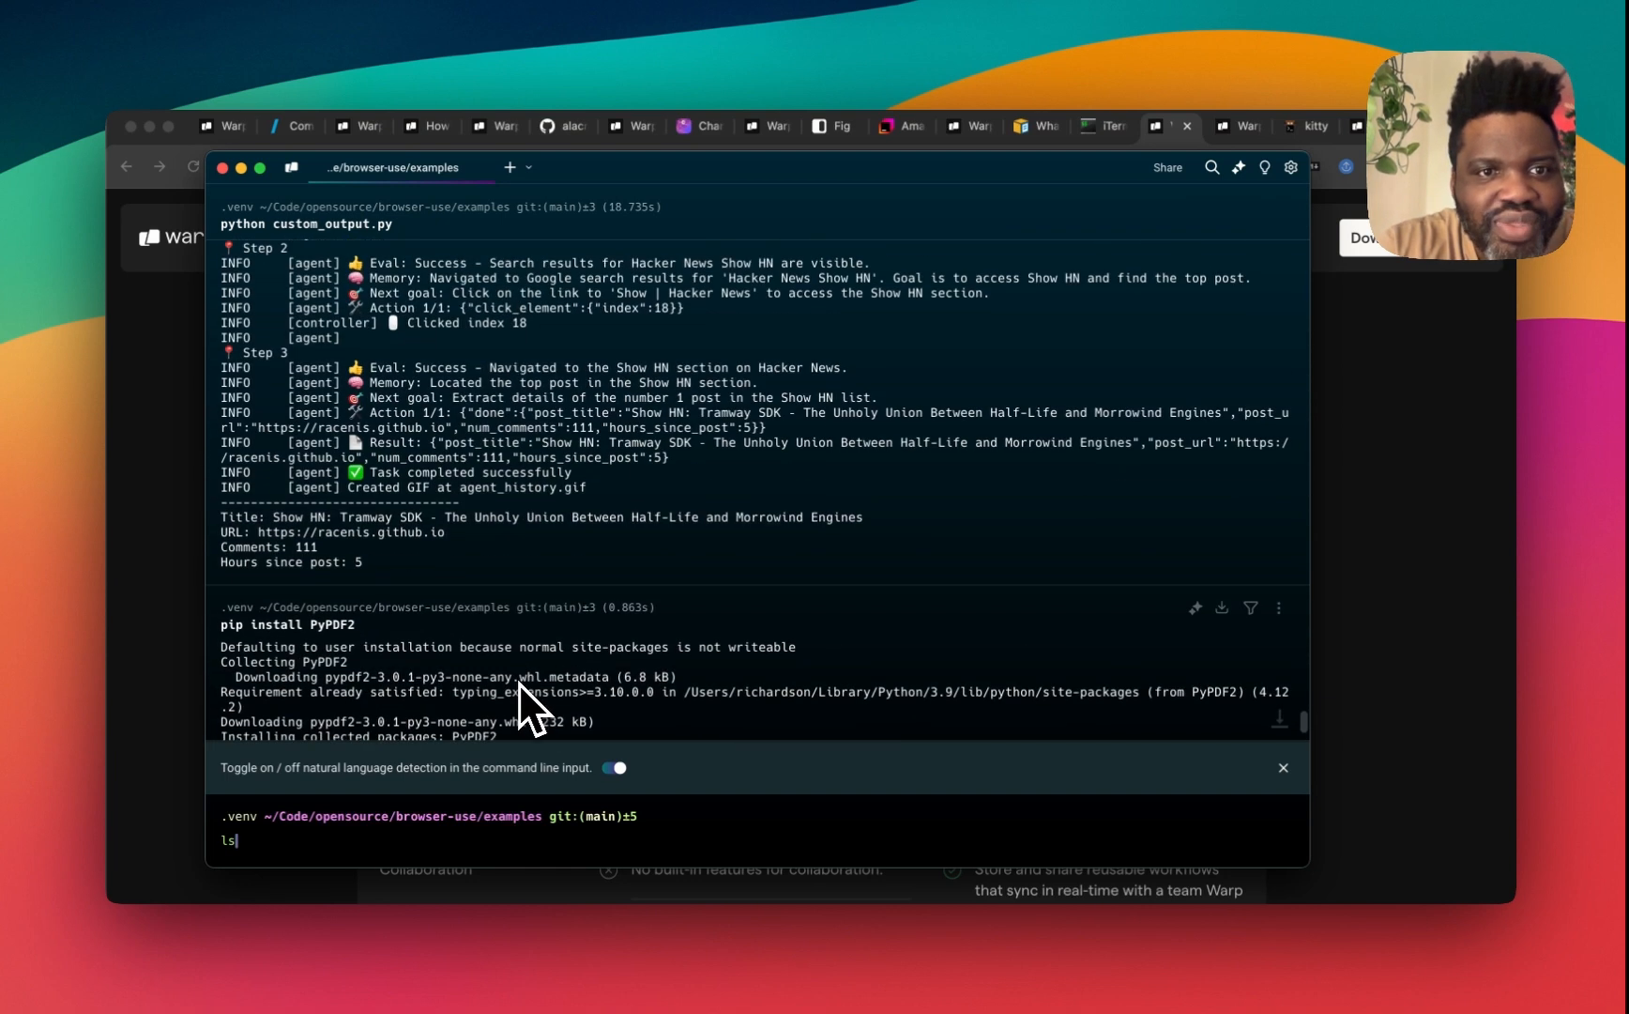
scroll(down, 3)
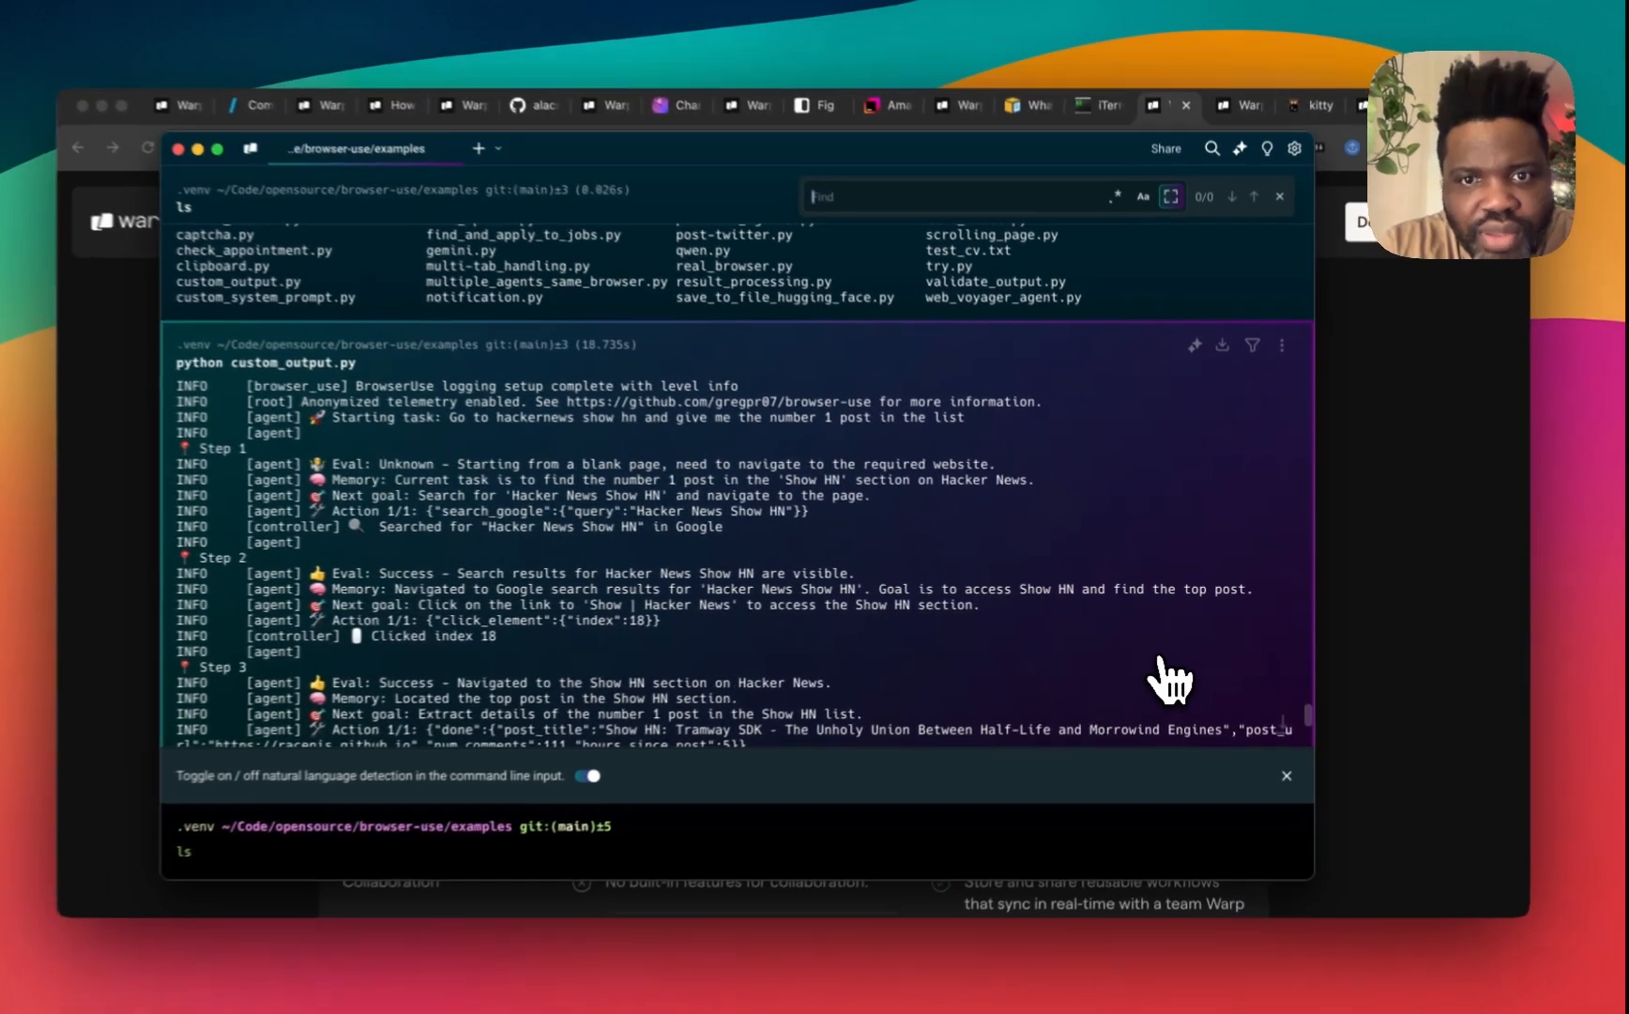
text(agent)
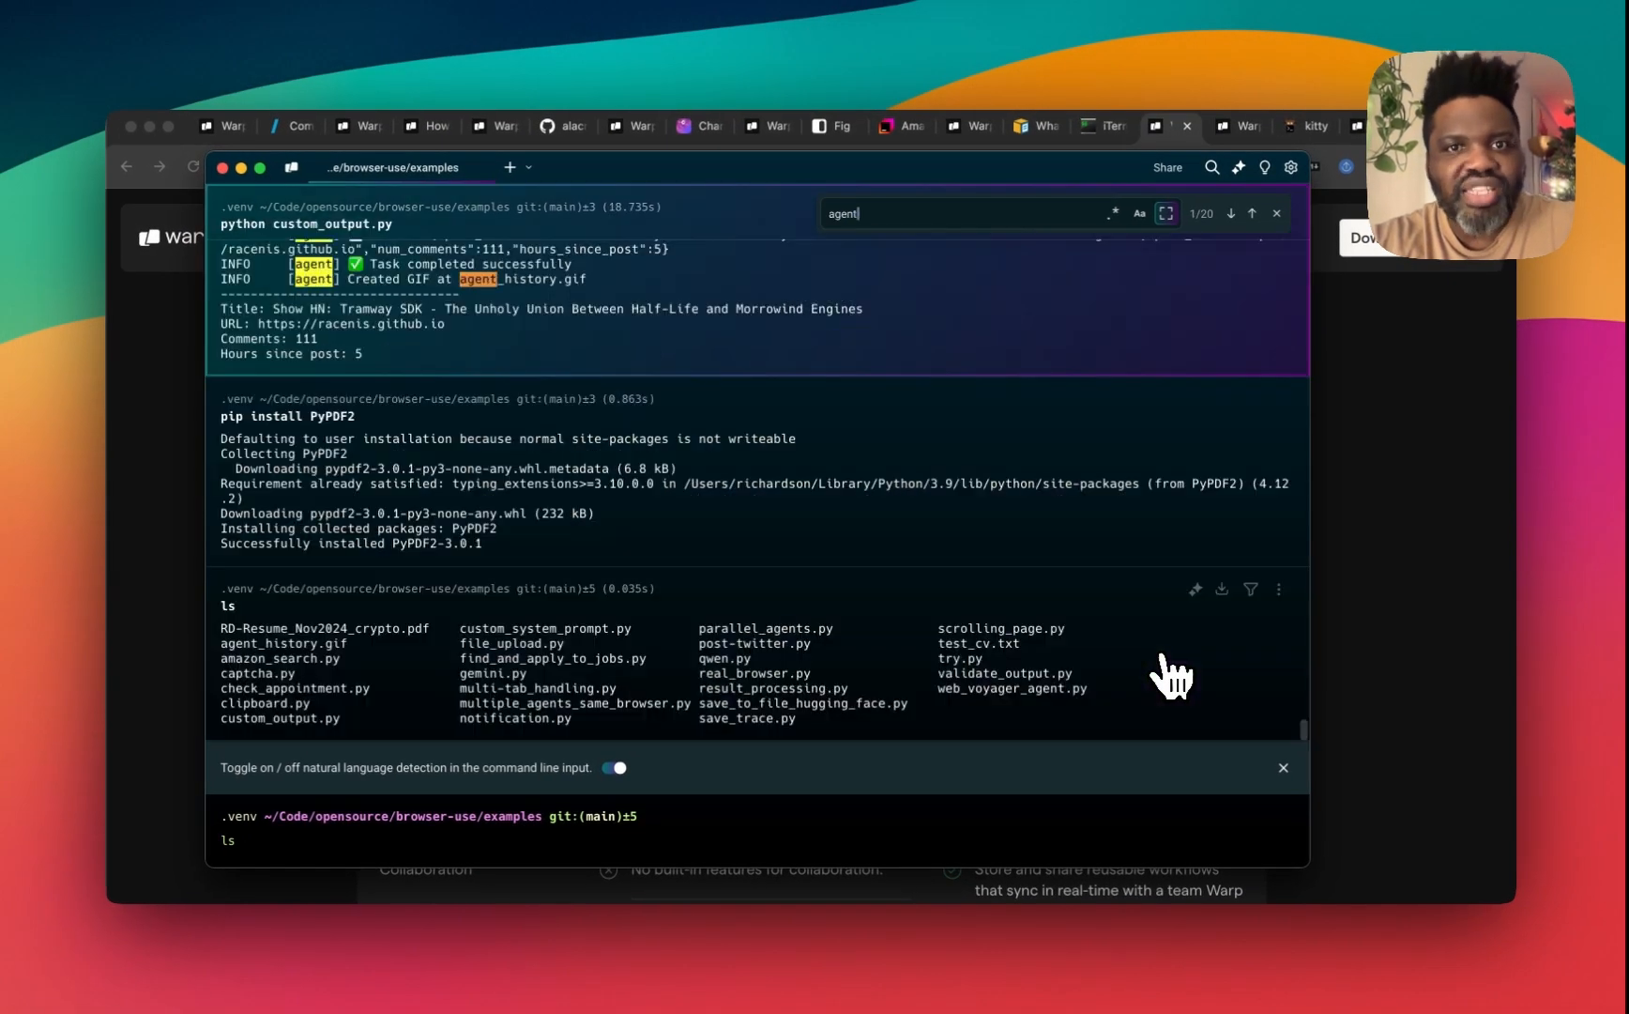
click(1229, 214)
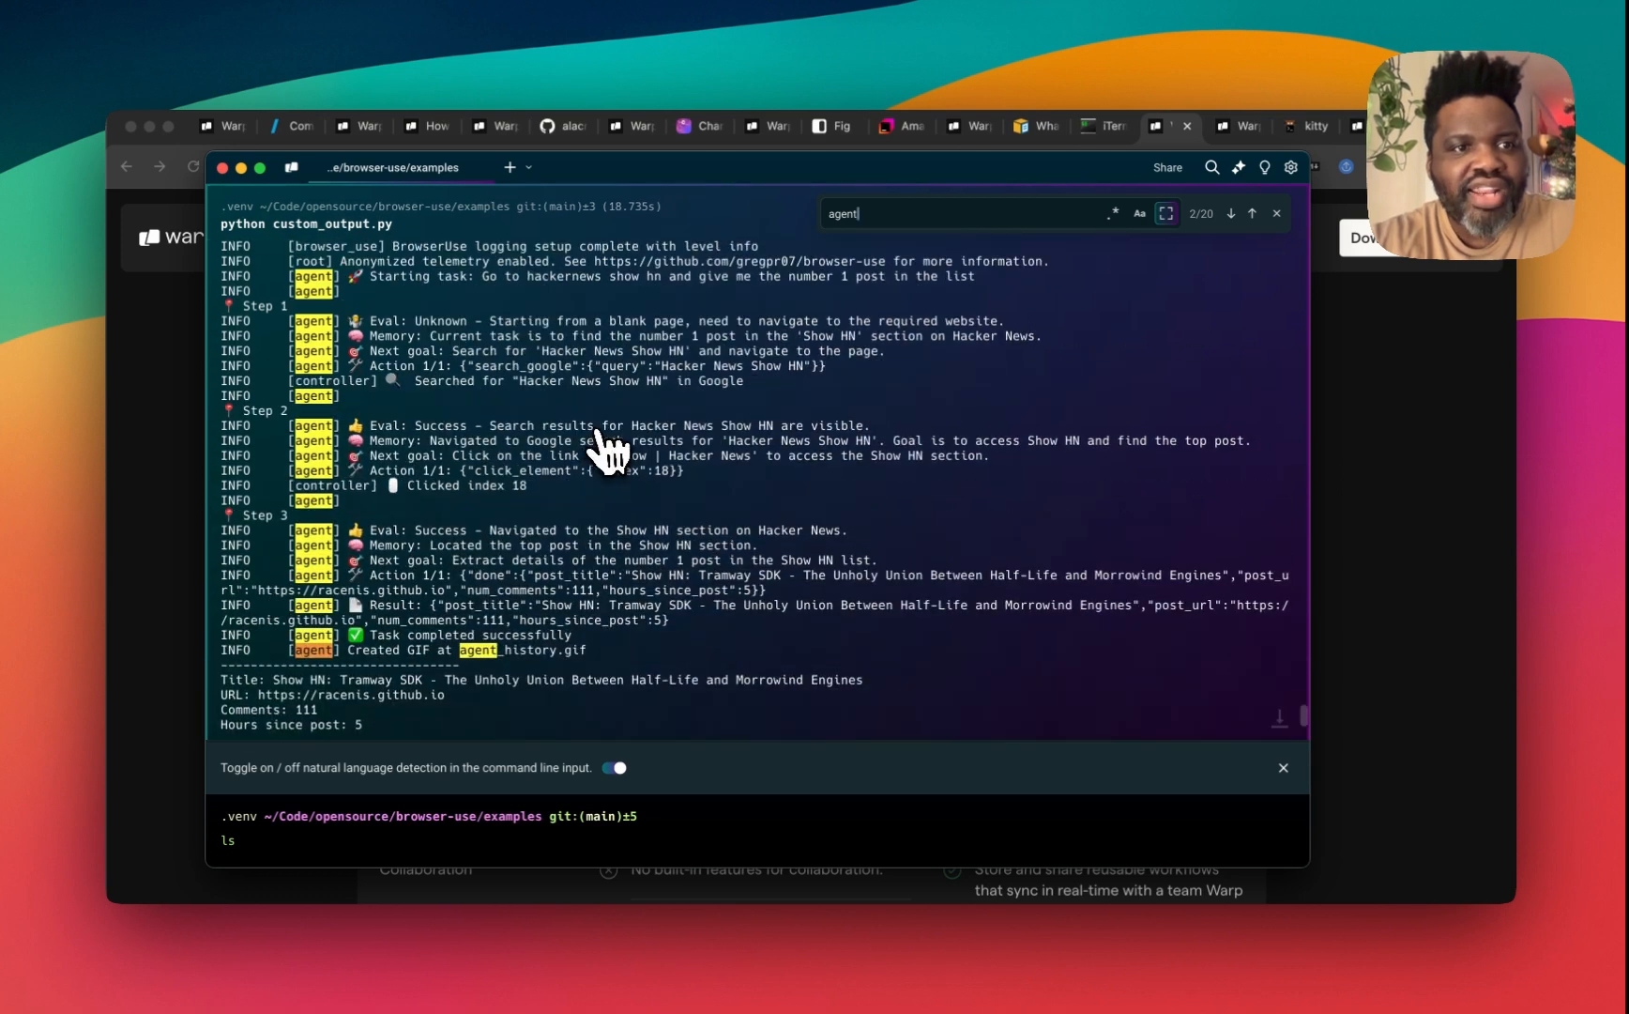
mouse_move(606, 480)
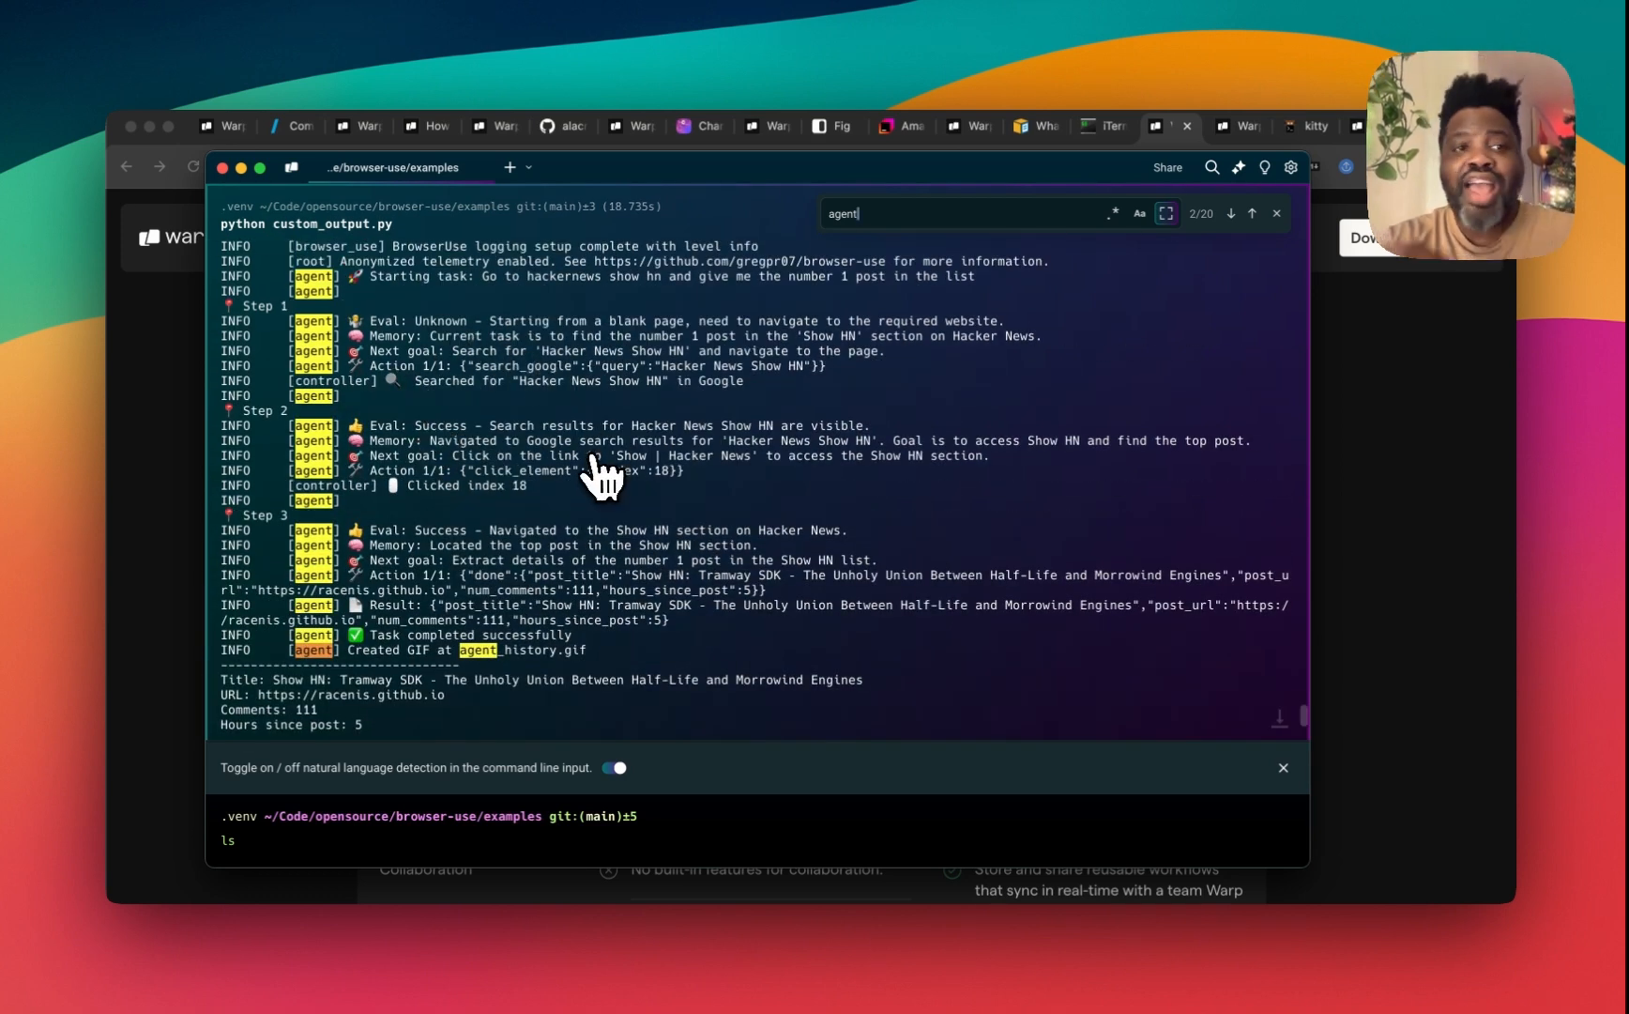
mouse_move(508, 597)
text(how do i)
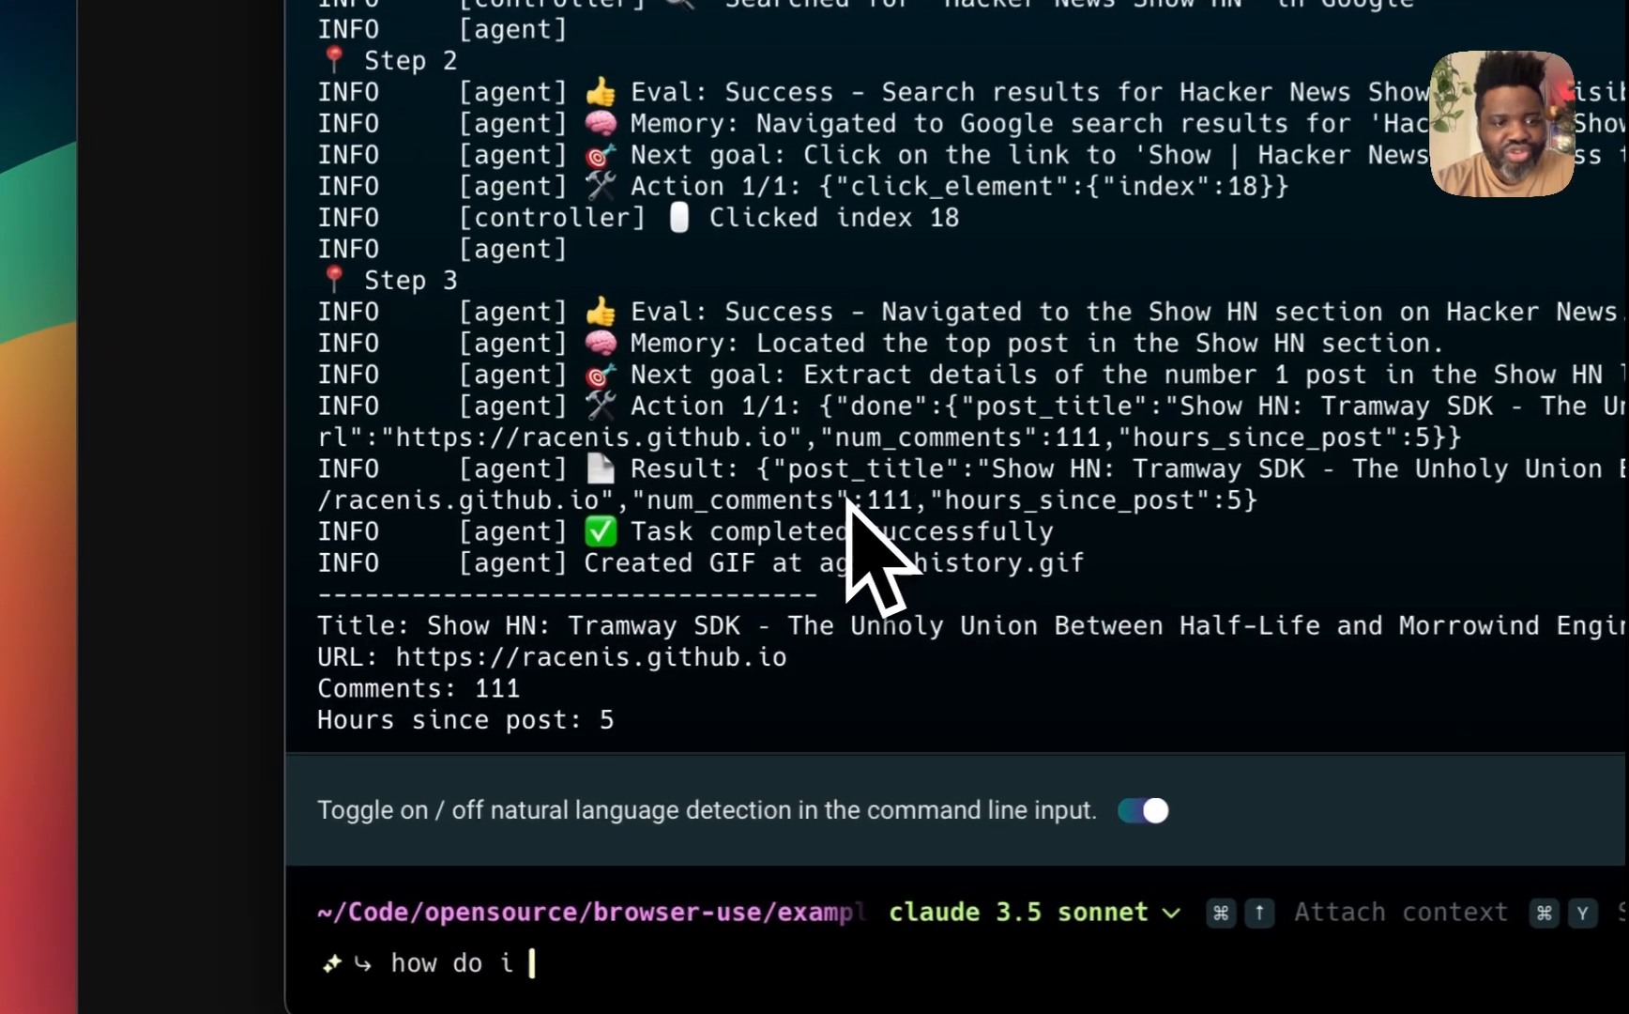
Step: Ask Warp's AI how to use grep to find 'agent', getting grep "agent" * suggested
text(use grep to)
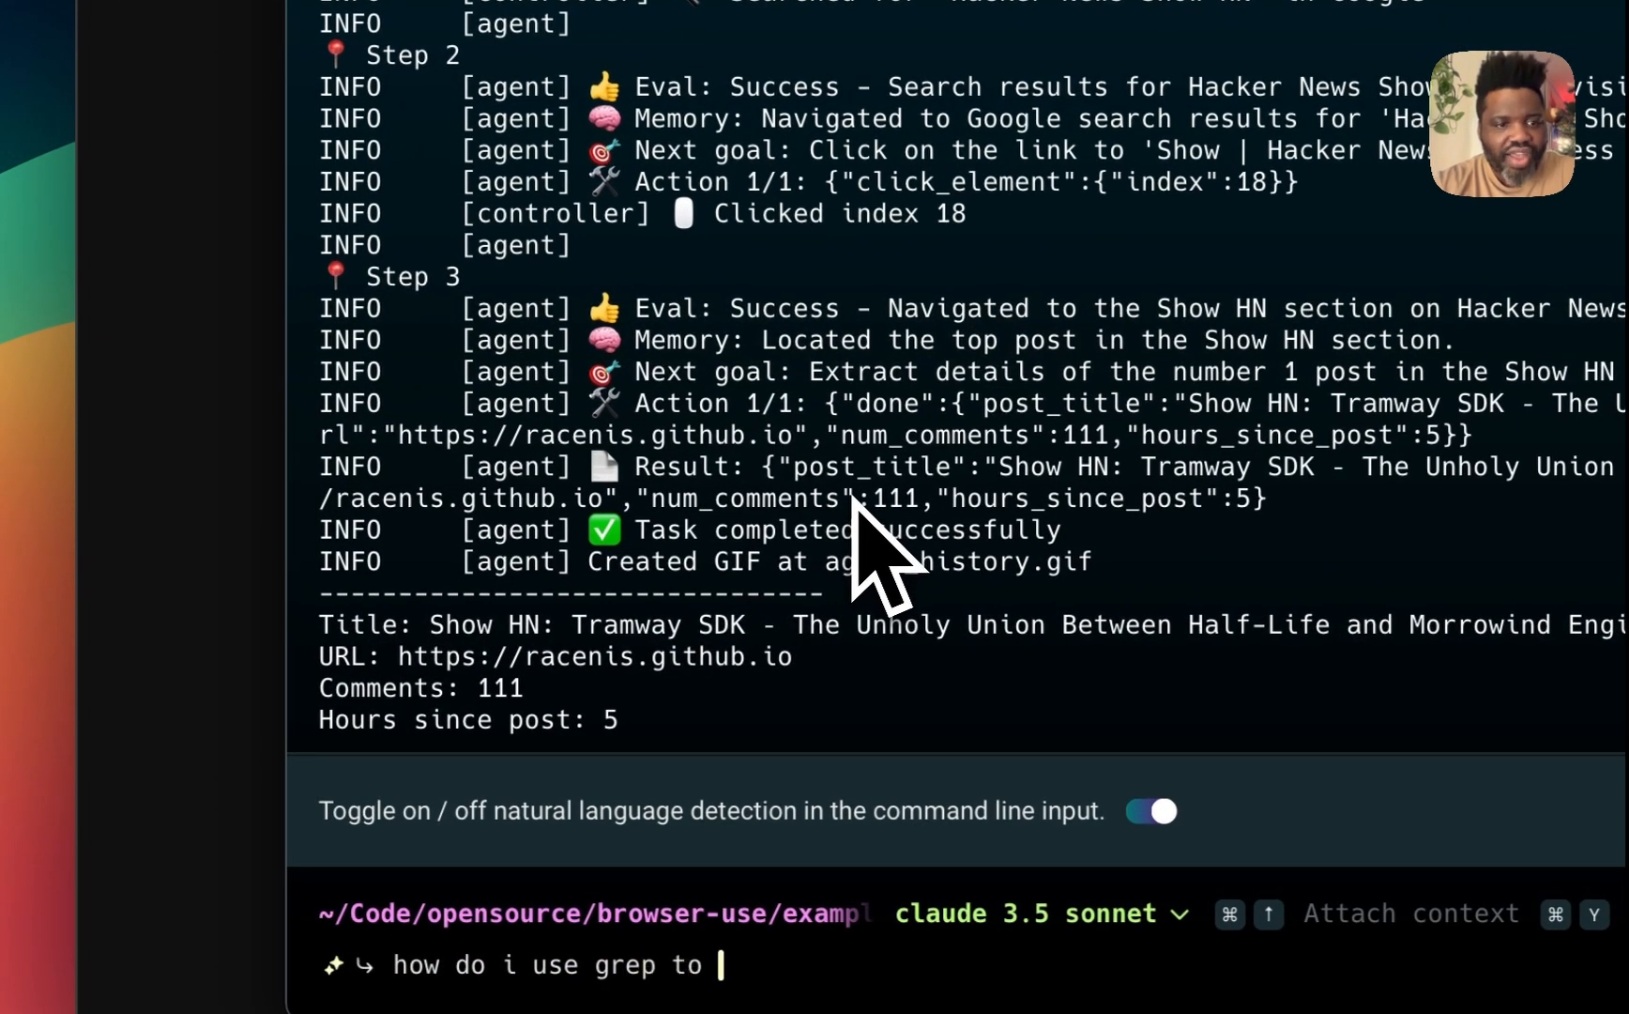
text(find a)
text(agent)
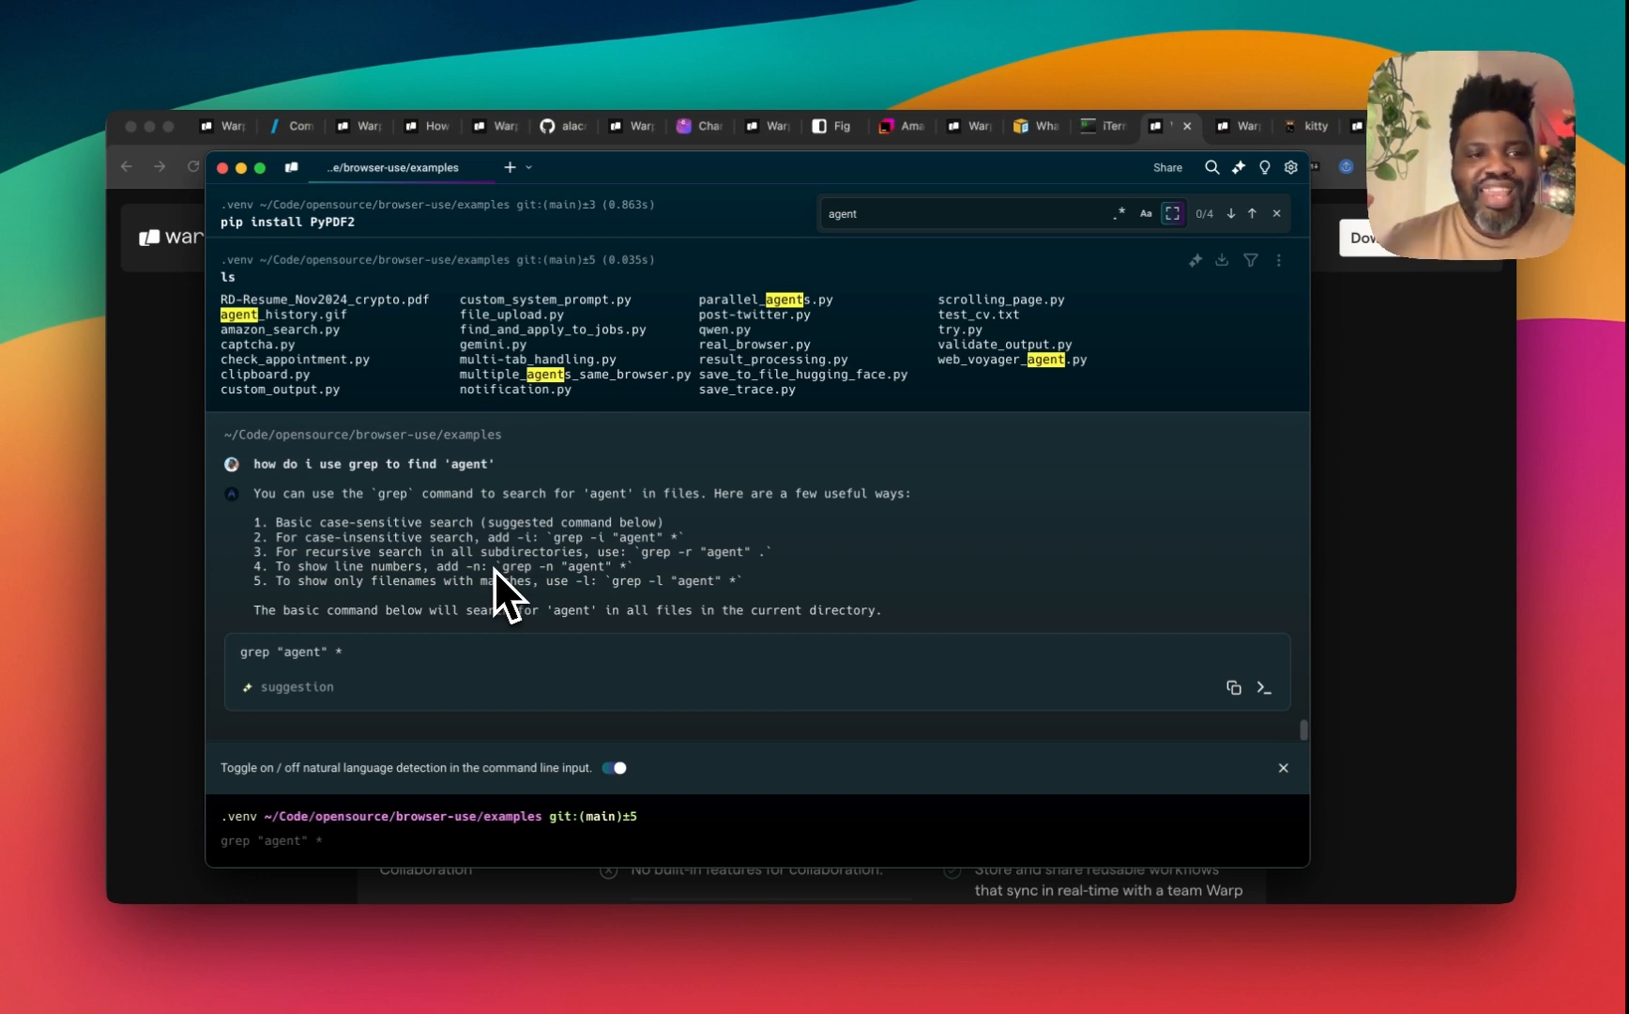
mouse_move(518, 497)
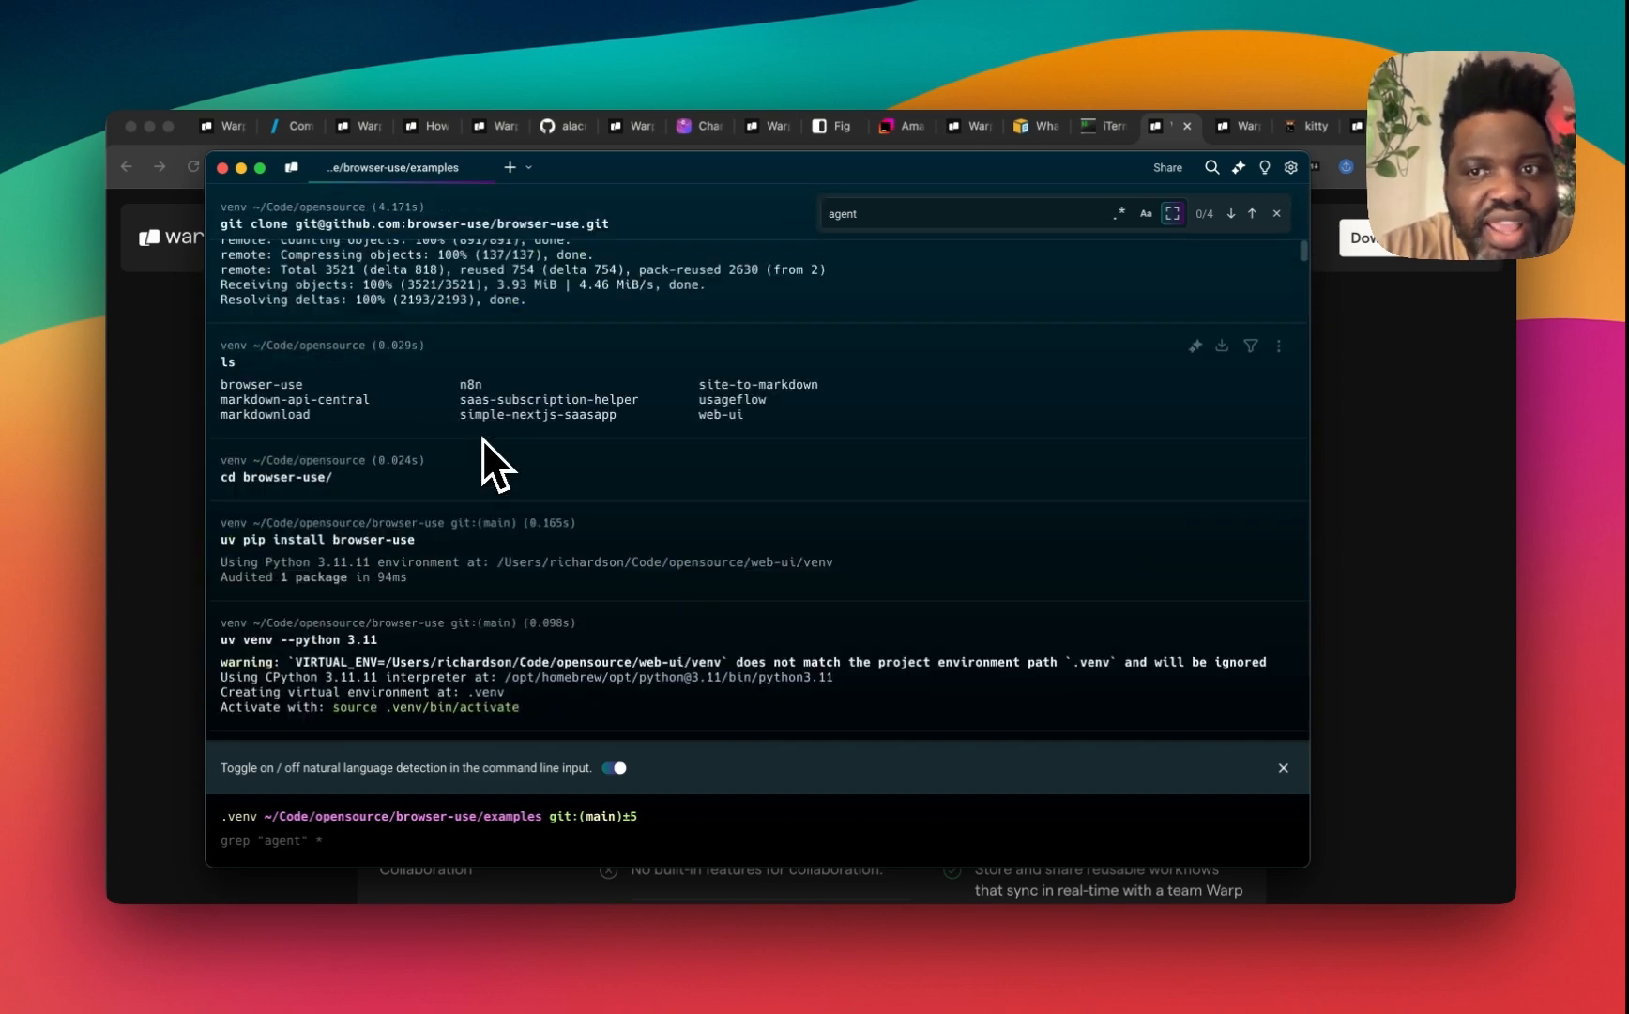
Step: Scroll back through history to the AI answer listing browser-use and langchain-openai dependencies
scroll(up, 3)
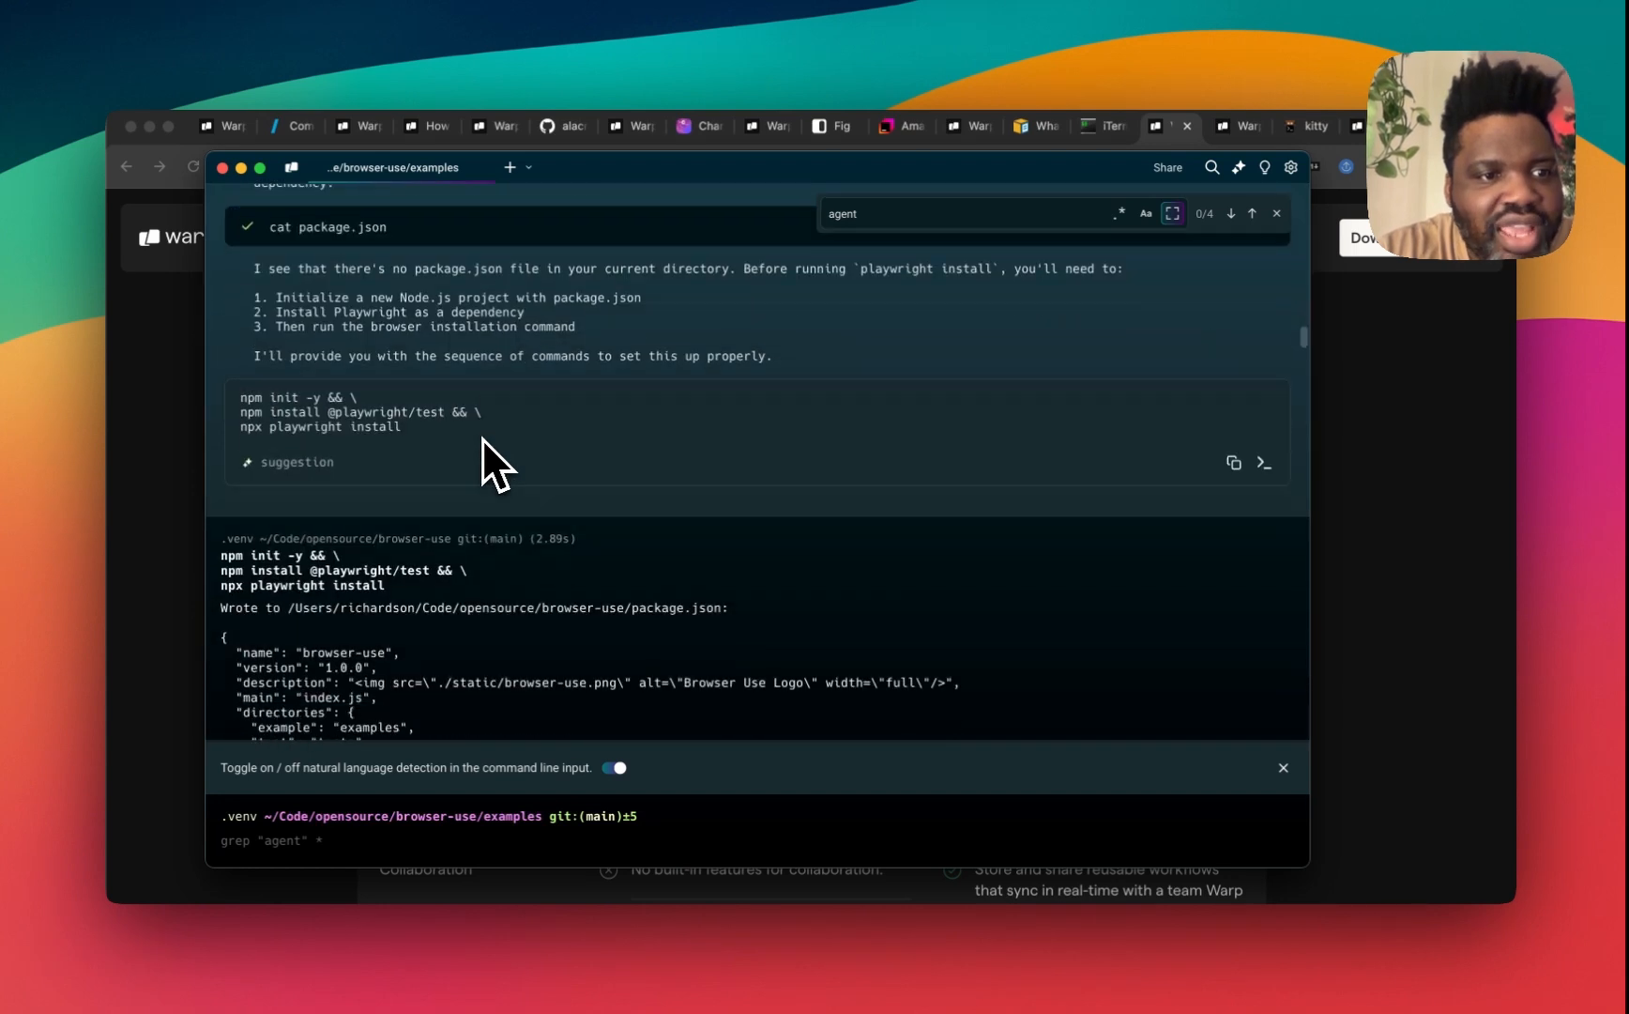
scroll(up, 3)
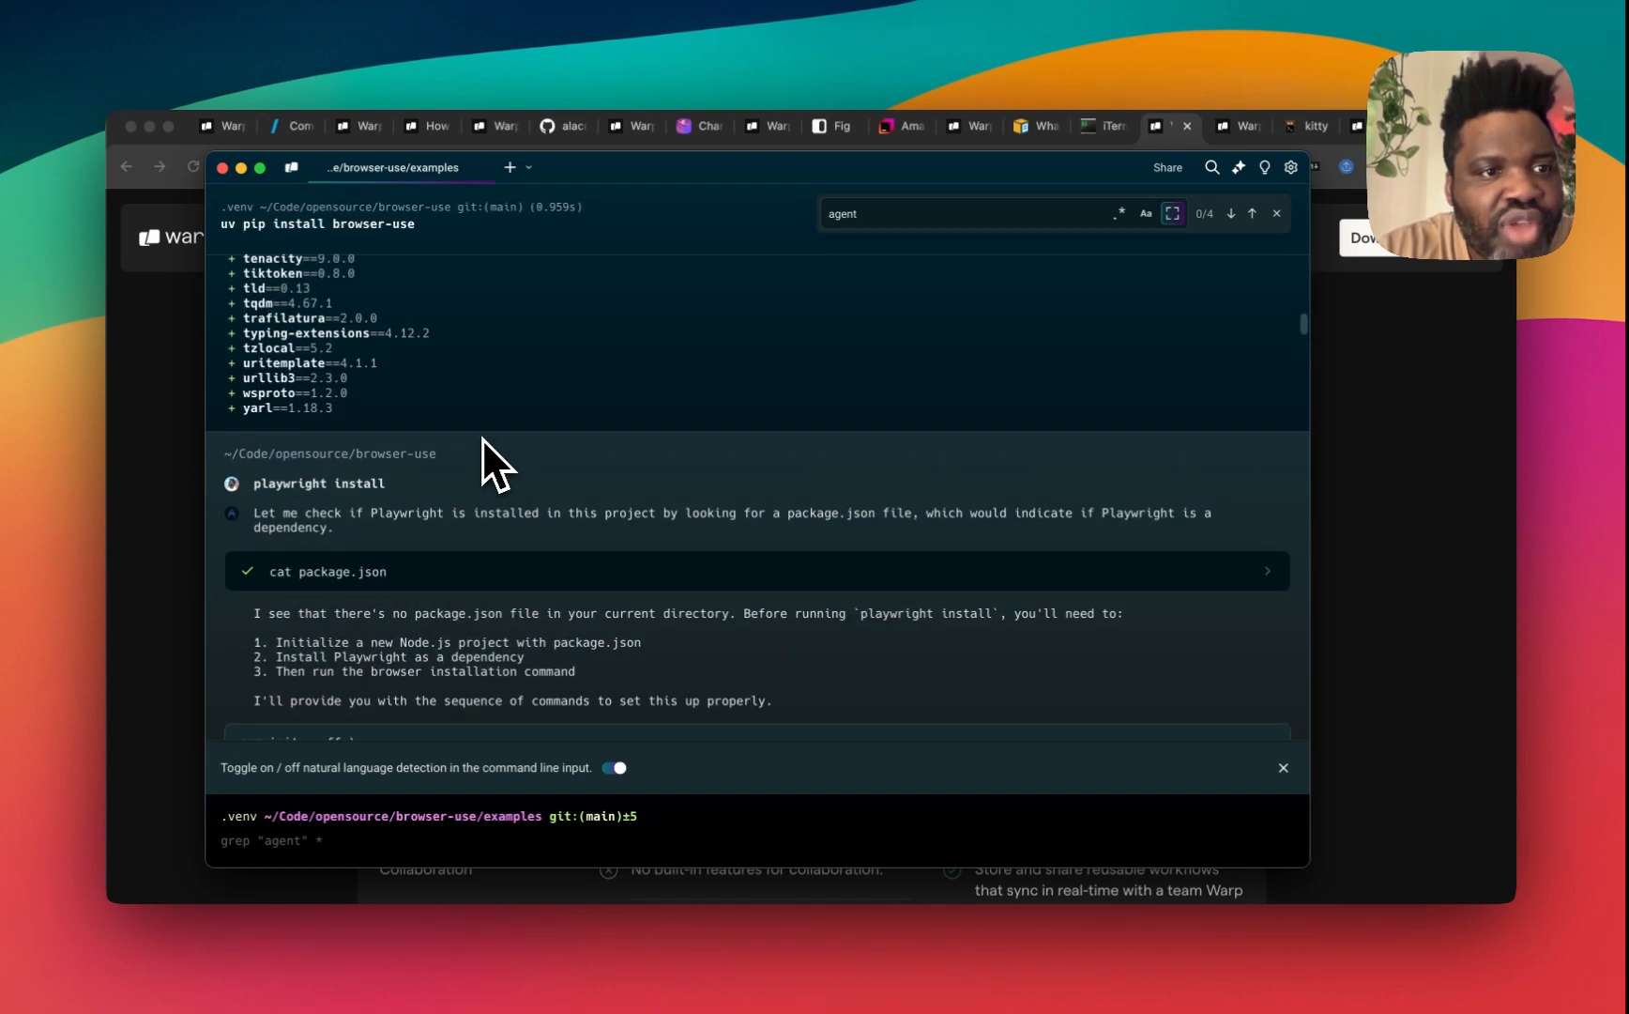
mouse_move(343, 514)
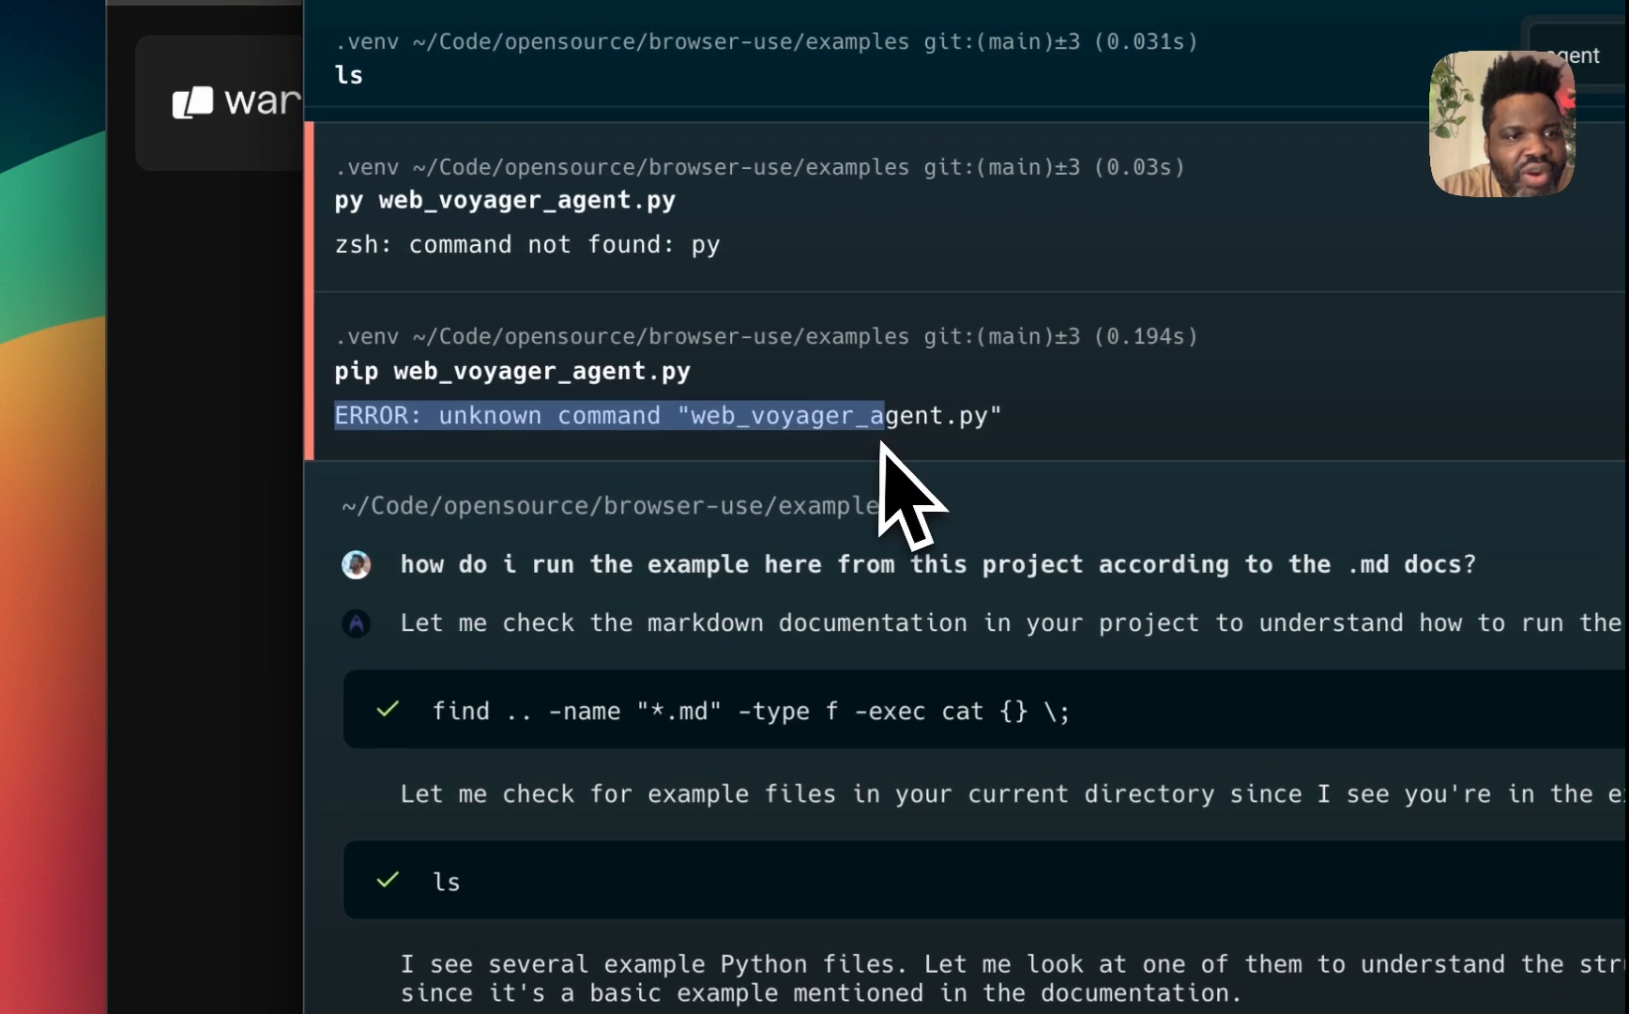
mouse_move(912, 635)
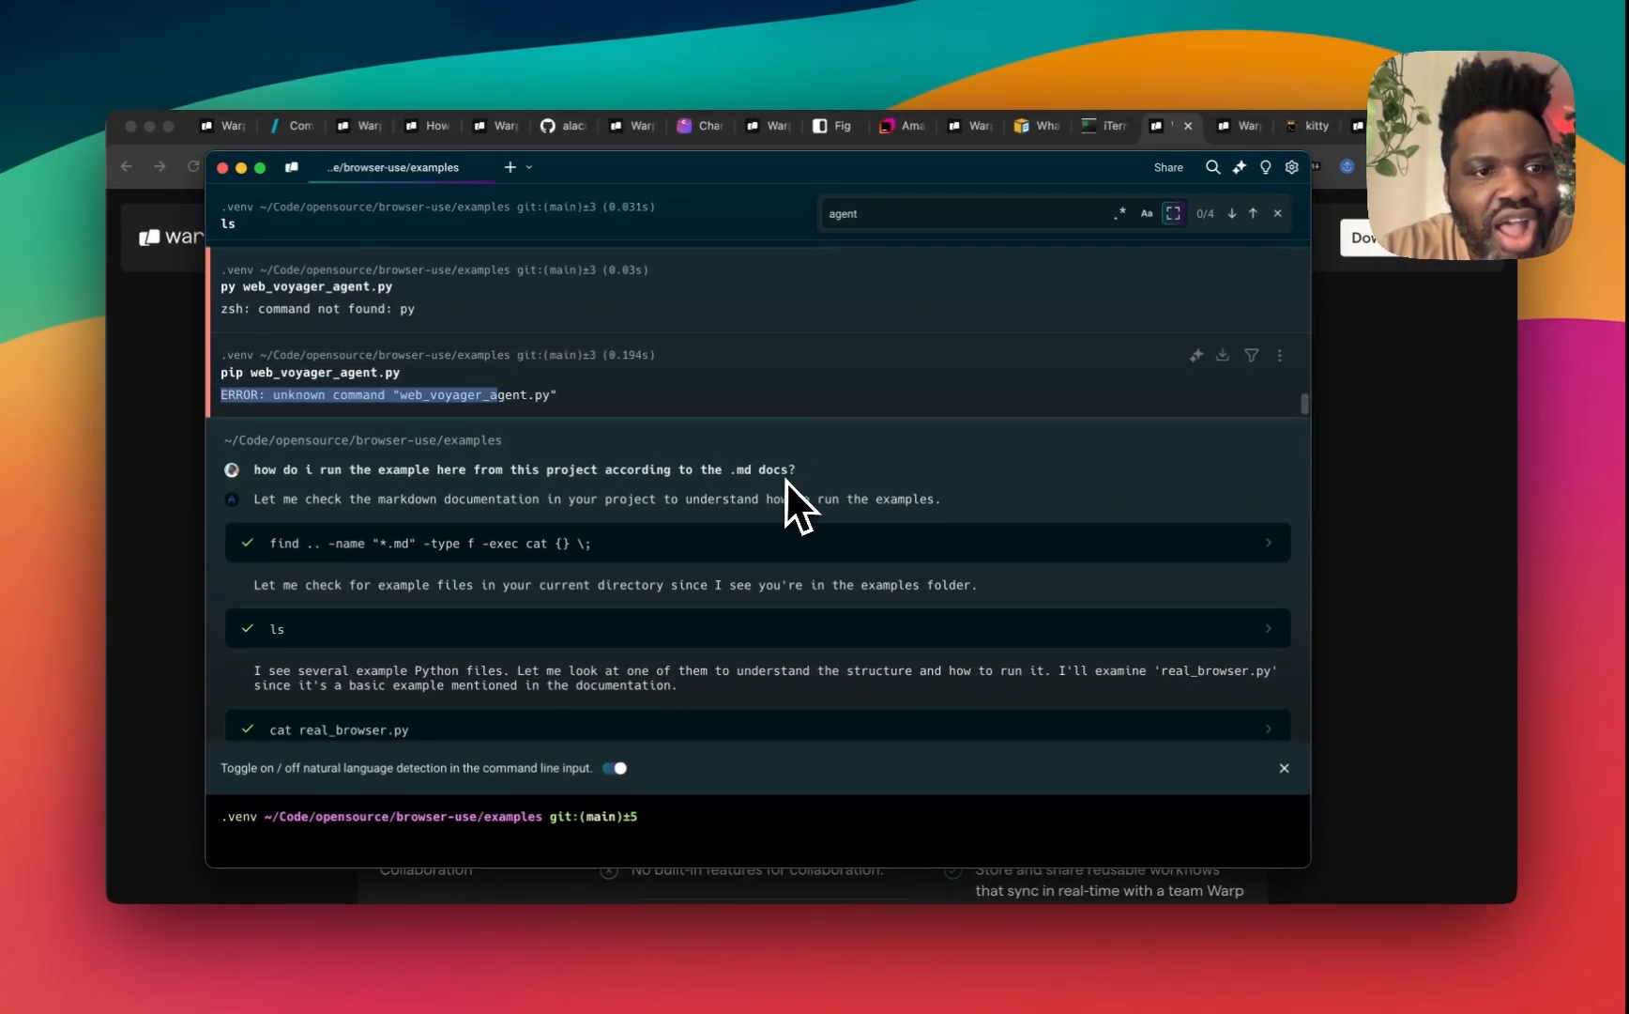
scroll(up, 3)
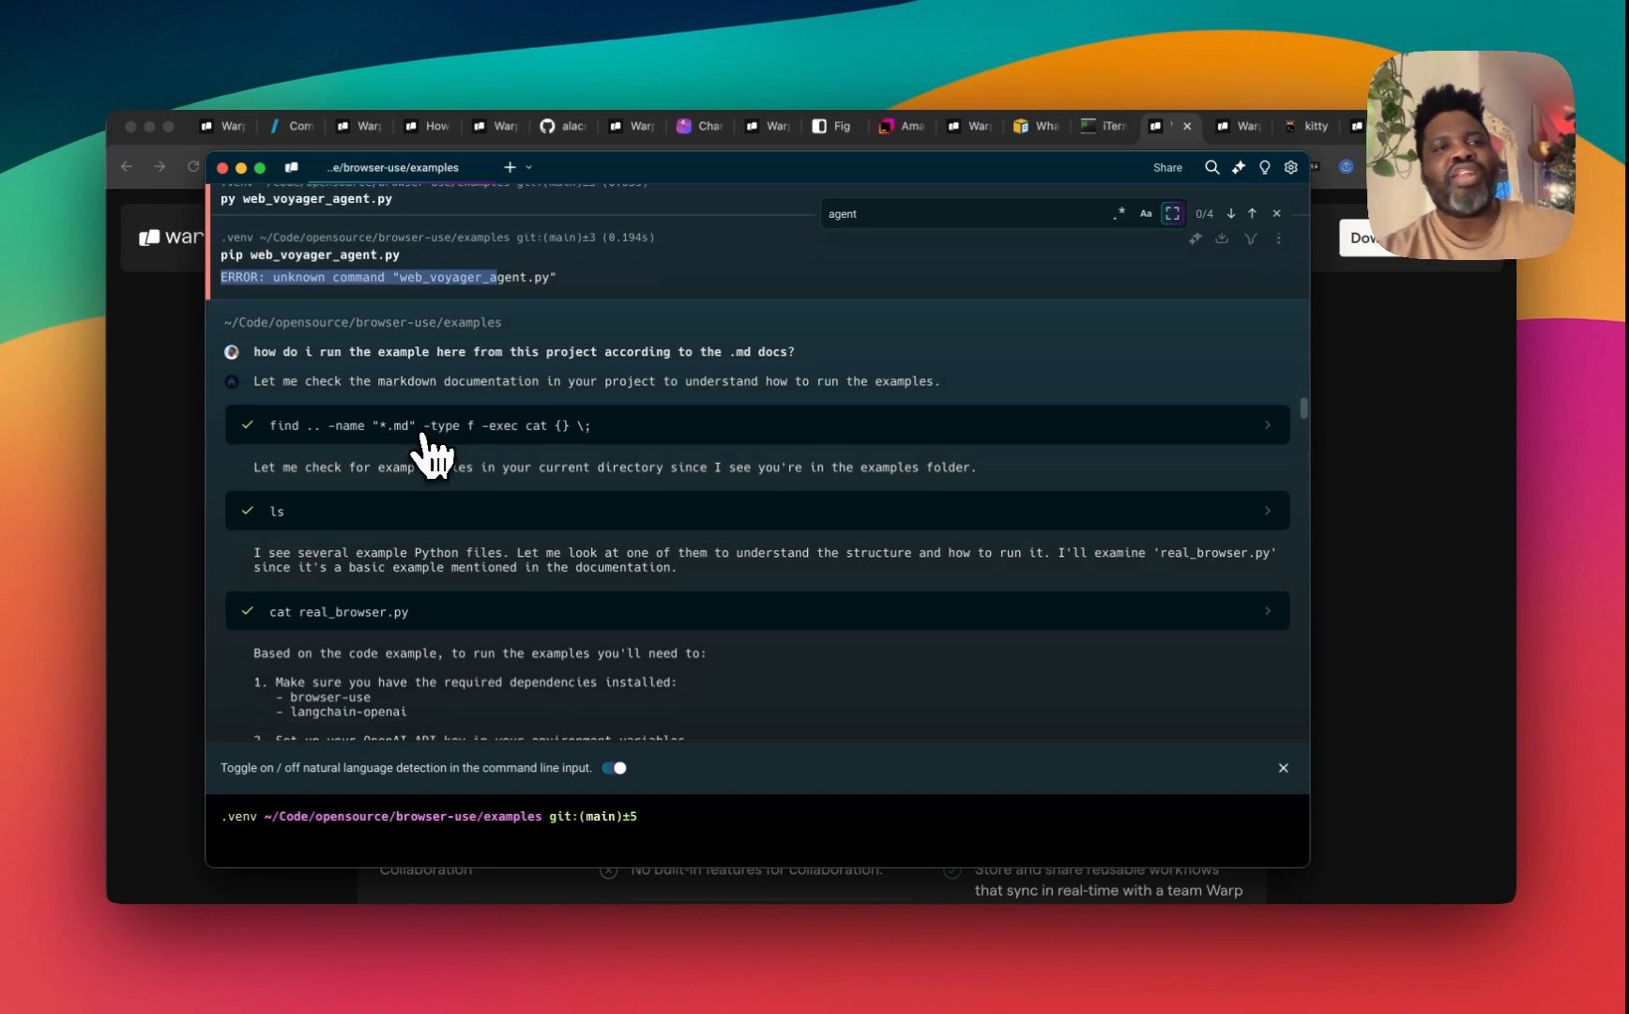
mouse_move(415, 458)
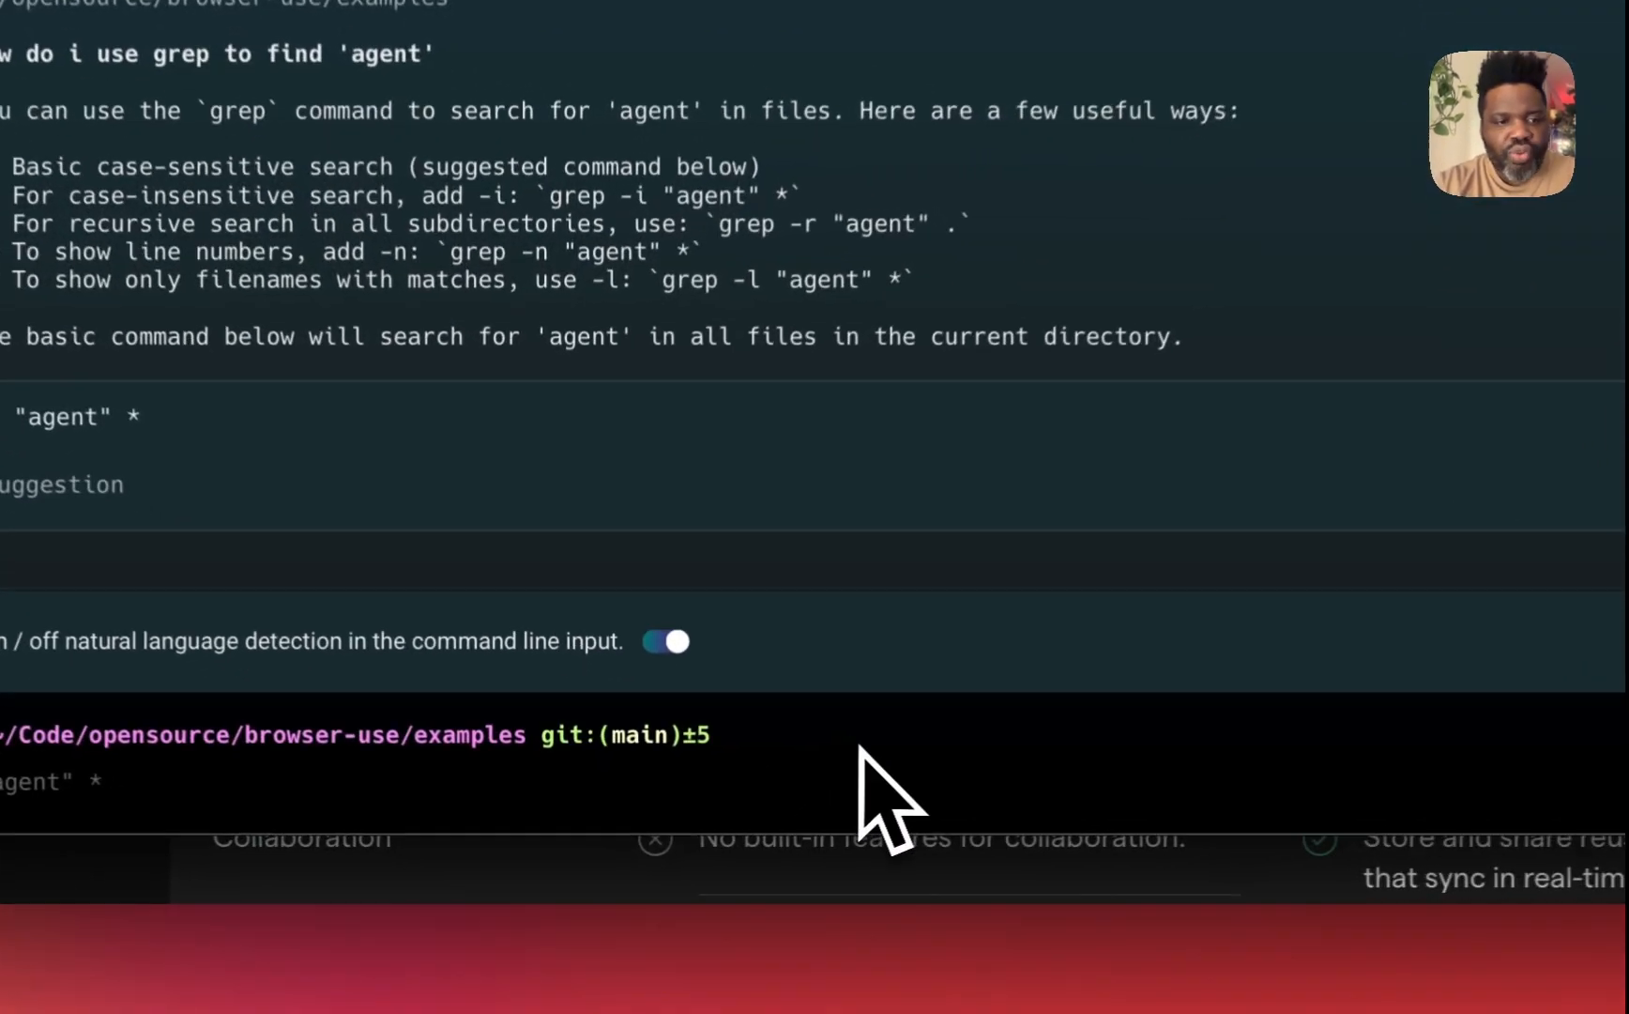
Step: Run ls so filenames like web_voyager_agent.py show highlighted 'agent' matches
key(Return)
text(py)
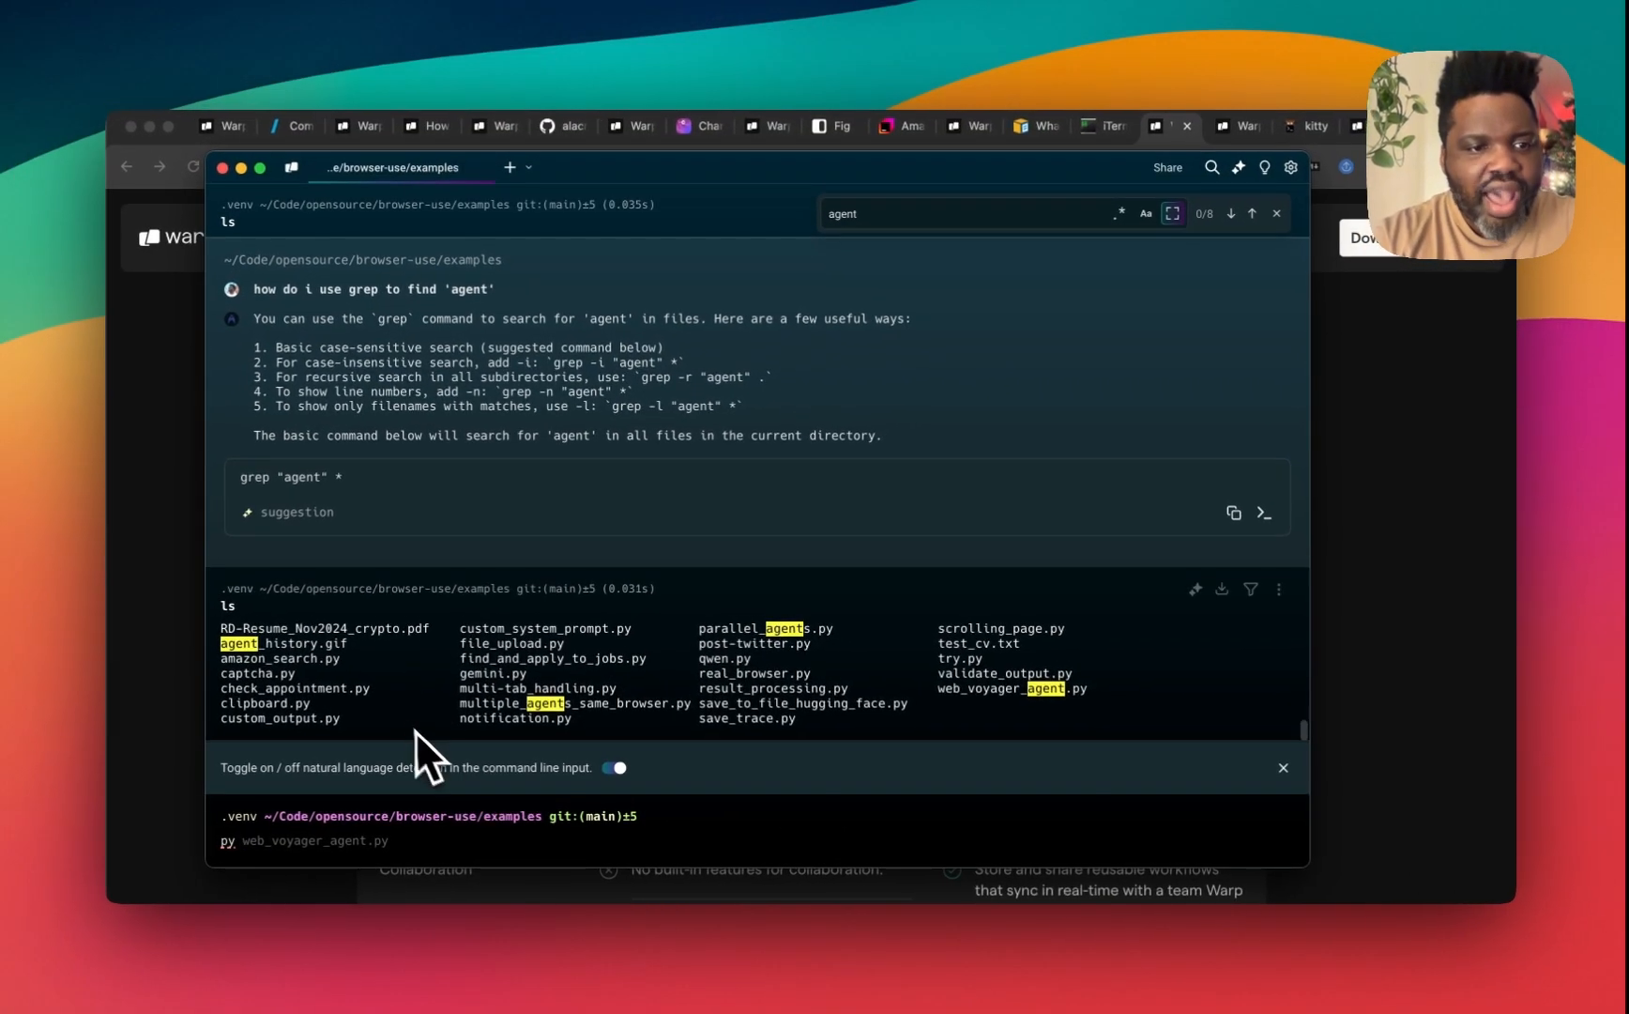
mouse_move(540, 674)
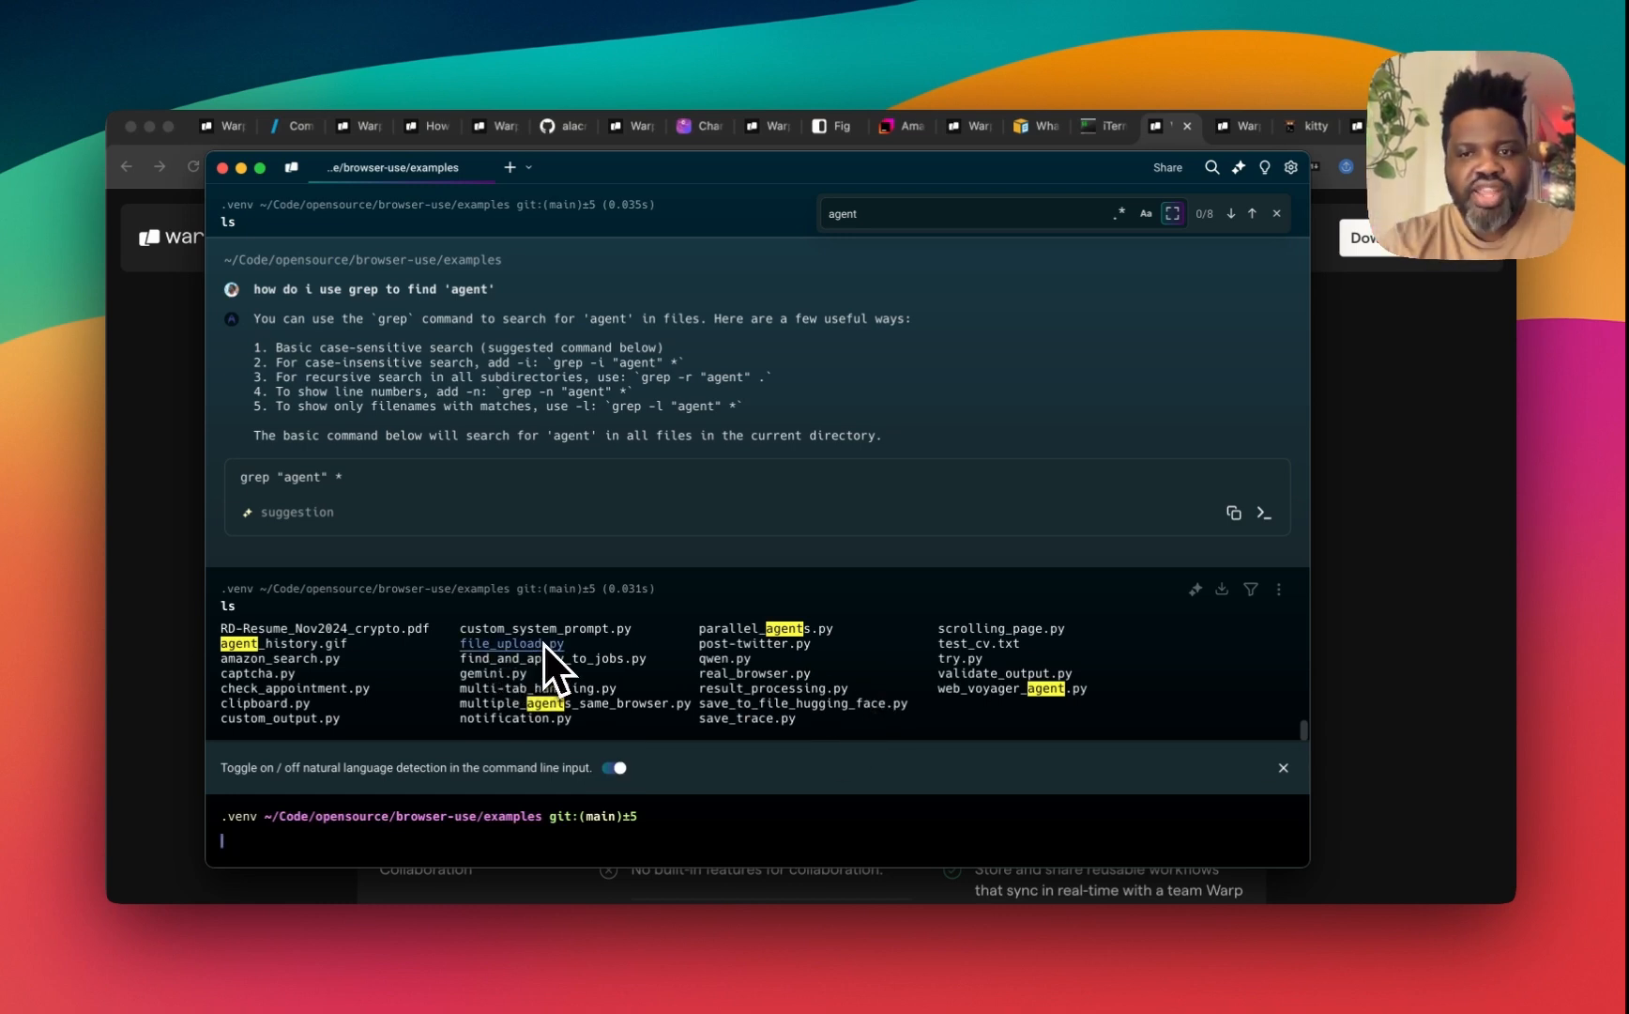
mouse_move(976, 664)
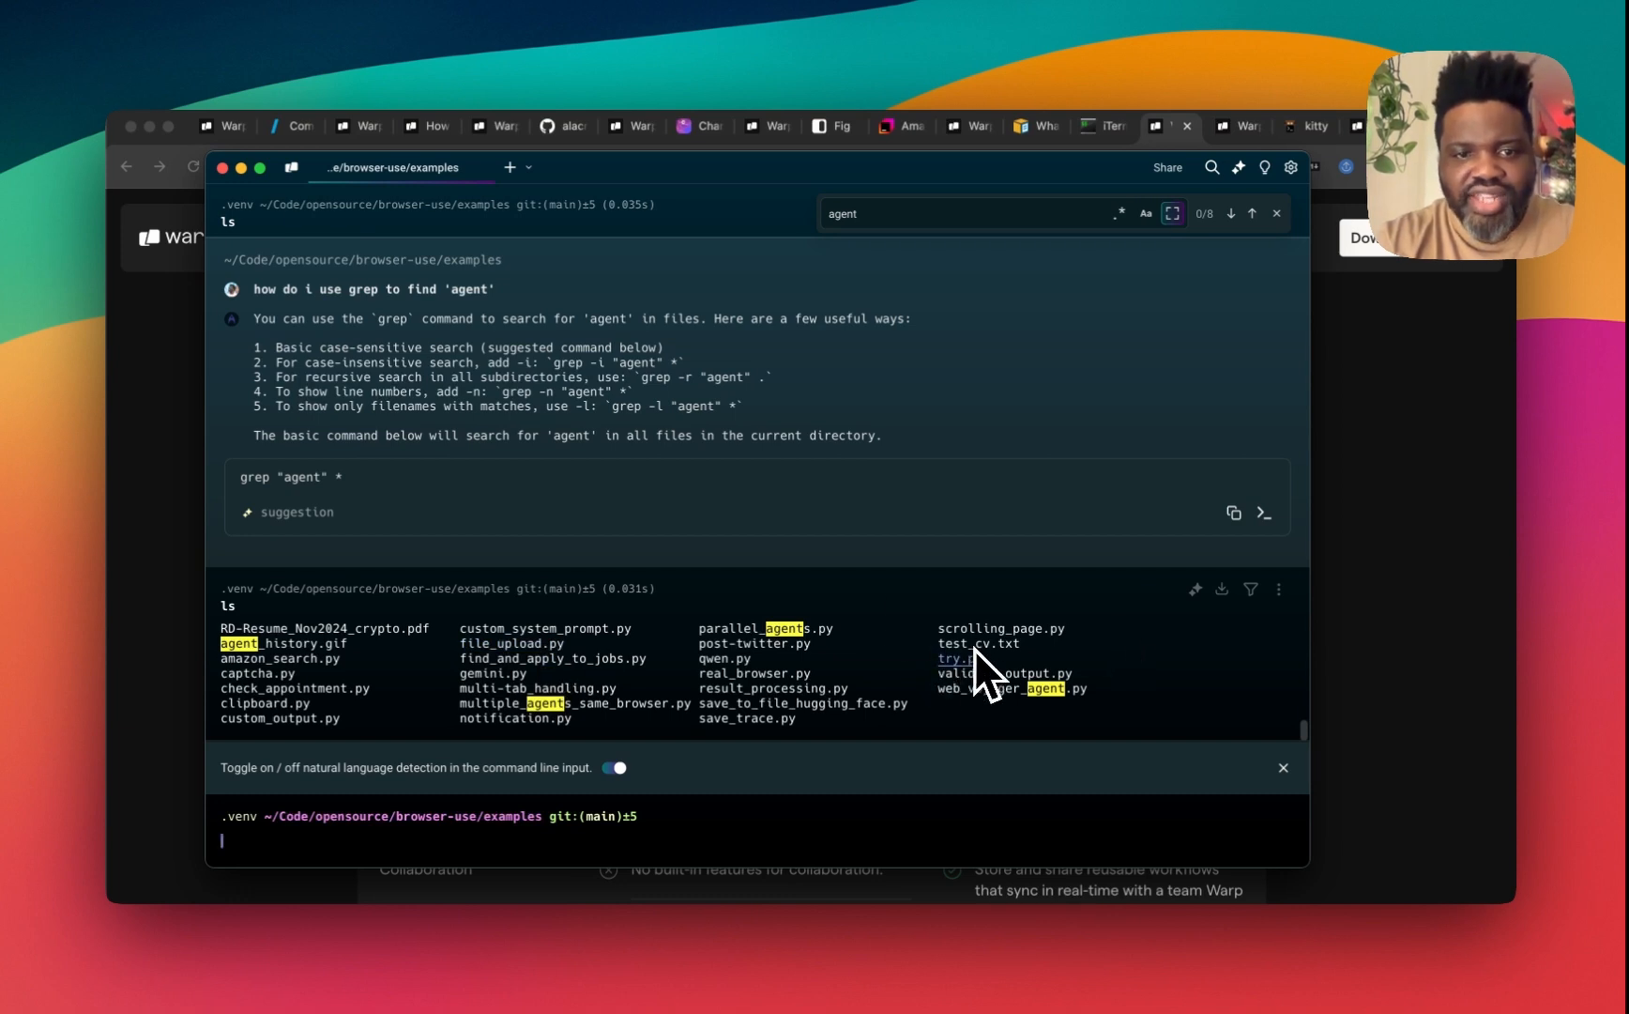
mouse_move(311, 687)
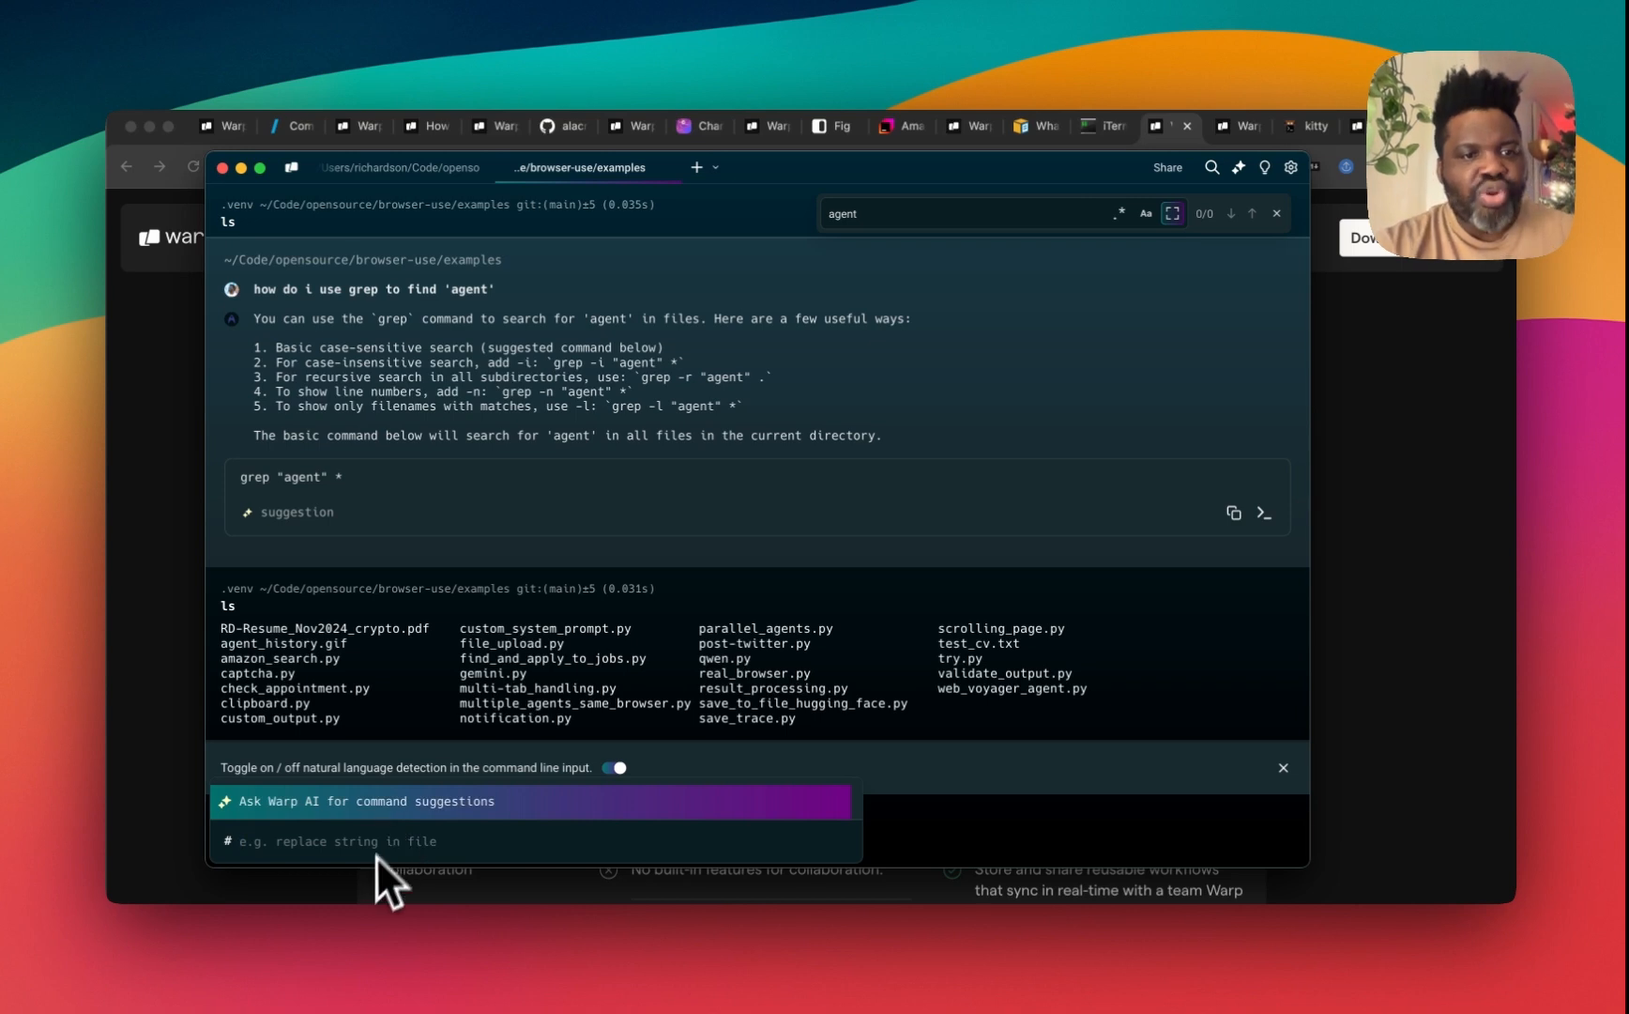
mouse_move(385, 878)
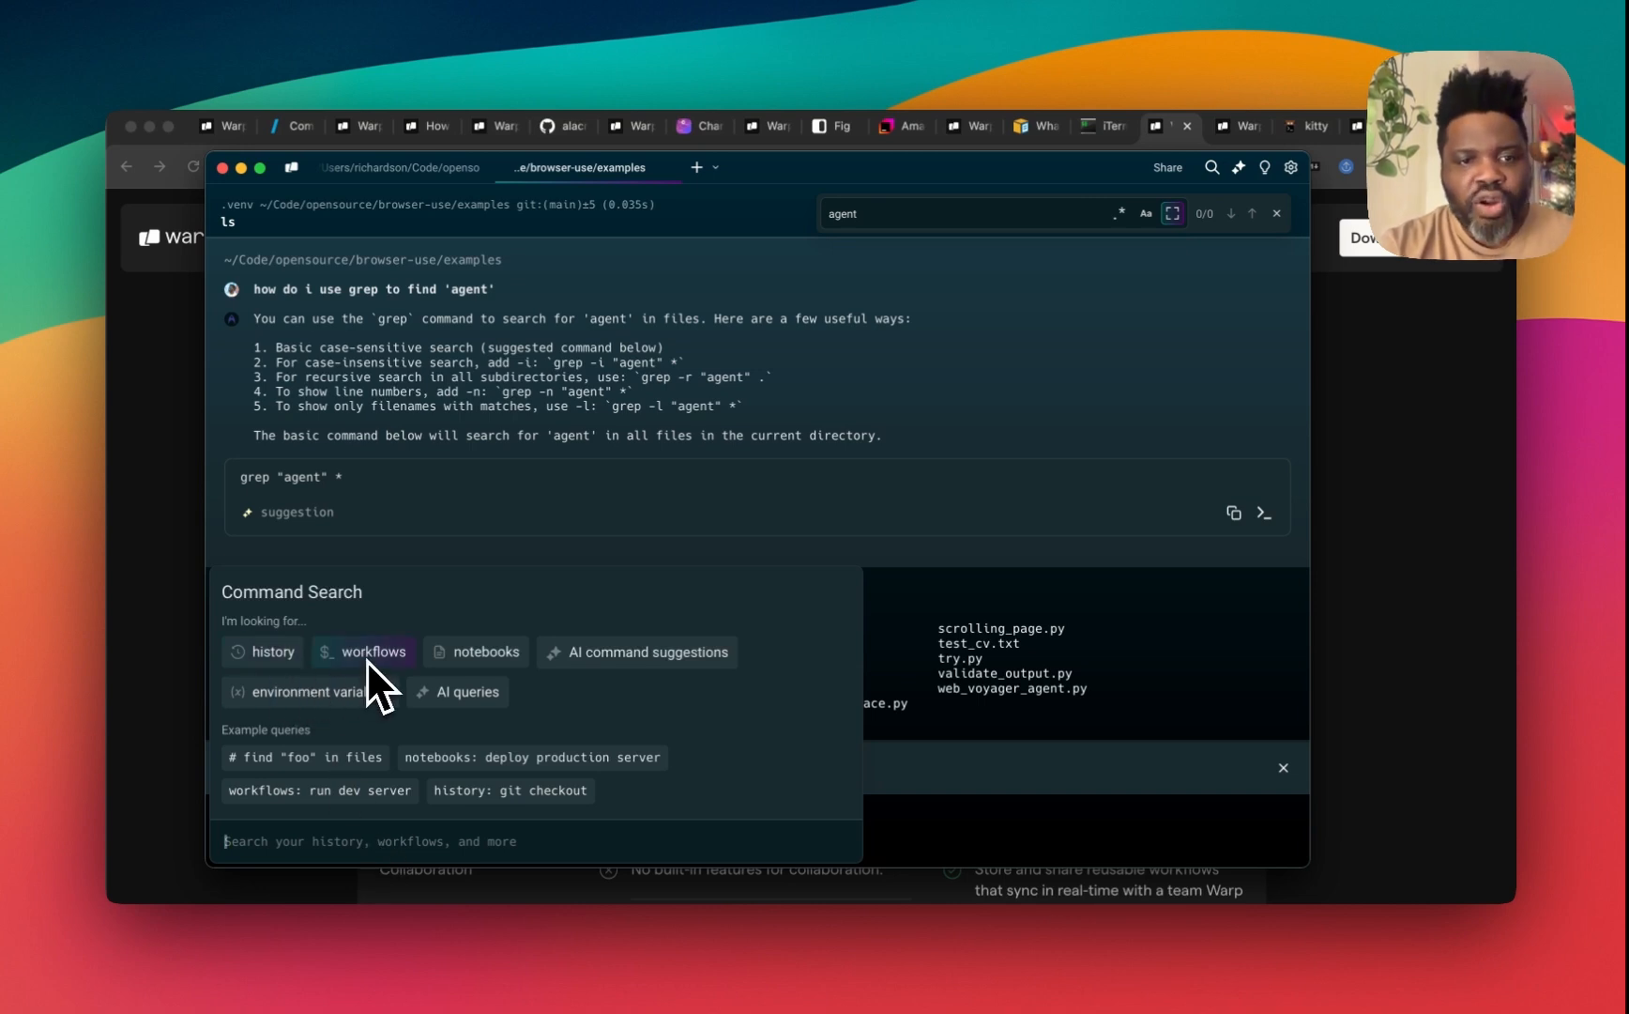
mouse_move(476, 664)
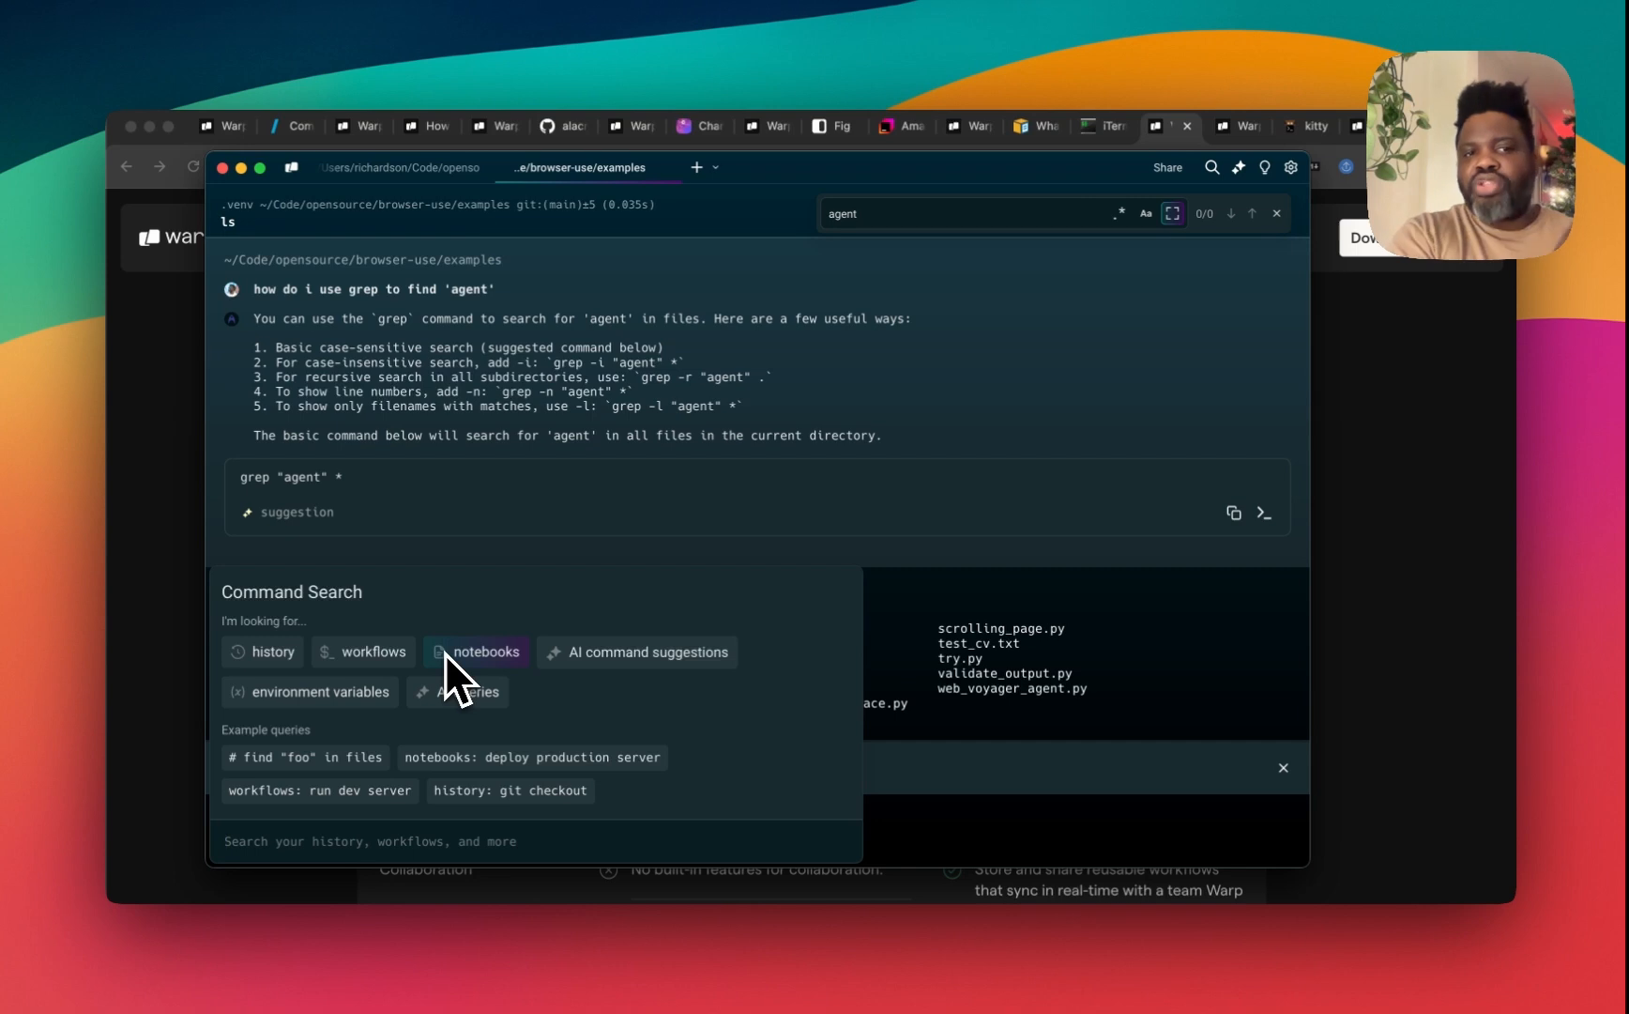
Step: Open Command Search and narrow it to saved workflows like undoing the last Git commit
click(371, 841)
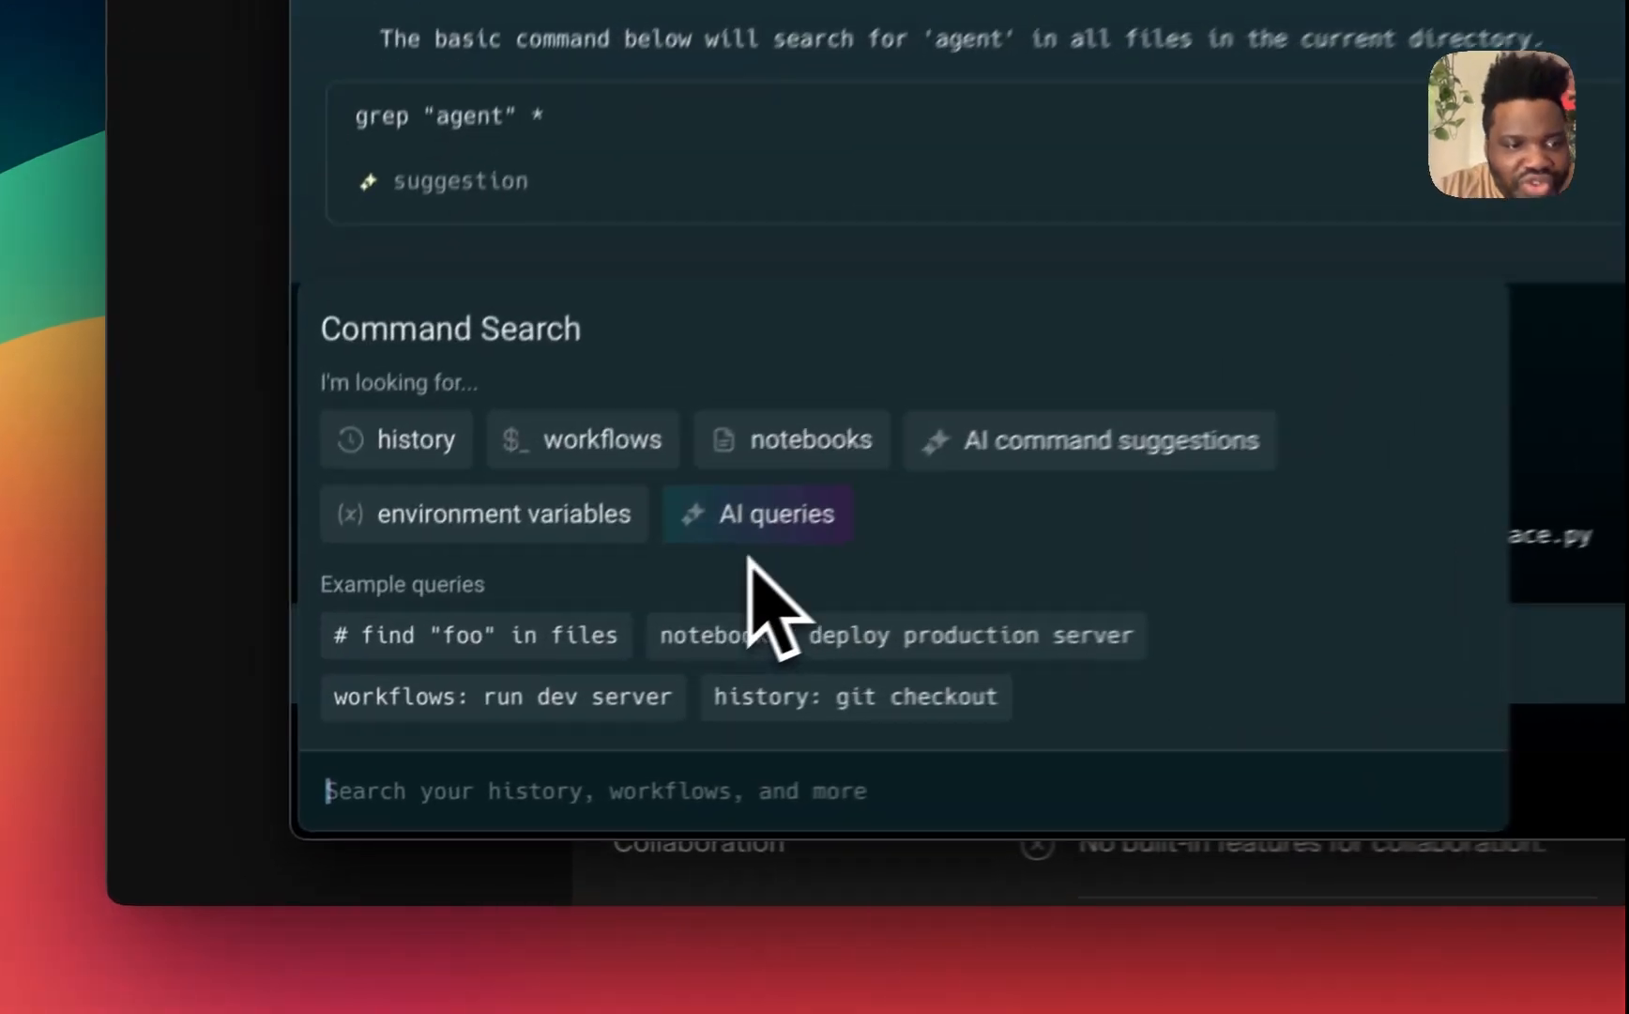
click(584, 437)
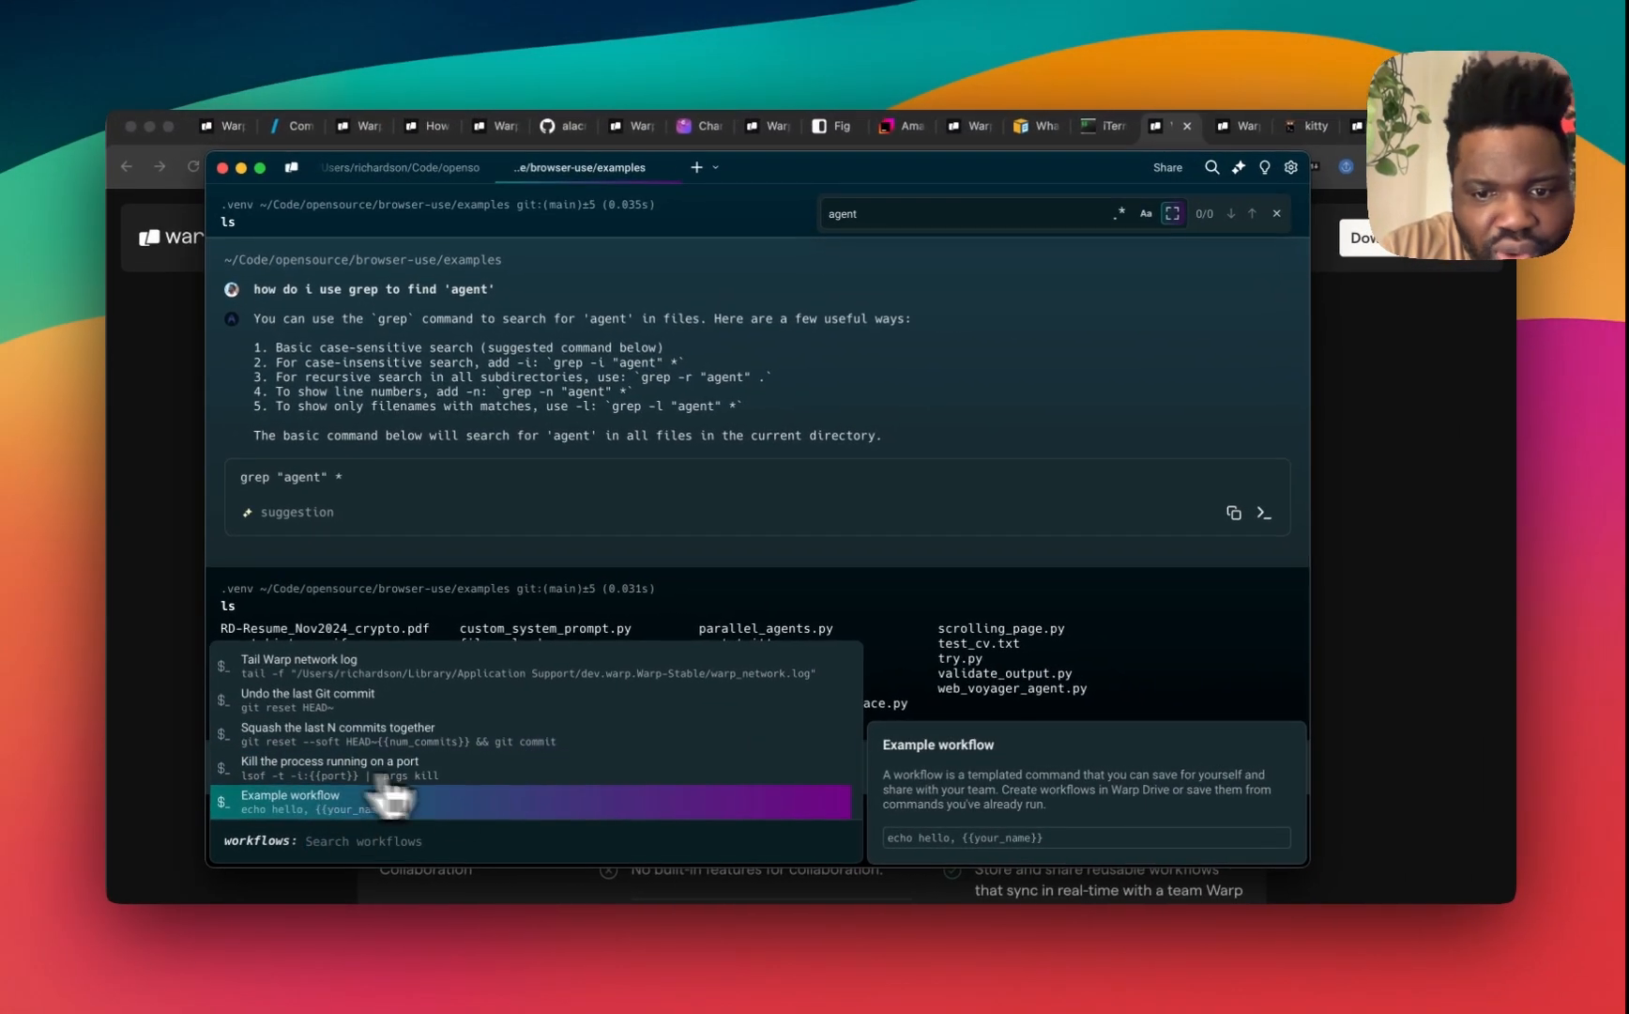
mouse_move(567, 816)
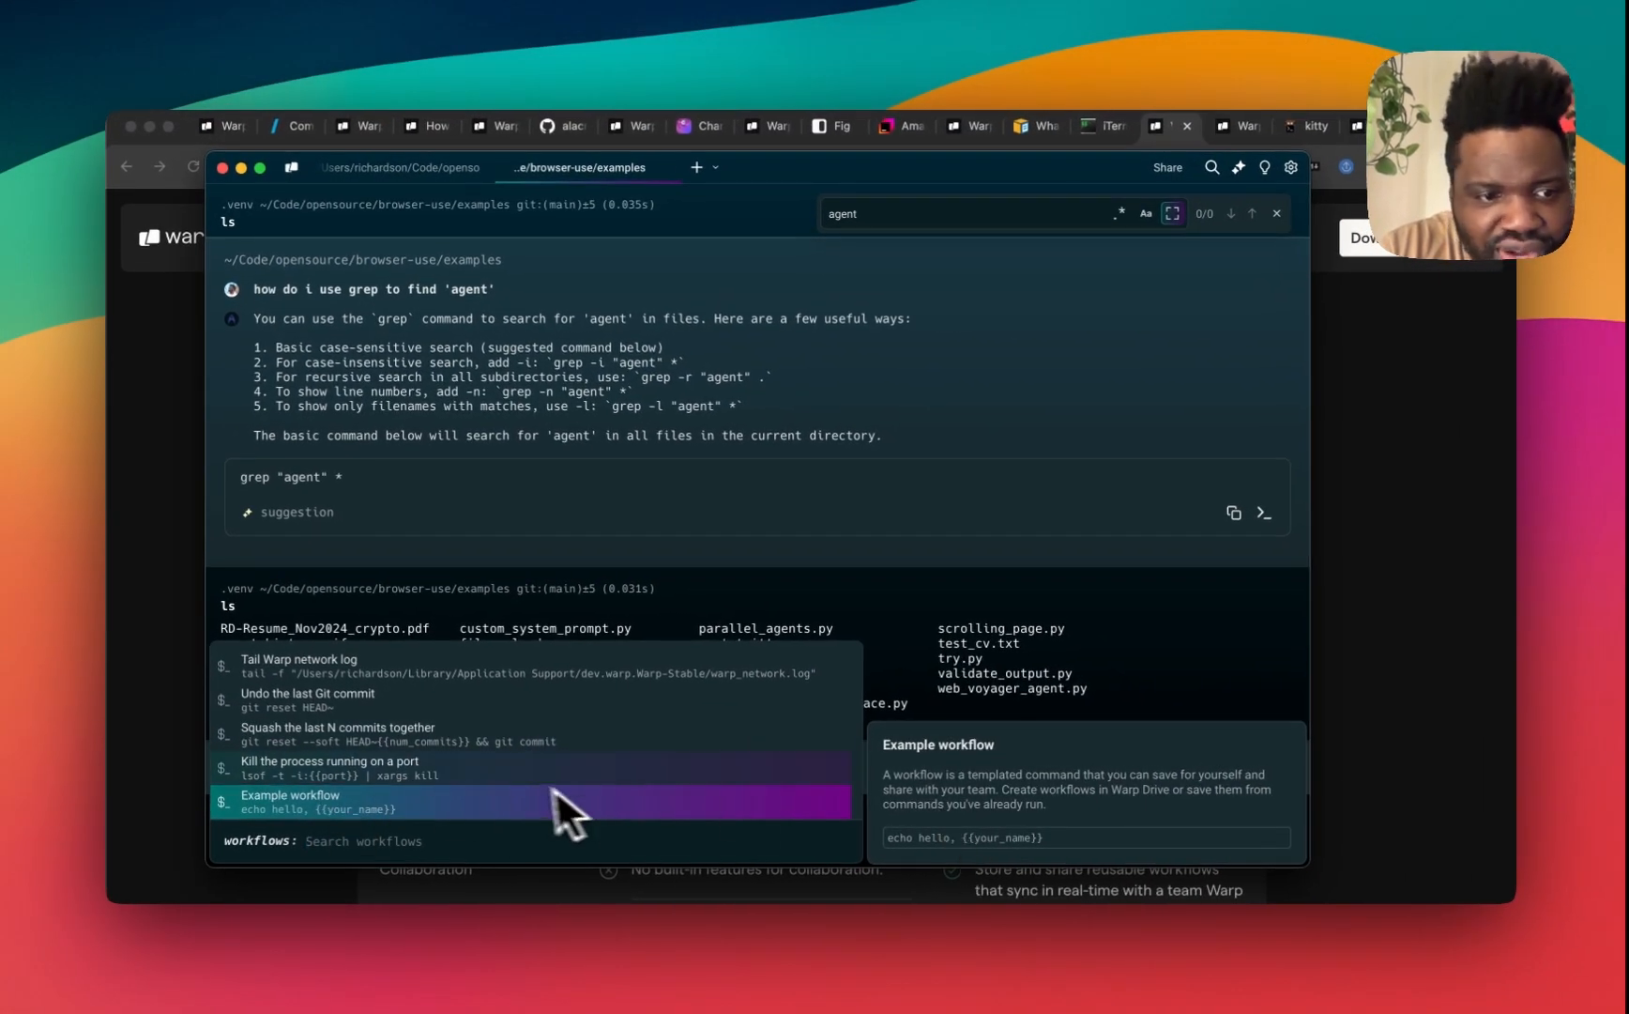
mouse_move(411, 795)
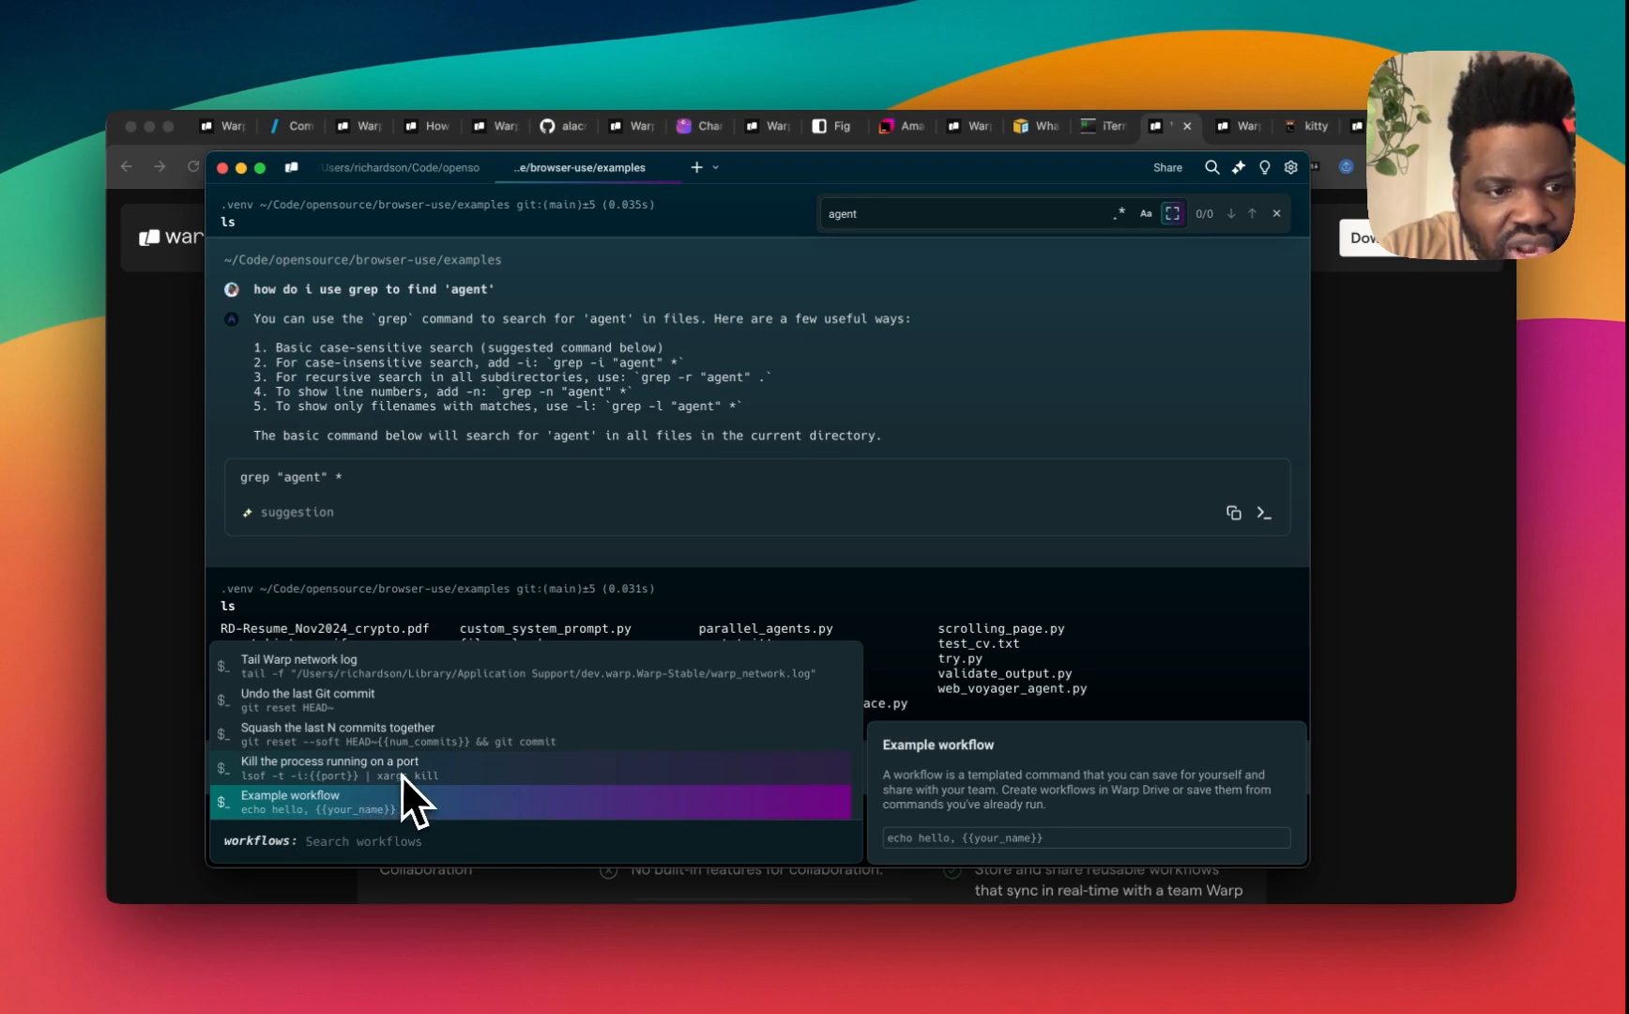
mouse_move(361, 747)
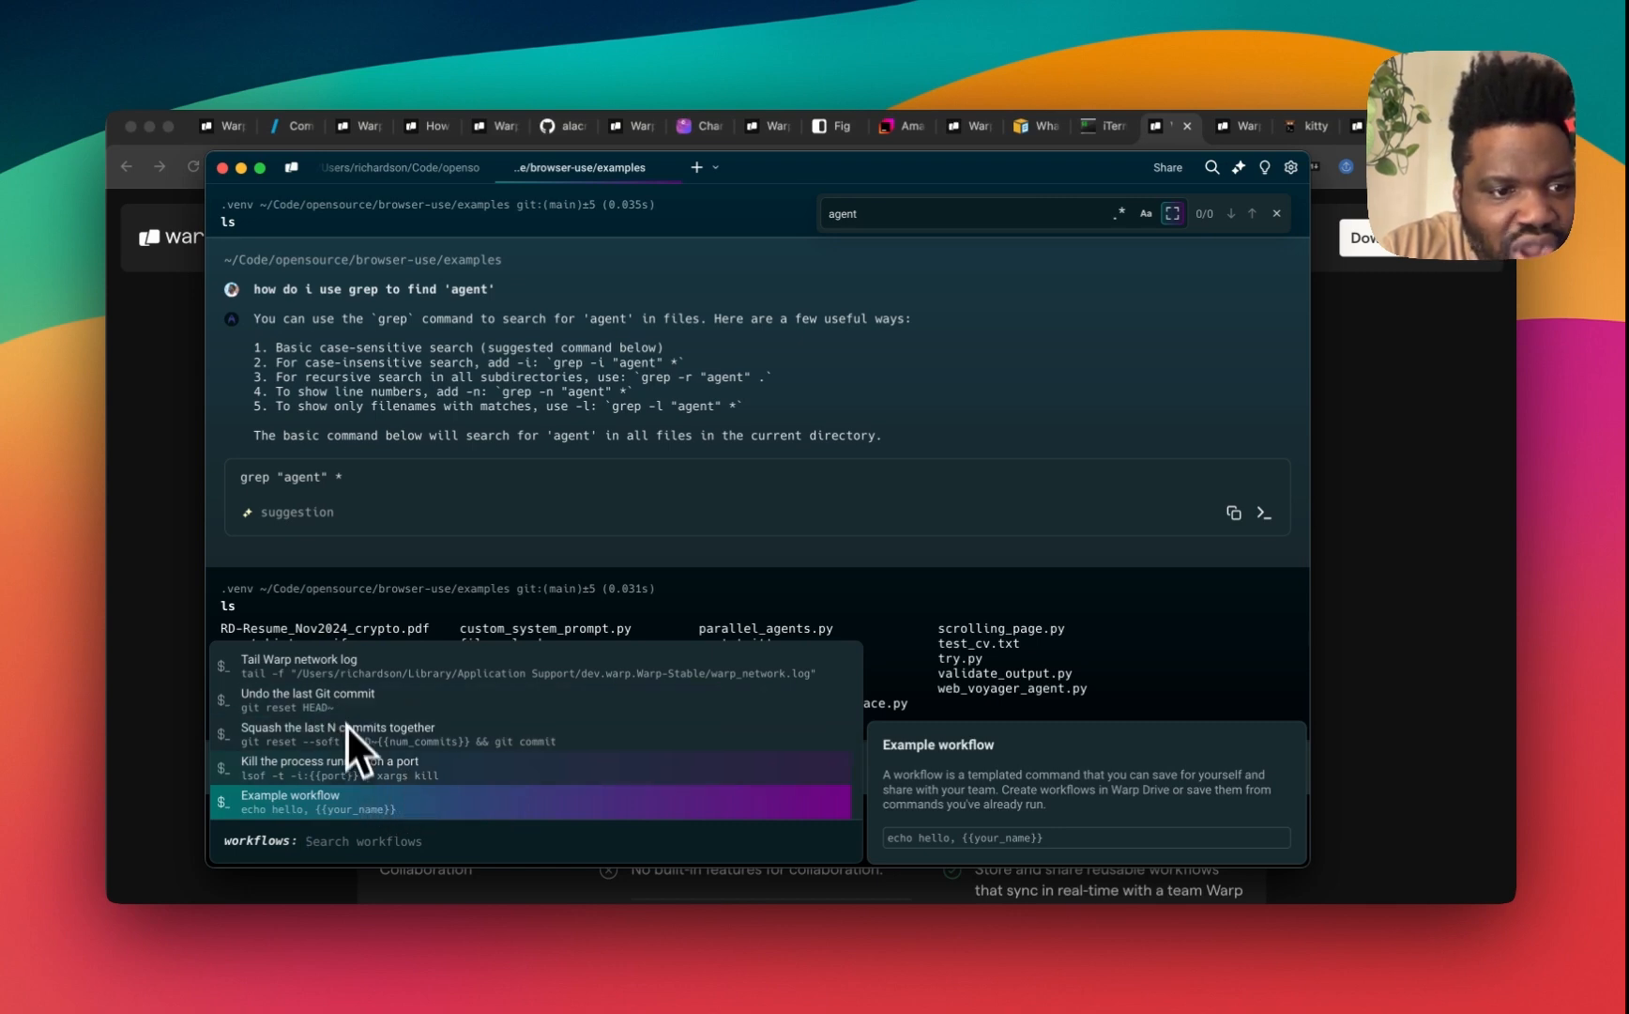
Step: Insert the Example workflow at the prompt, filled in as echo hello, world
click(291, 800)
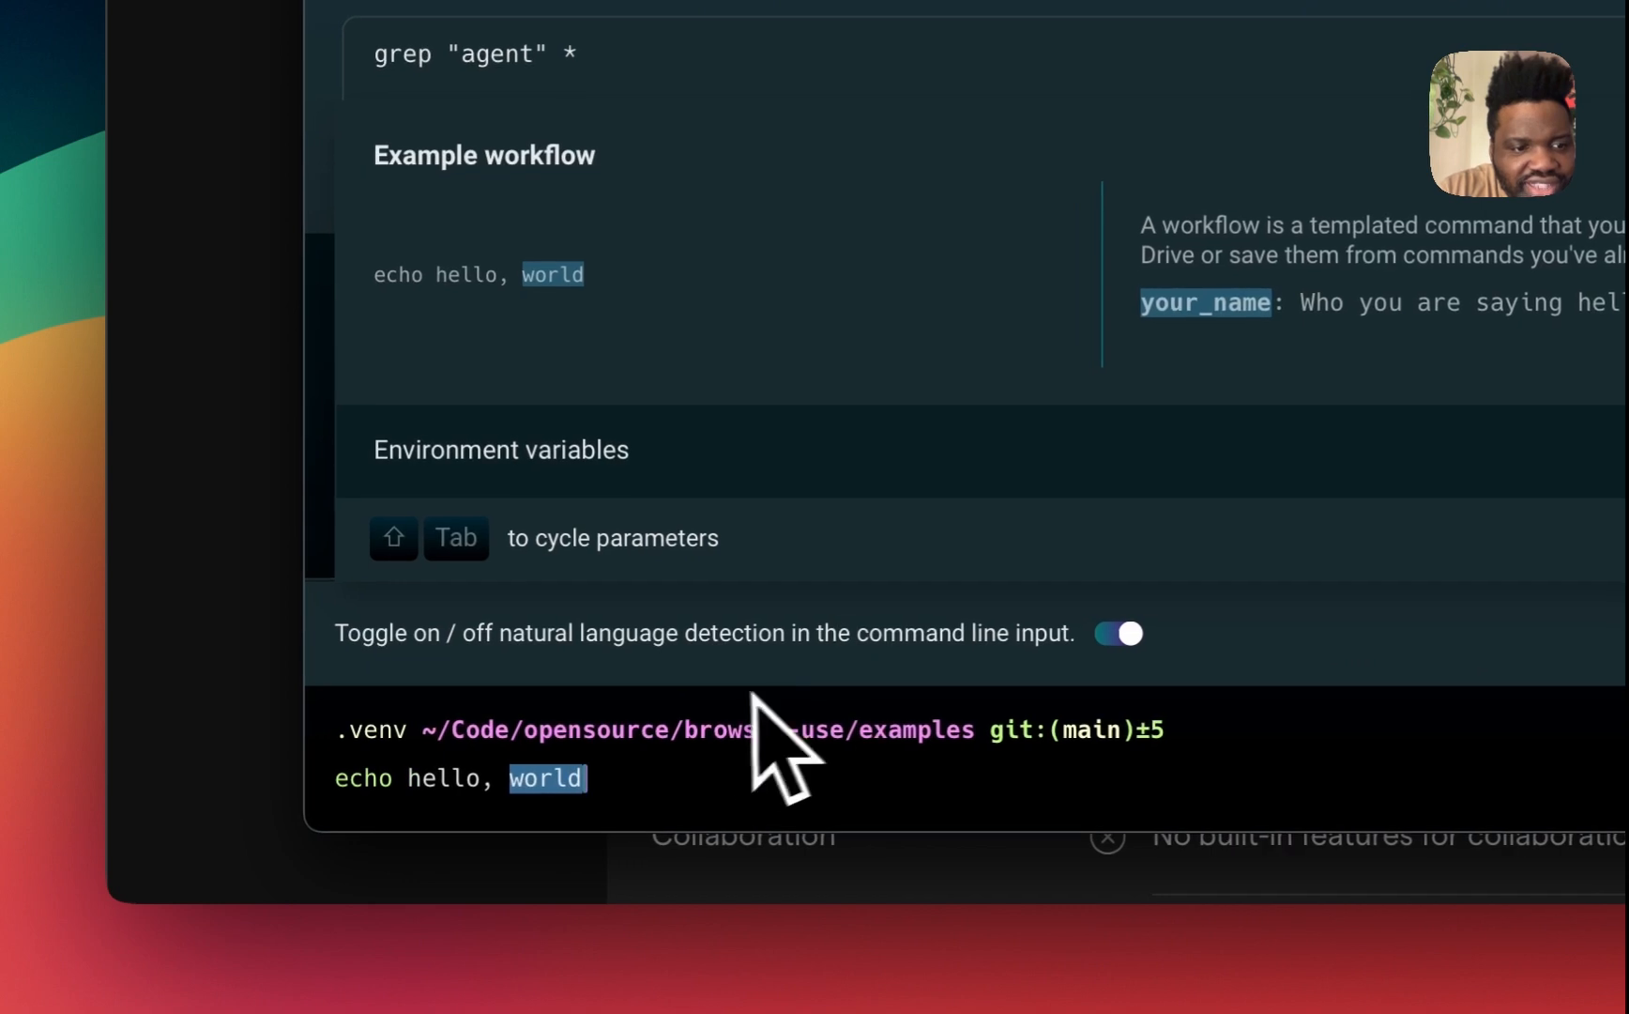
key(Backspace)
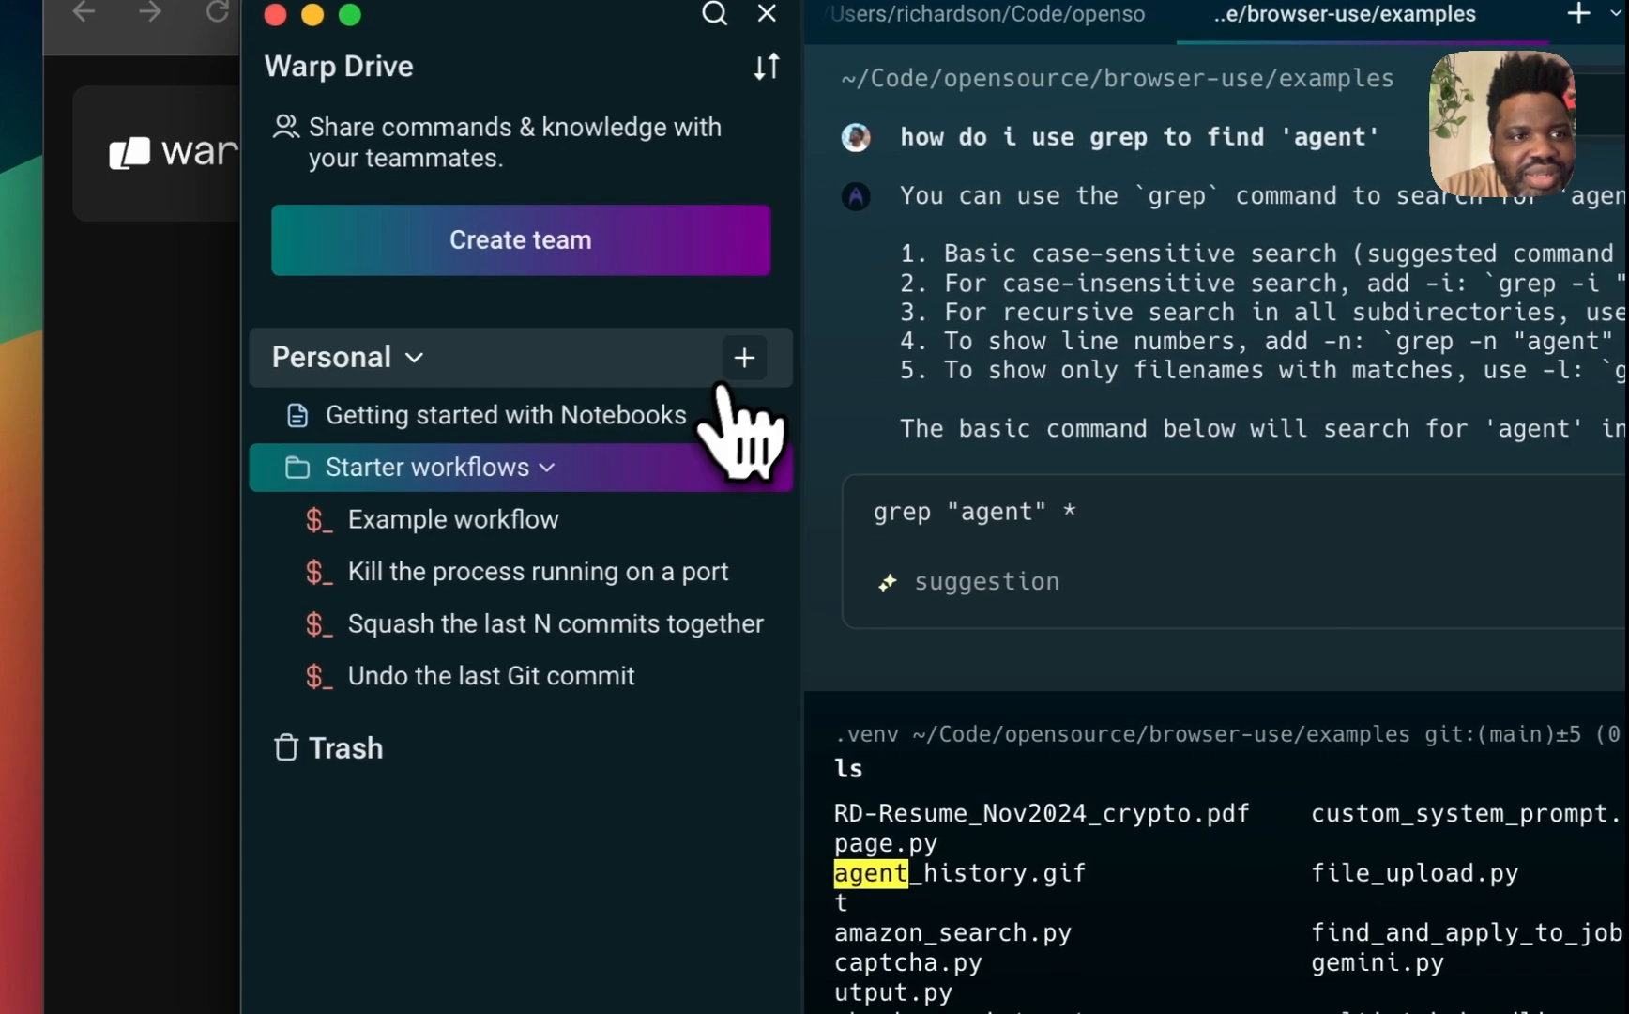
Step: Add a new Personal environment variables item and an untitled notebook in Warp Drive
click(744, 359)
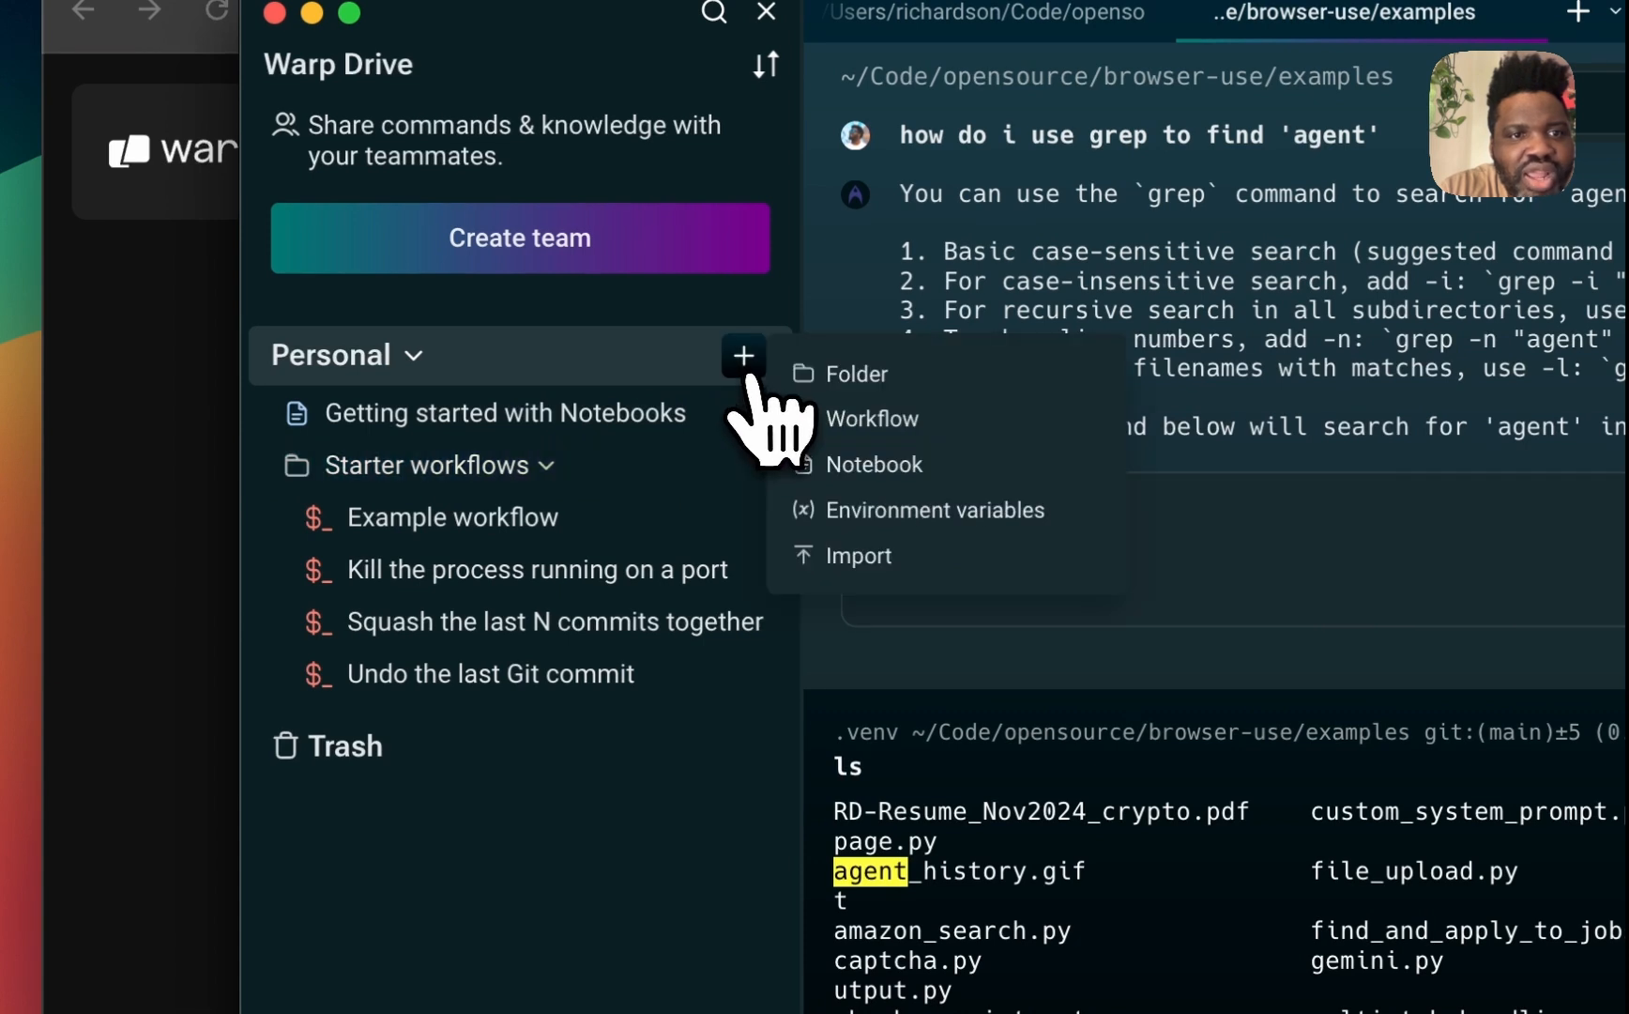
mouse_move(935, 509)
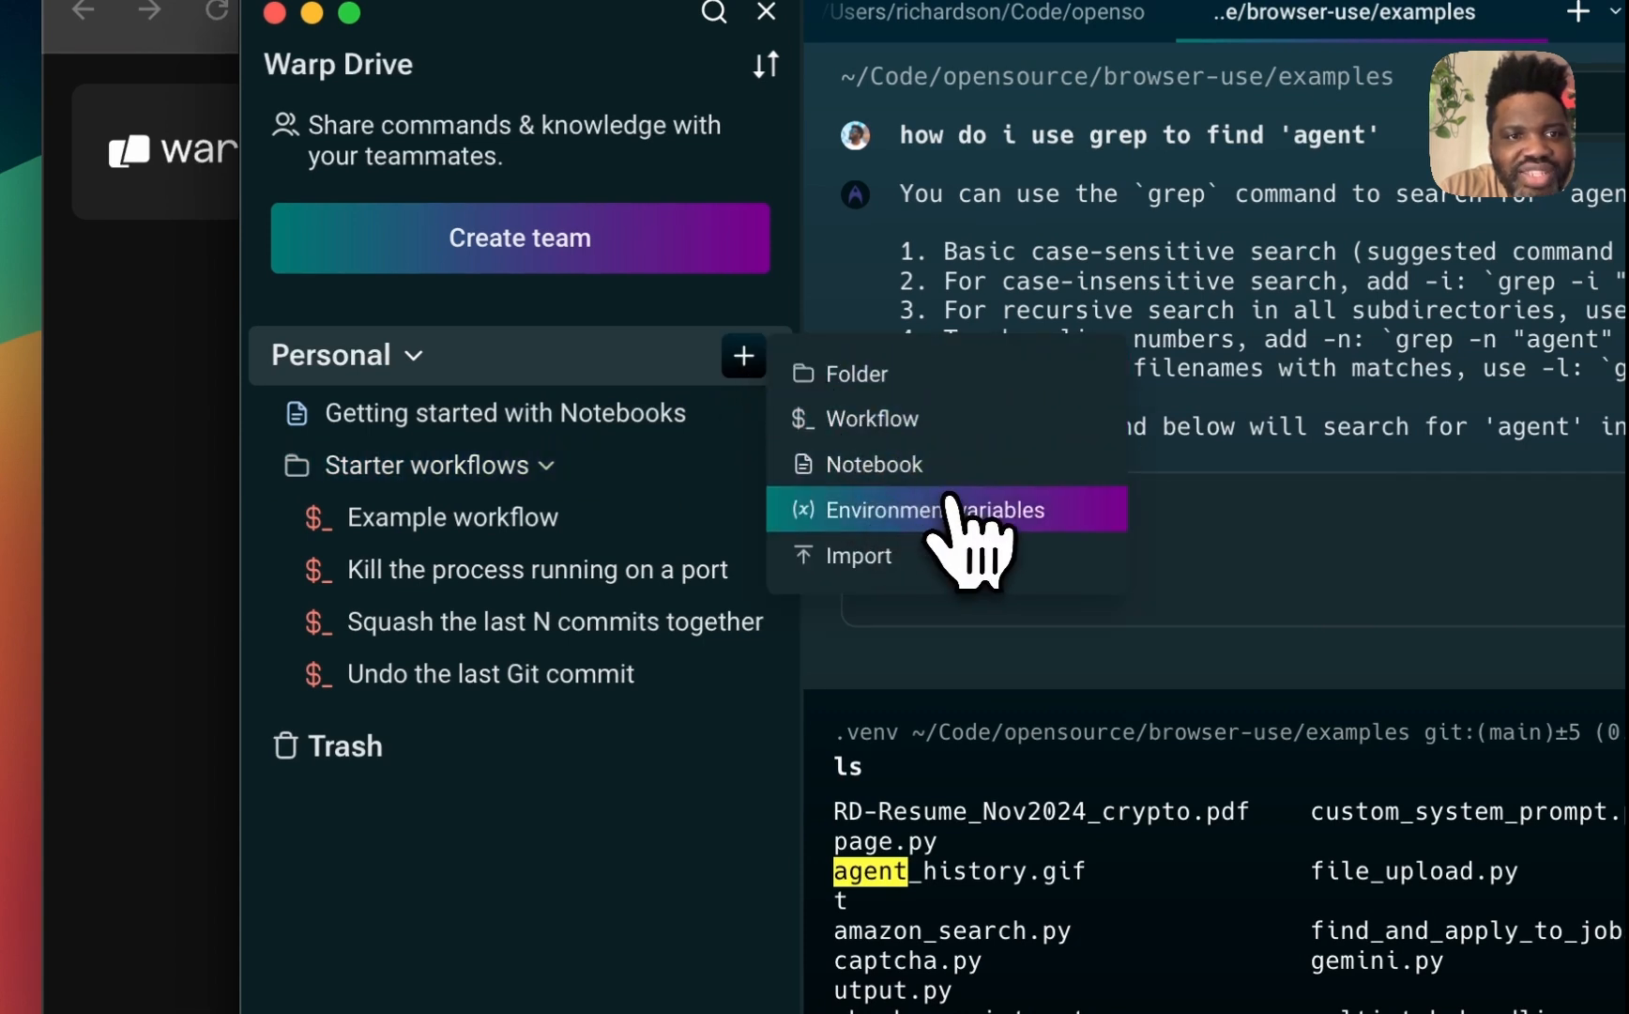
click(925, 510)
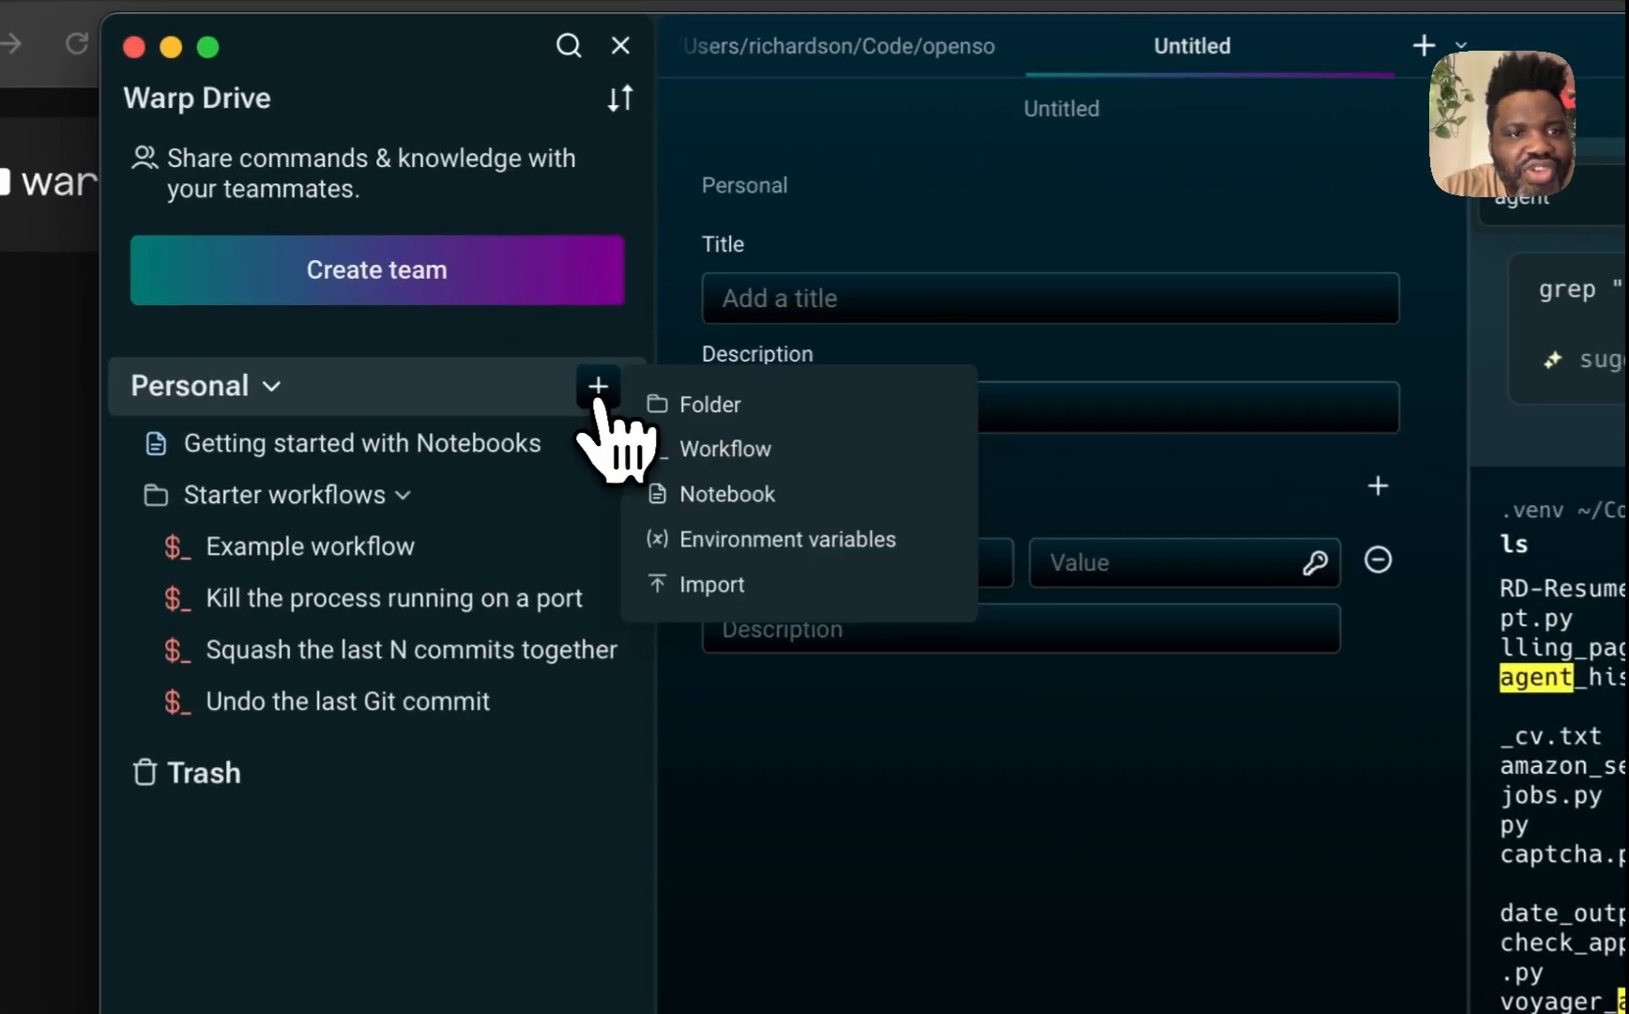
click(728, 494)
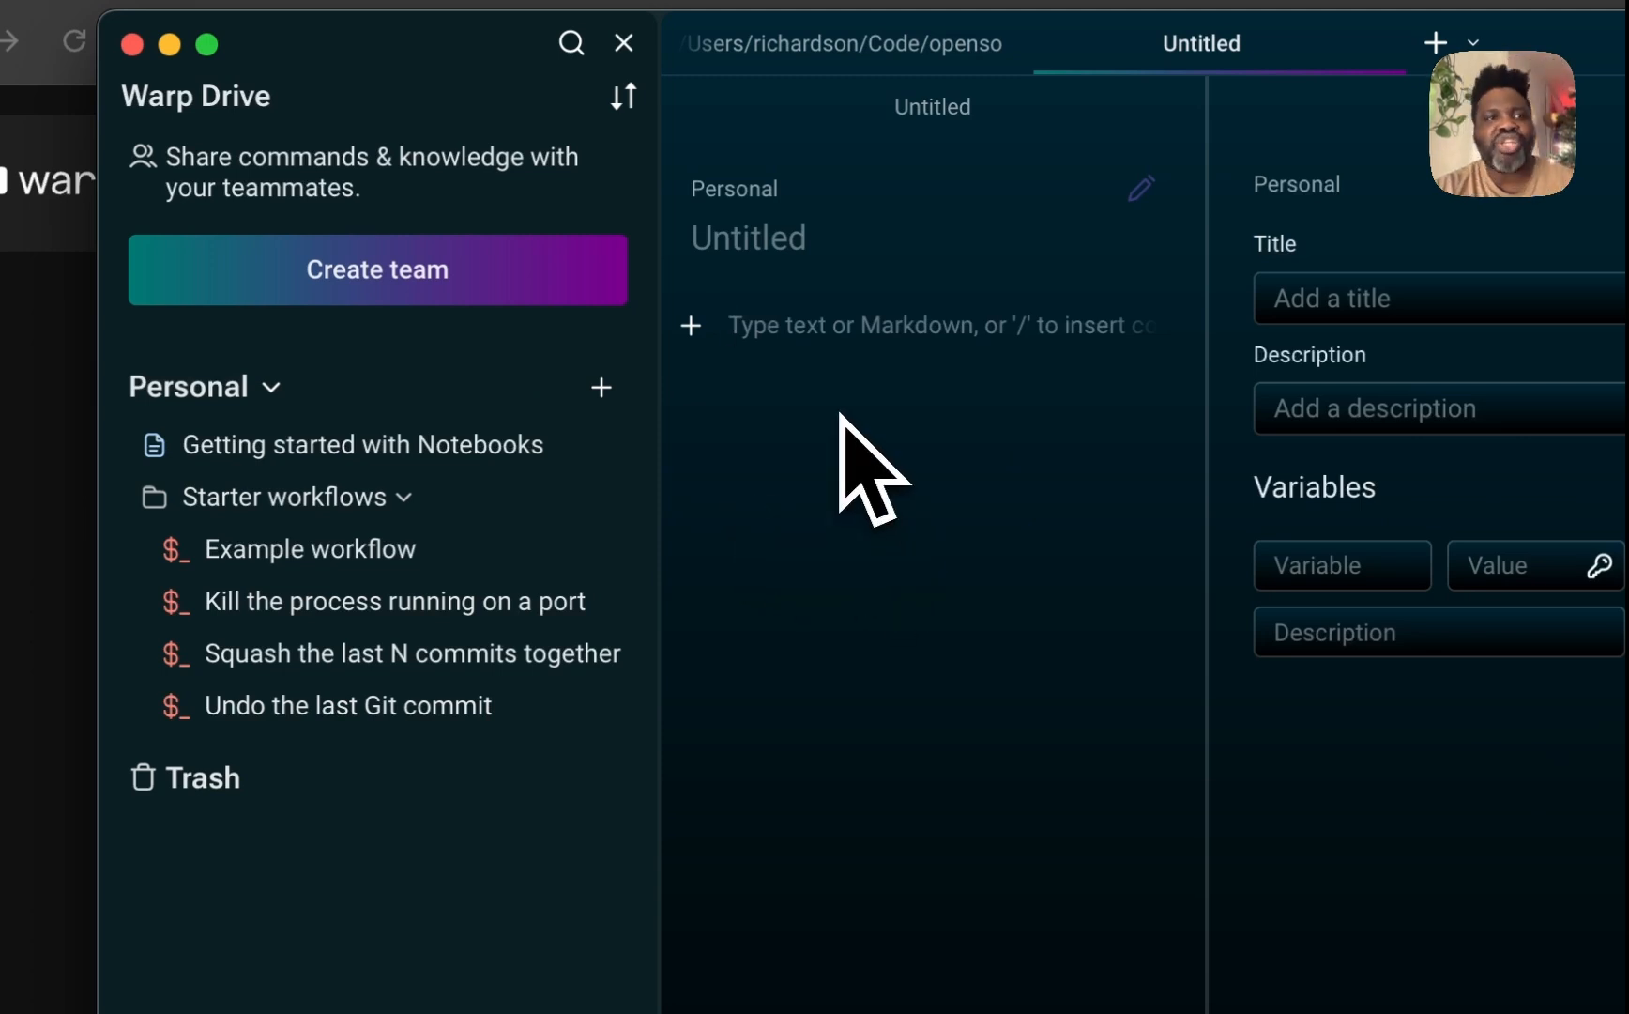
mouse_move(362, 445)
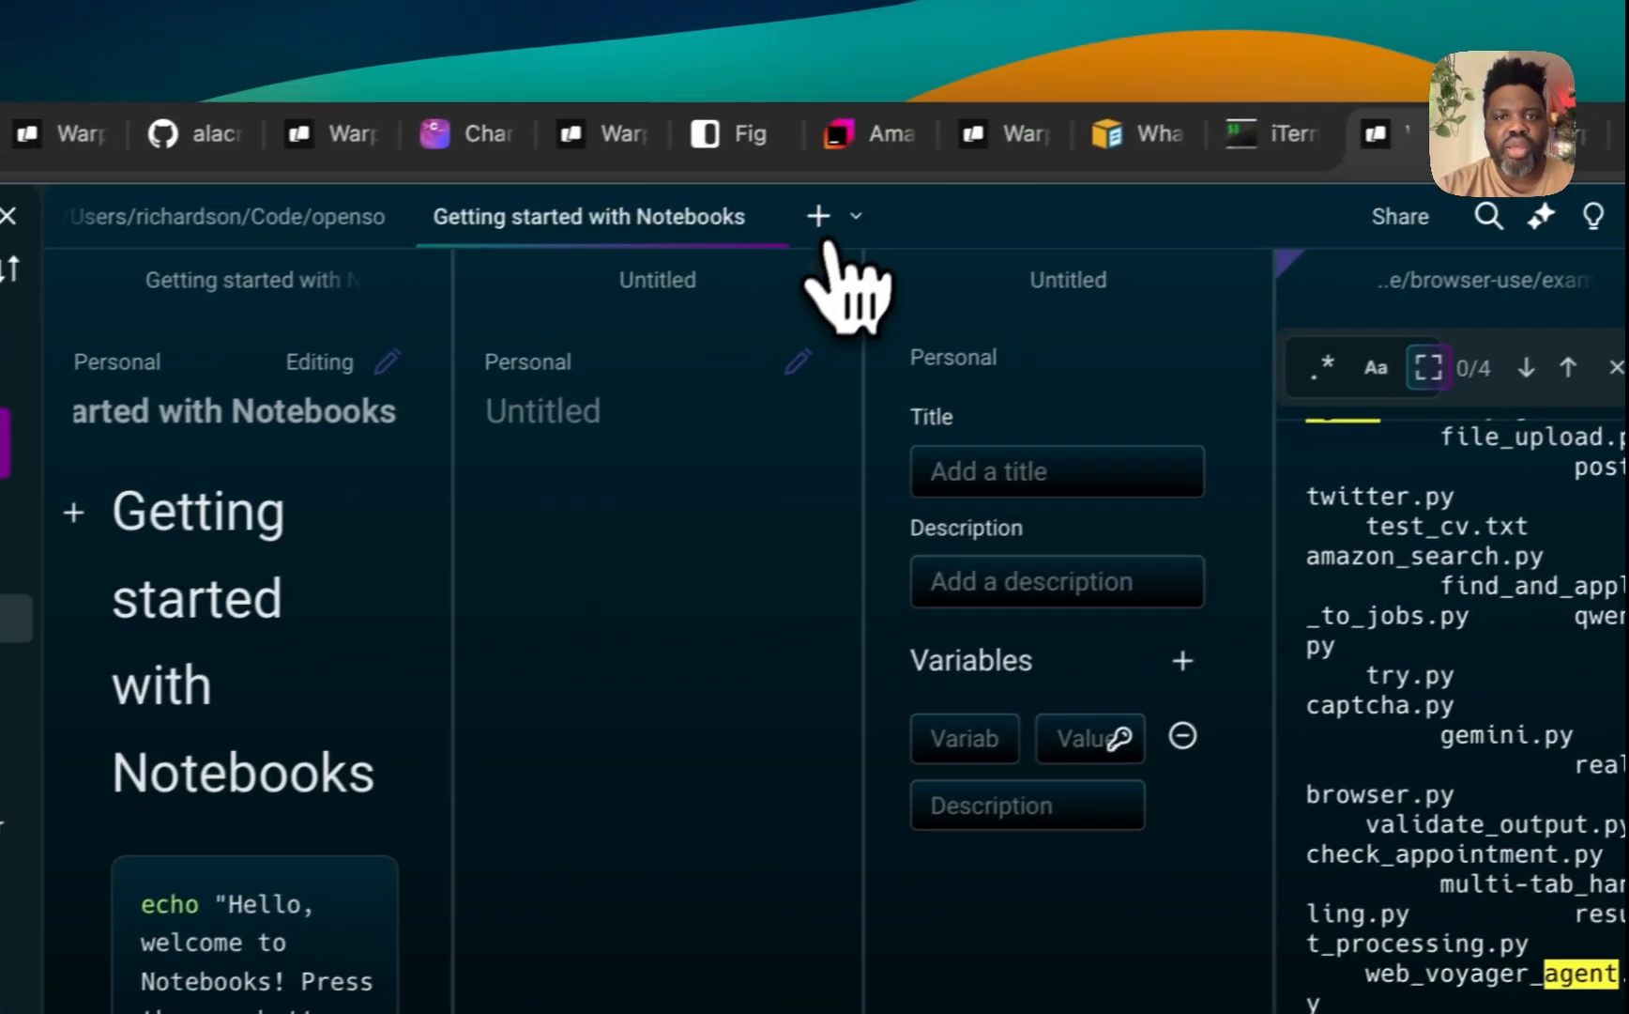
Step: Start a live shared session, review its link access options and copy the link
click(589, 215)
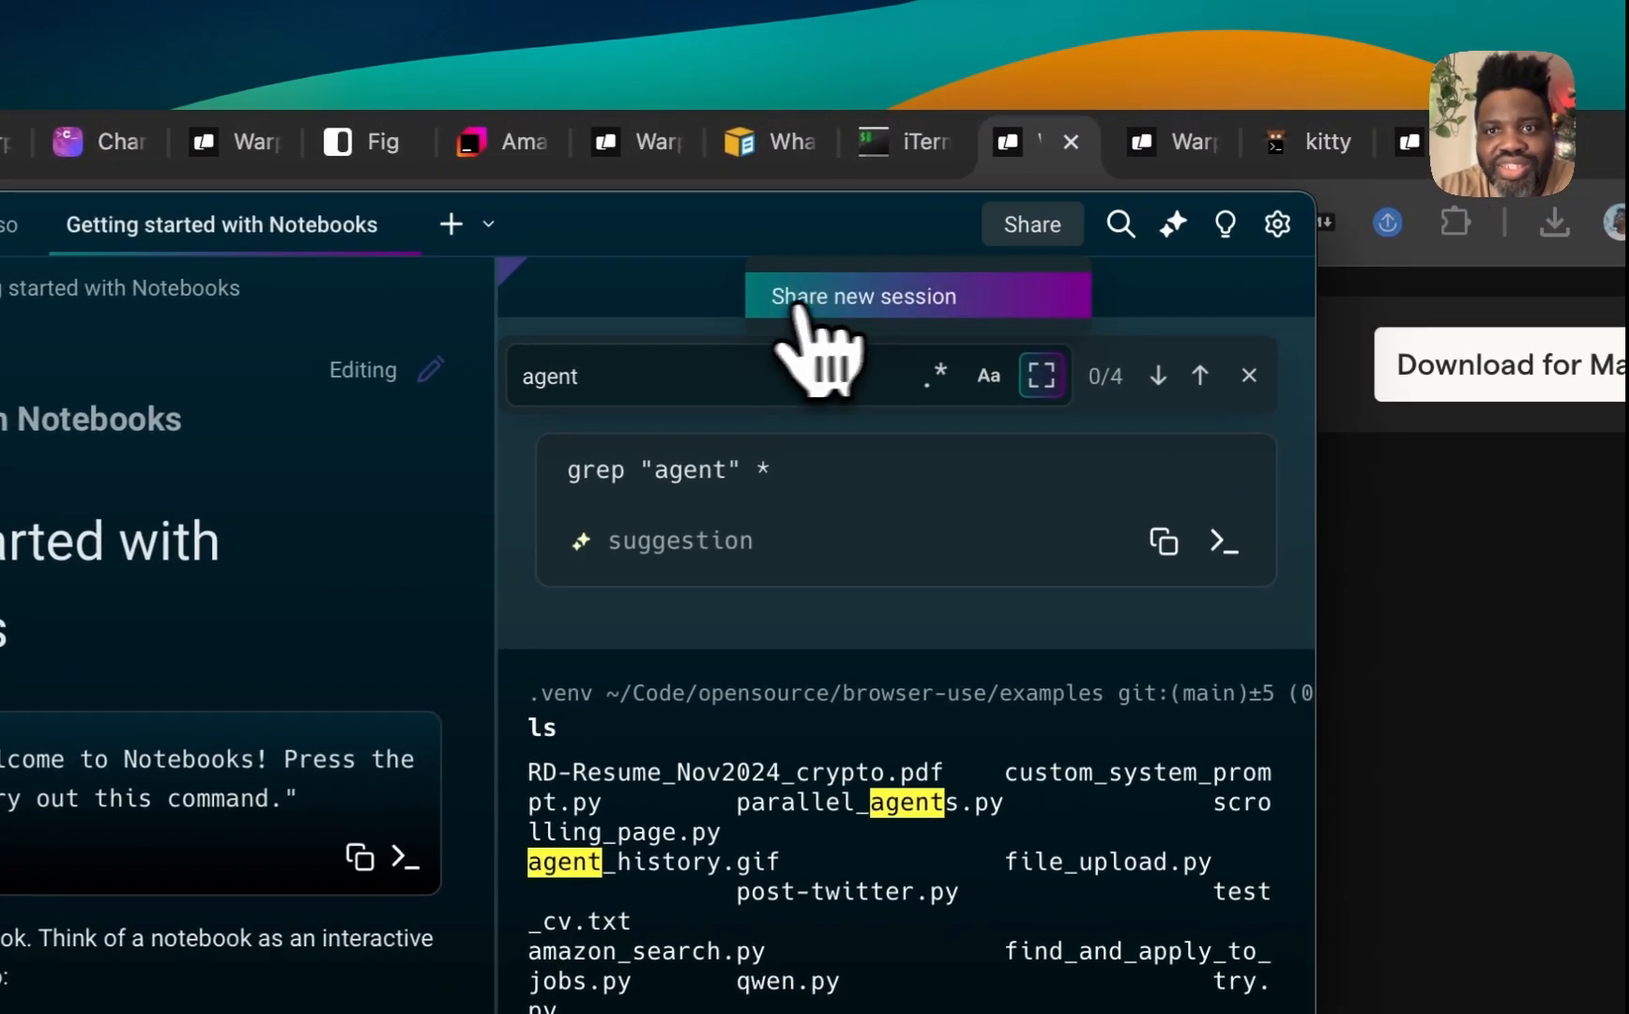
click(862, 296)
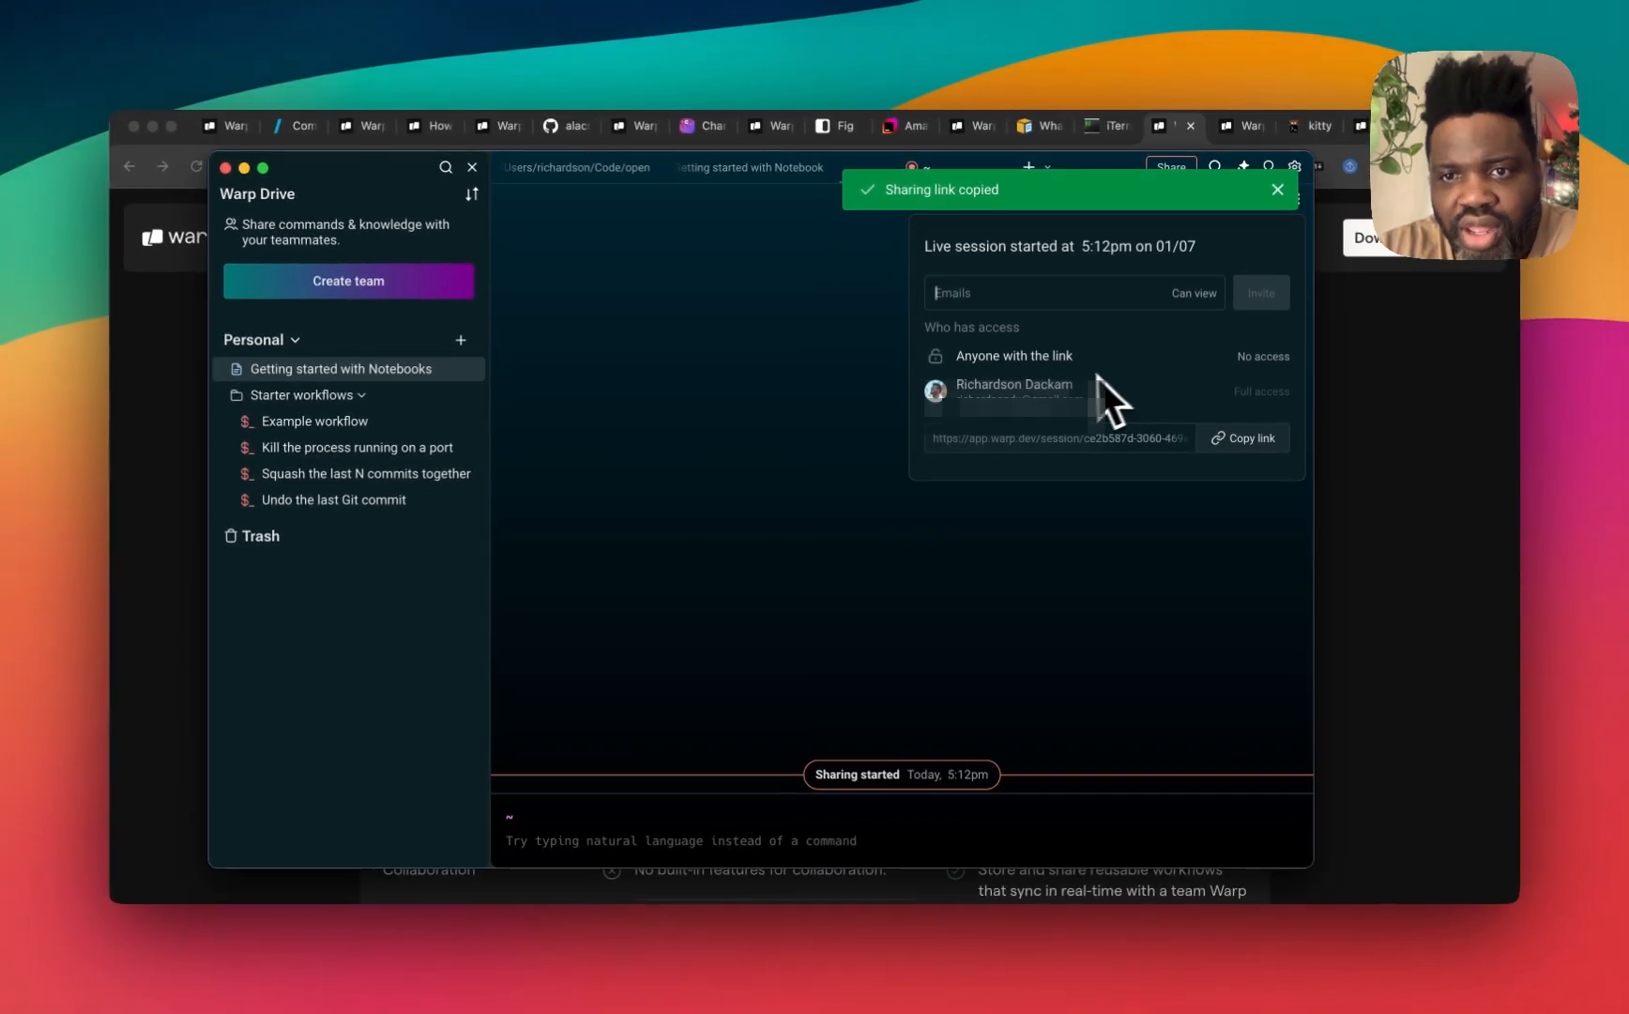
click(1194, 293)
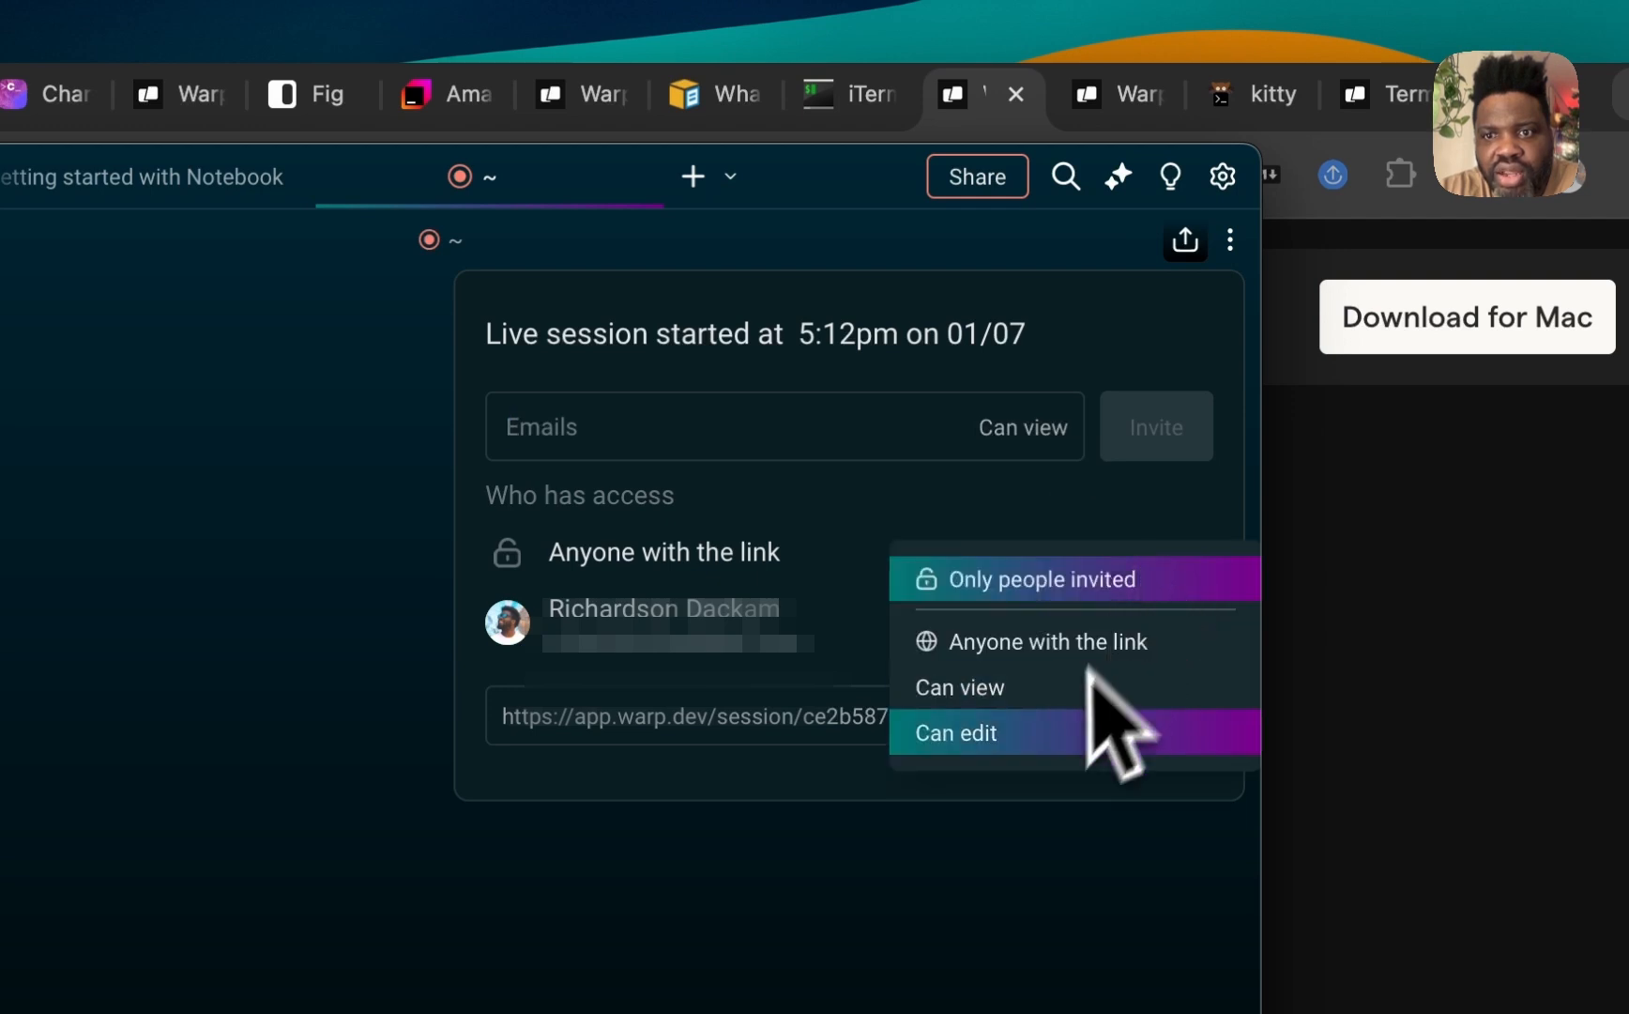
mouse_move(976, 687)
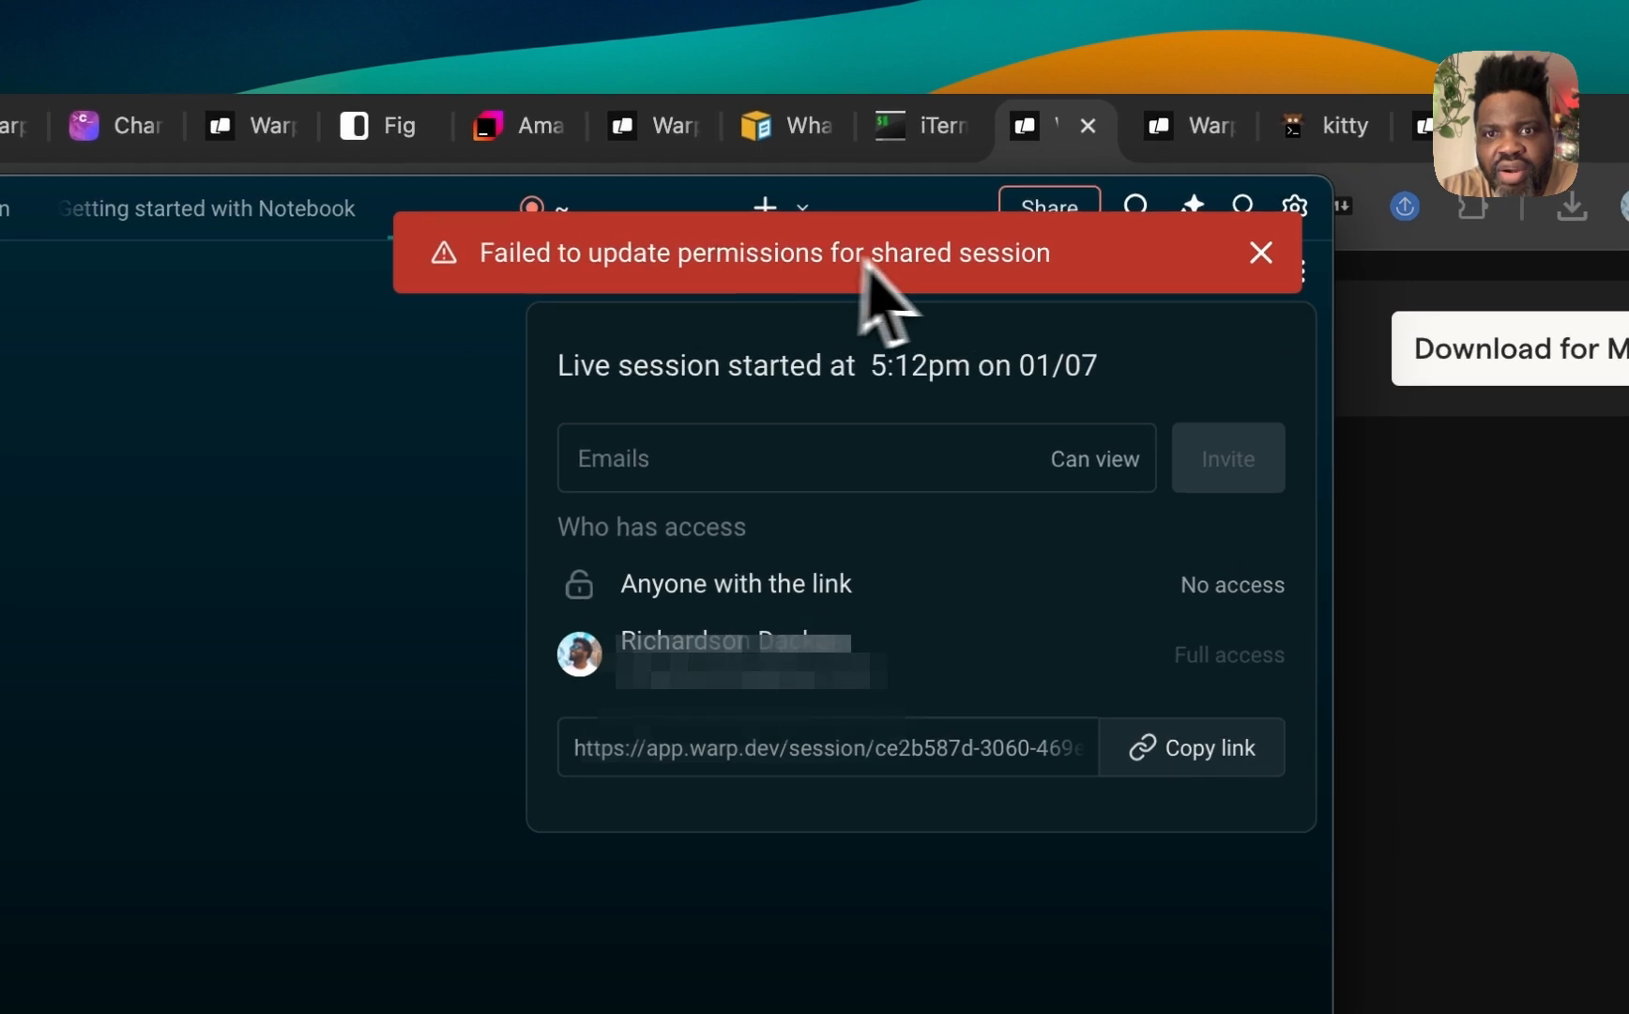
mouse_move(846, 327)
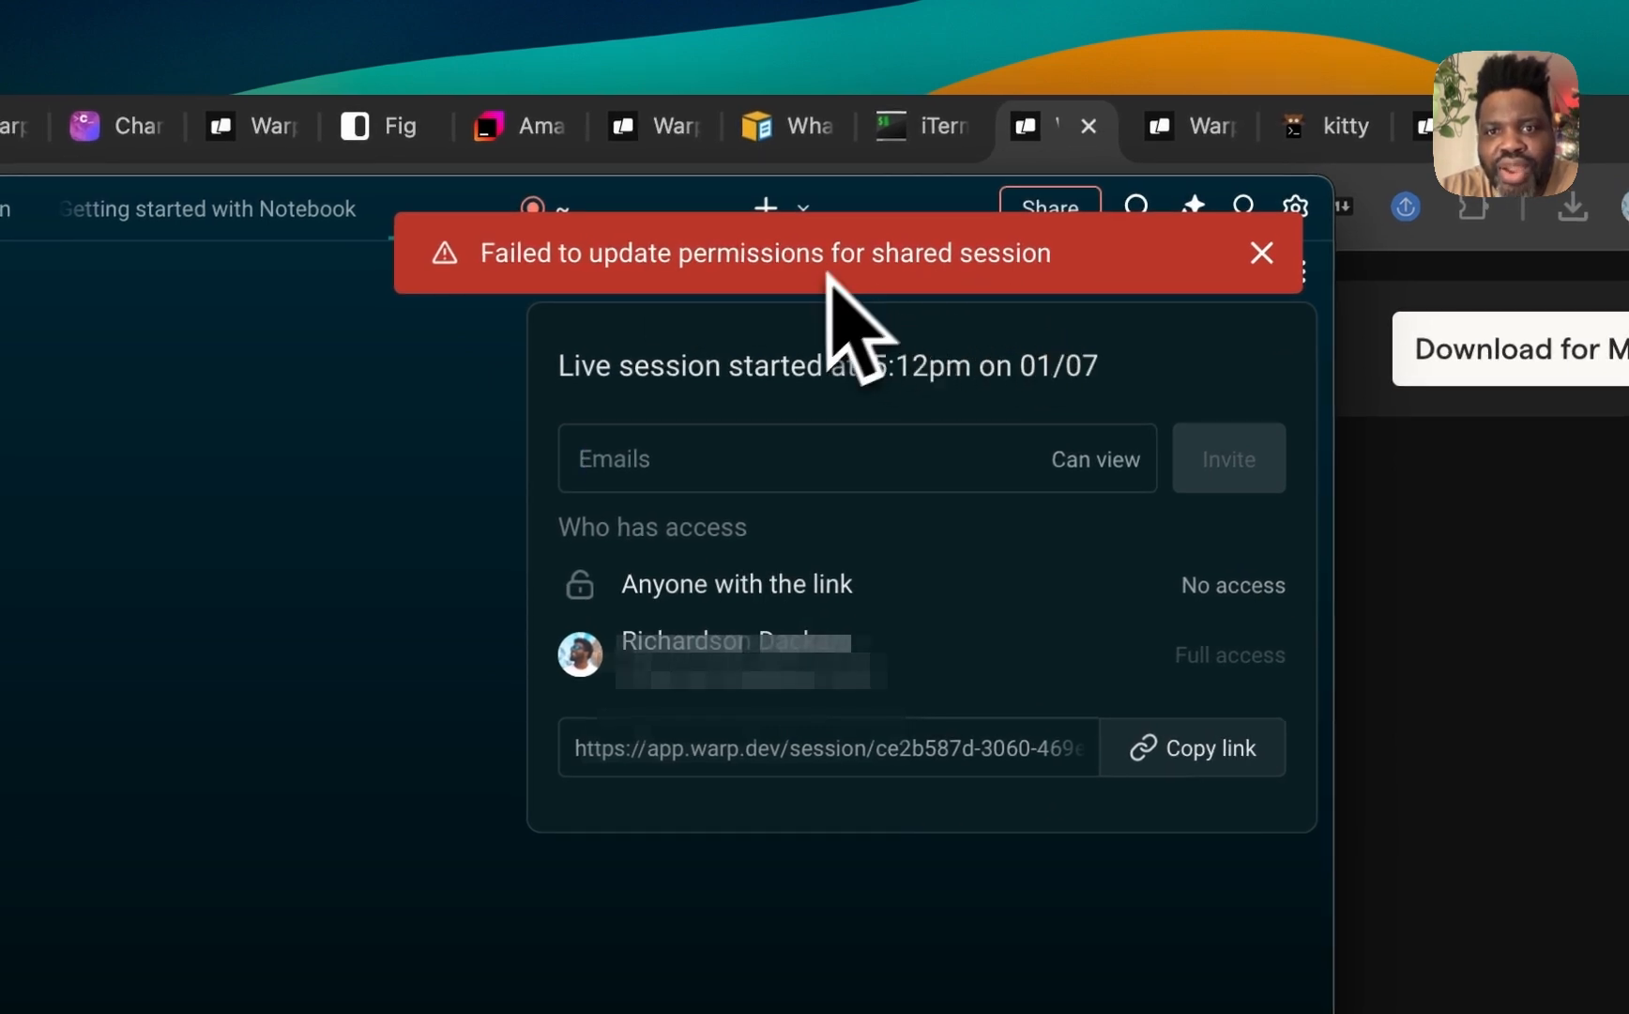
mouse_move(1122, 687)
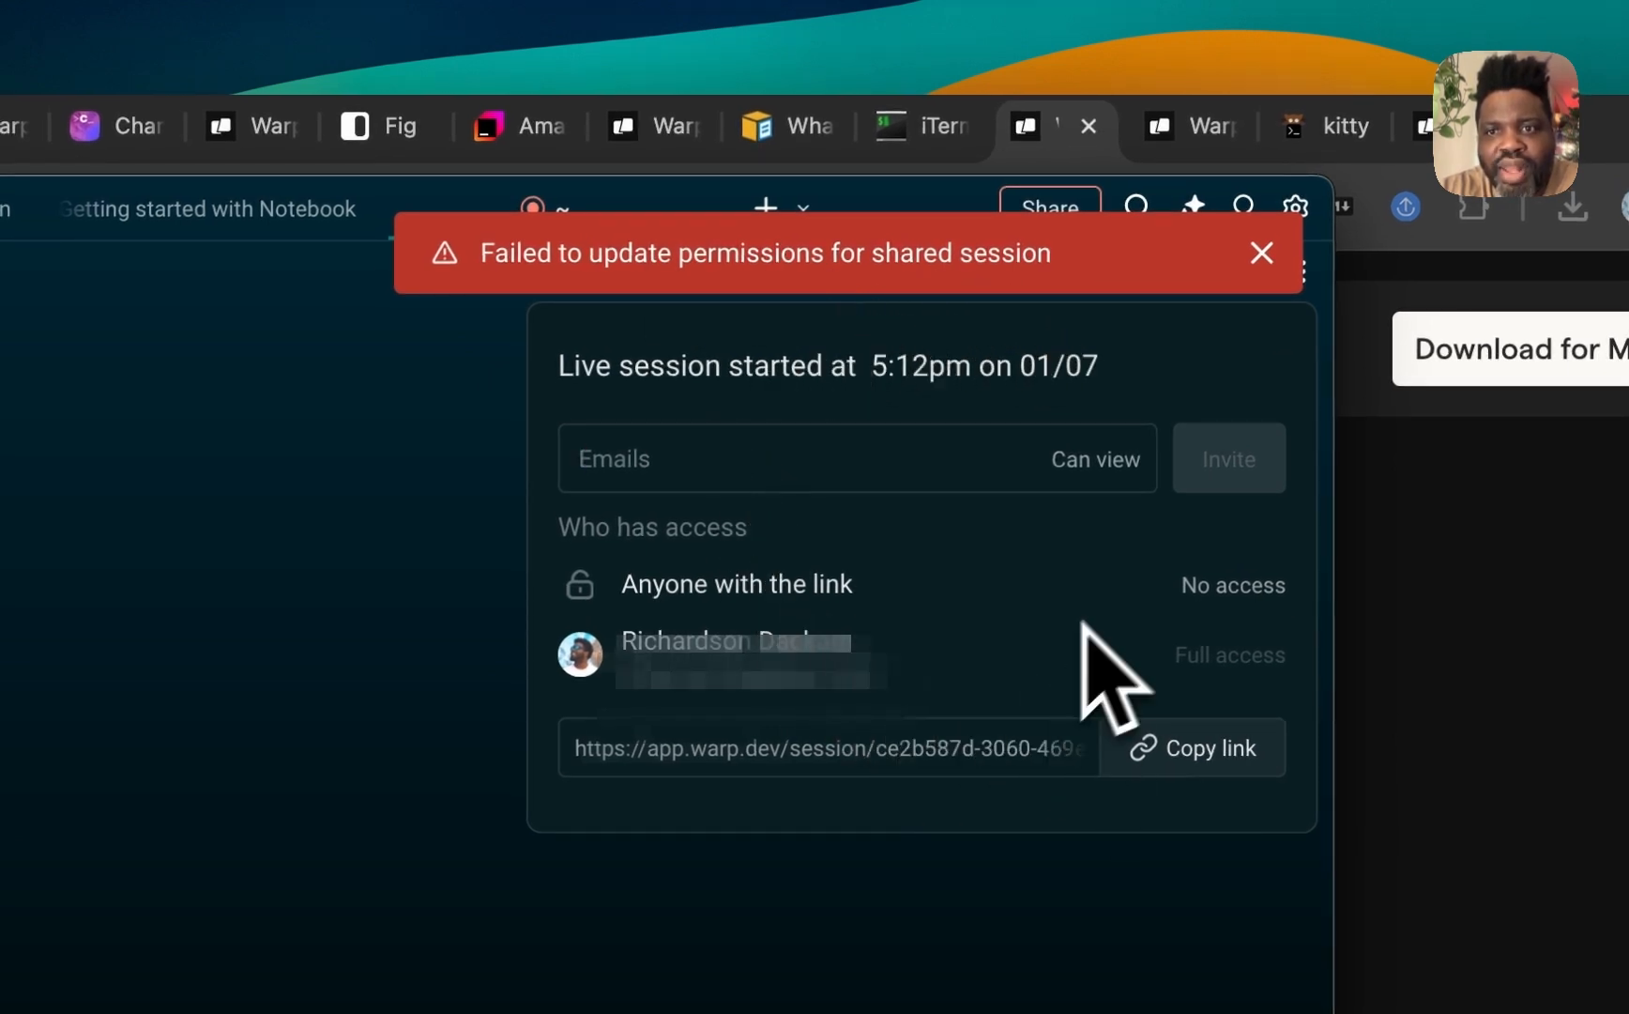
mouse_move(1049, 800)
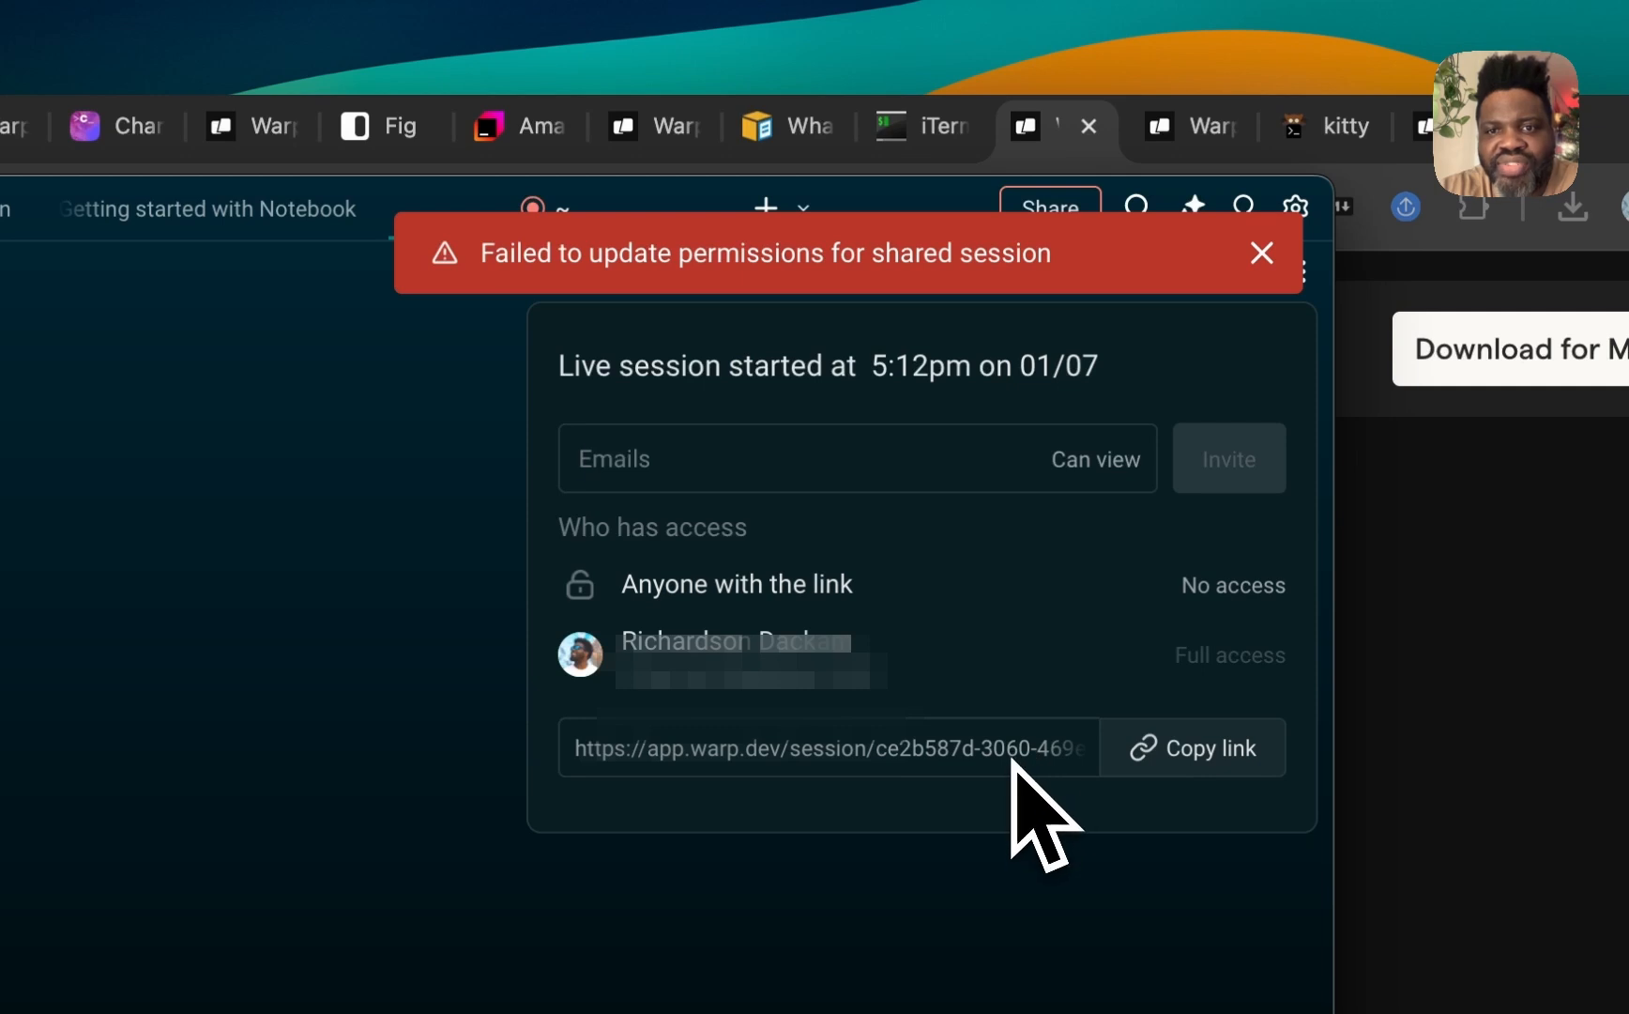
click(1094, 458)
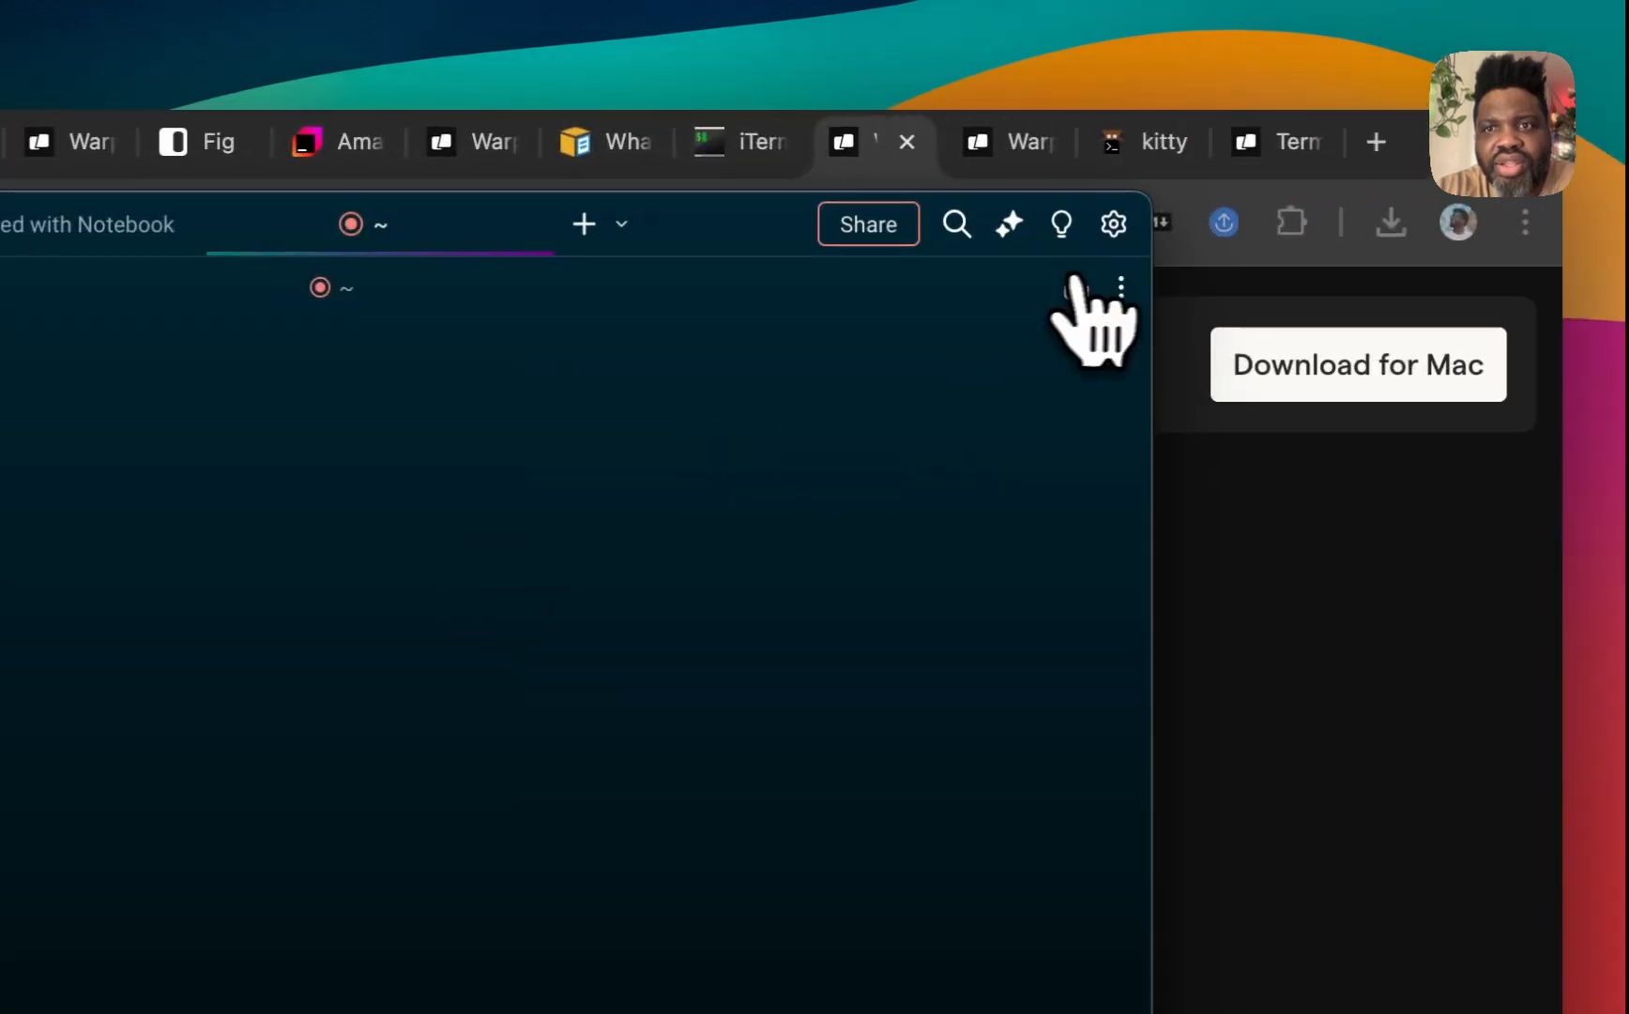
Step: Split in an Agent Mode AI pane beside the shared terminal session
click(621, 223)
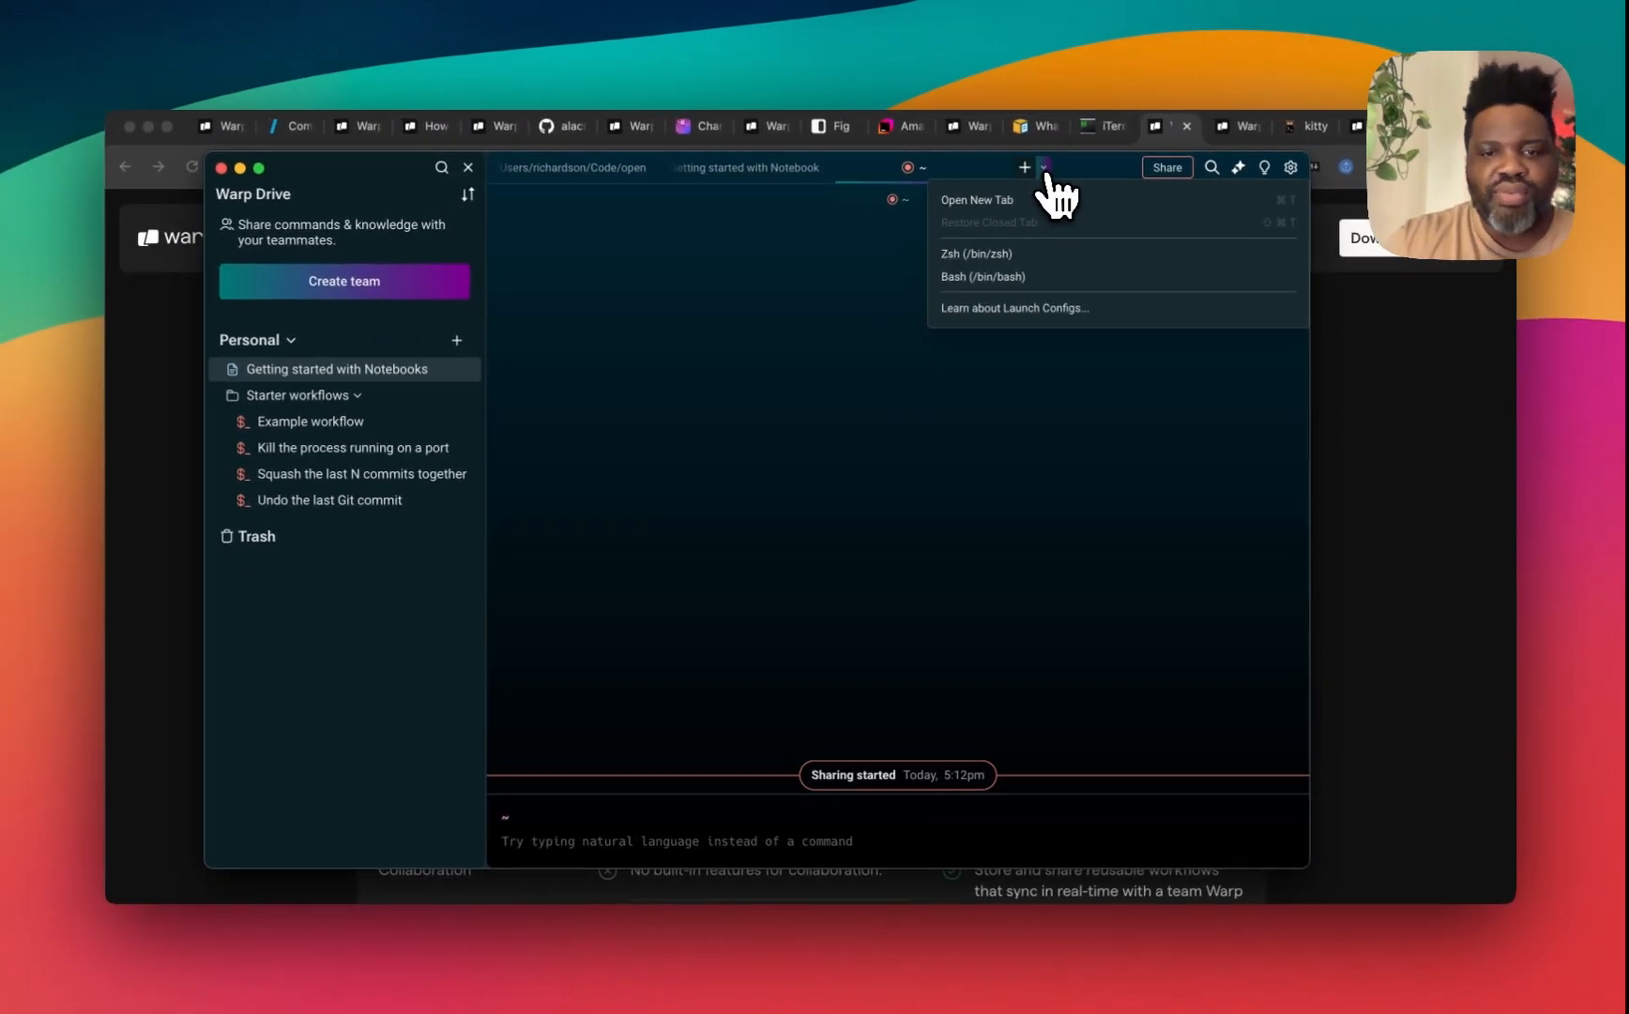
mouse_move(791, 770)
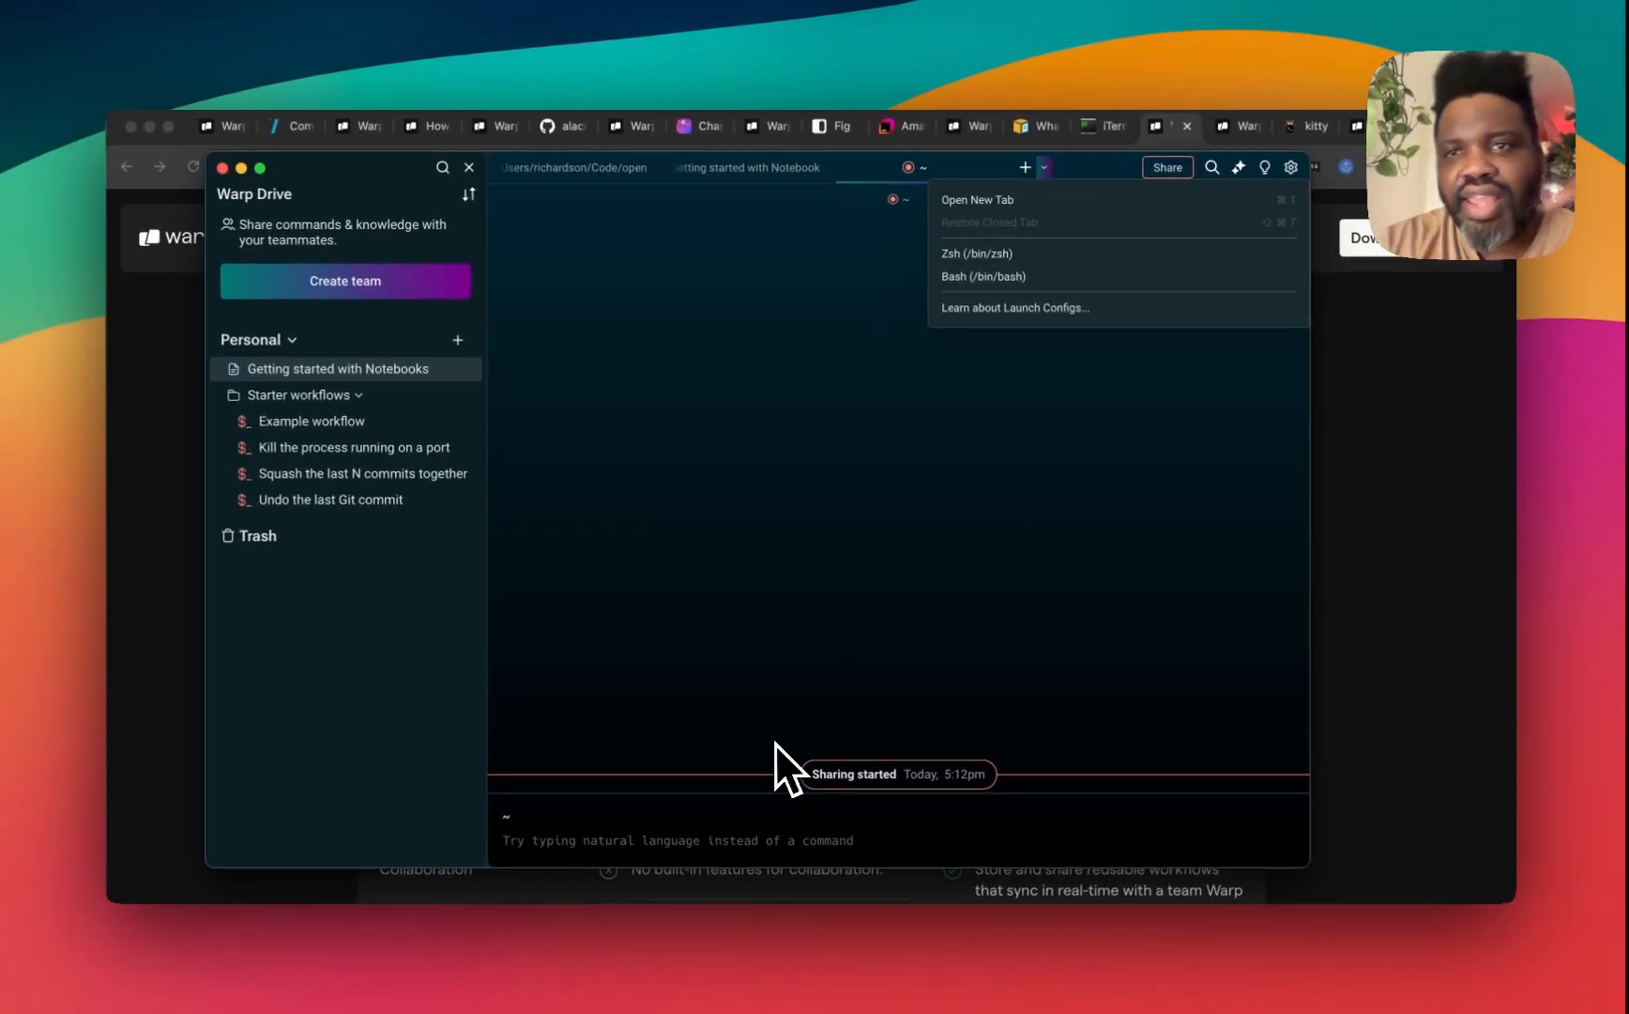
mouse_move(1246, 195)
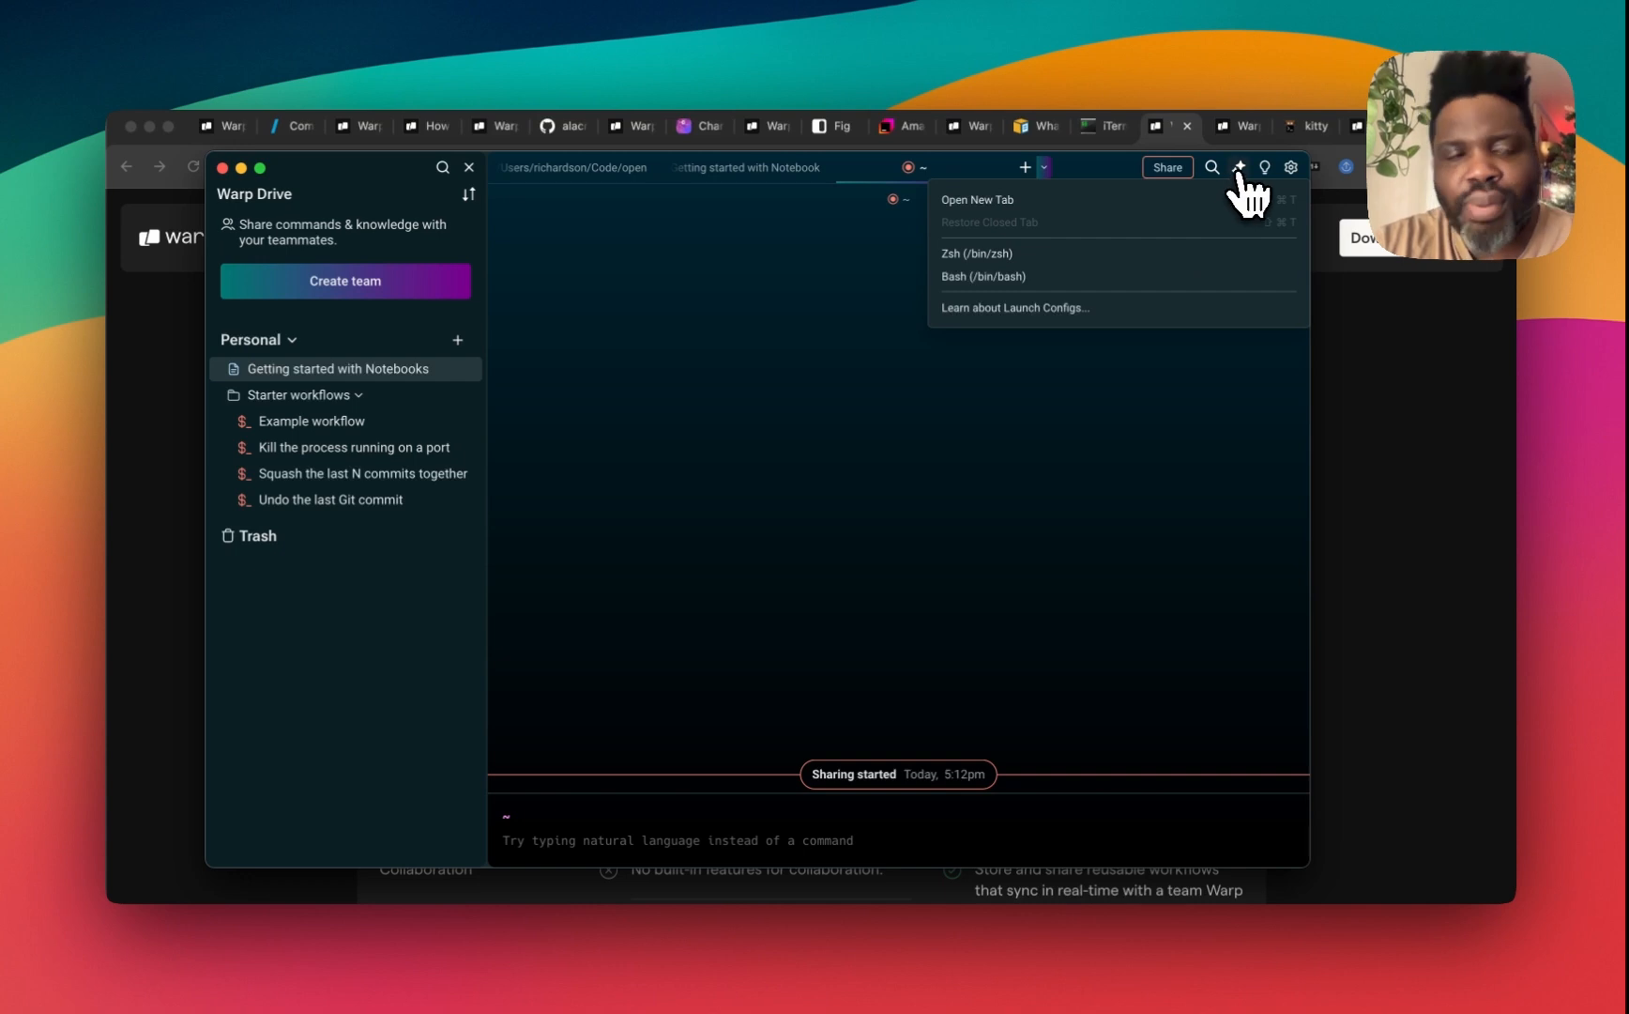
click(976, 253)
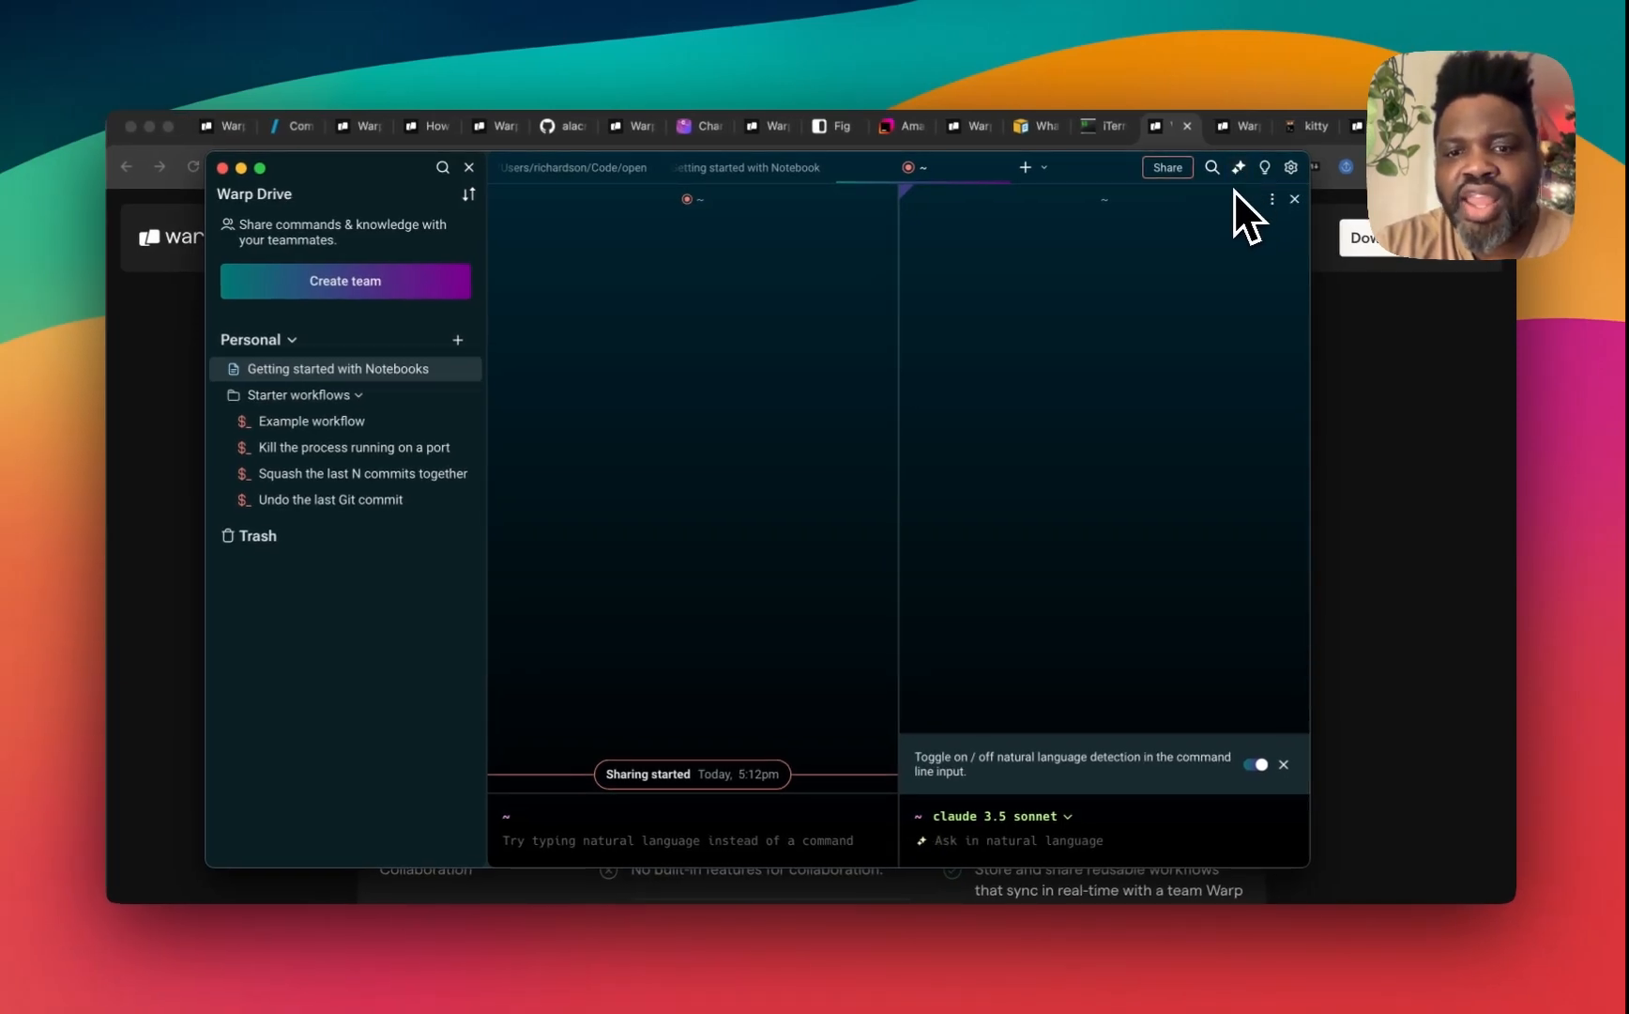
mouse_move(974, 891)
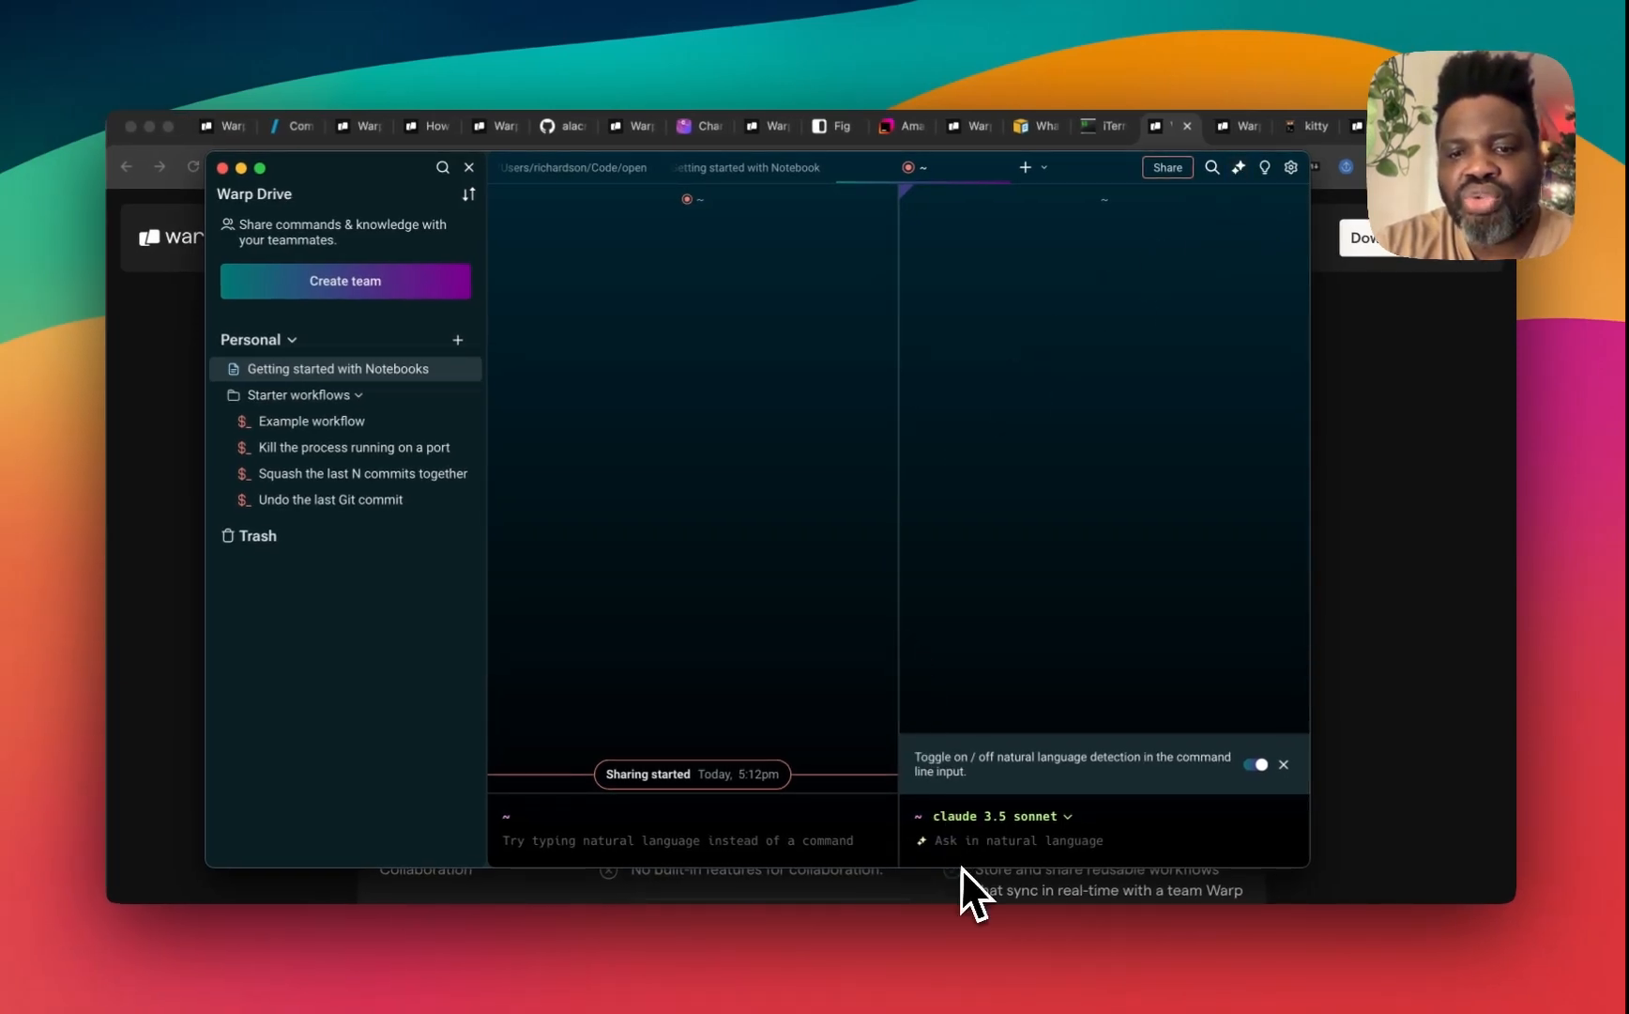
mouse_move(1002, 217)
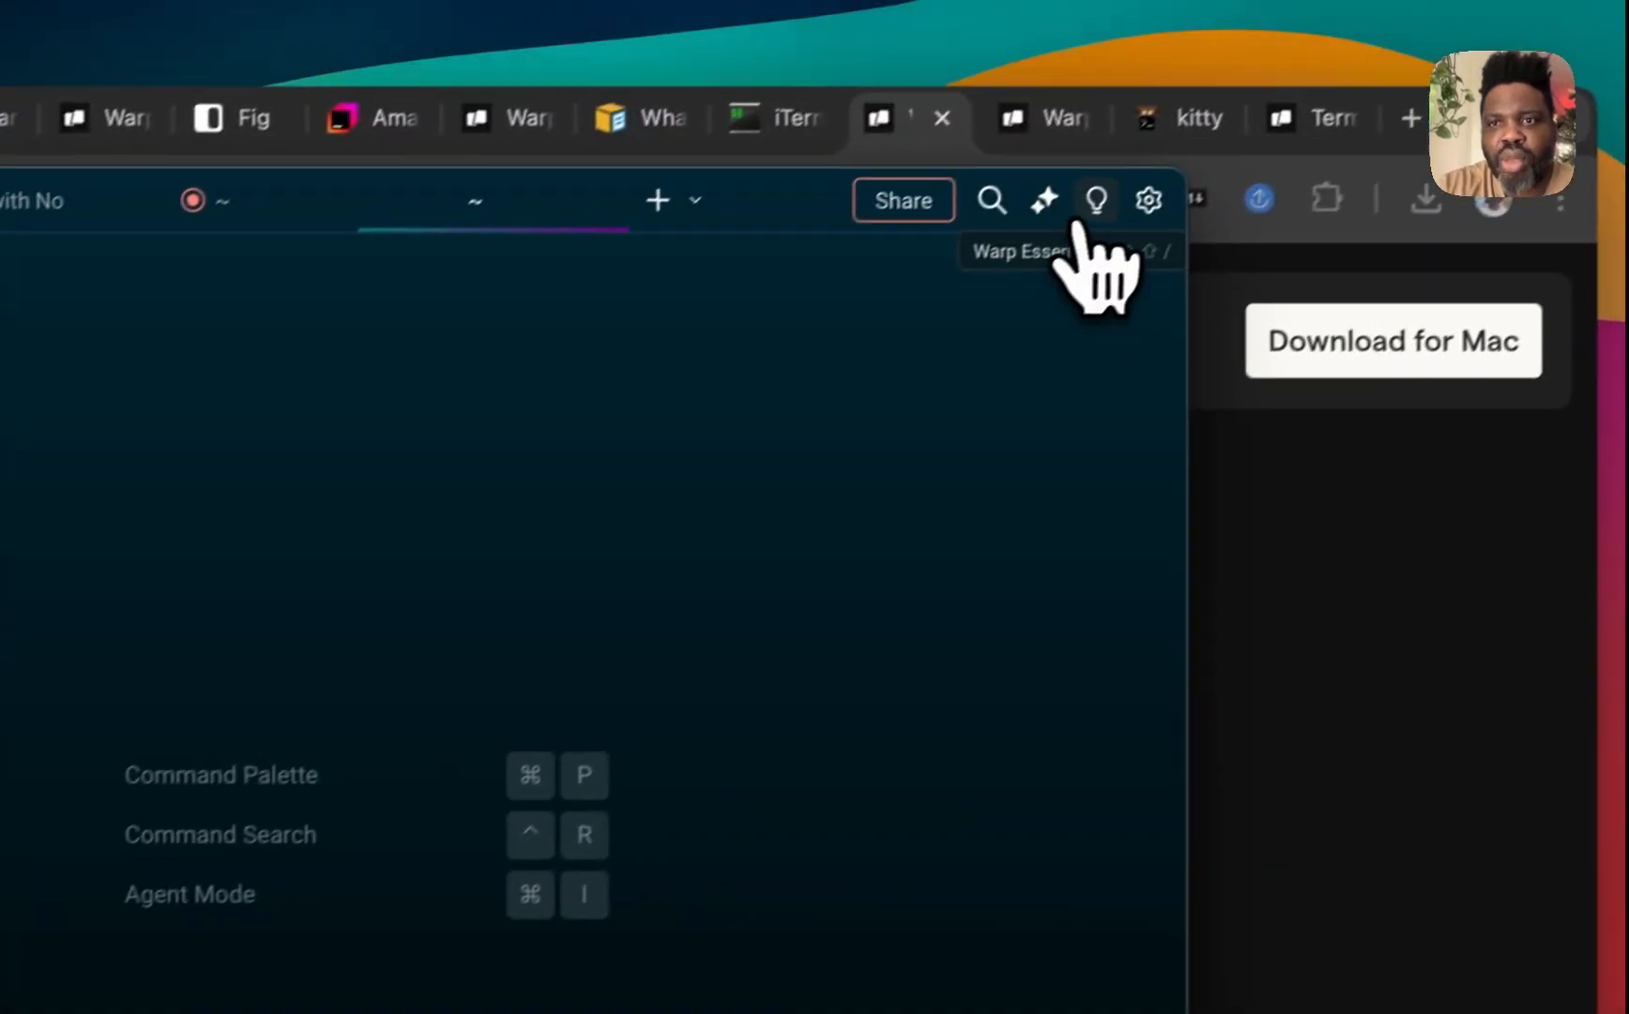
Step: Browse the Warp Essentials guide's bug fixes and setup tips via the lightbulb icon
click(1094, 199)
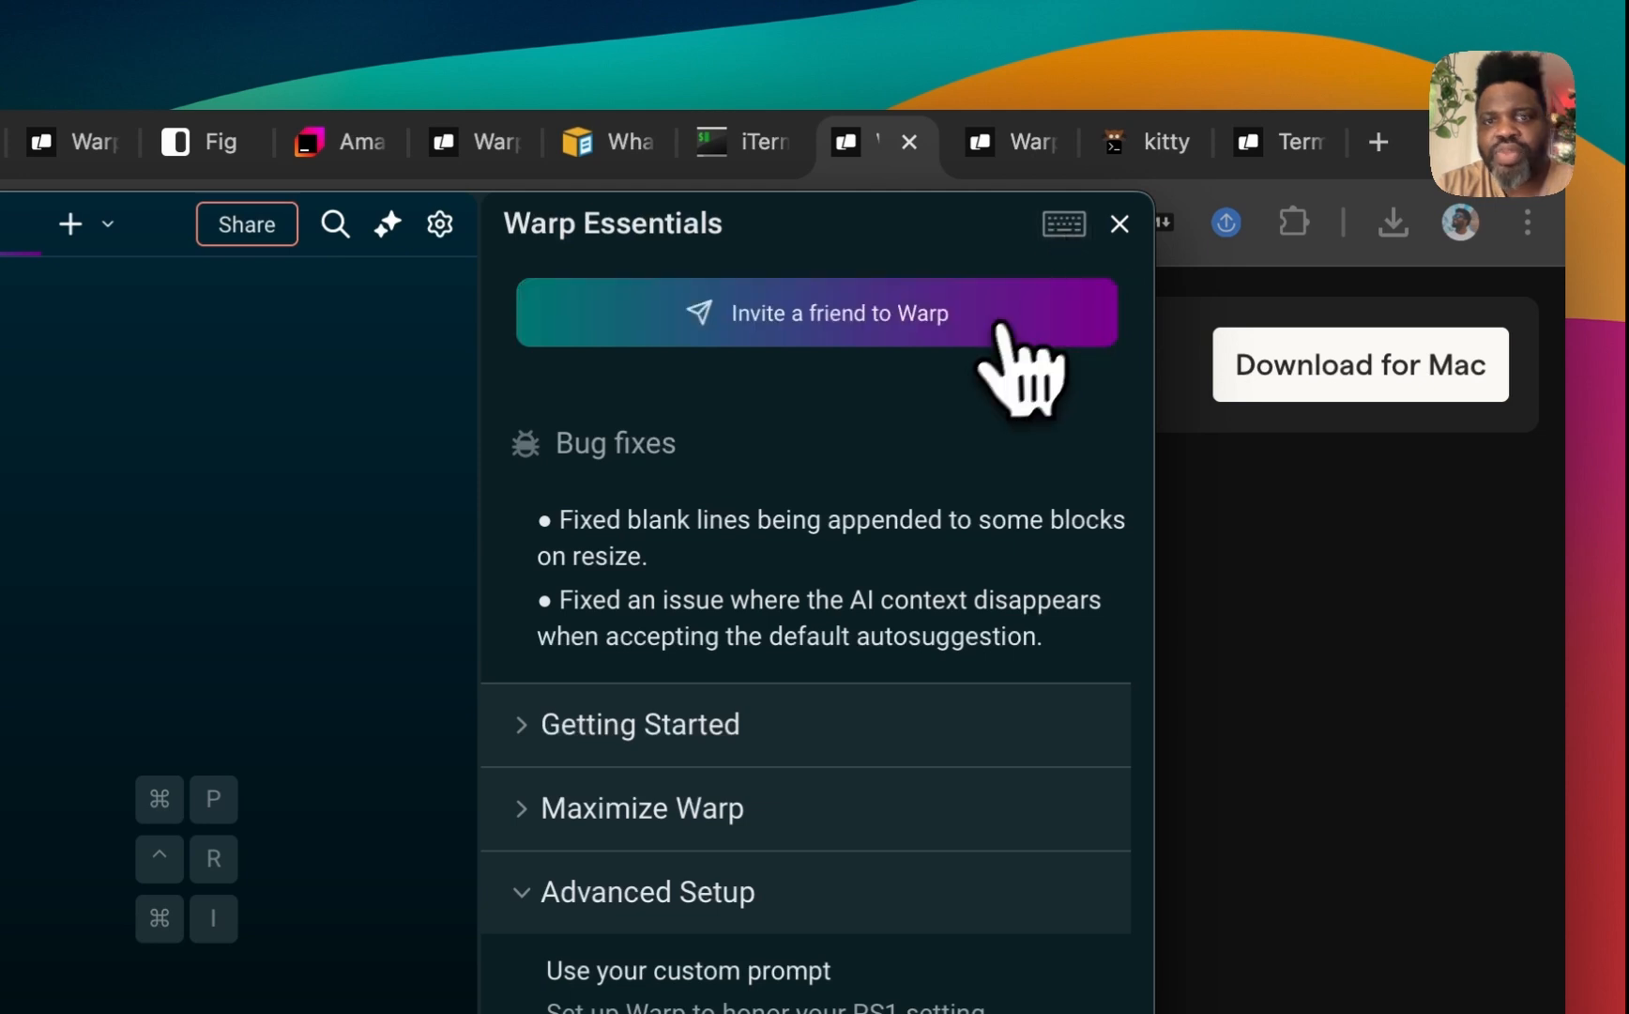
scroll(down, 3)
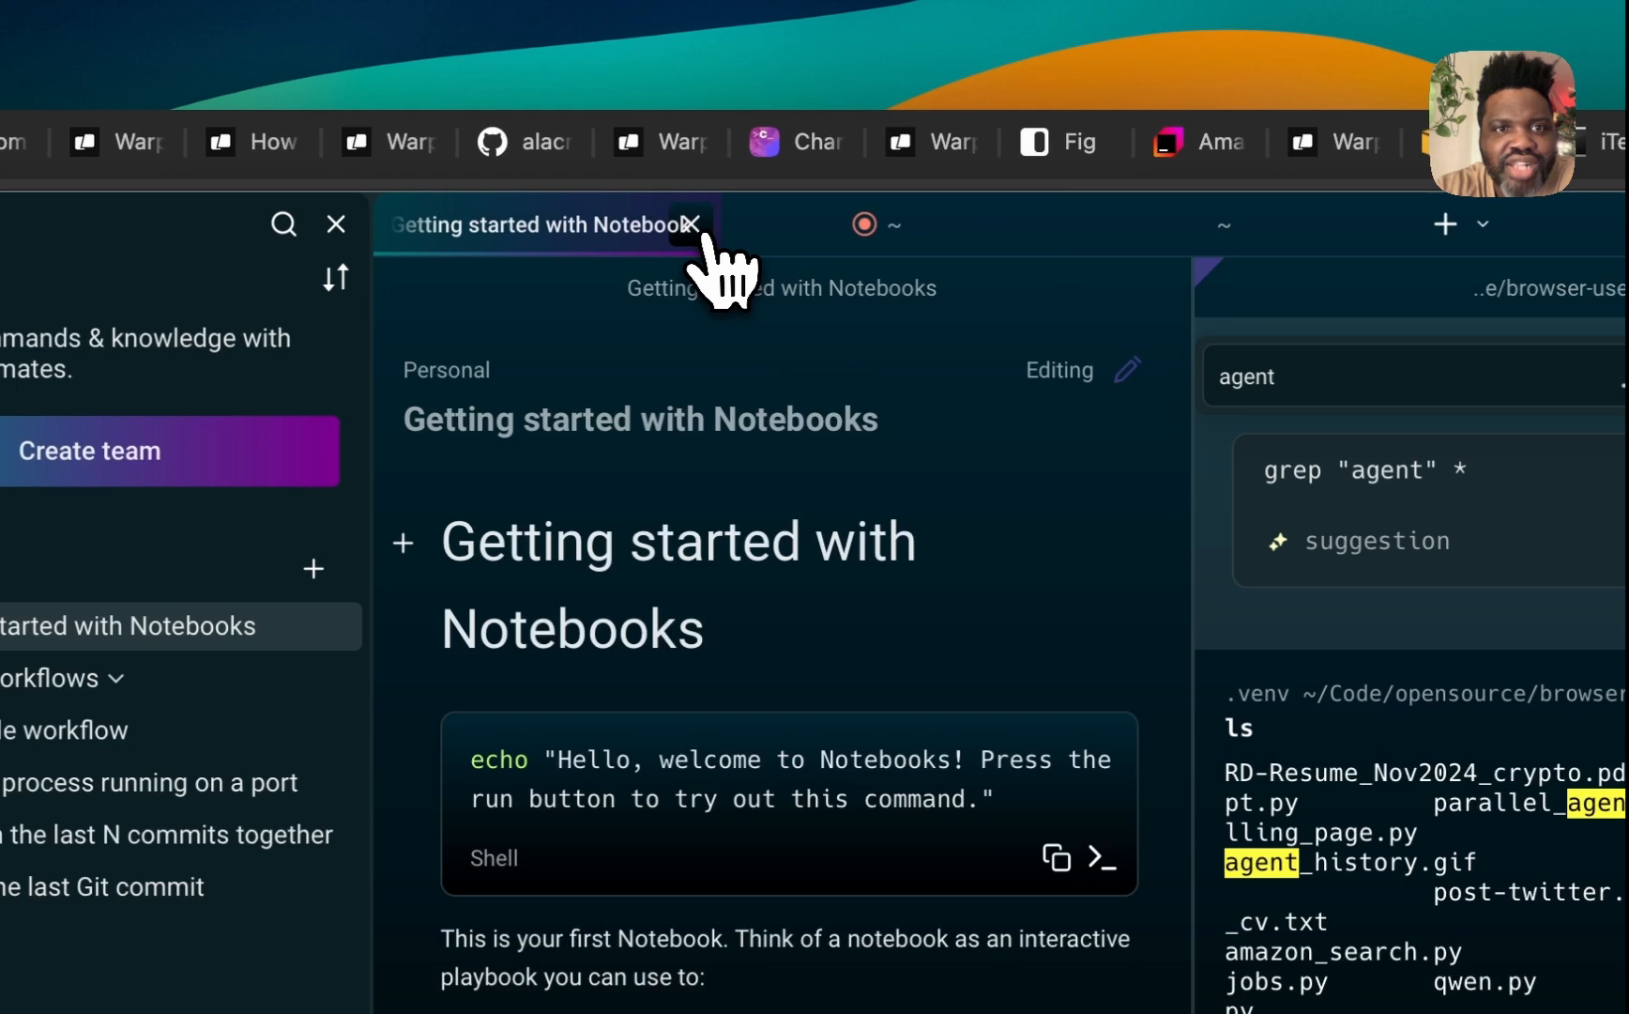
Step: Close the notebook tab and ask the AI "is there a file named n8n?" with the ls block attached
click(696, 225)
text(wh)
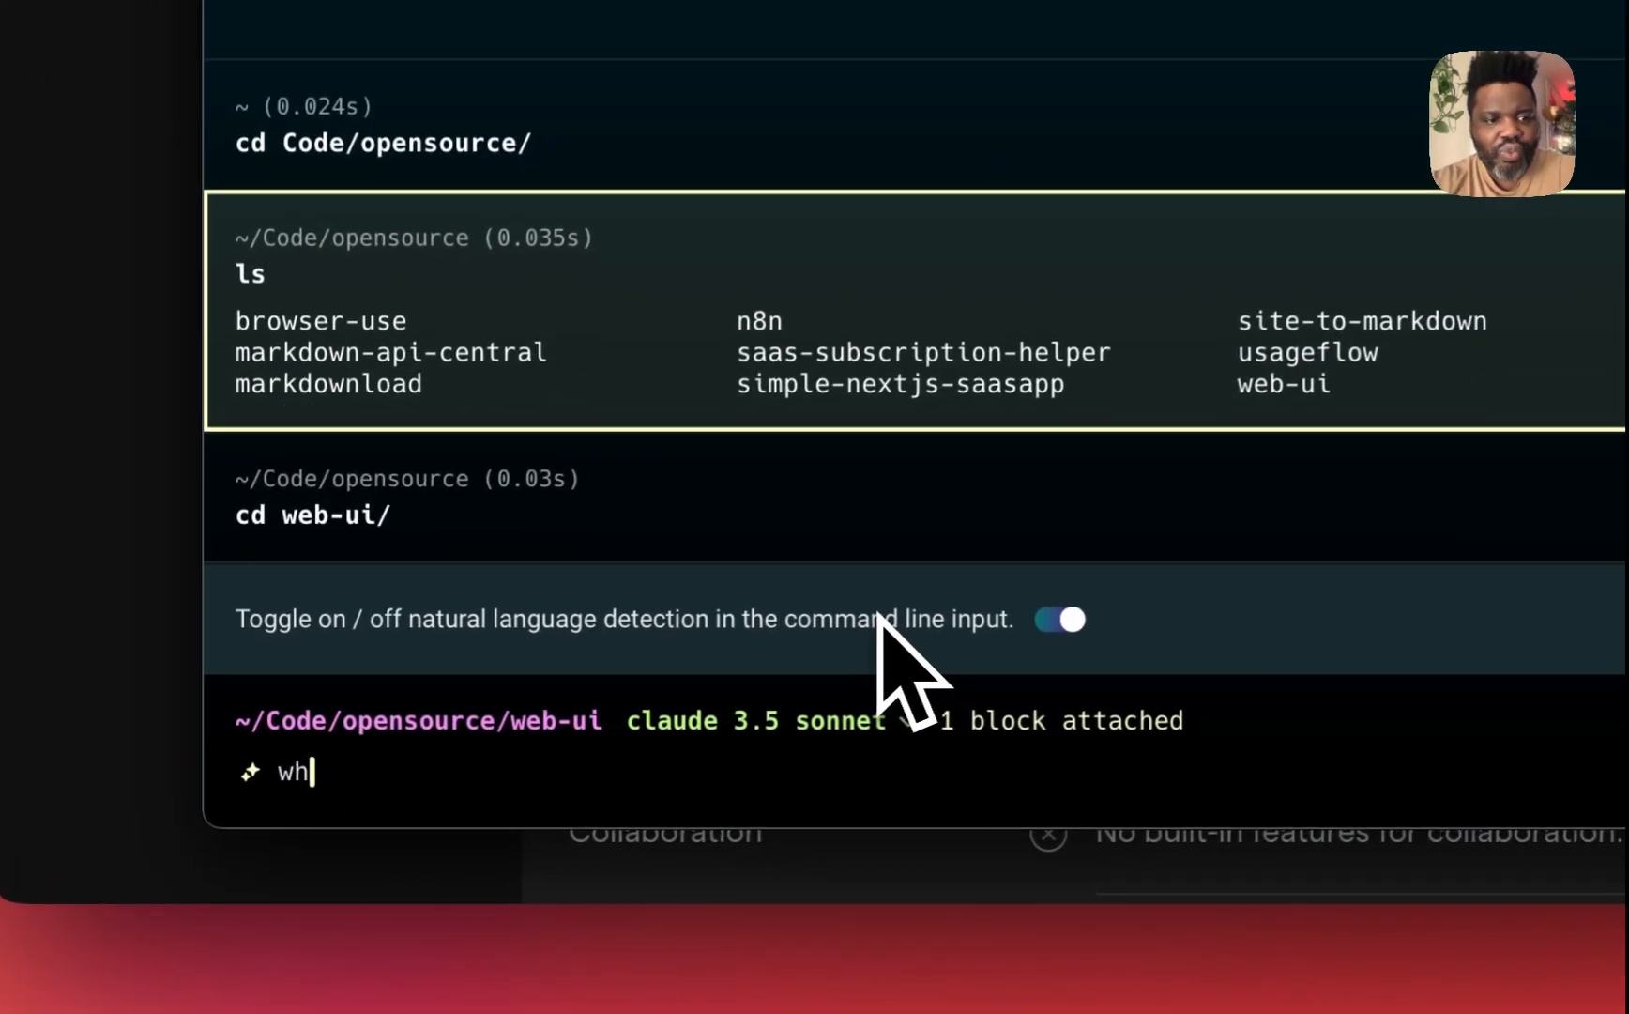
text(is there a w)
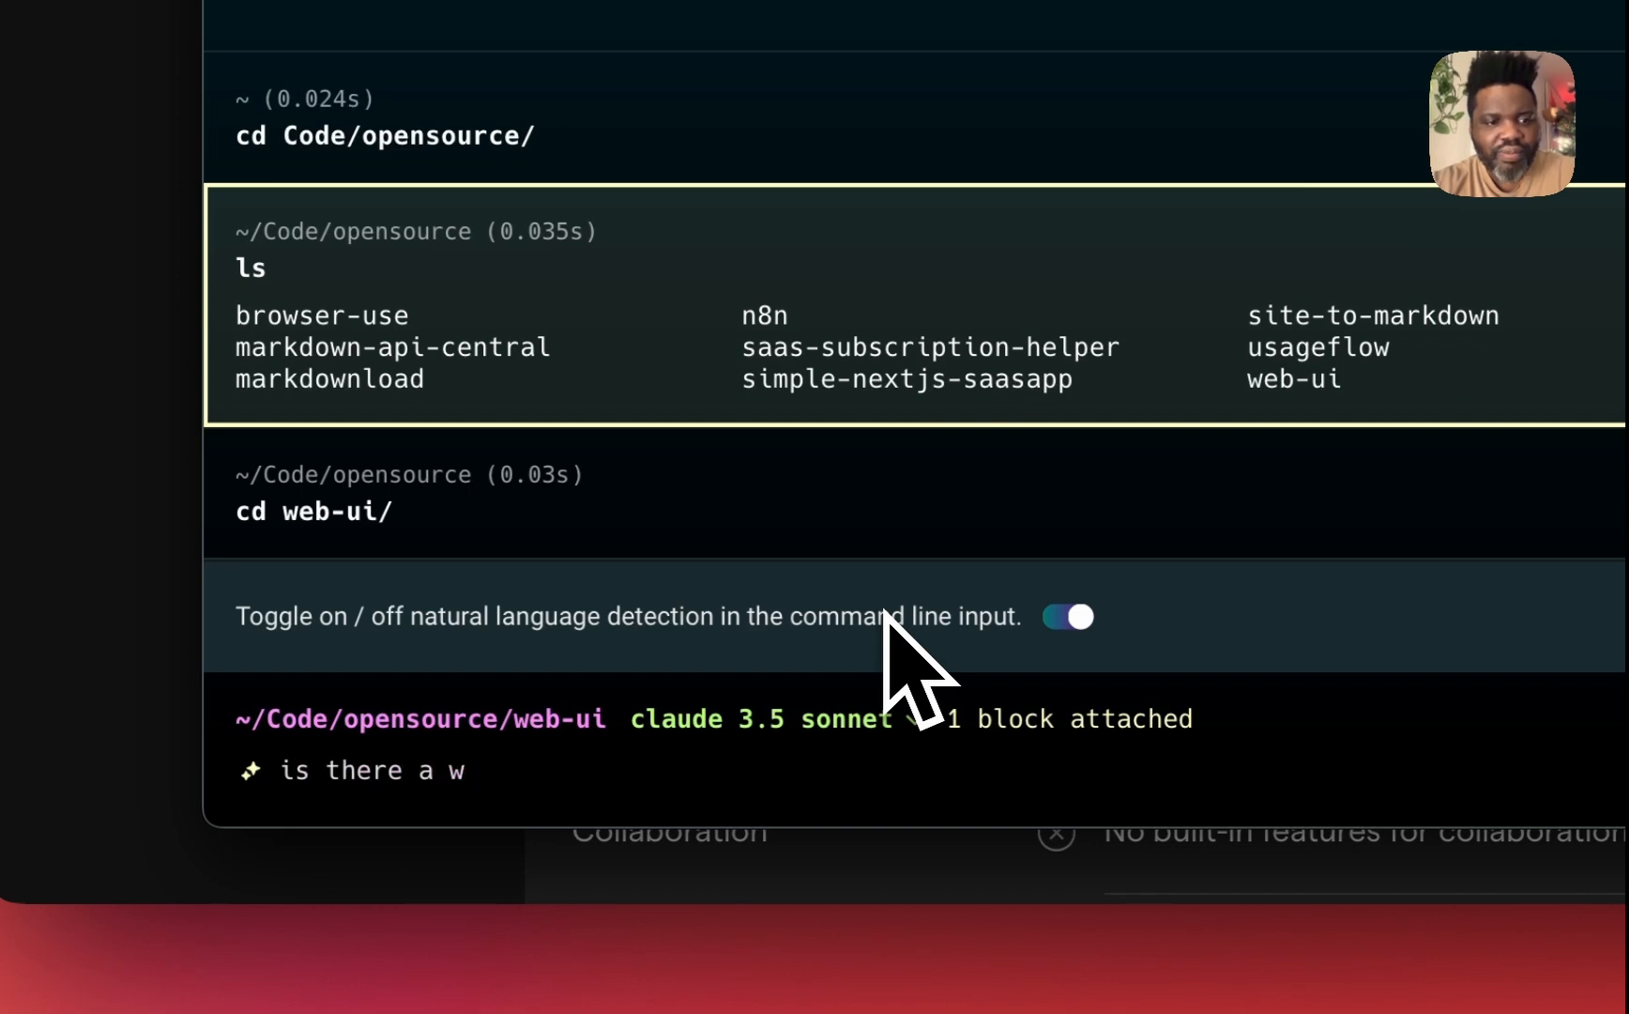
text(file named)
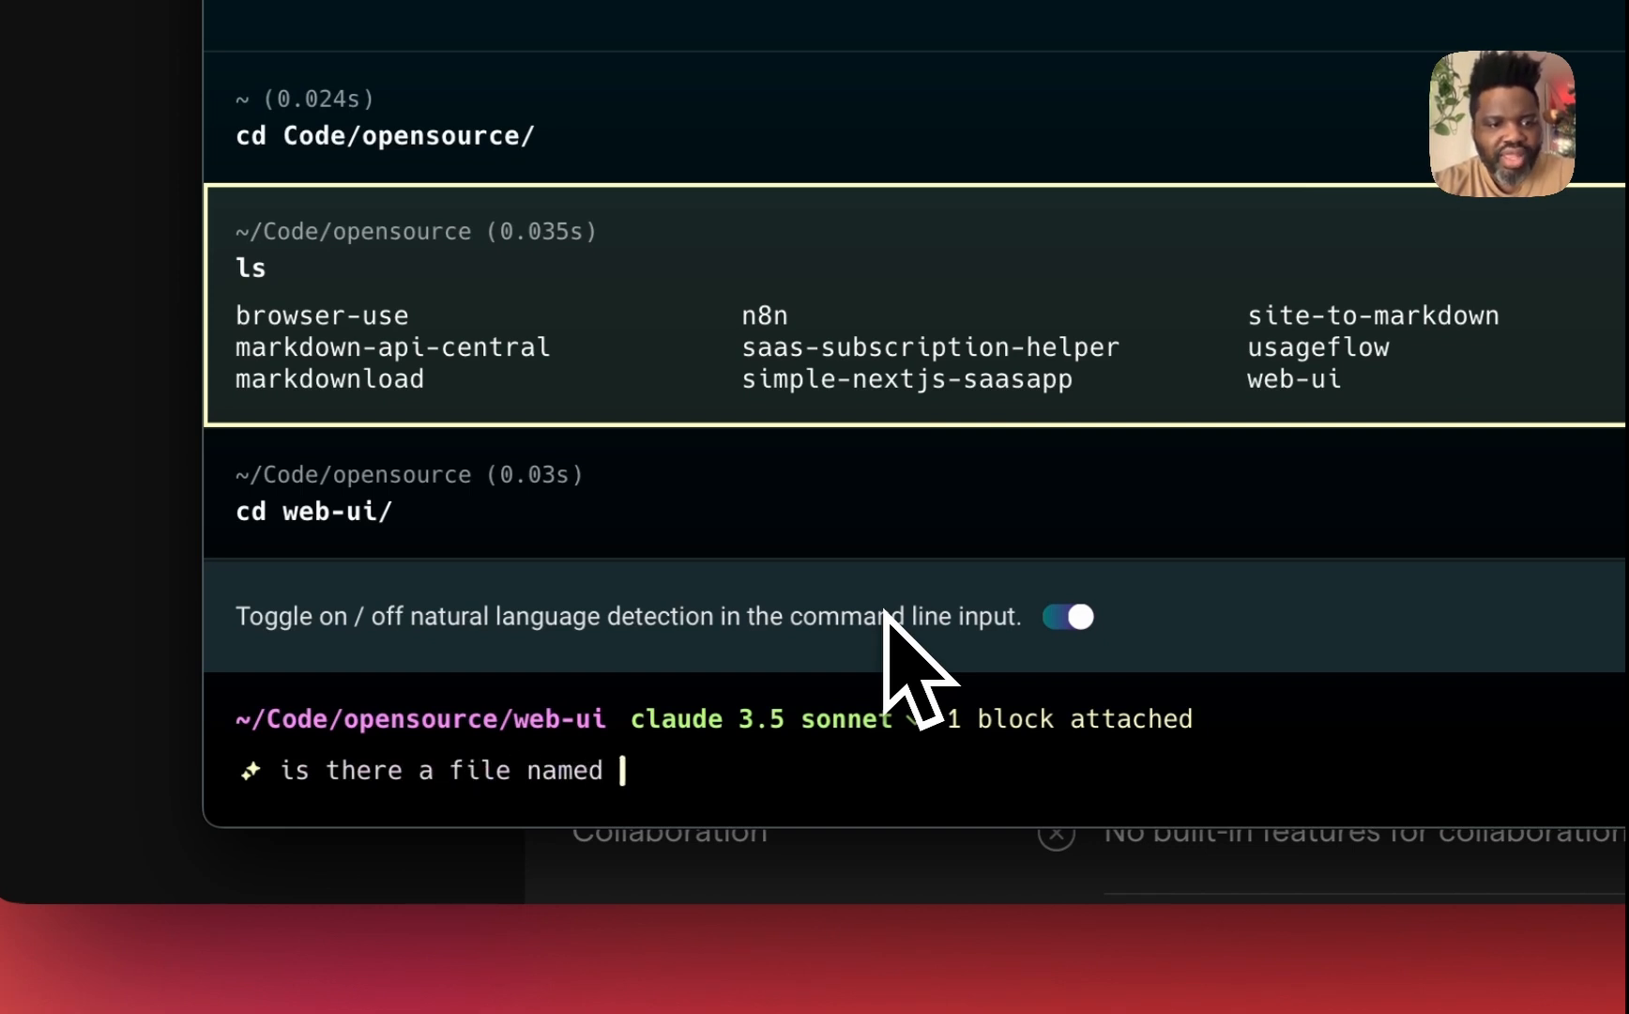
key(Return)
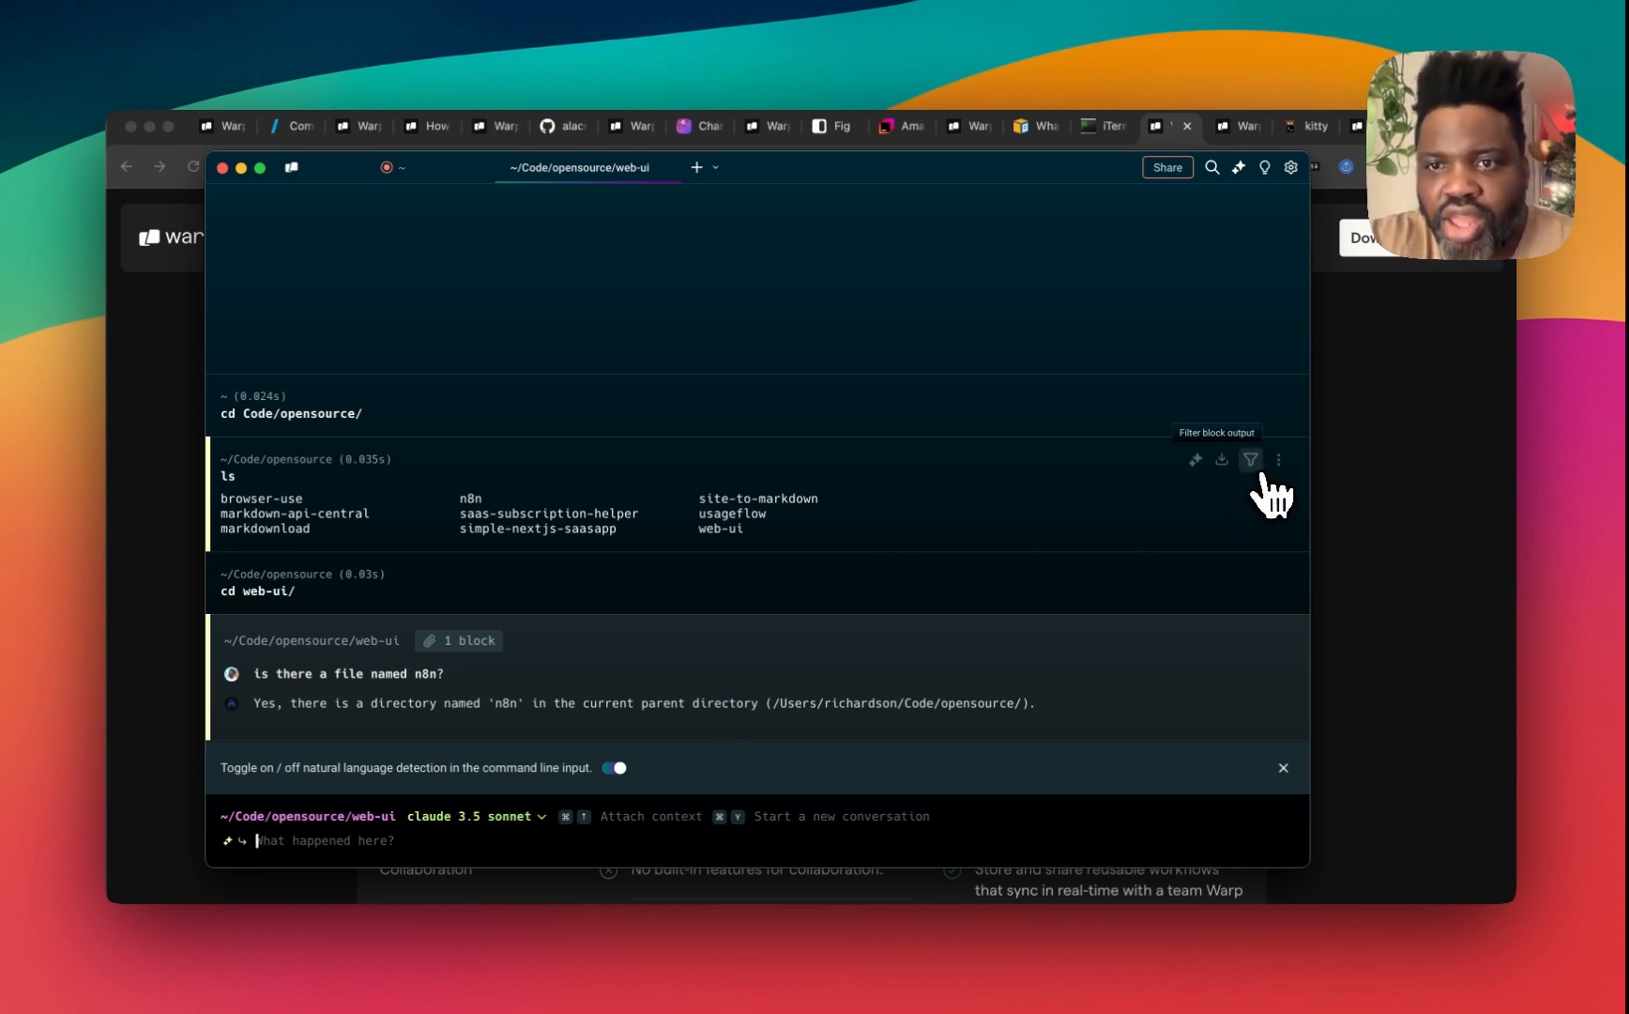
Step: Bring up the ls block's output filter, then its context menu of block actions
click(1250, 460)
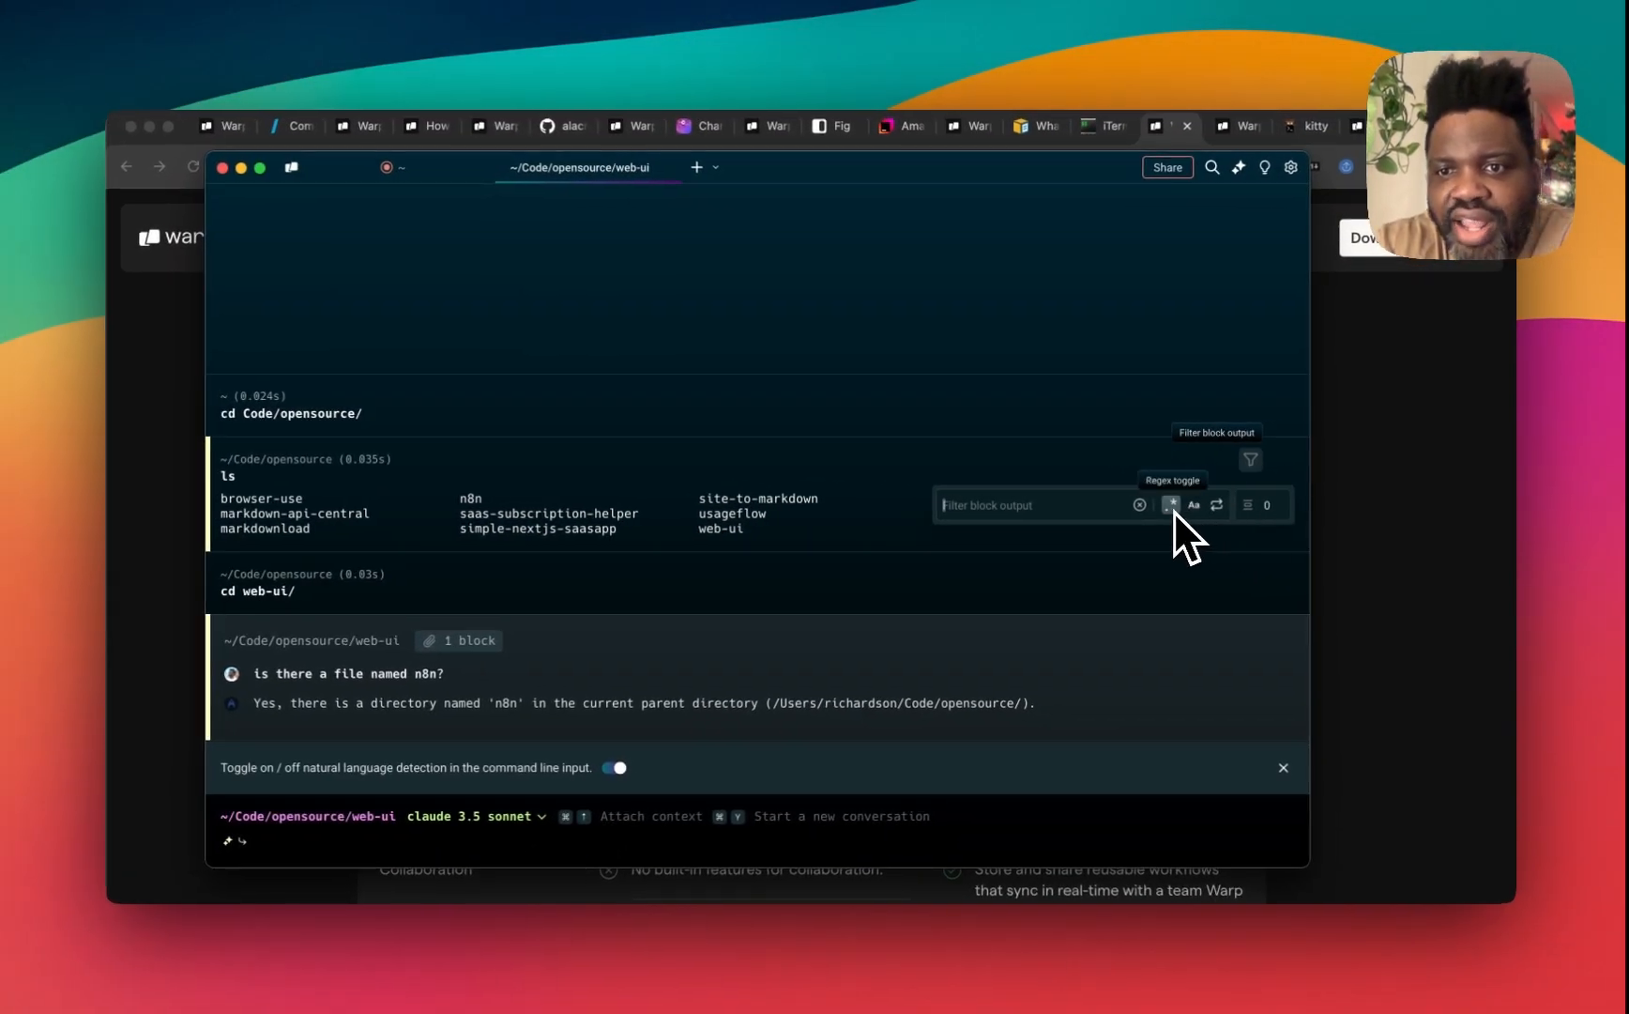
mouse_move(1194, 505)
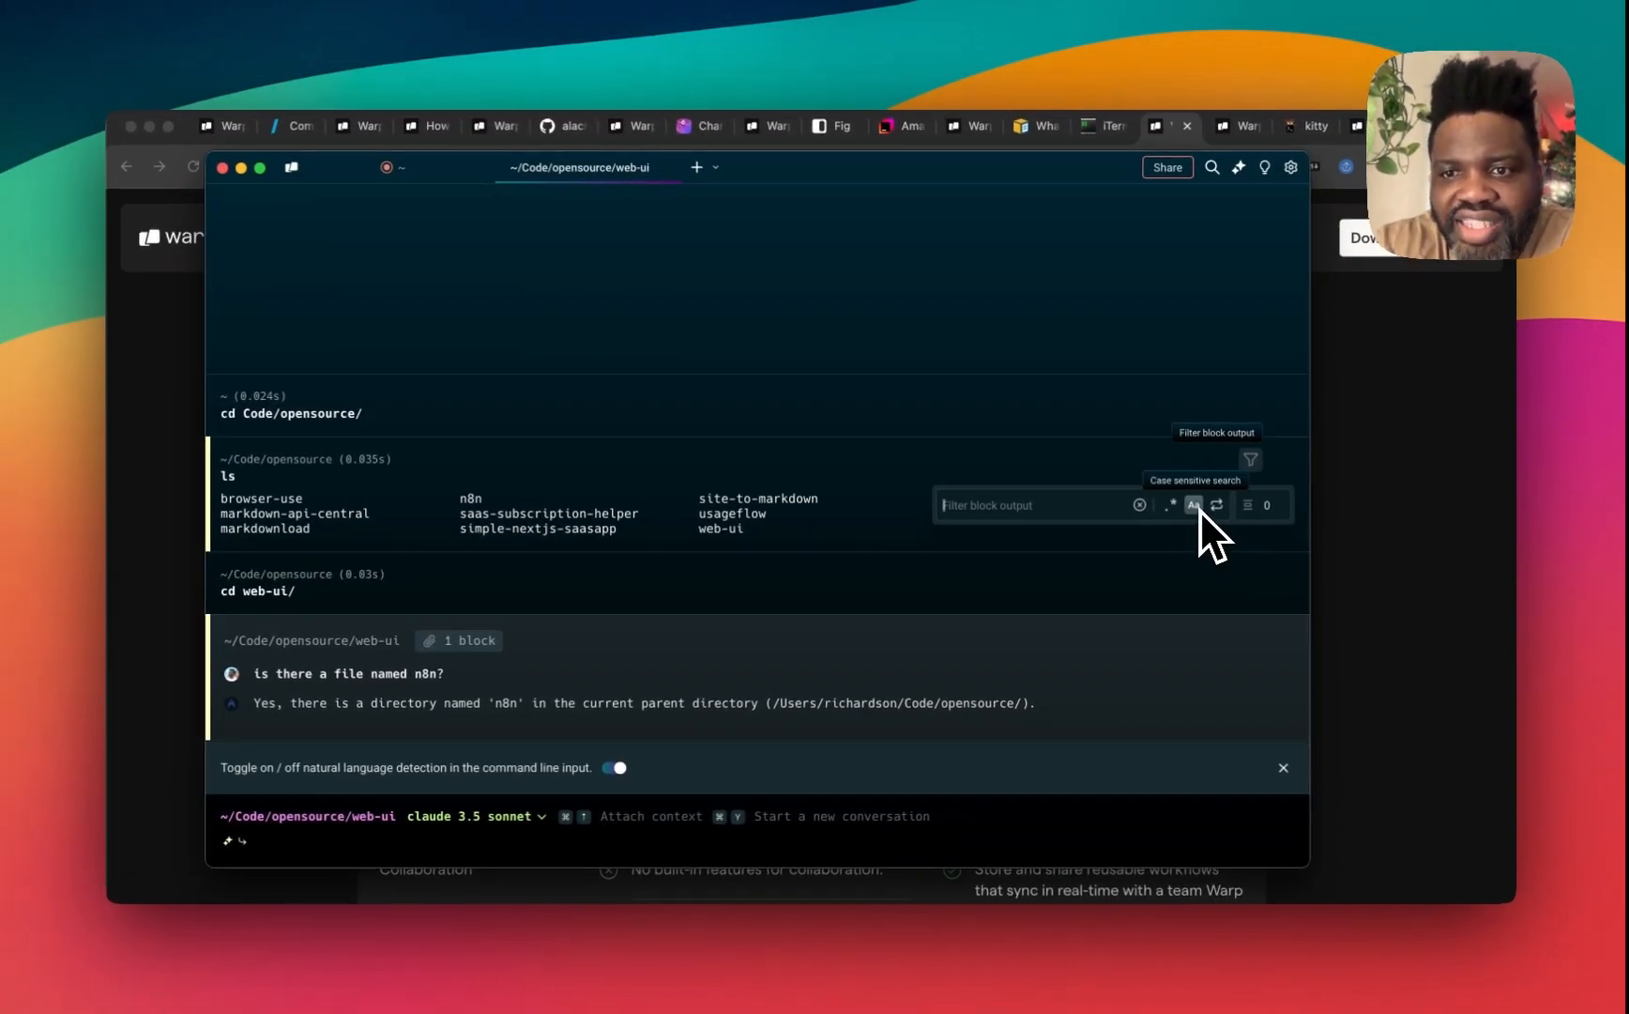
mouse_move(1250, 504)
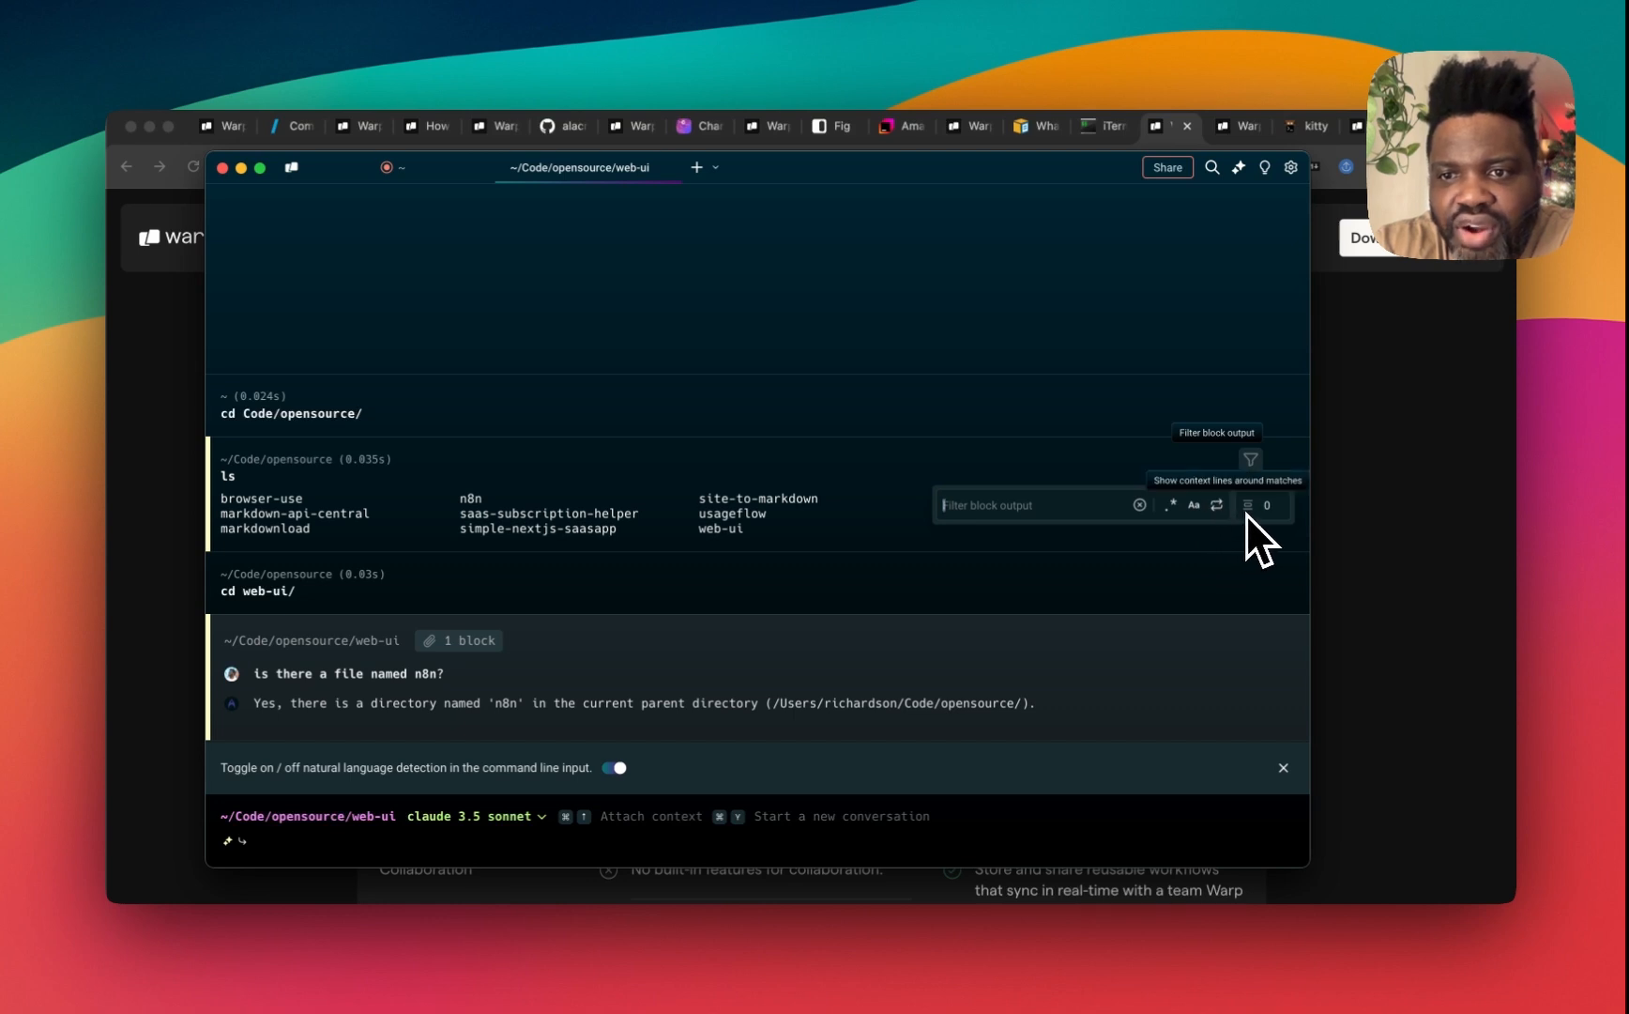
right_click(728, 505)
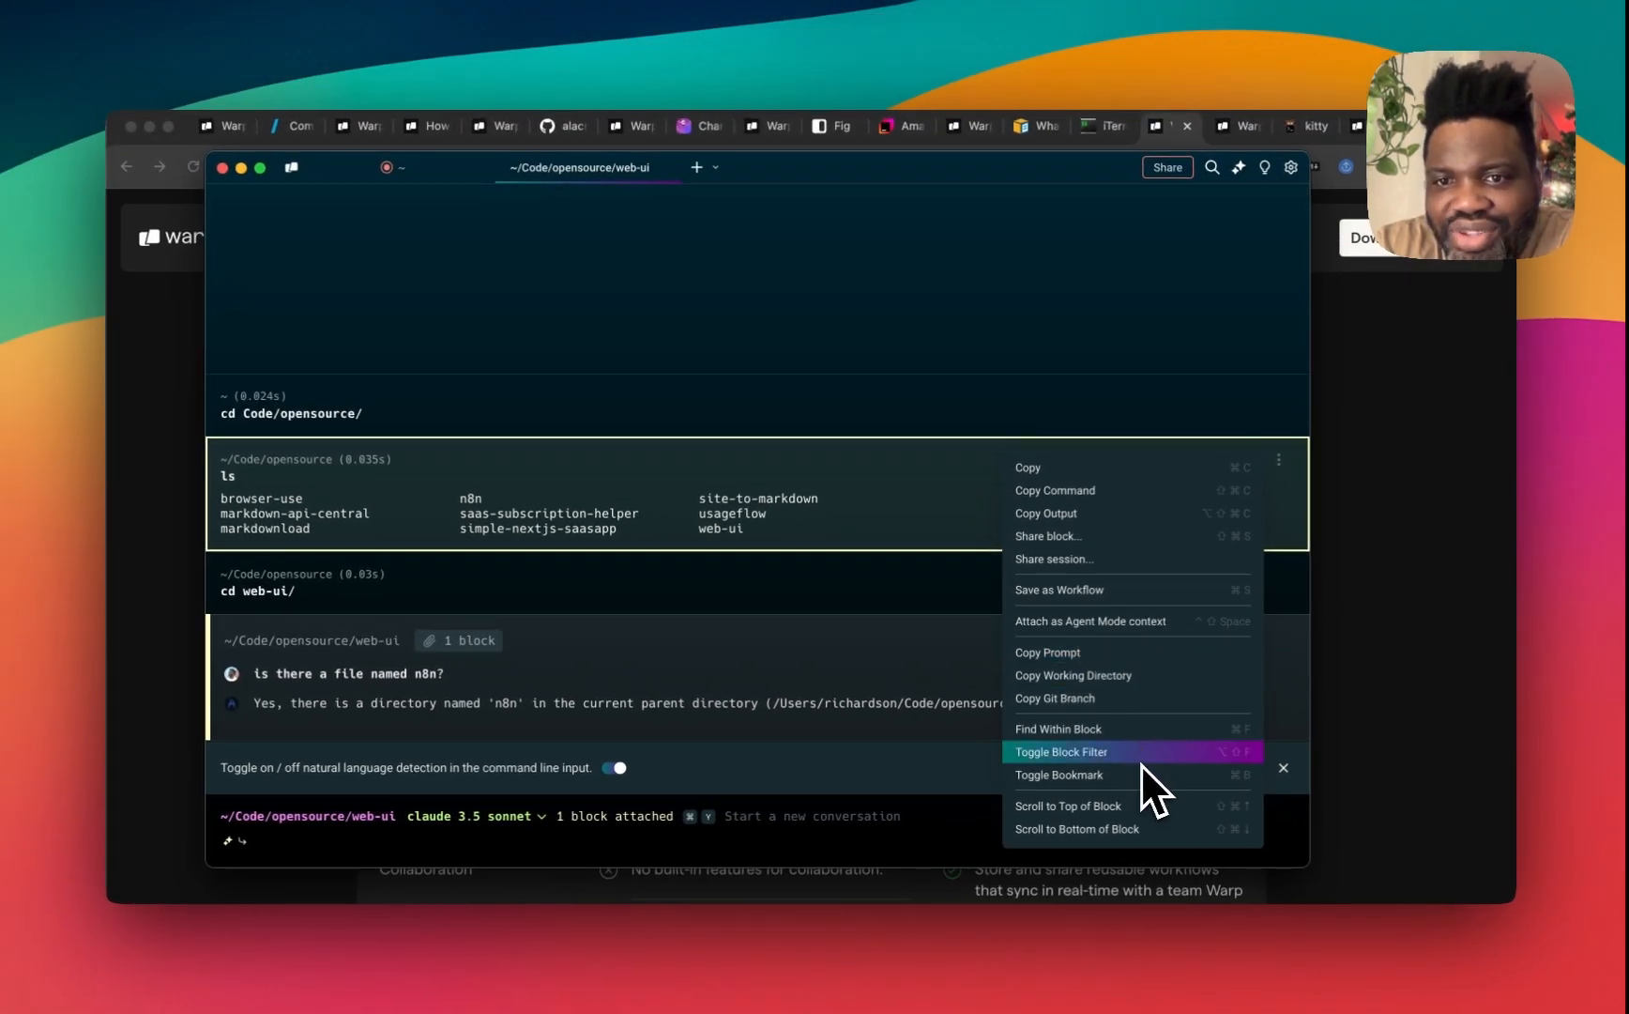
Step: View the Share block dialog for the ls block, then dismiss it
click(1047, 535)
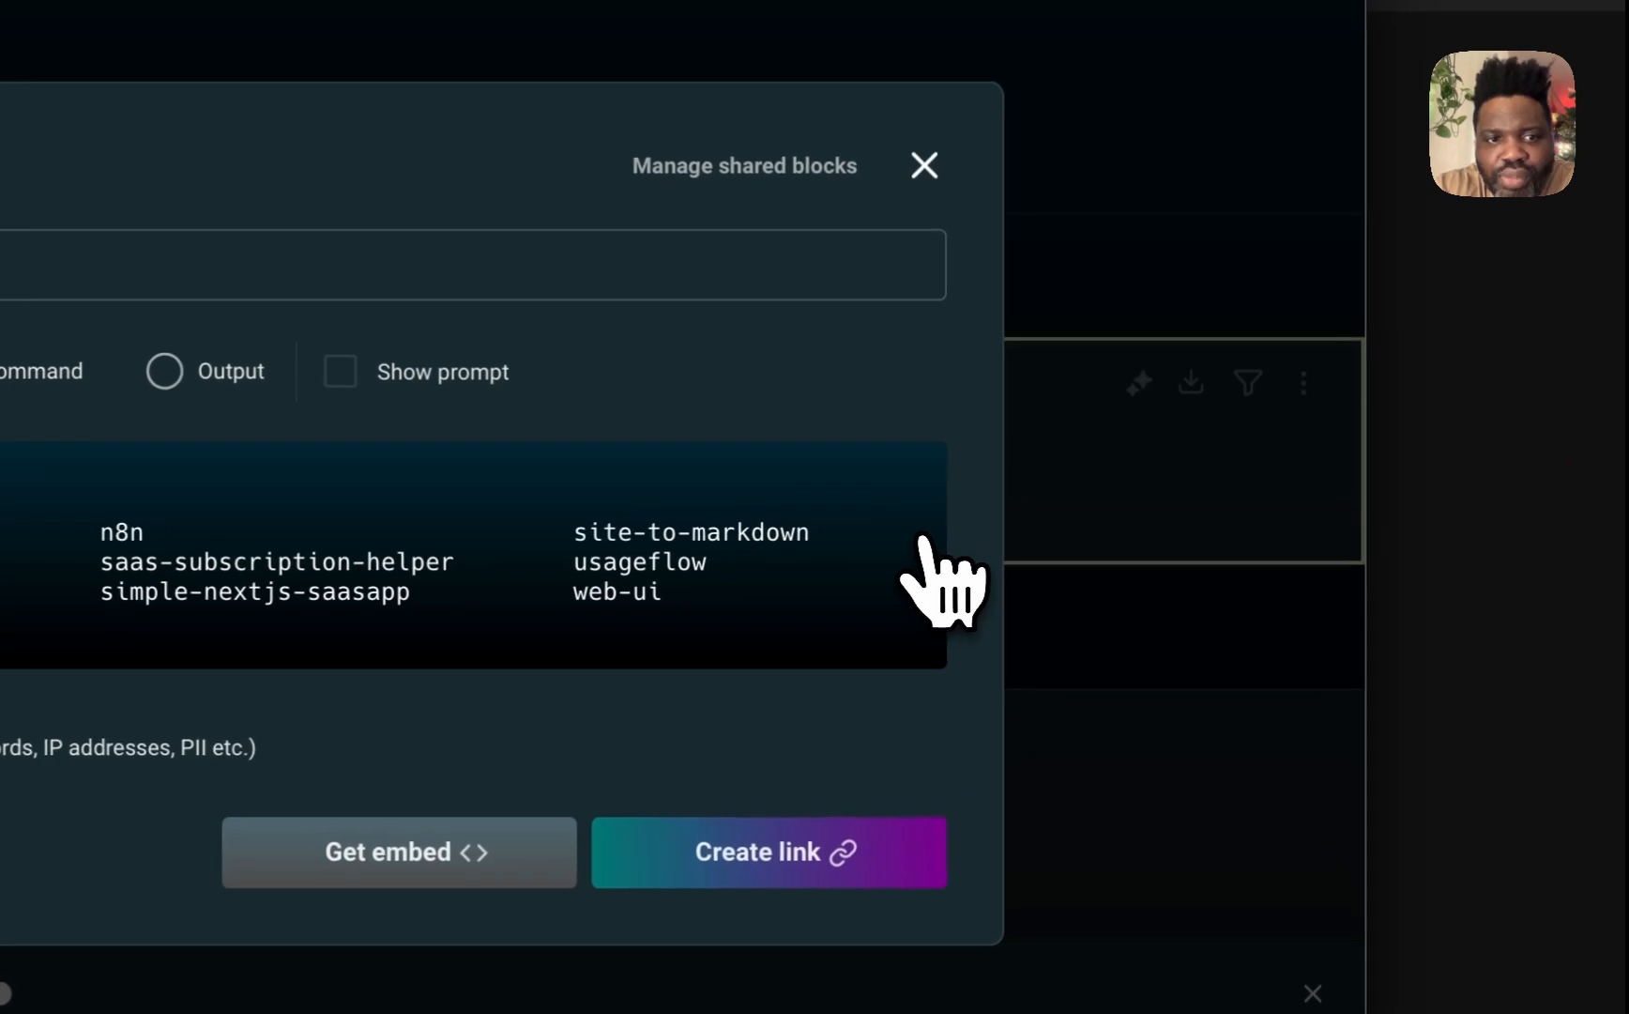
click(923, 165)
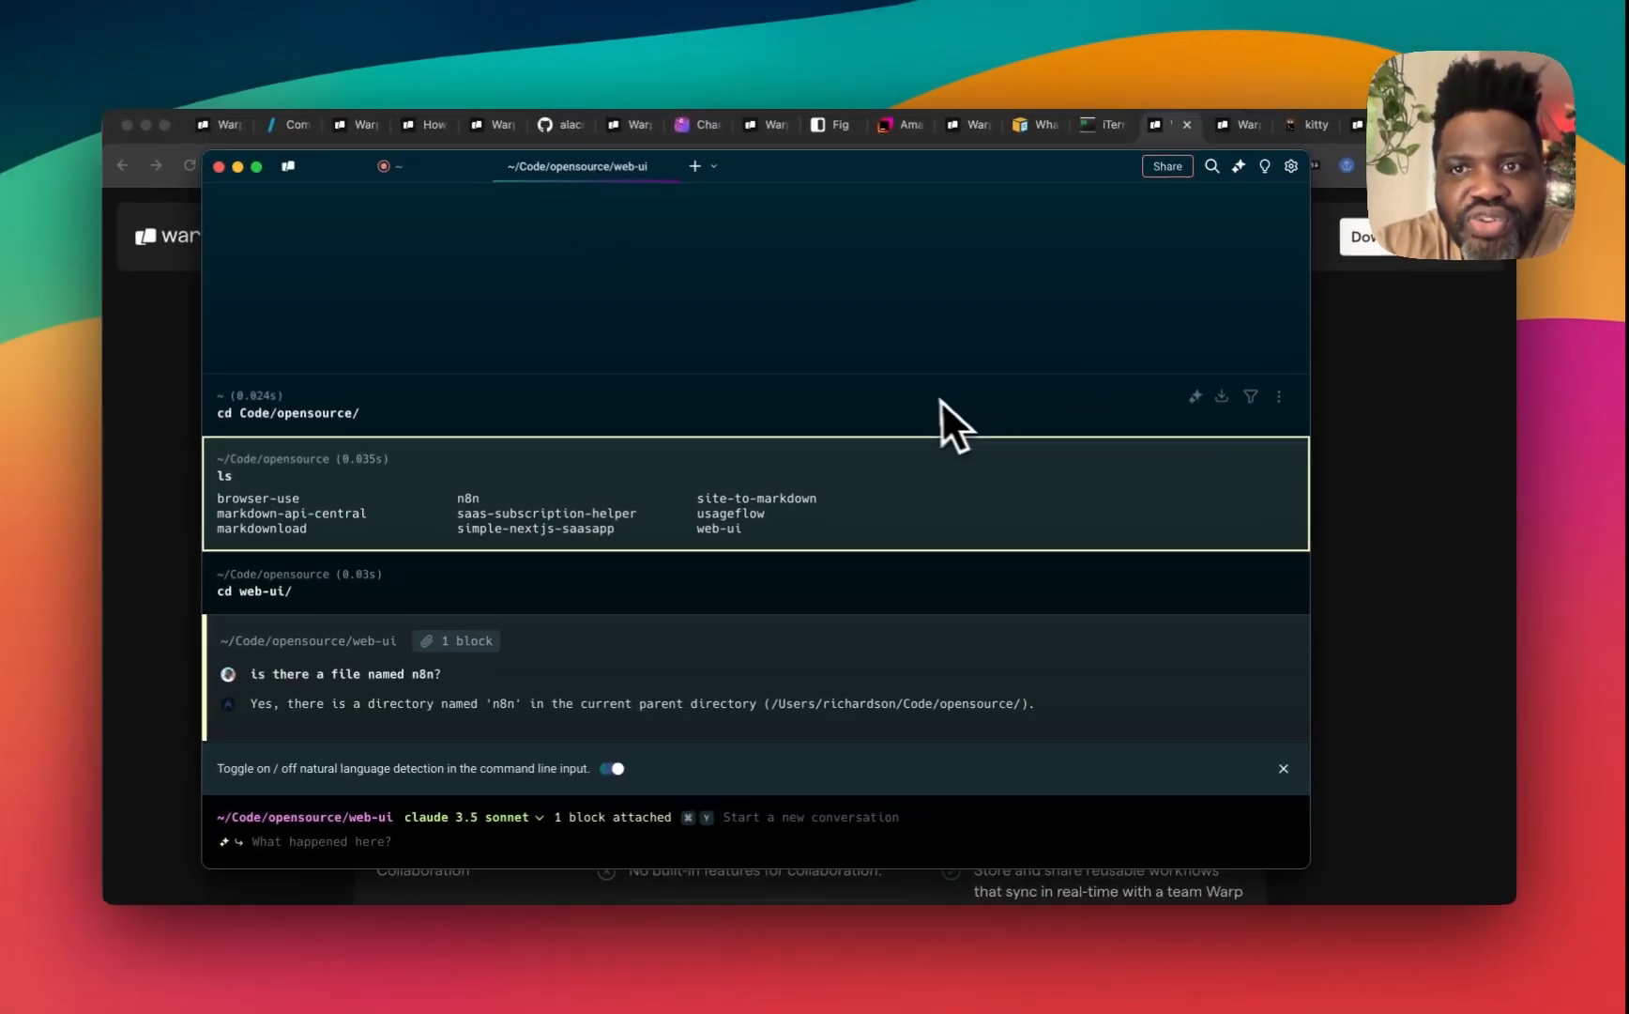
mouse_move(934, 405)
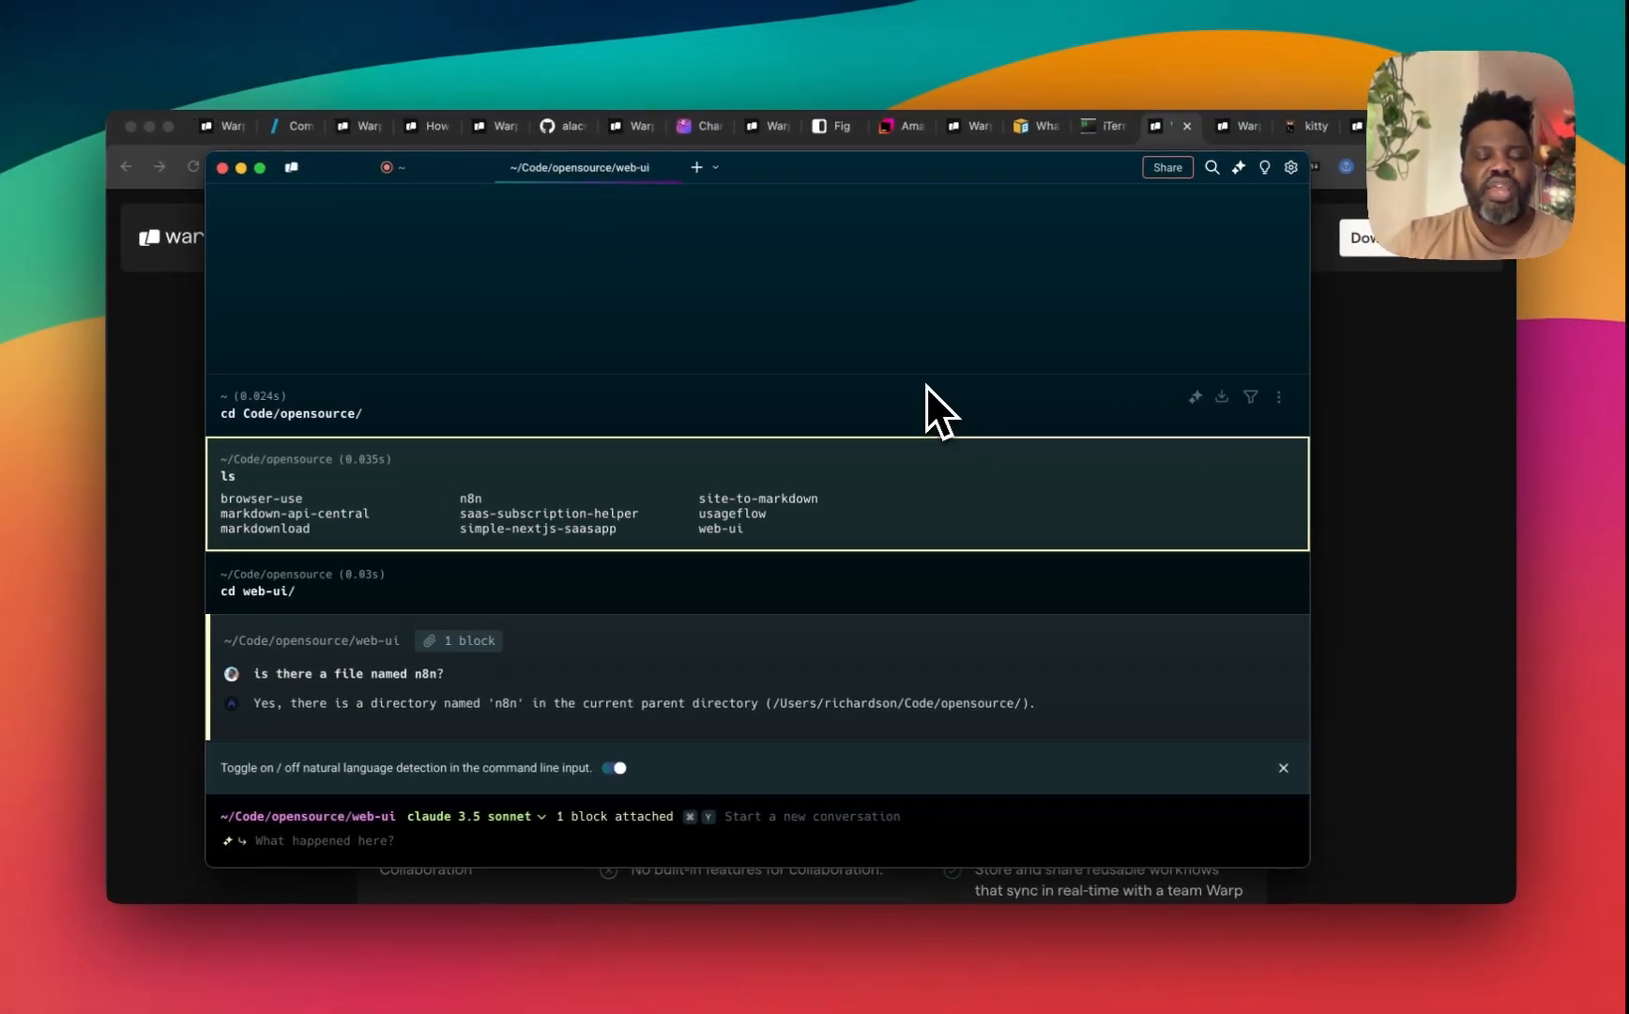